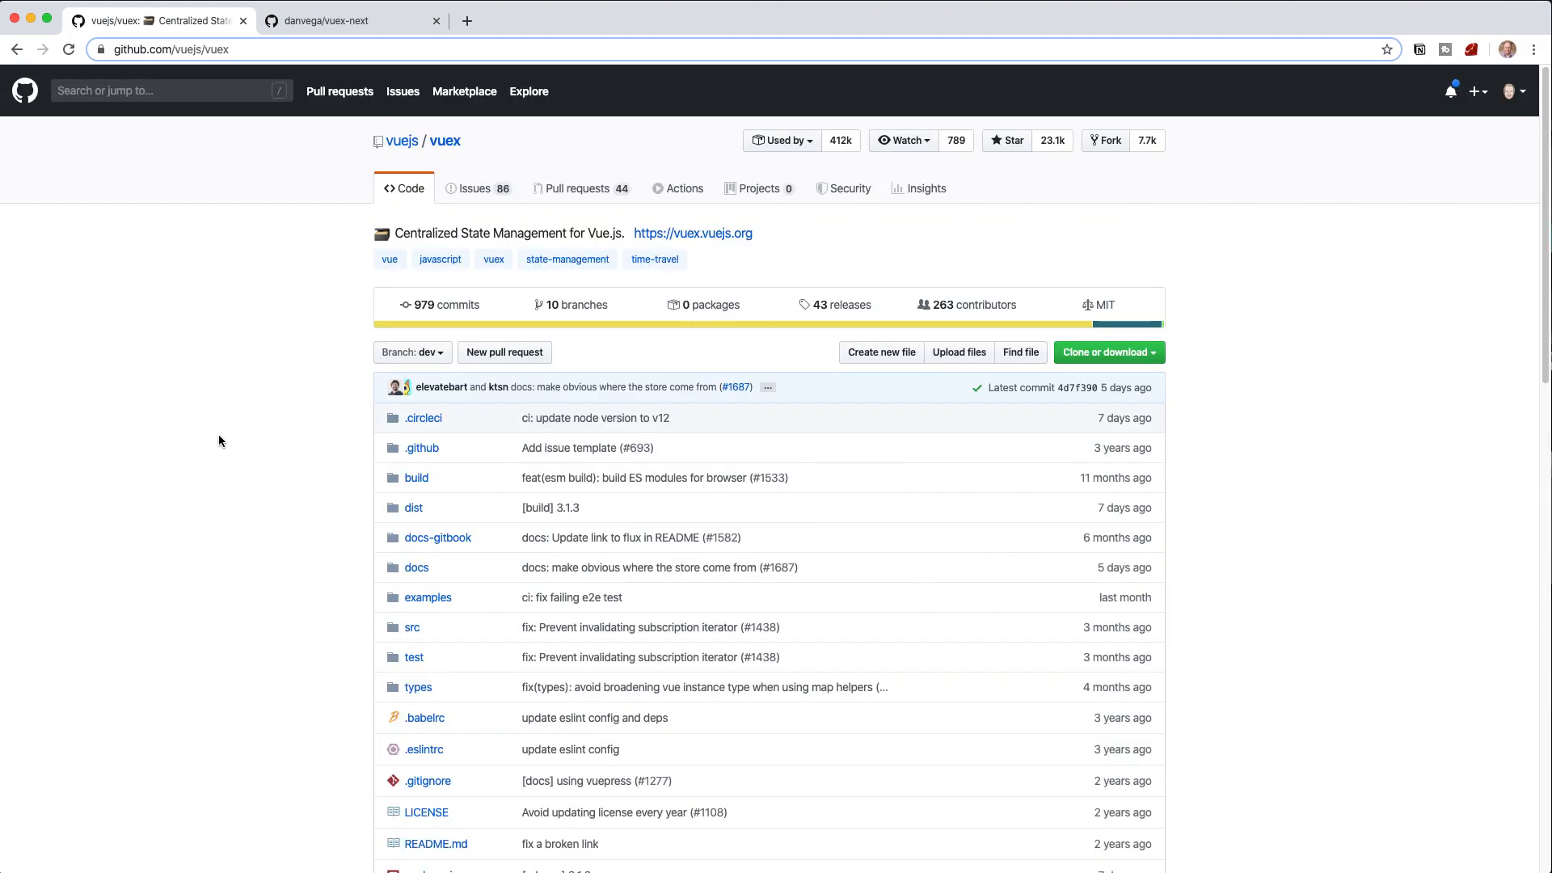
- Switch the vuejs/vuex GitHub repository from the dev branch to the 4.0 branch
{"action": "left_click", "coordinate": [411, 352]}
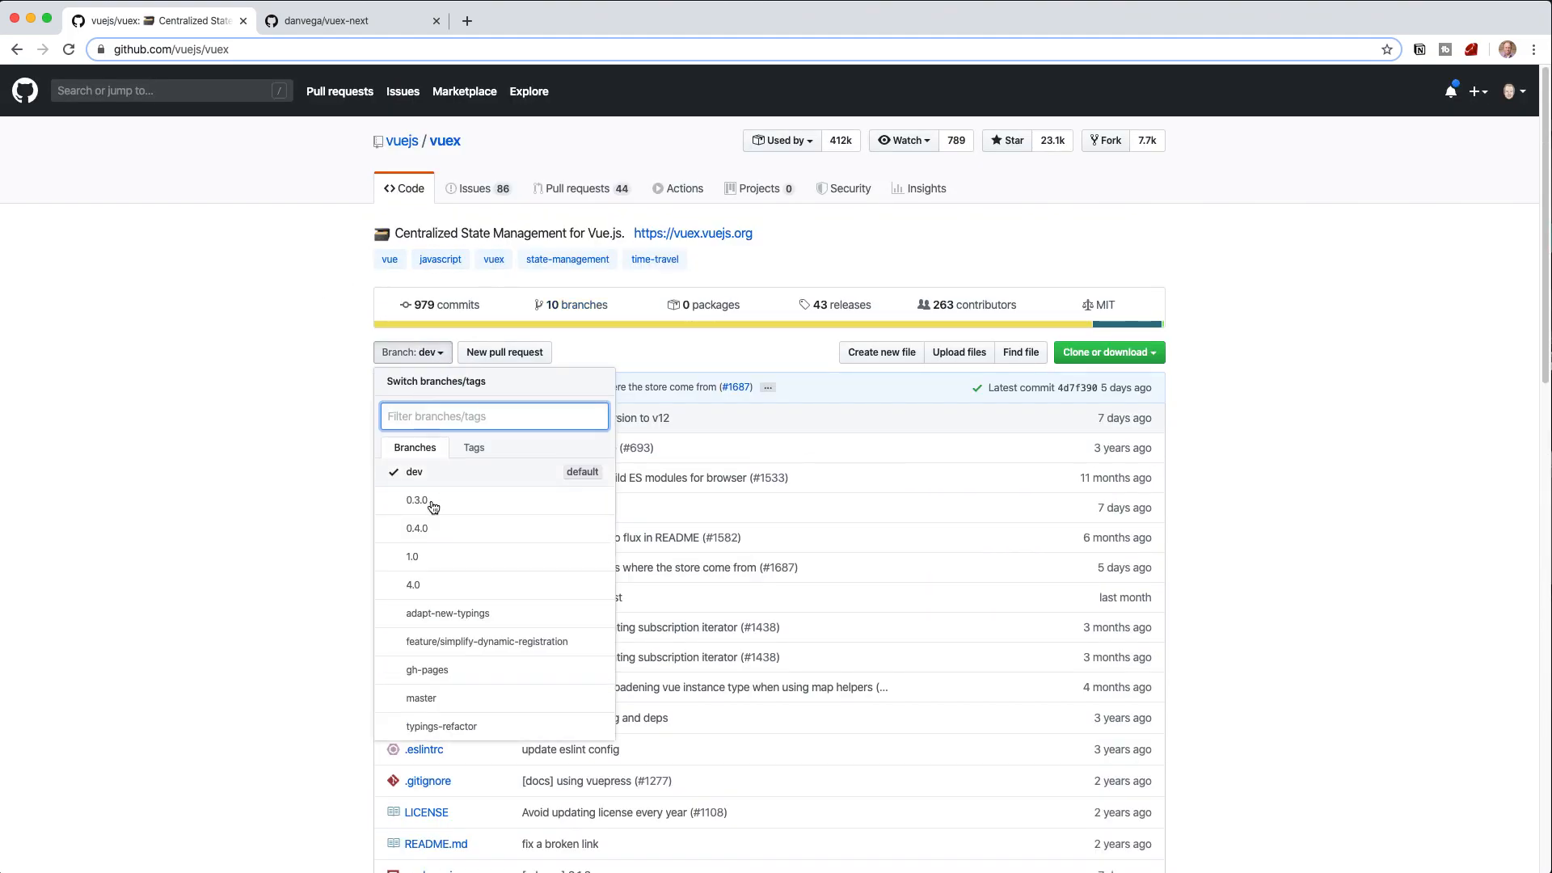
{"action": "left_click", "coordinate": [413, 585]}
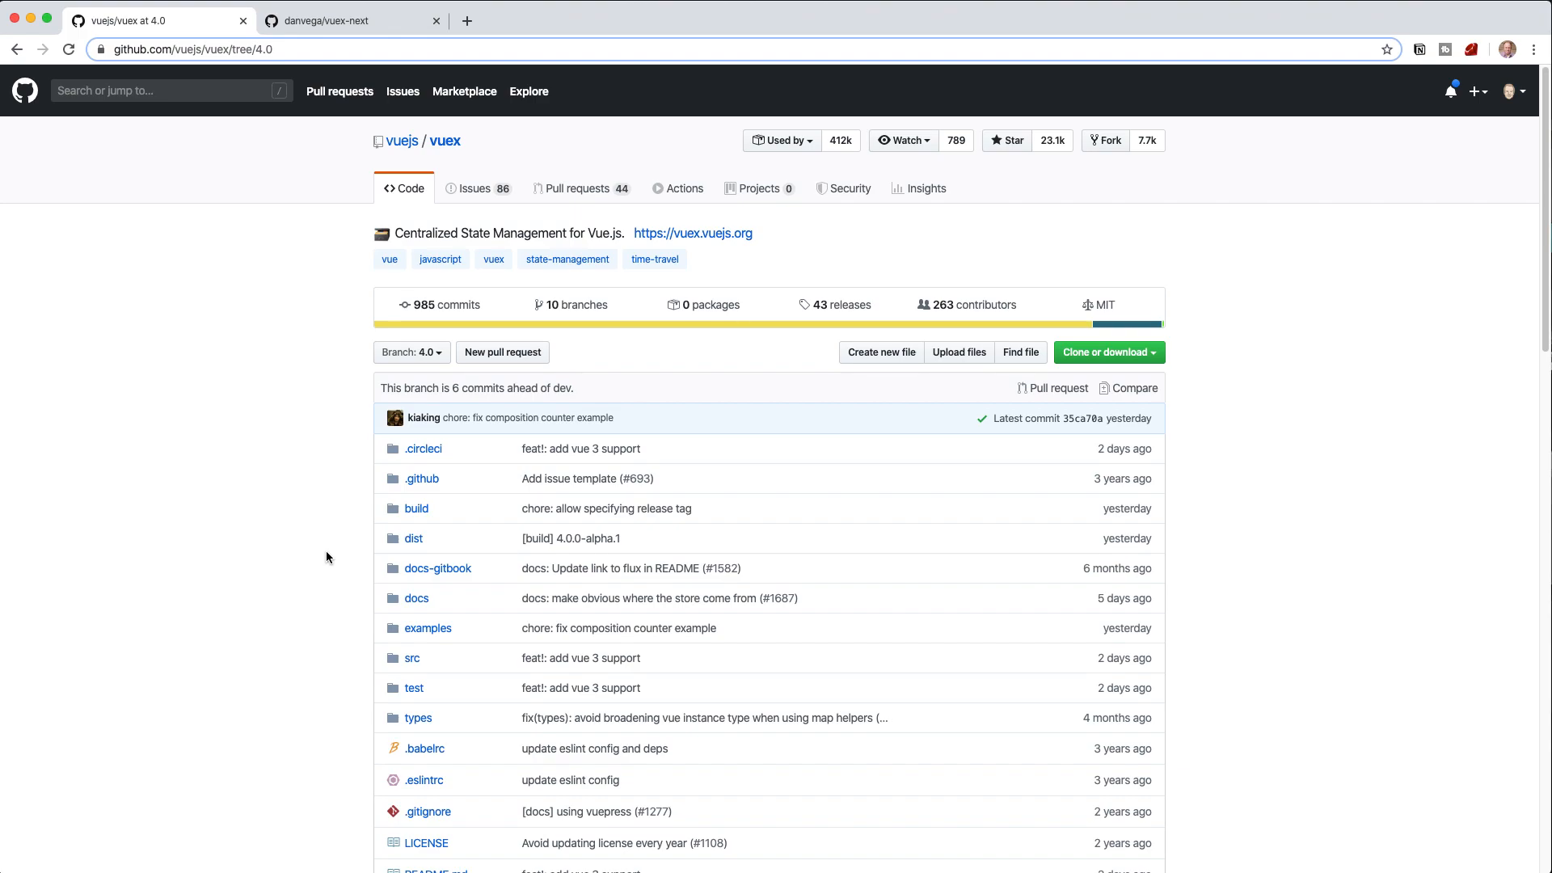
{"action": "left_click", "coordinate": [327, 19]}
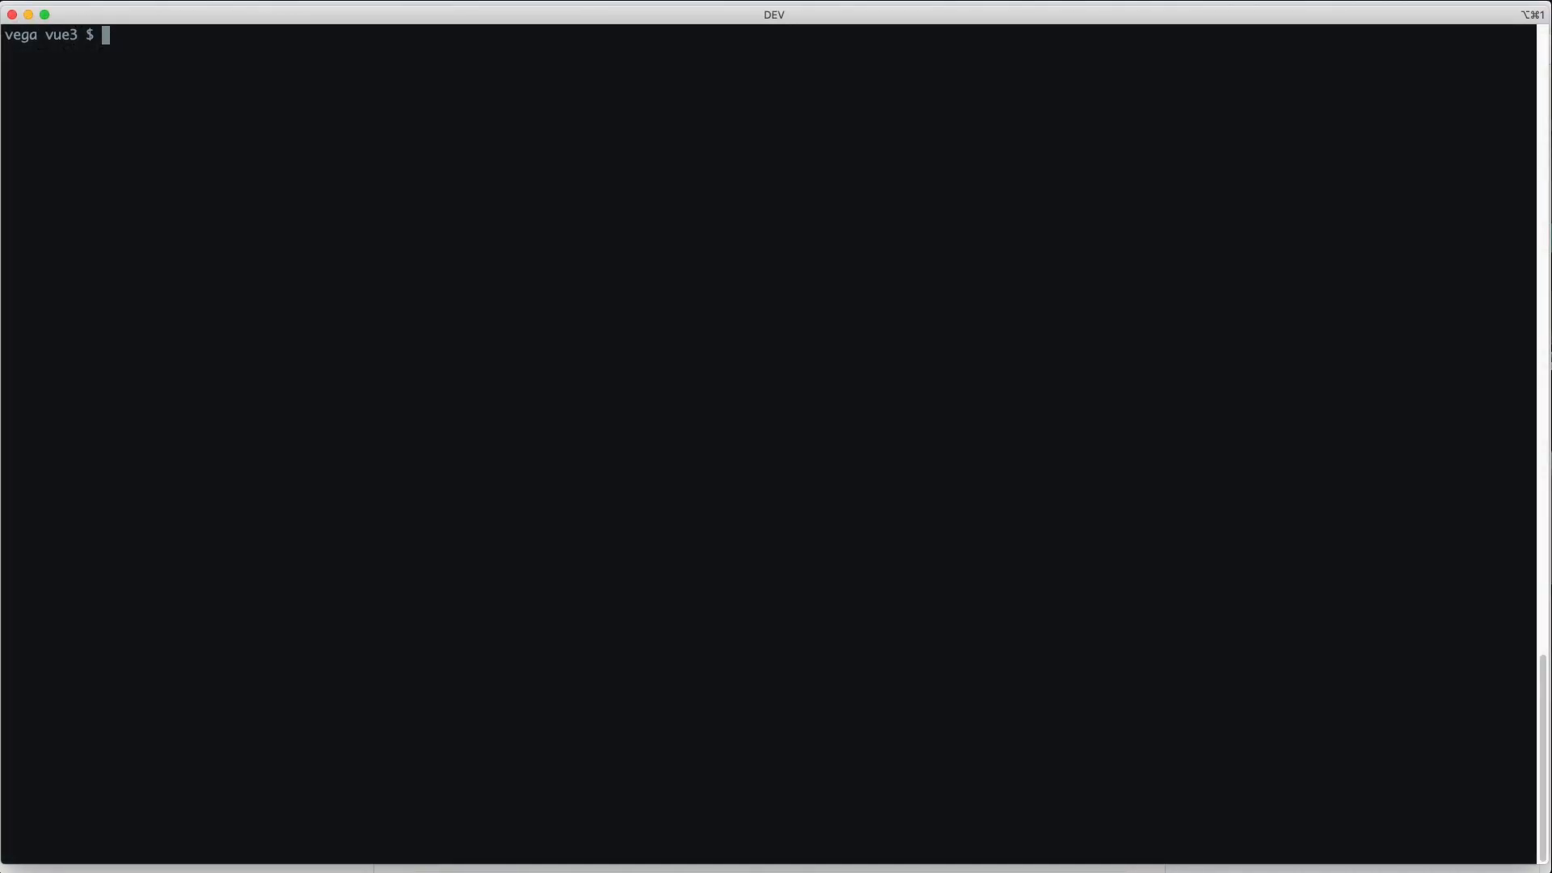
- Create hello-vuex-next with vue create -b, adding Vuex and keeping config in dedicated files
{"action": "type", "text": "vue cre"}
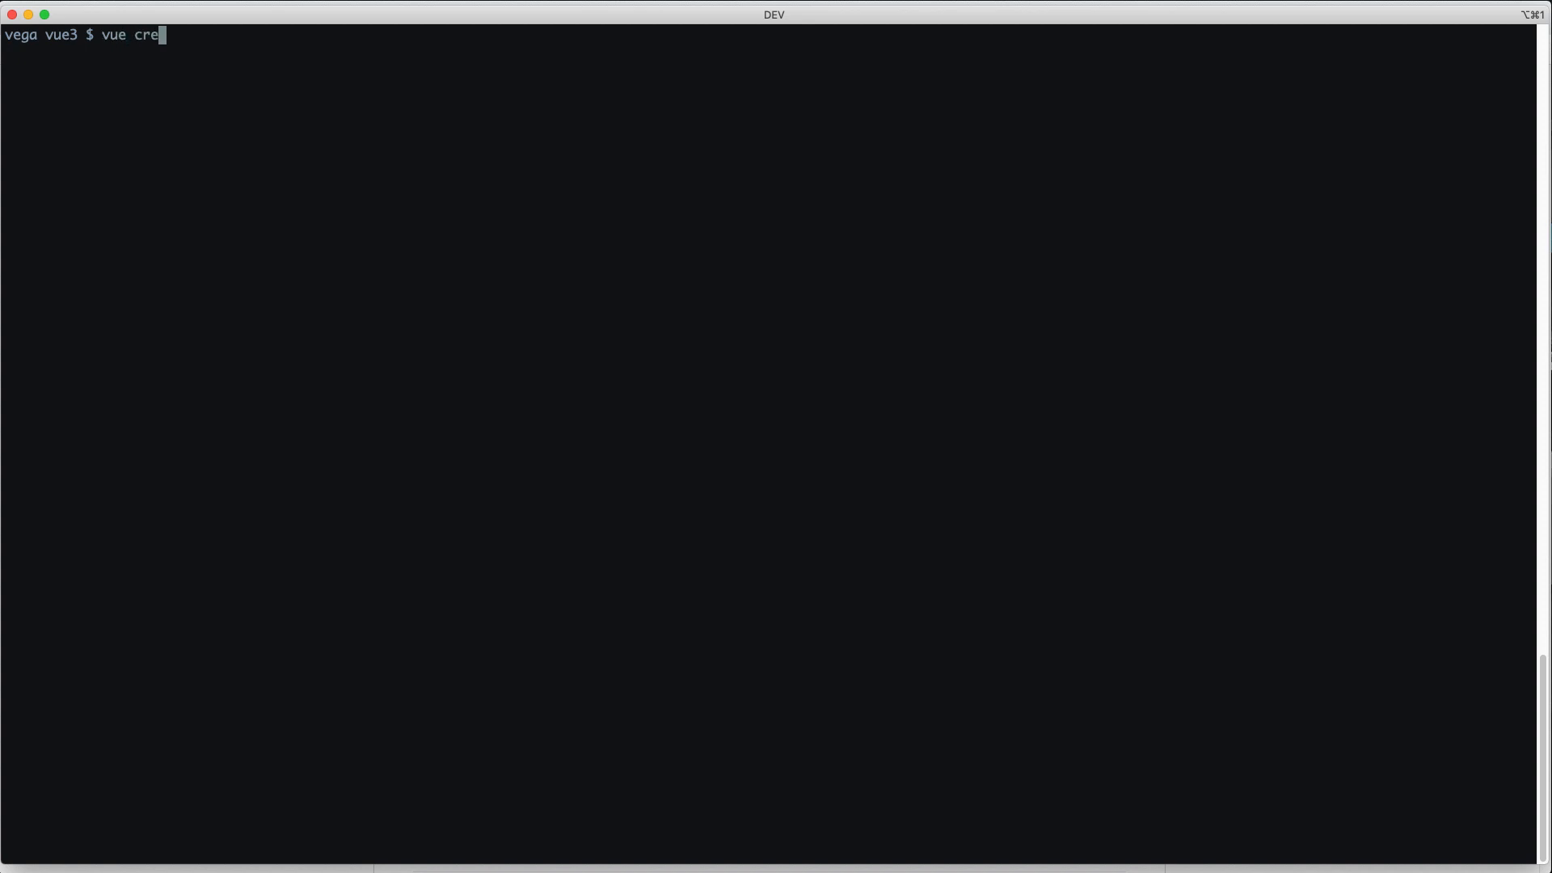
{"action": "type", "text": "ate"}
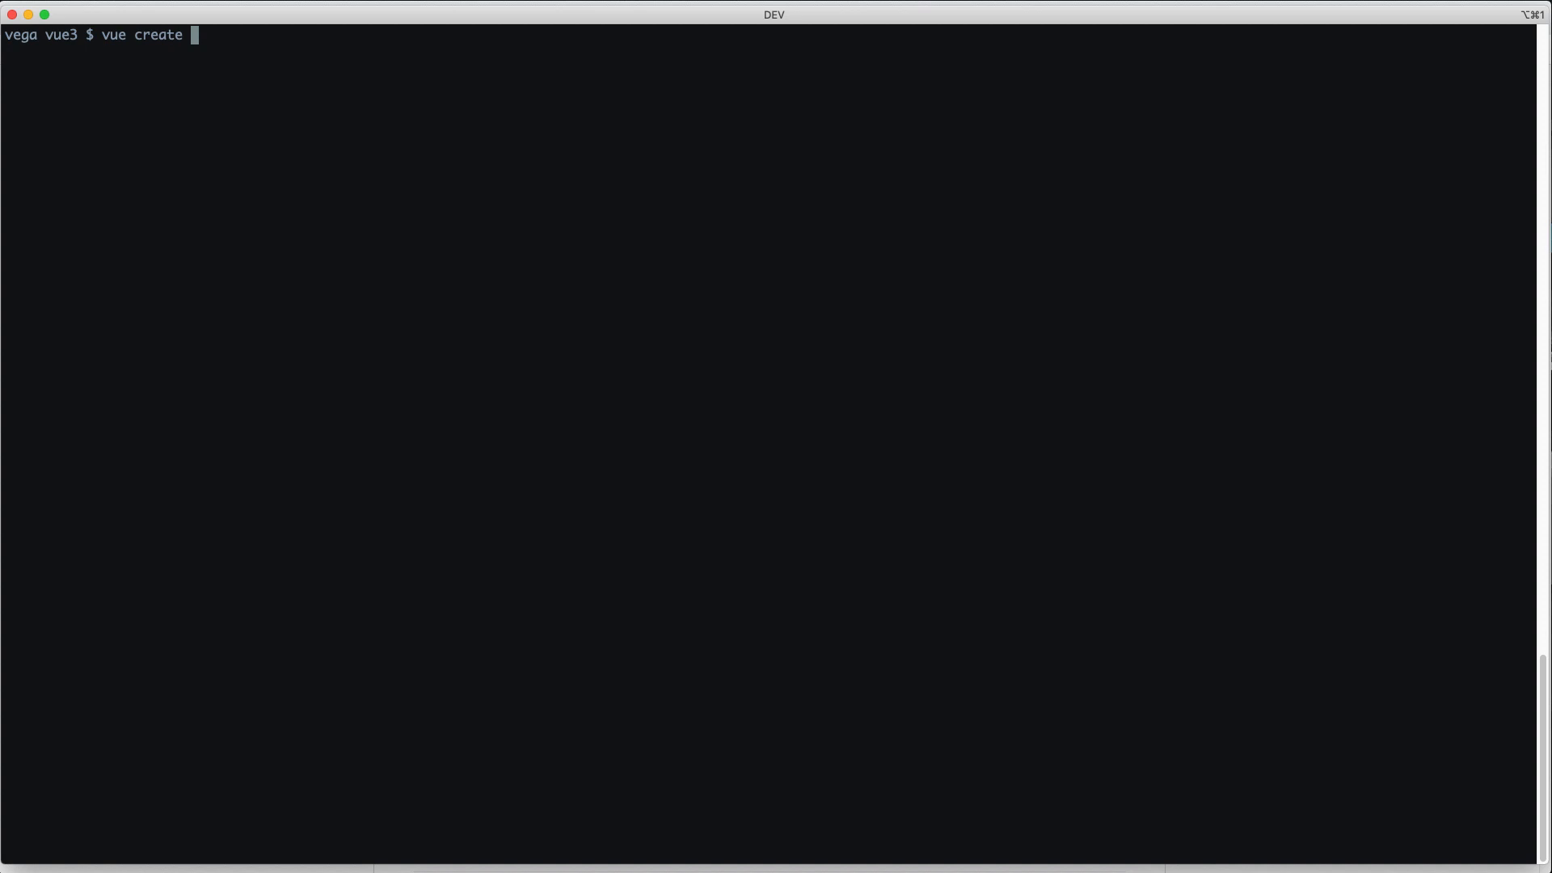
{"action": "type", "text": "hell"}
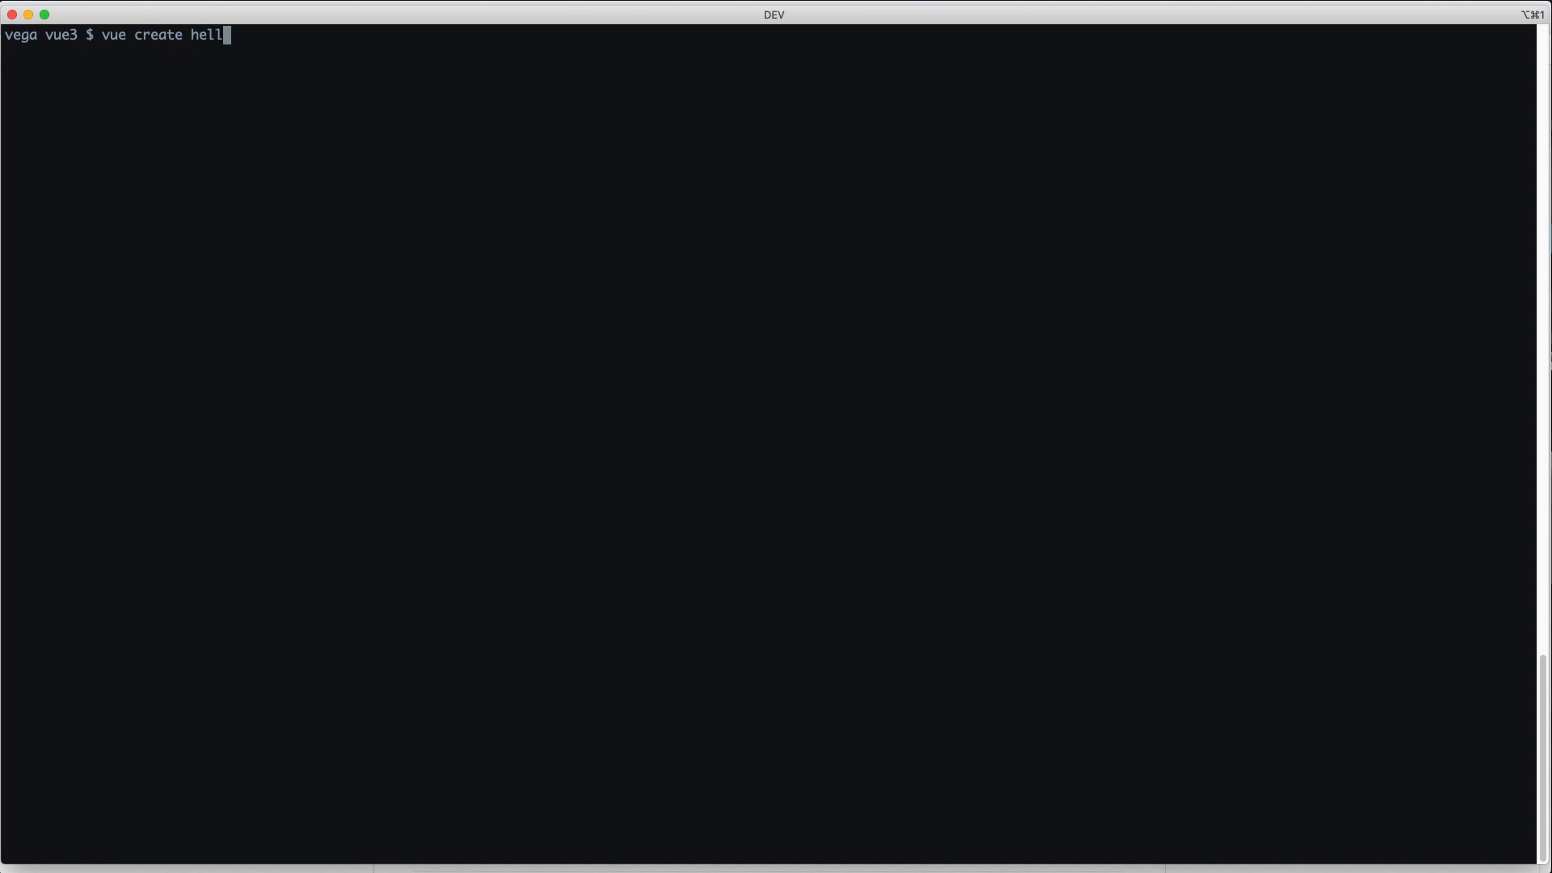
{"action": "type", "text": "o-vuex-next"}
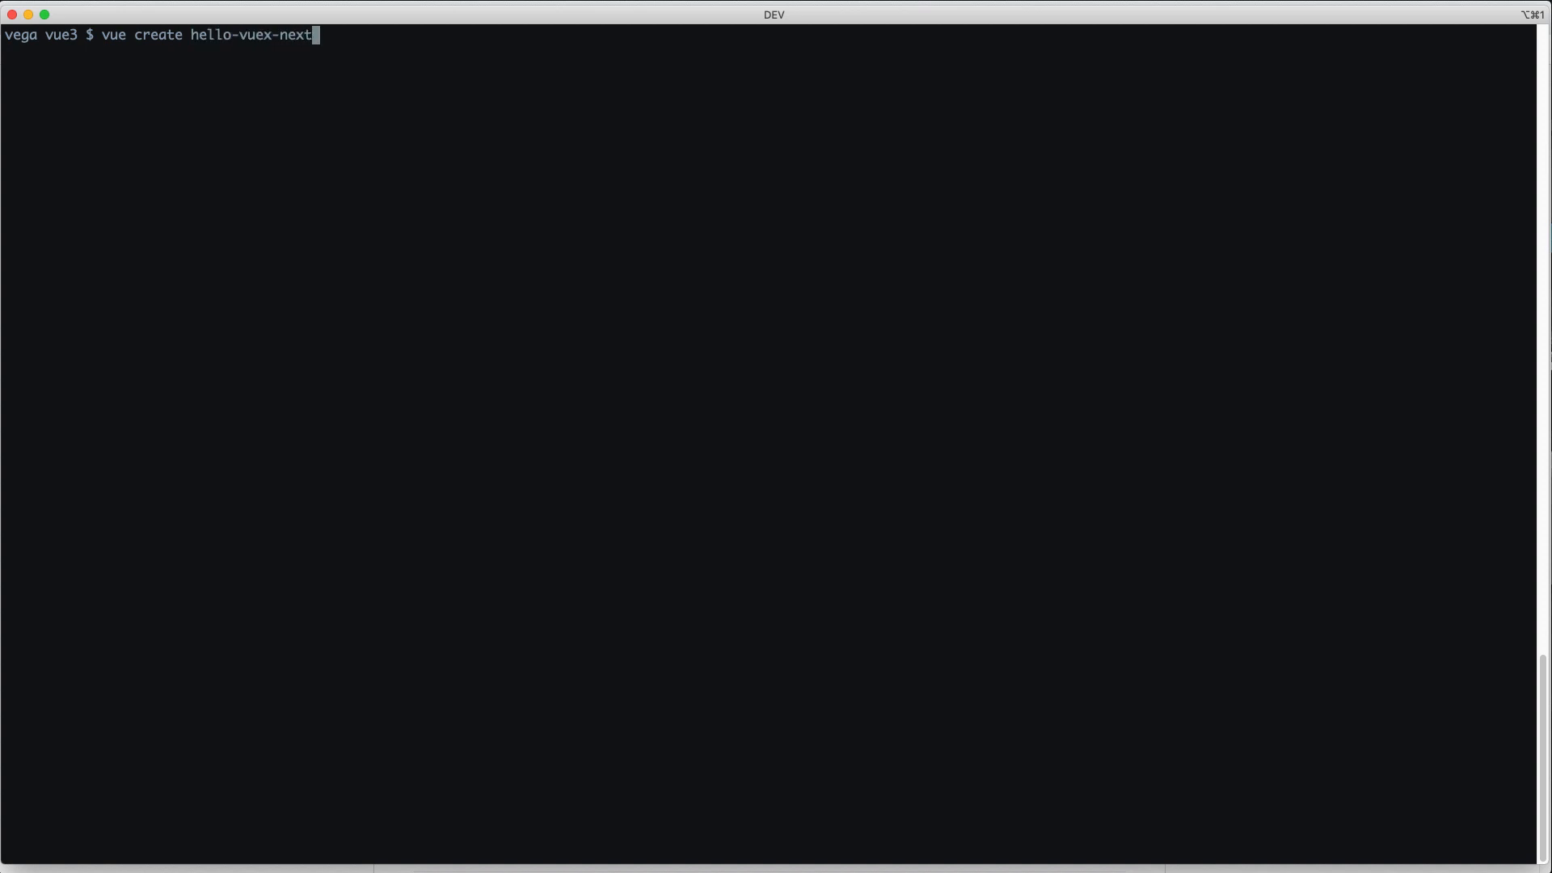
{"action": "type", "text": "-b"}
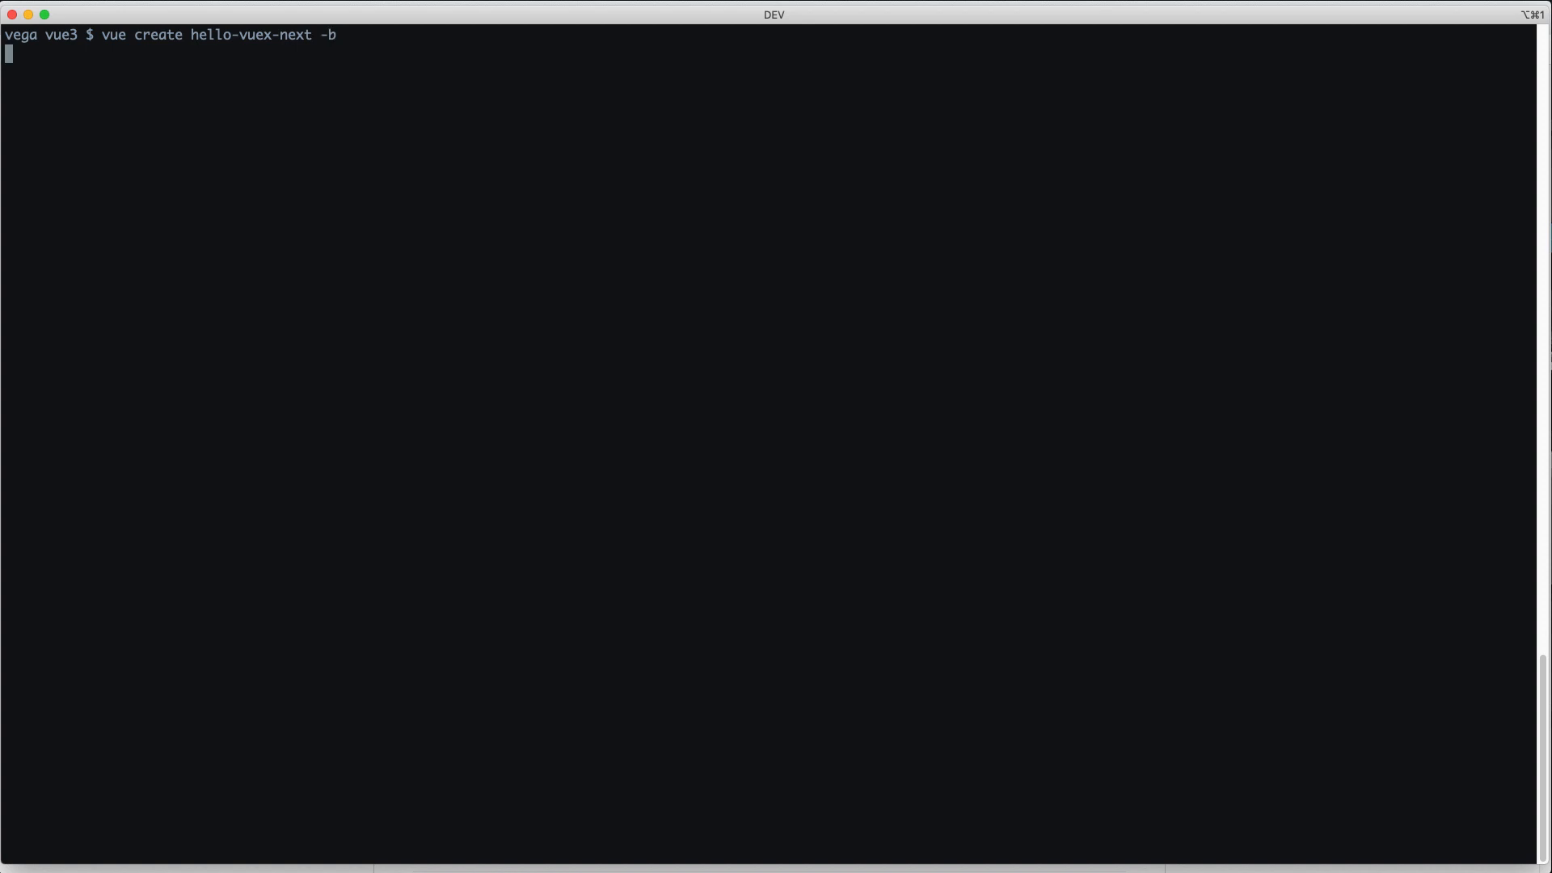
{"action": "key", "text": "enter"}
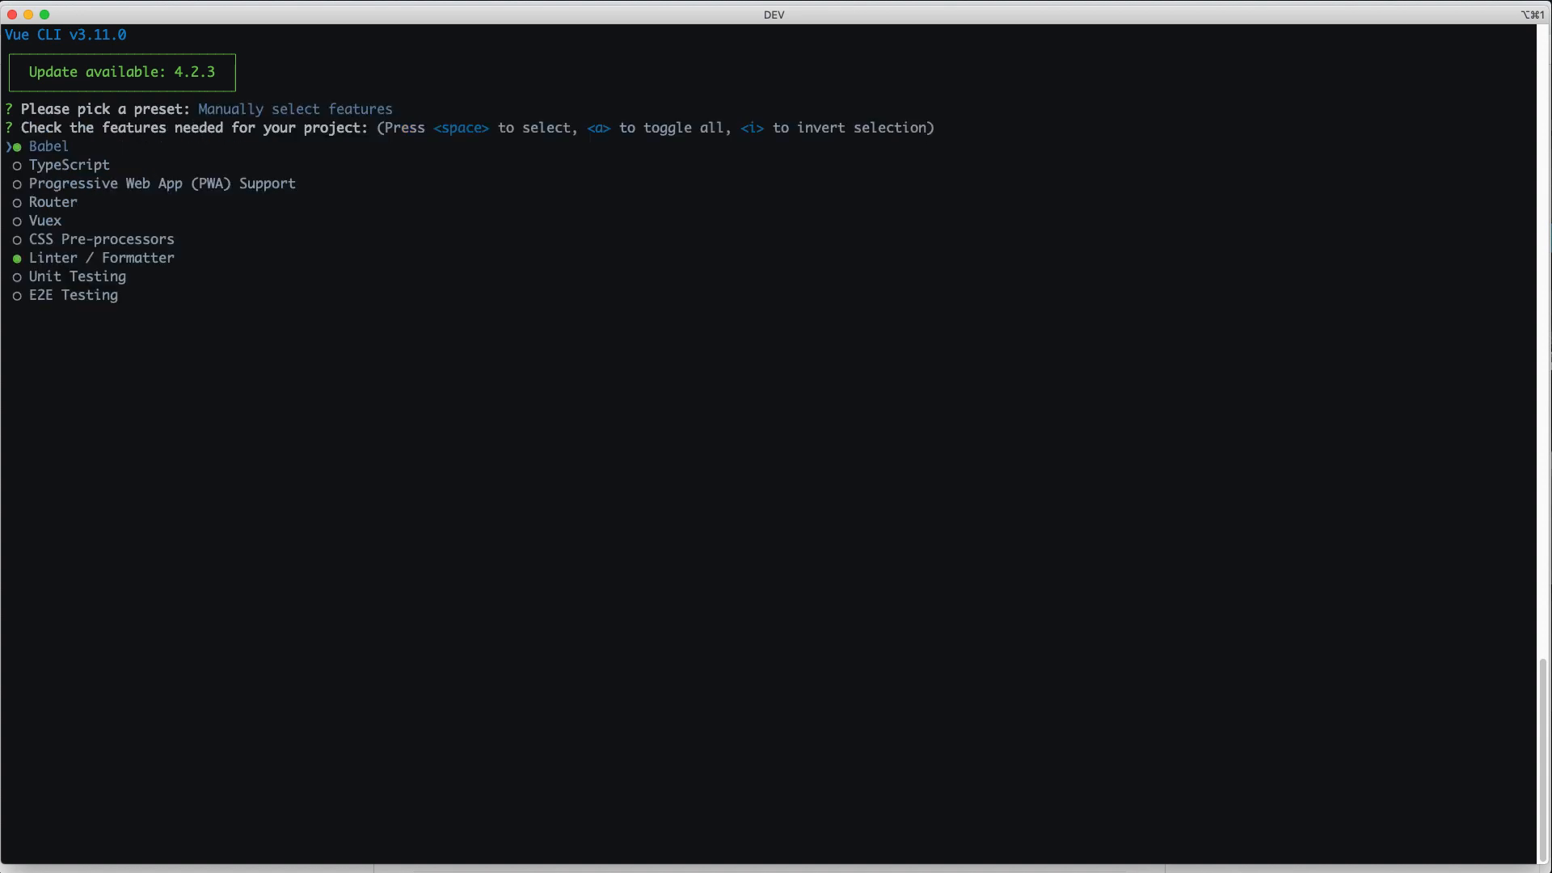
{"action": "key", "text": "down"}
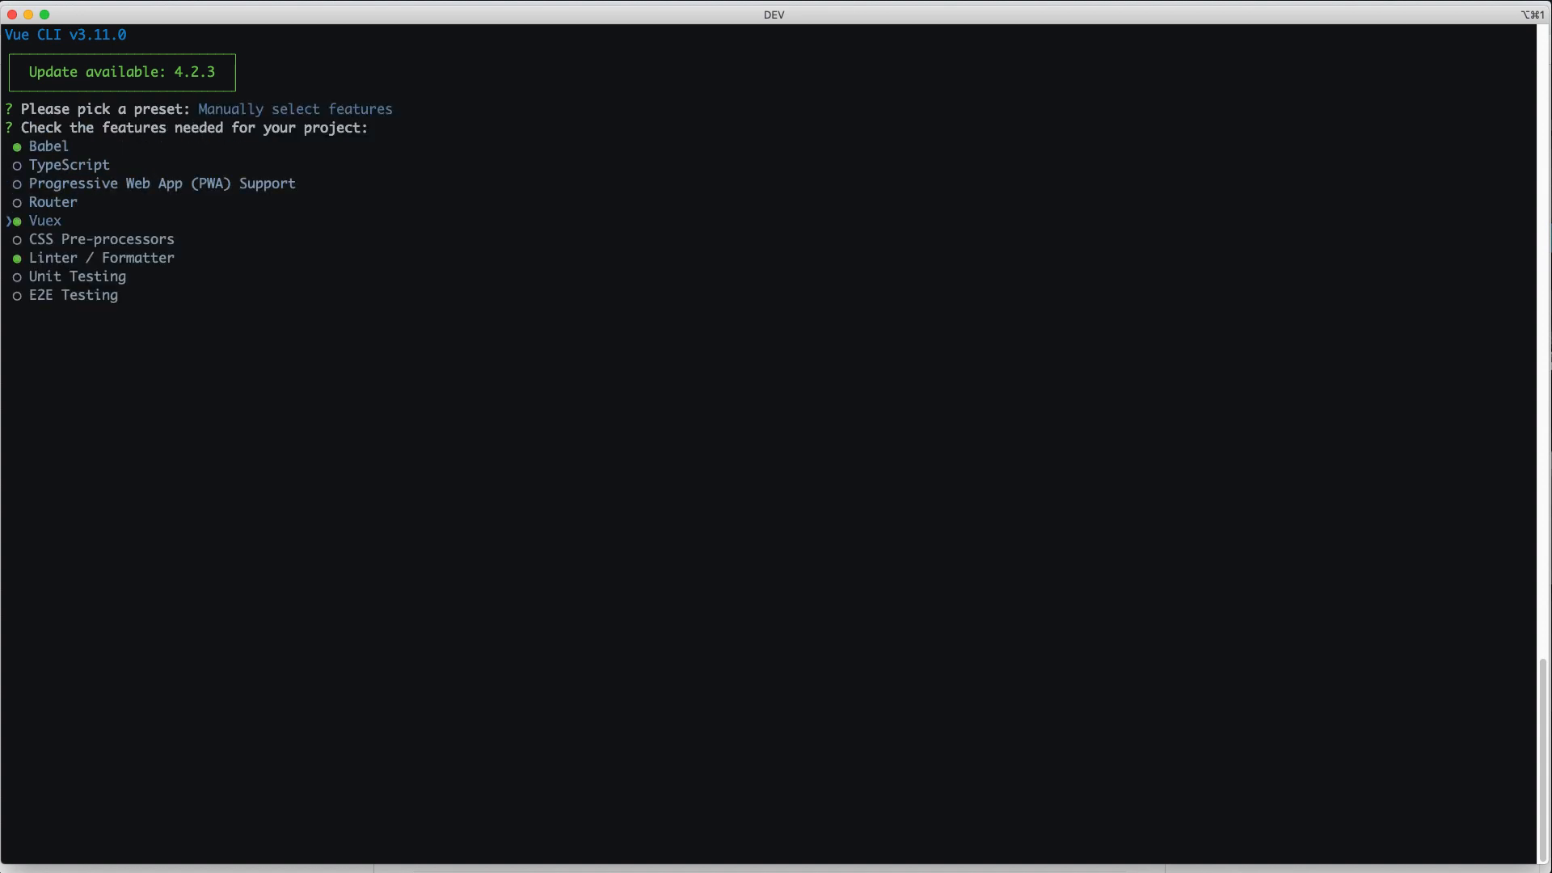
{"action": "key", "text": "enter"}
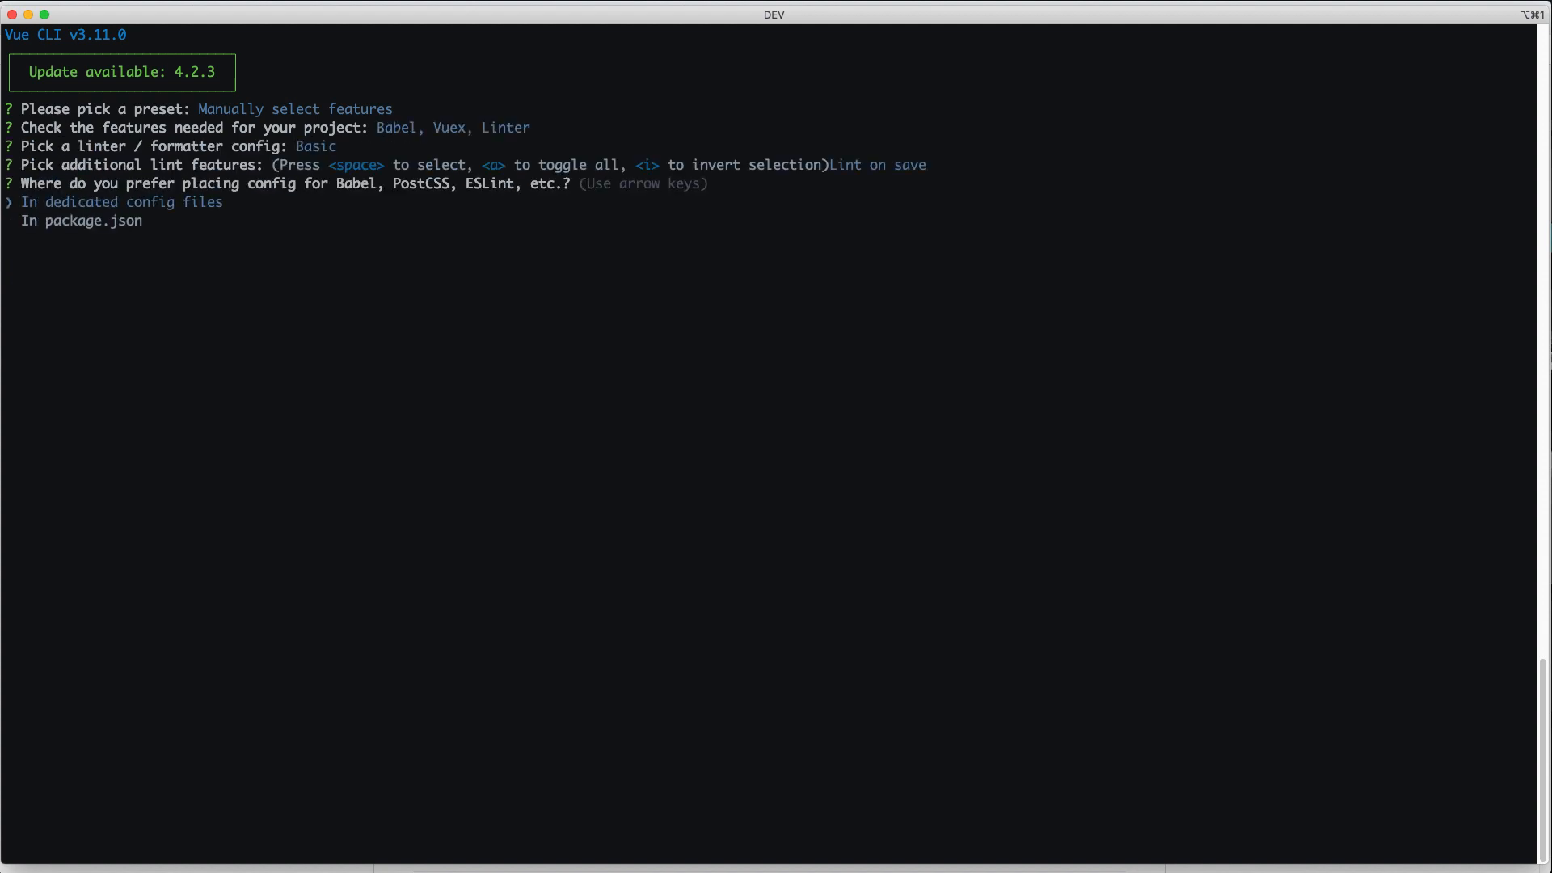
{"action": "key", "text": "enter"}
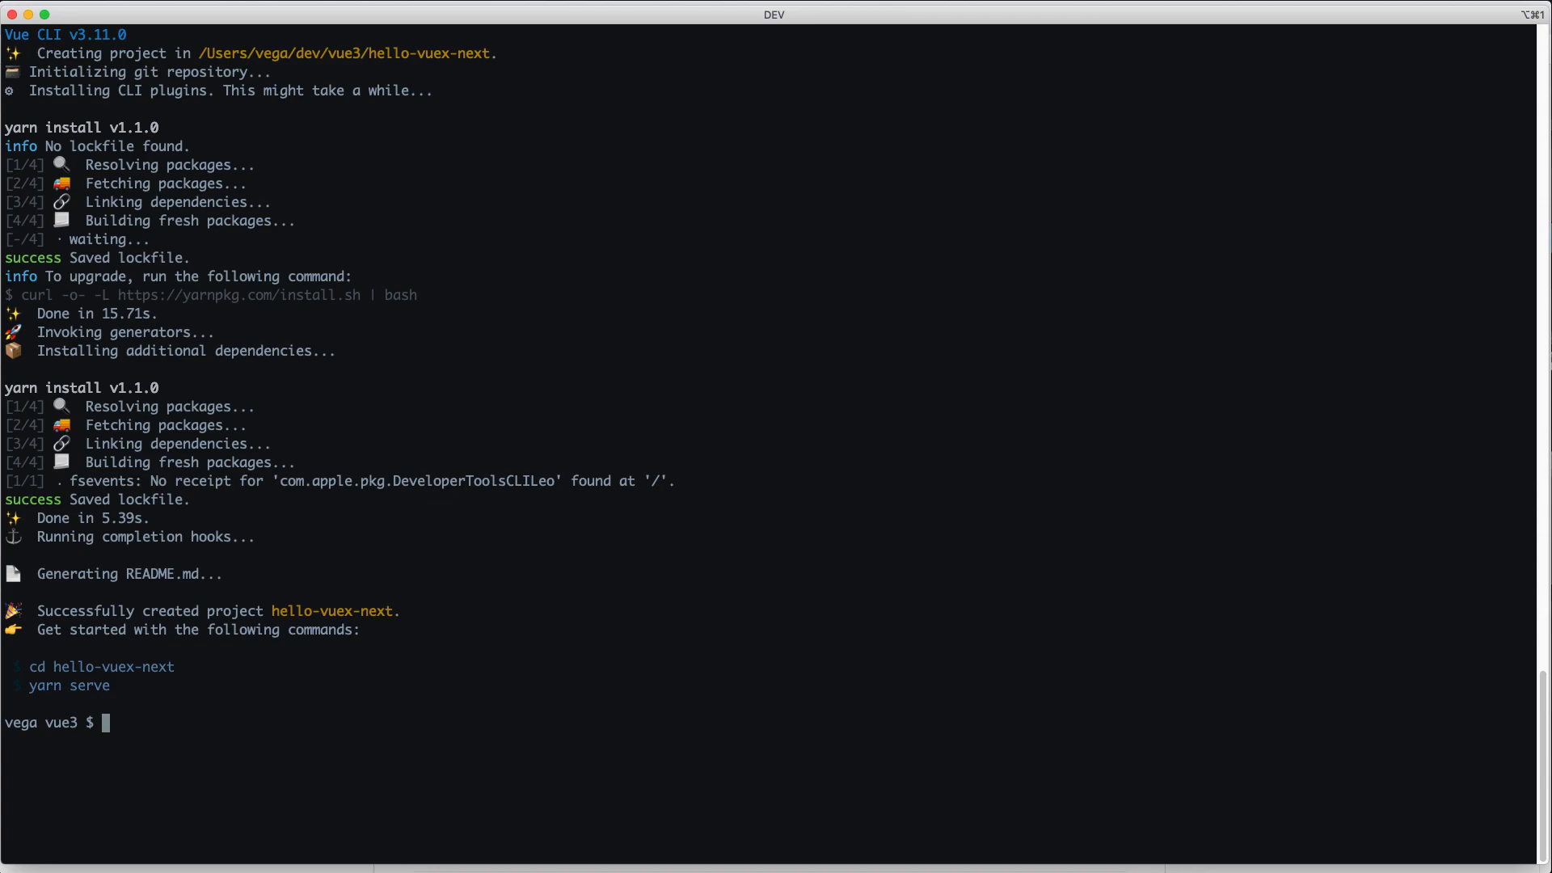
- Add the vue-next plugin inside hello-vuex-next, then open the project with code
{"action": "type", "text": "cd"}
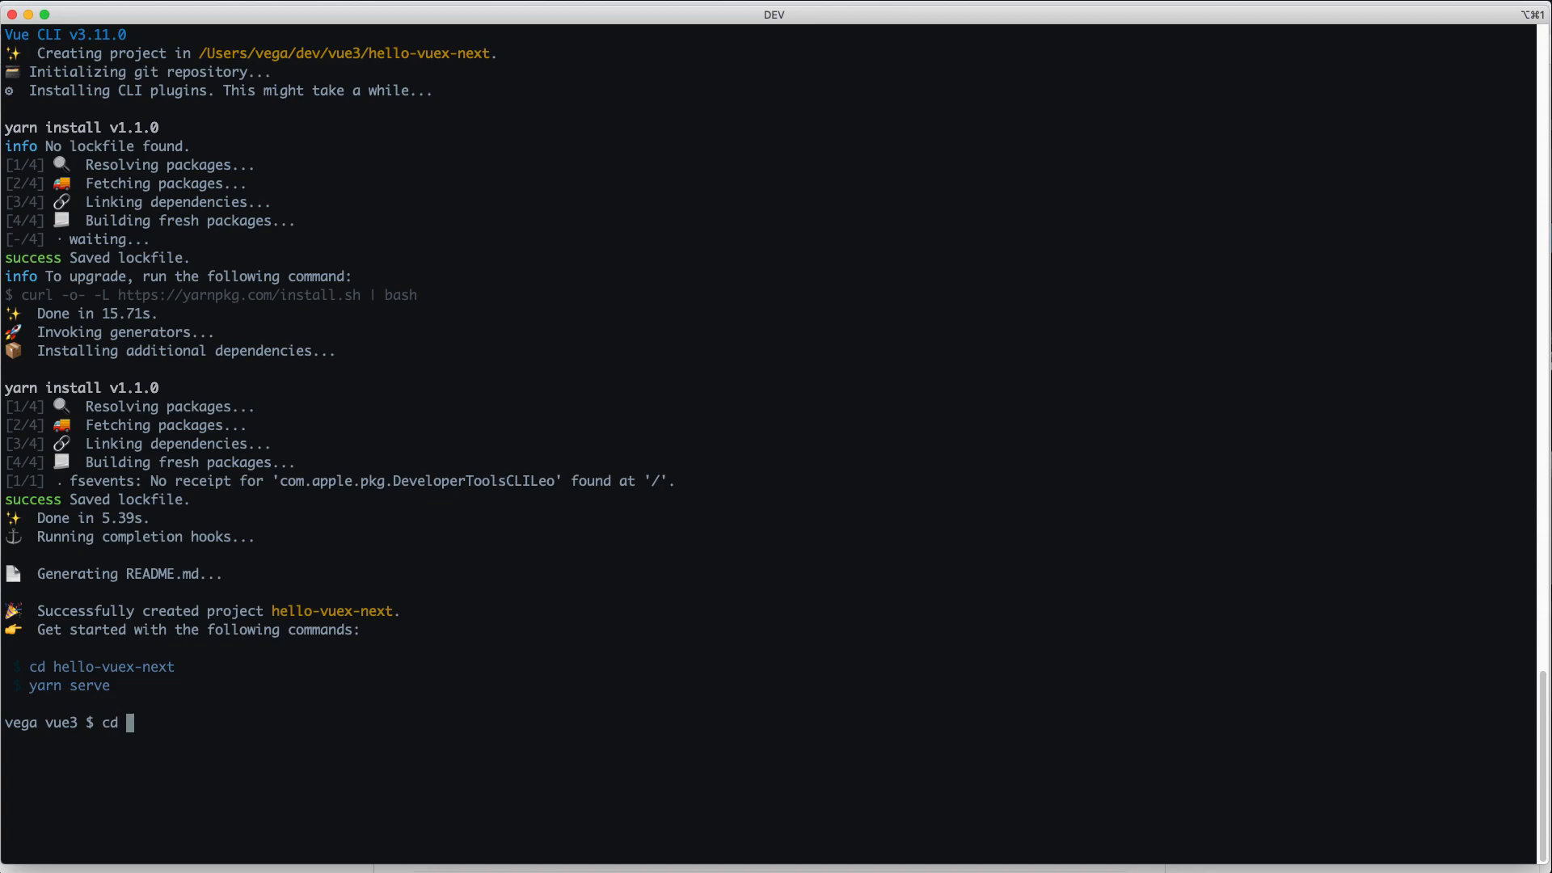
{"action": "type", "text": "hello-vue-n"}
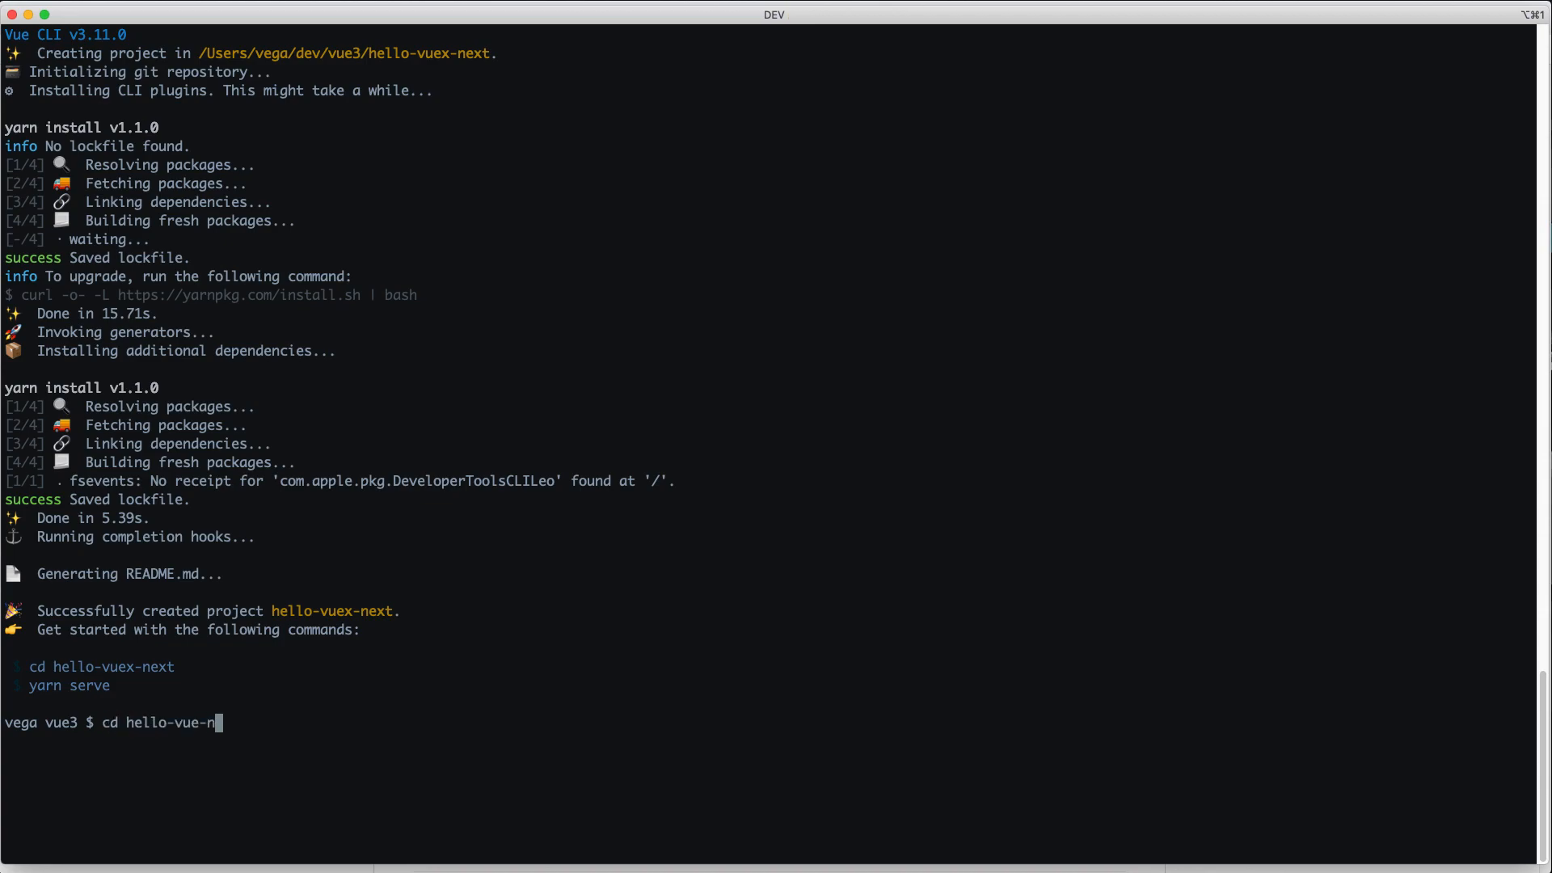
{"action": "type", "text": "ext/"}
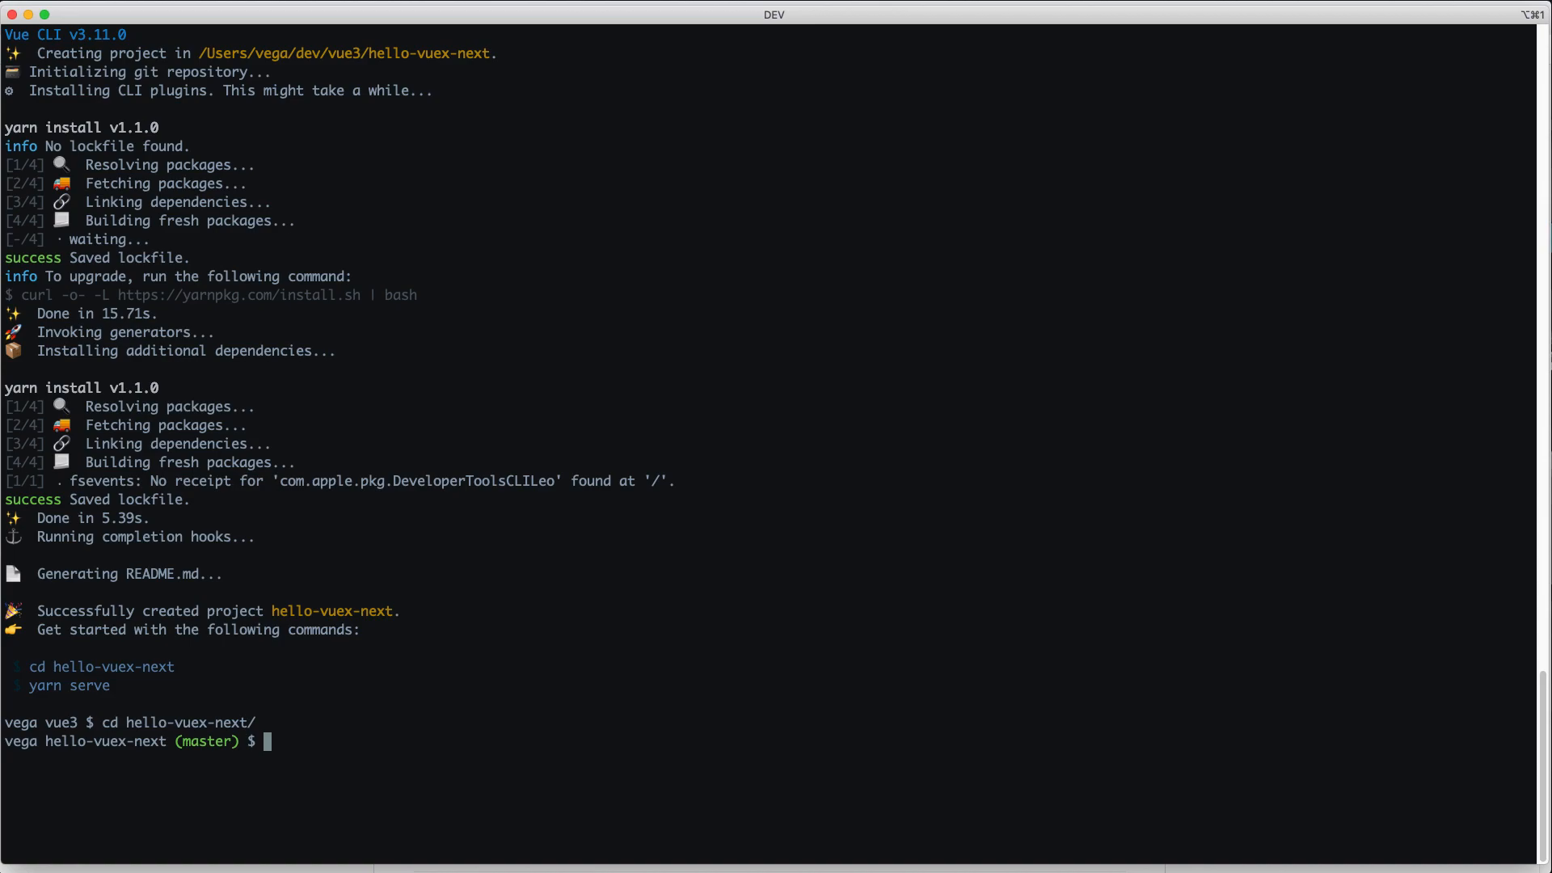
{"action": "type", "text": "vue"}
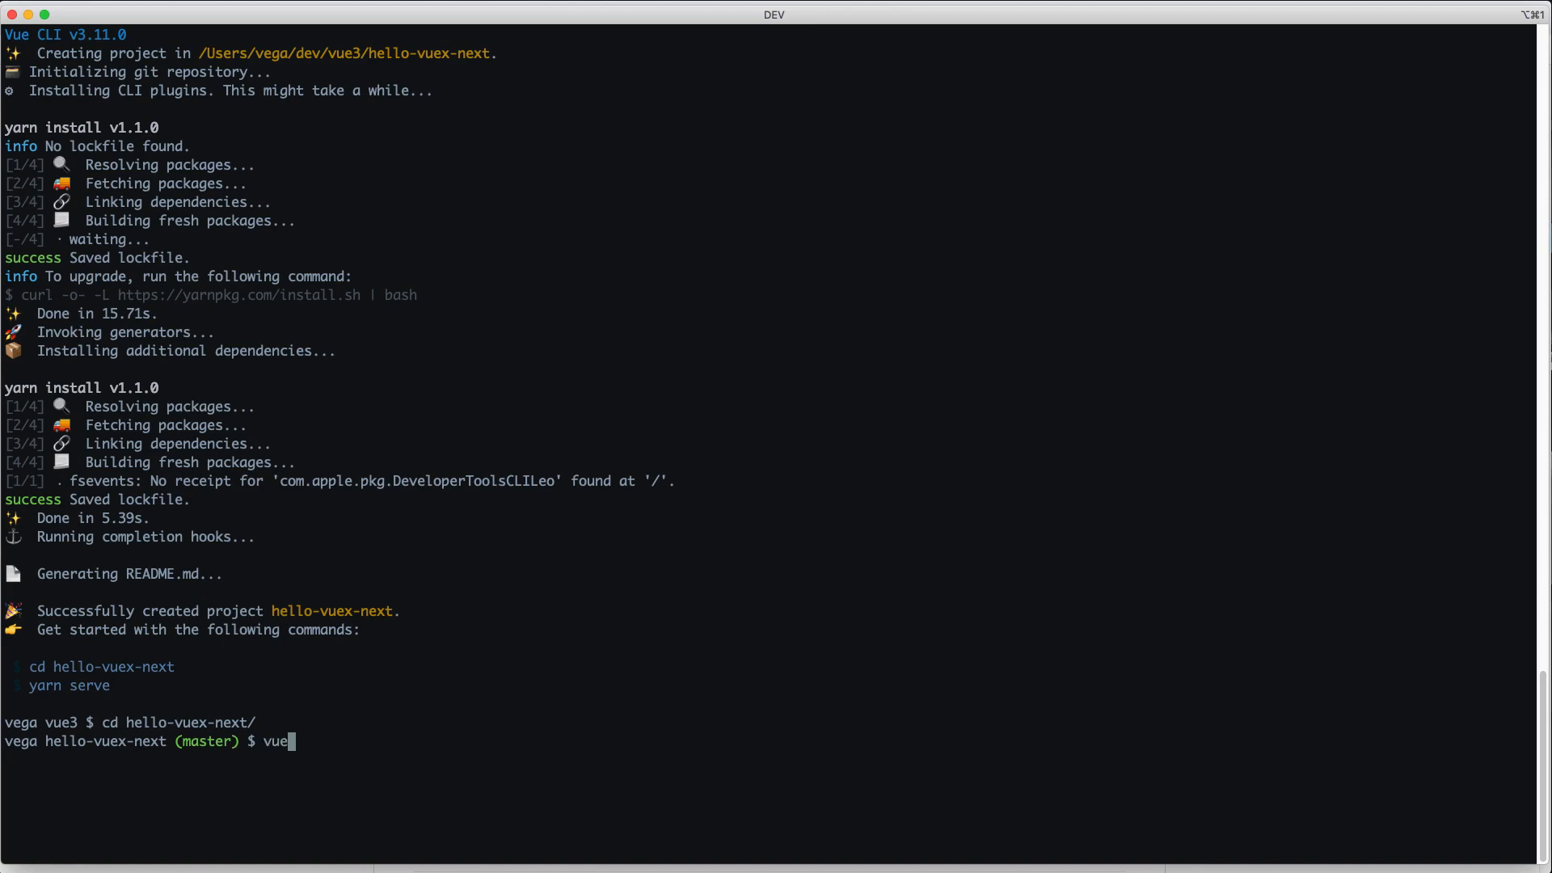
{"action": "type", "text": "add vu"}
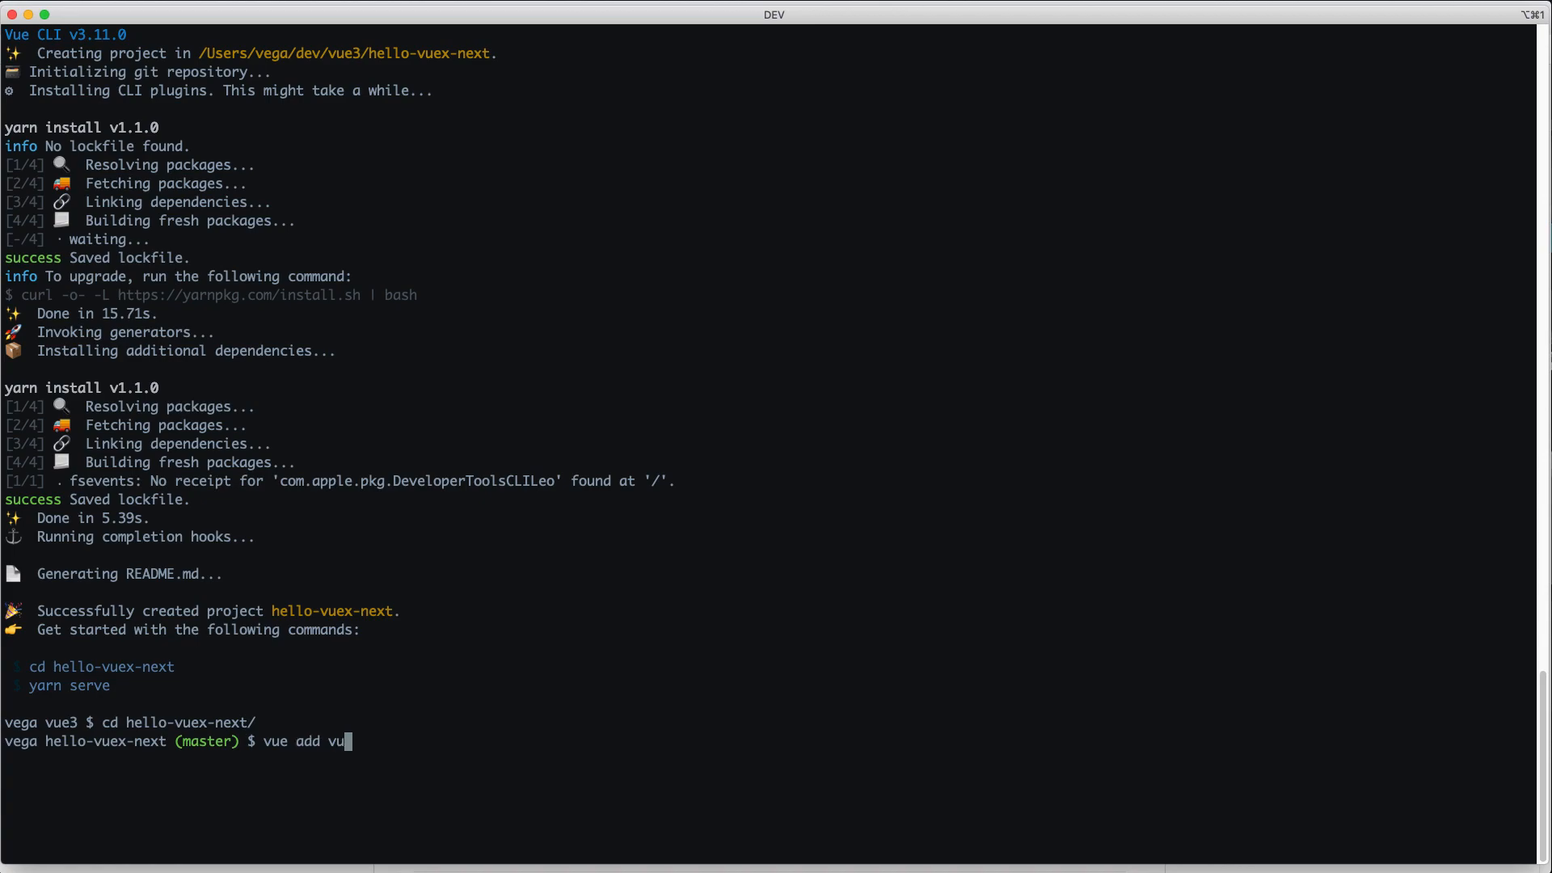
{"action": "type", "text": "e-next"}
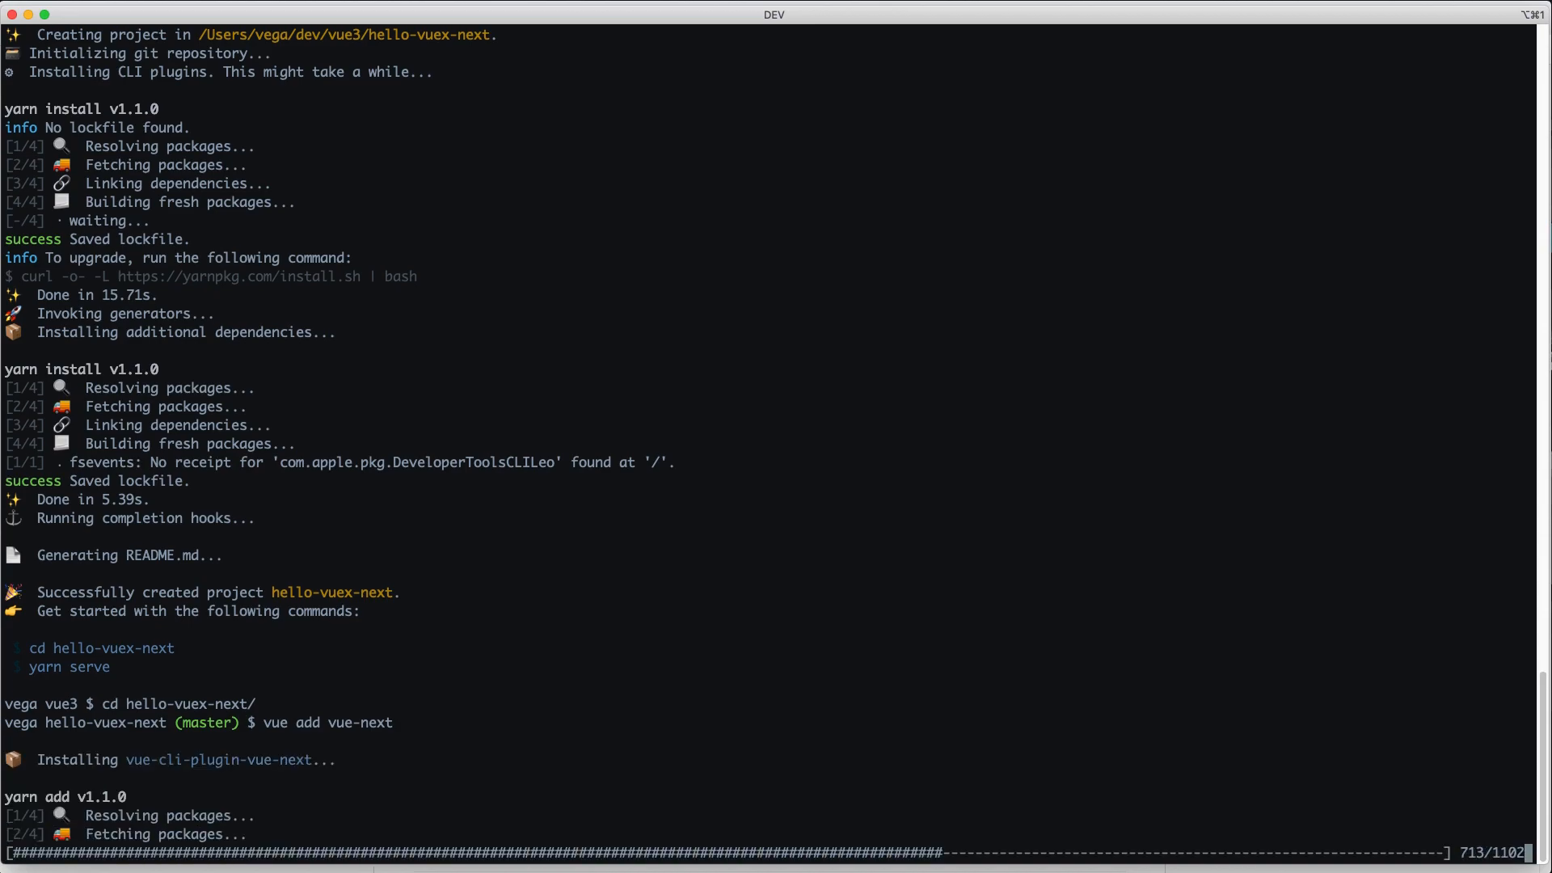
{"action": "scroll", "scroll_direction": "down", "scroll_amount": 3}
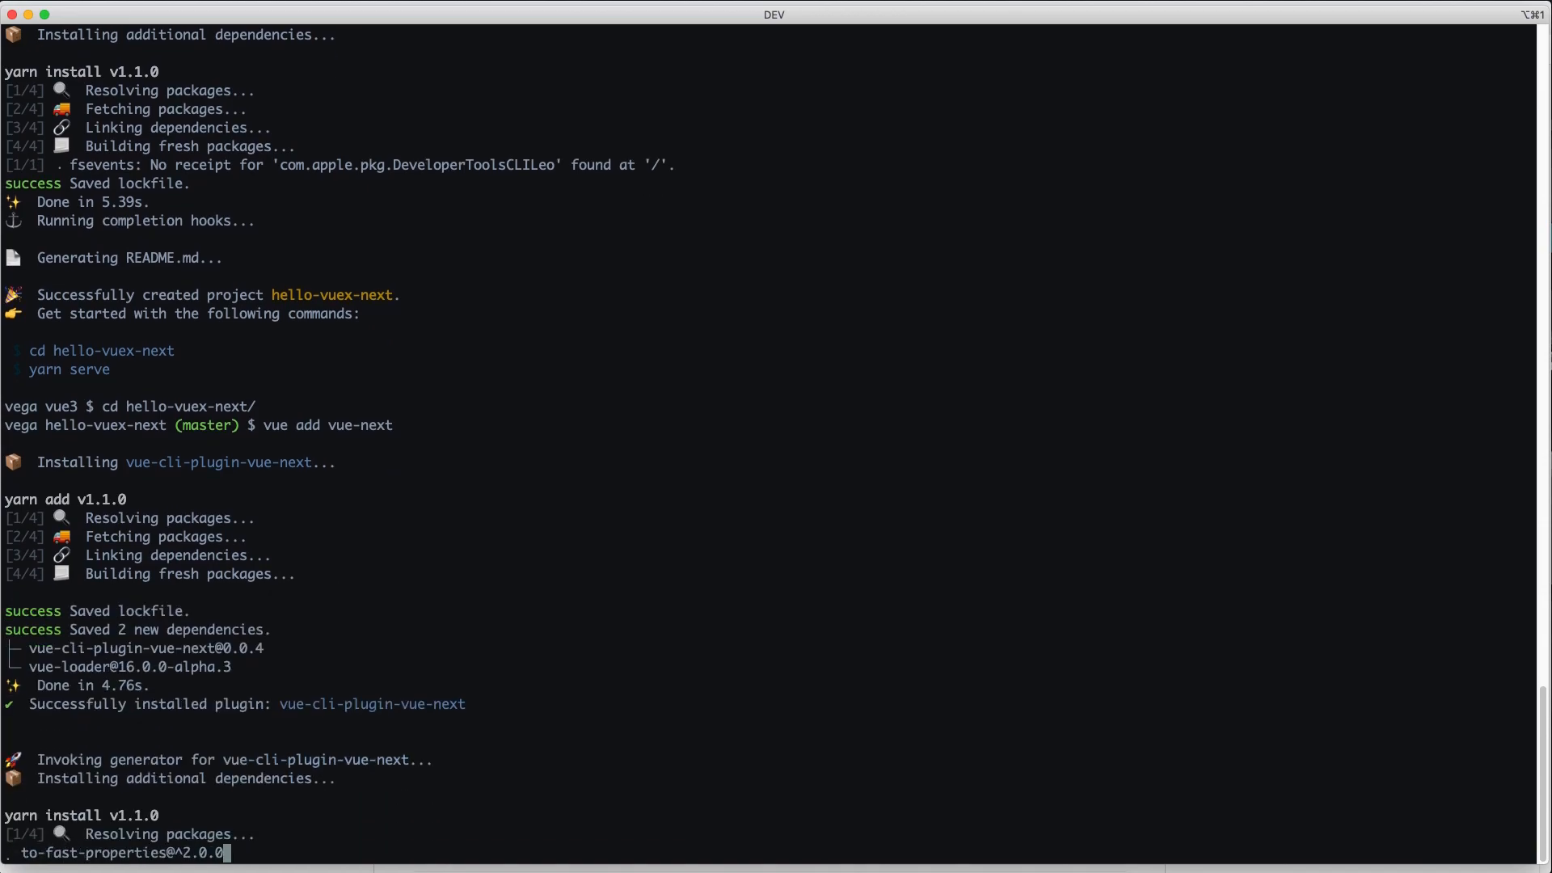
{"action": "scroll", "scroll_direction": "down", "scroll_amount": 3}
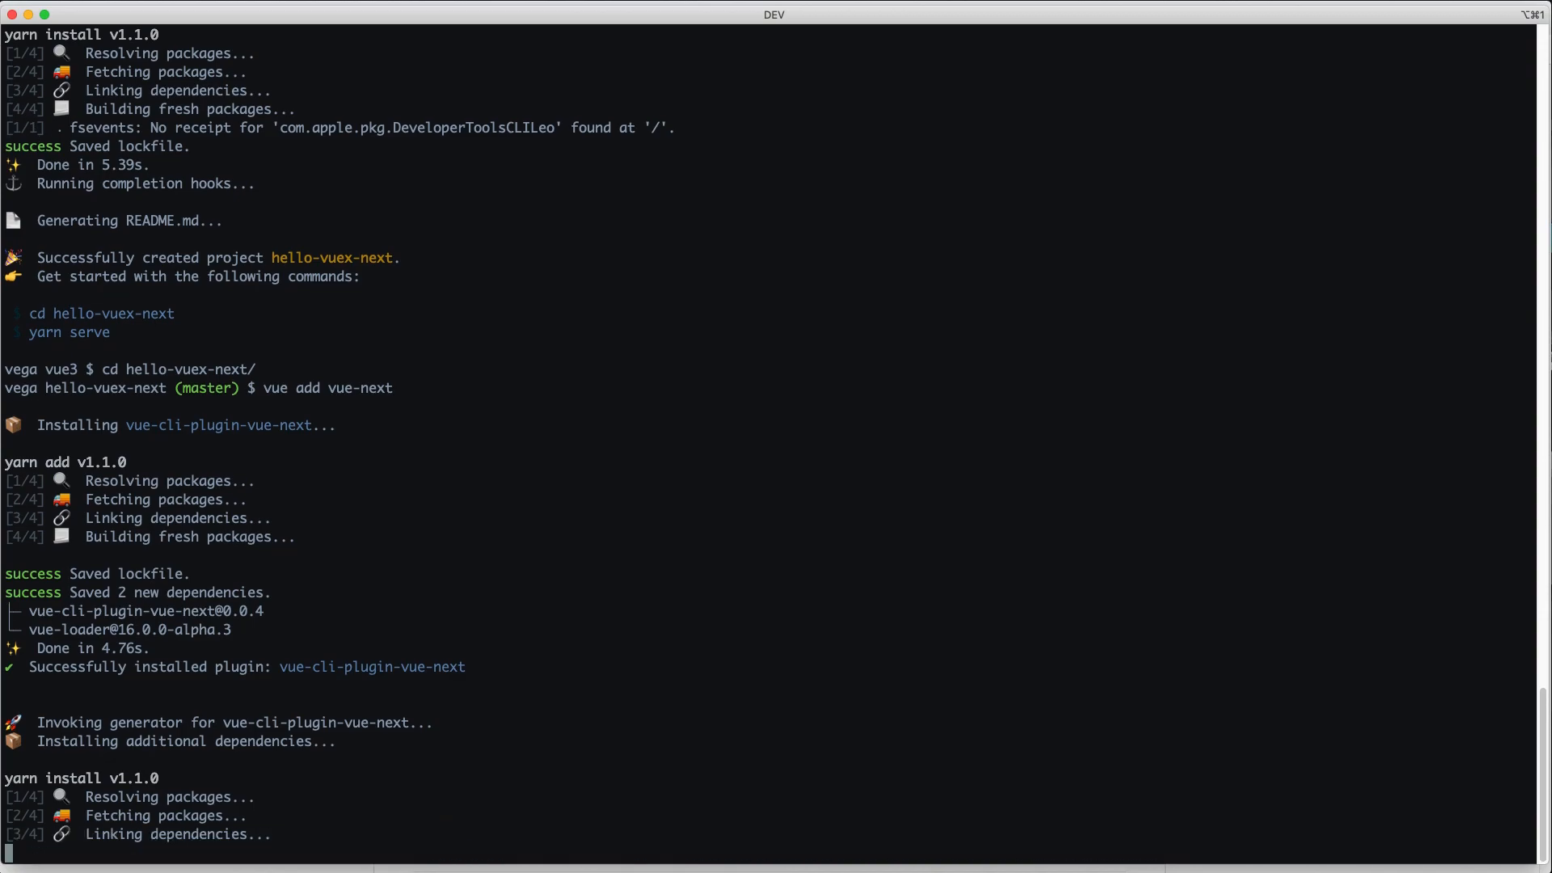
{"action": "scroll", "scroll_direction": "down", "scroll_amount": 3}
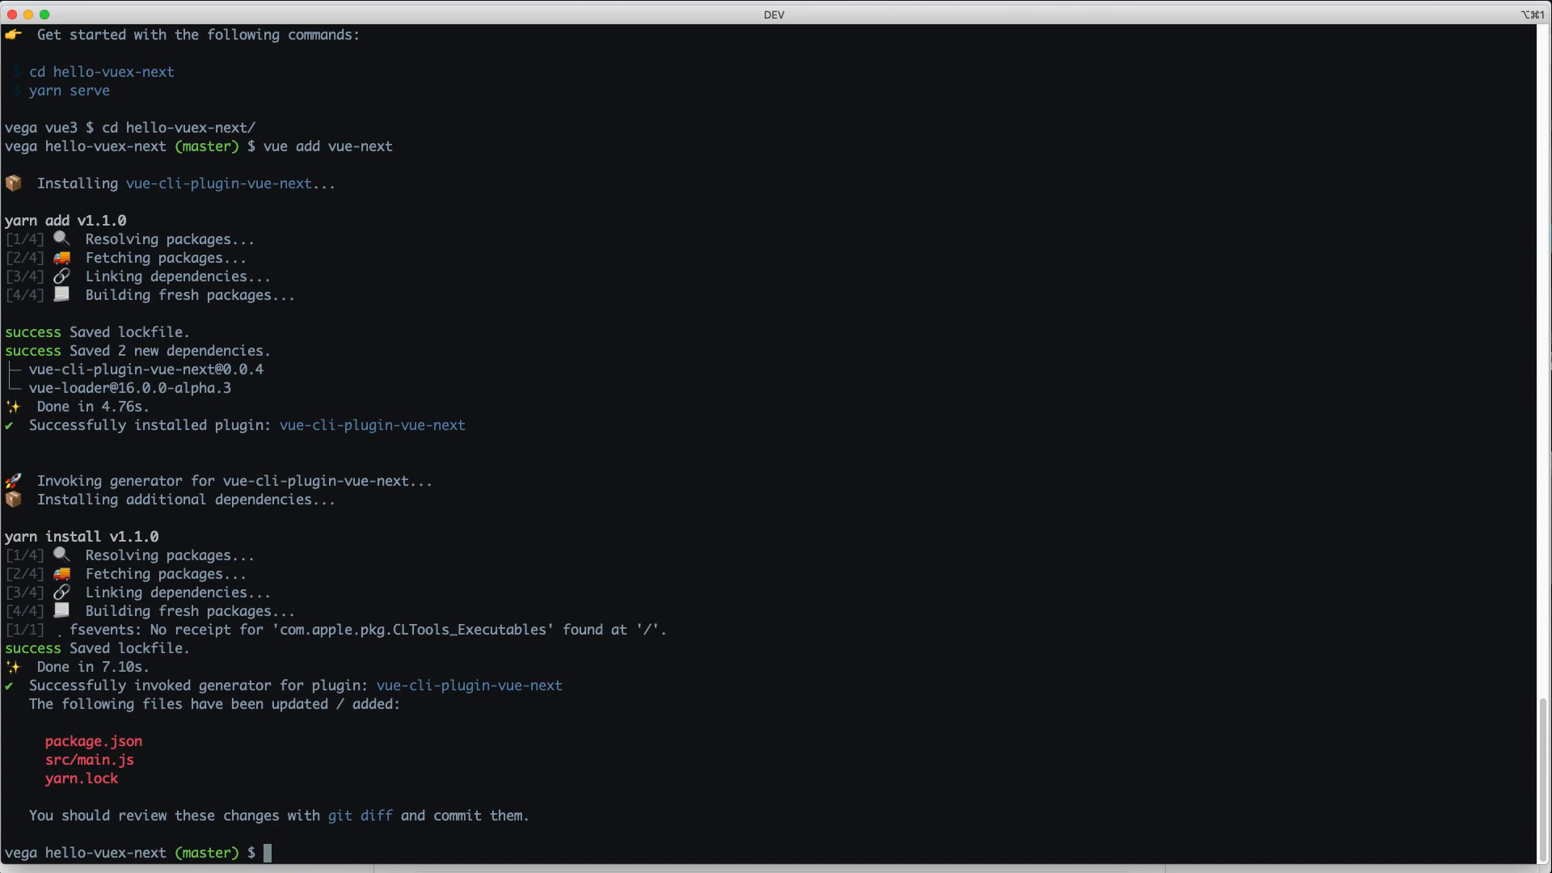
{"action": "type", "text": "code ."}
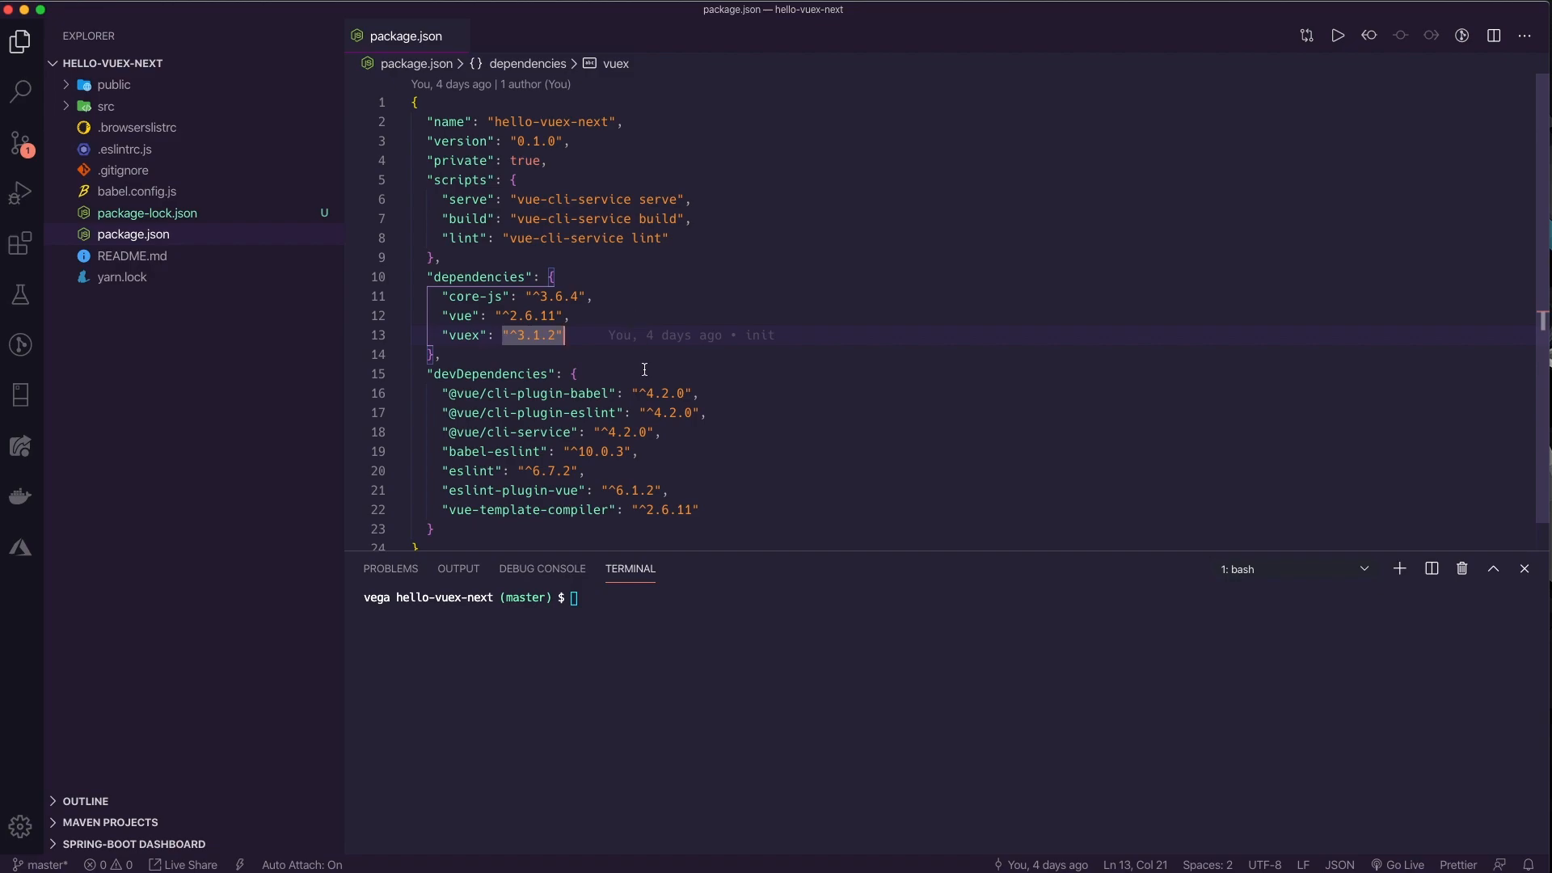
{"action": "type", "text": "npm i v"}
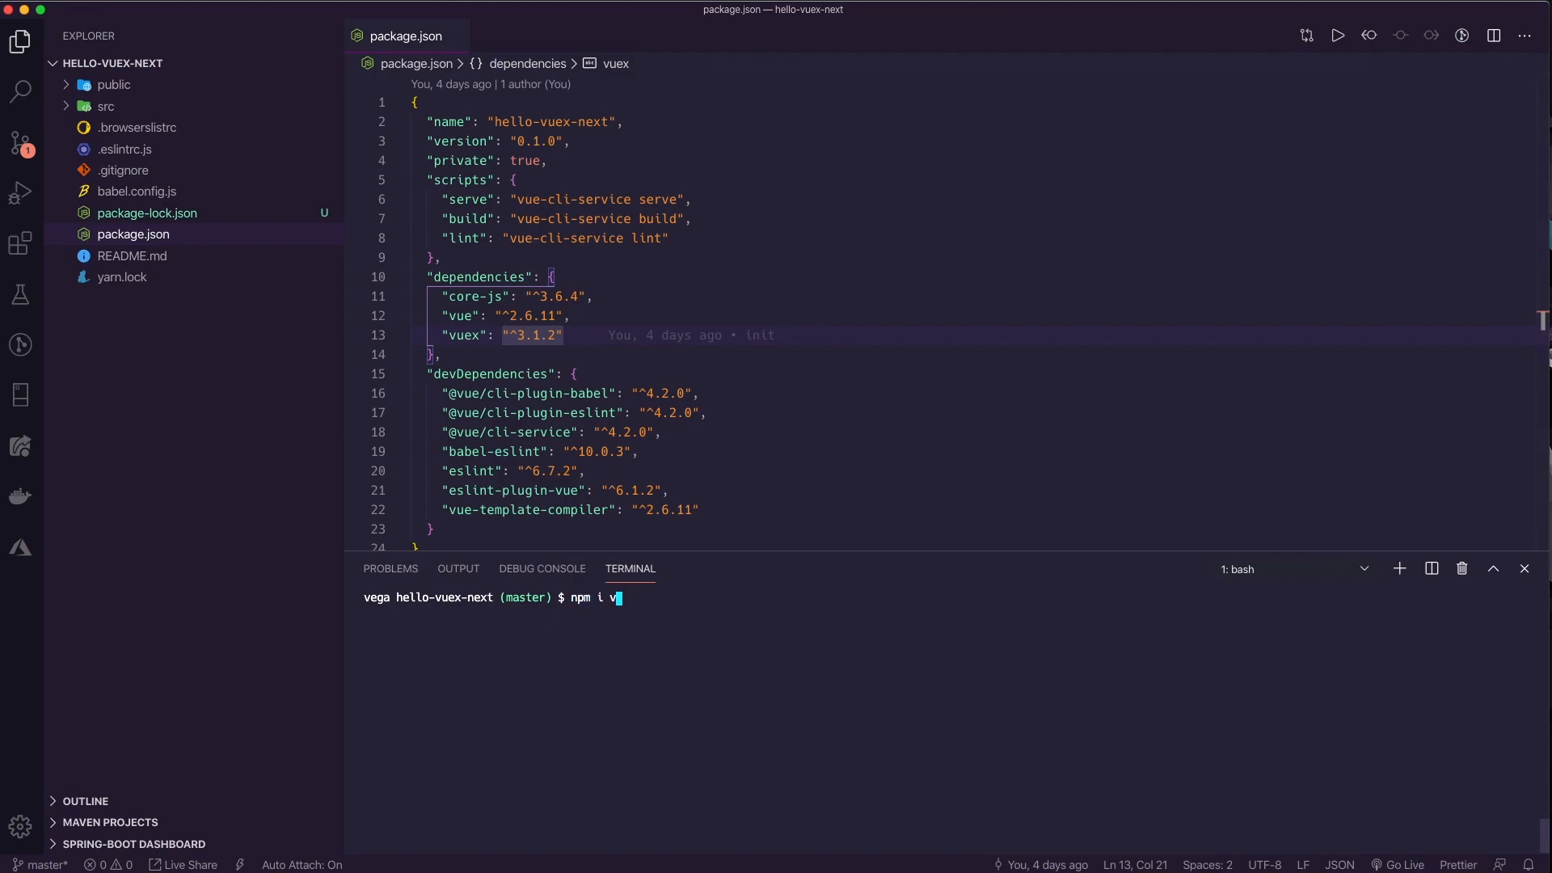
{"action": "type", "text": "uex@"}
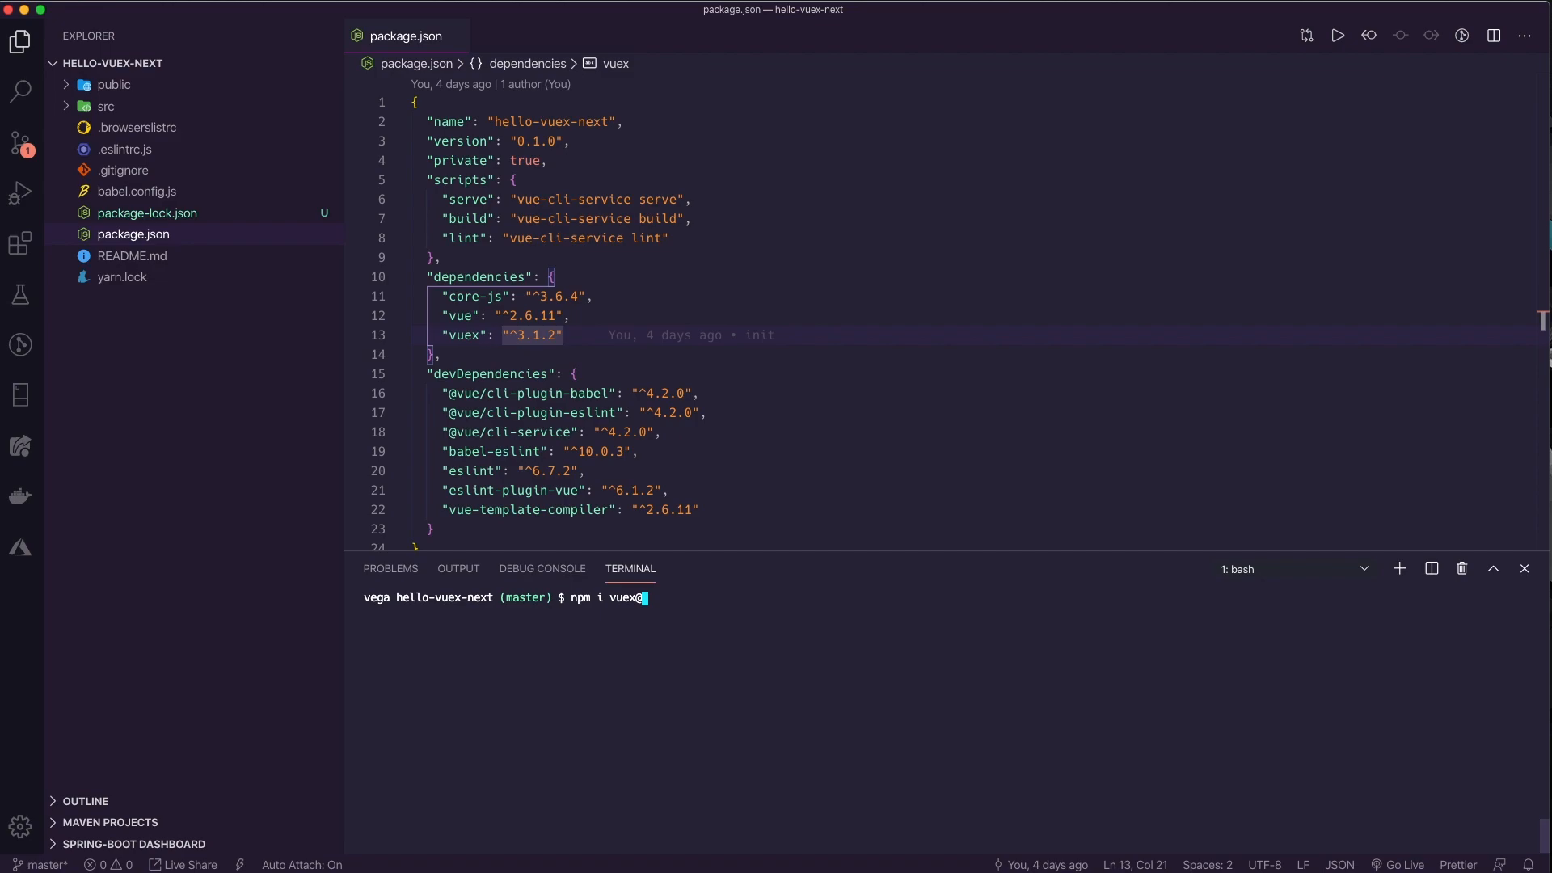
{"action": "type", "text": "4.0."}
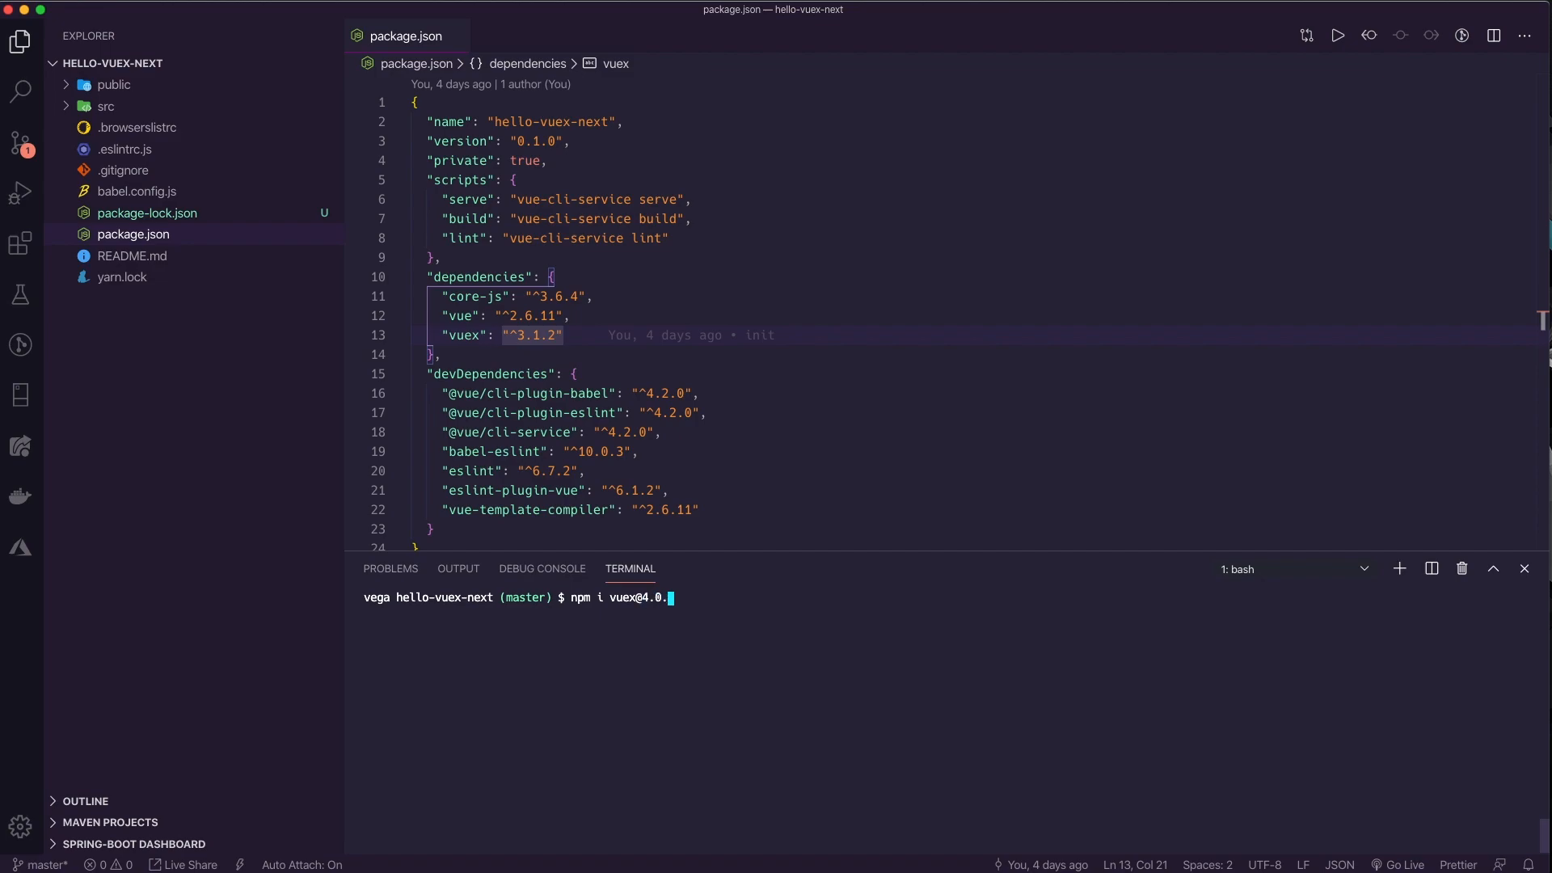
{"action": "type", "text": "-"}
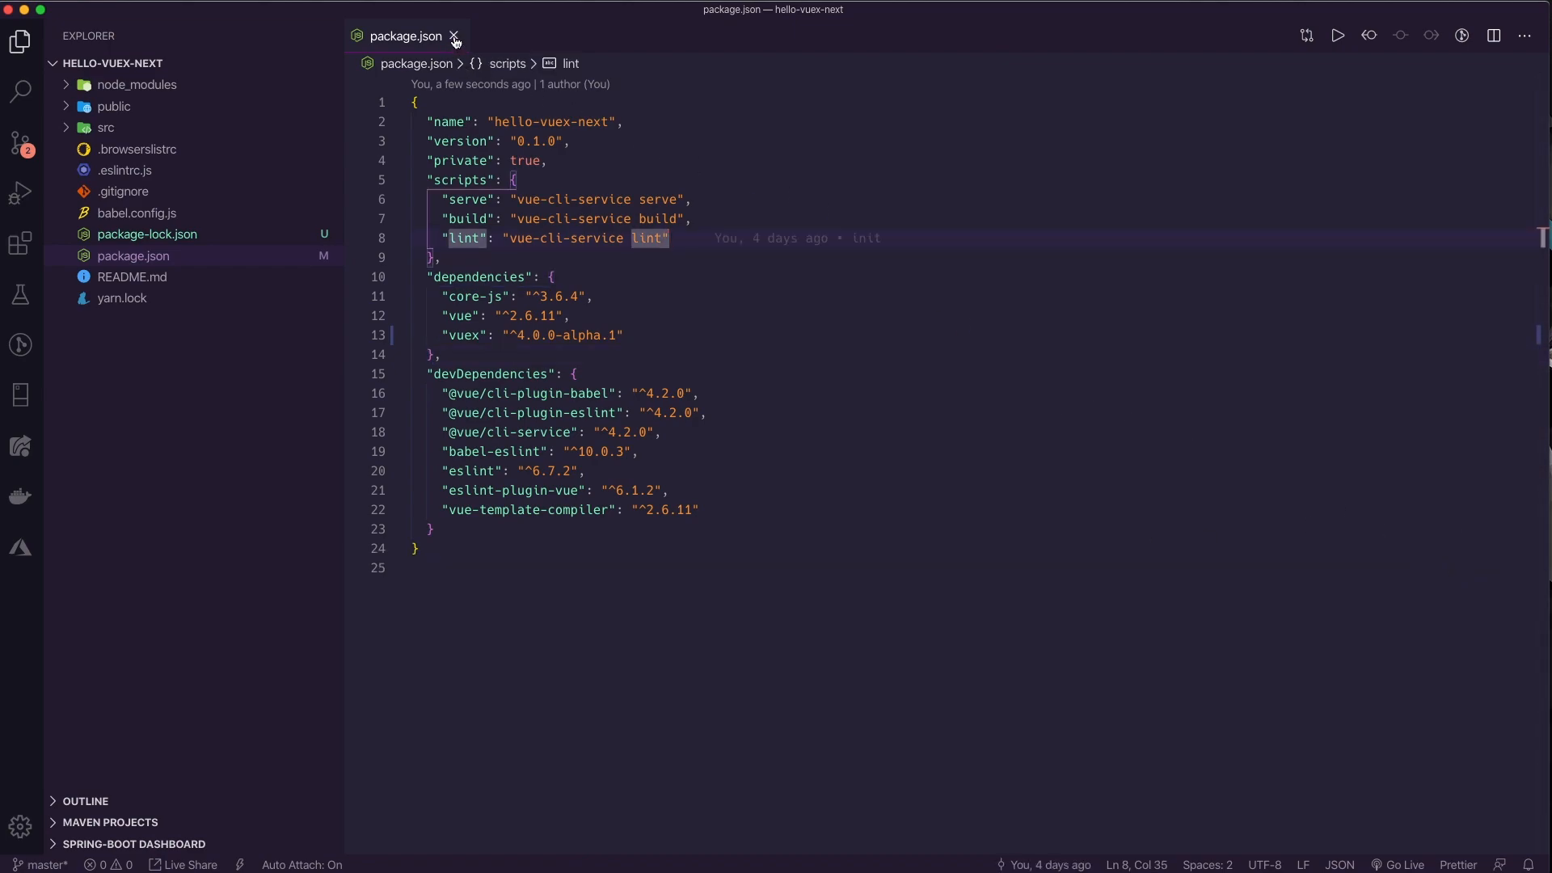
- Close package.json and expand src > store in the Explorer to reach index.js
{"action": "left_click", "coordinate": [453, 35]}
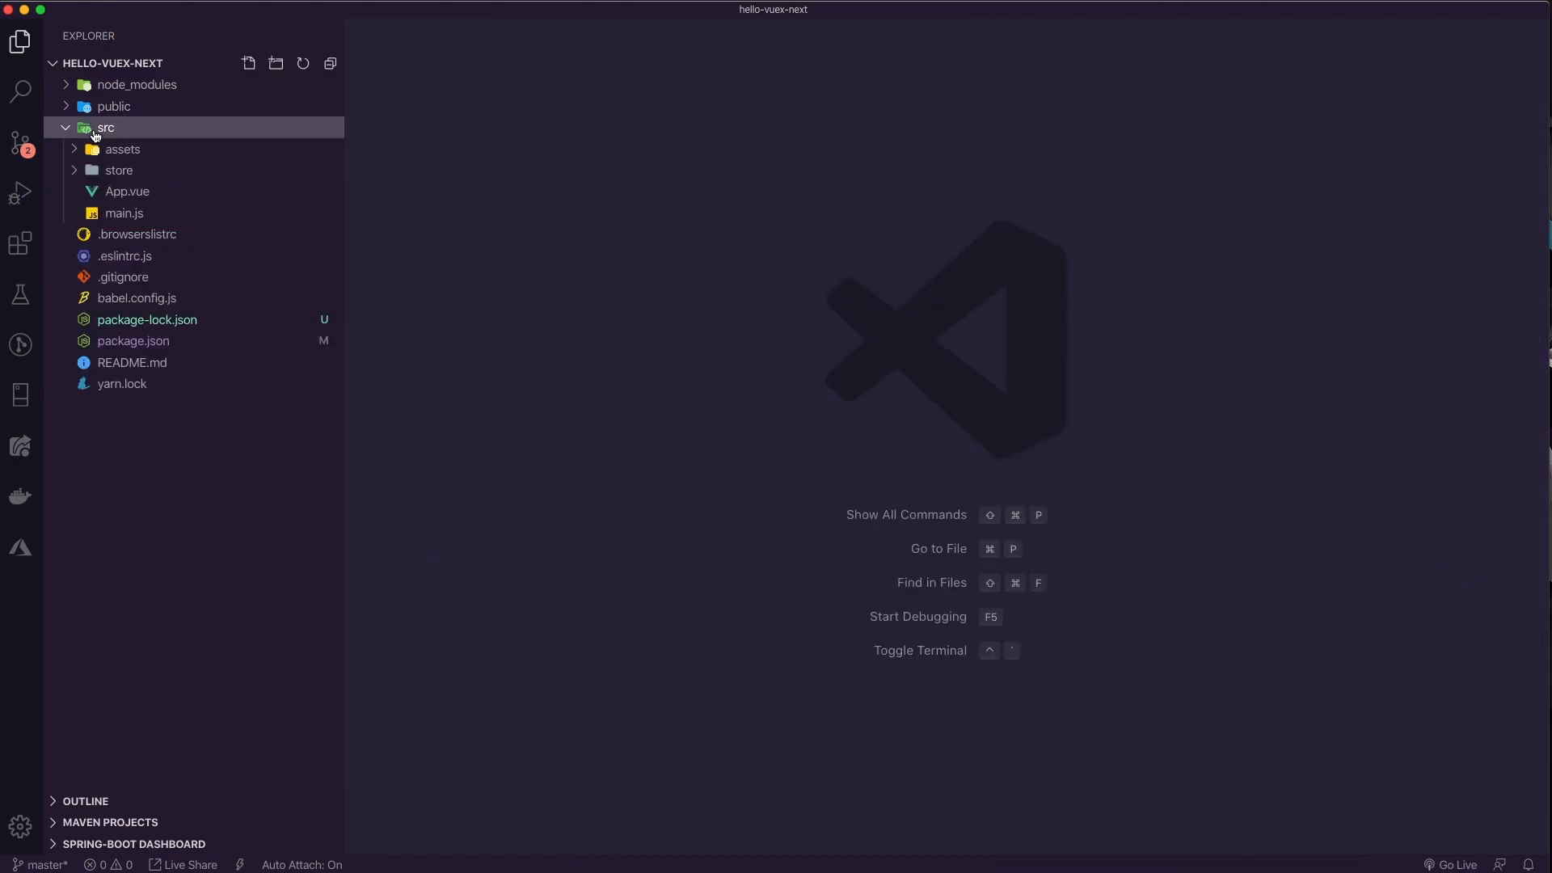
{"action": "left_click", "coordinate": [118, 169]}
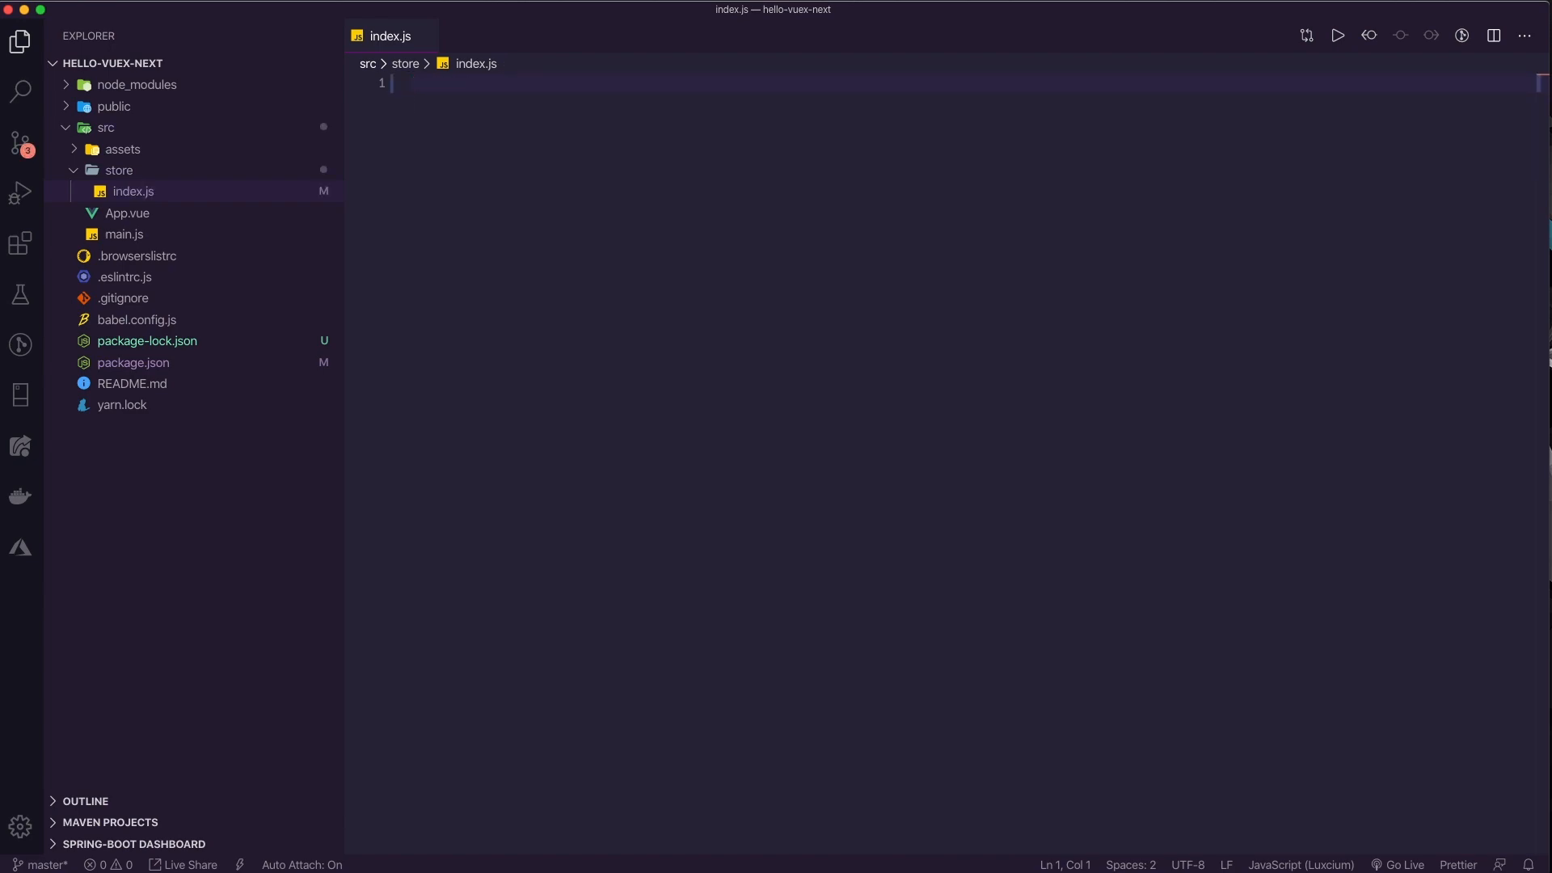
{"action": "mouse_move", "coordinate": [366, 63]}
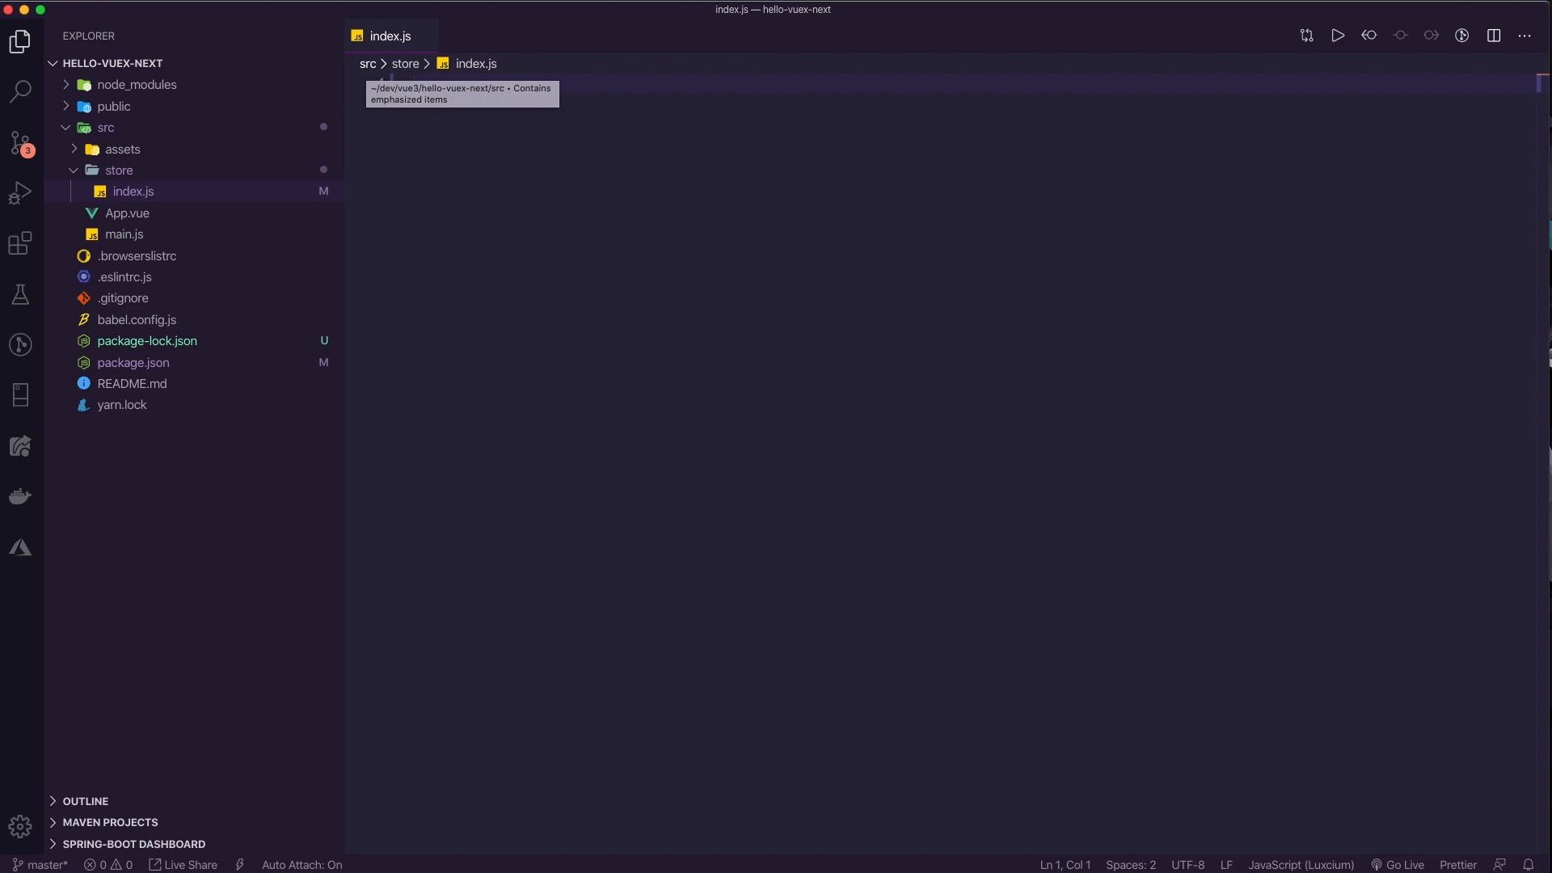
- Define the store state with count set to 0
{"action": "type", "text": "const state = {"}
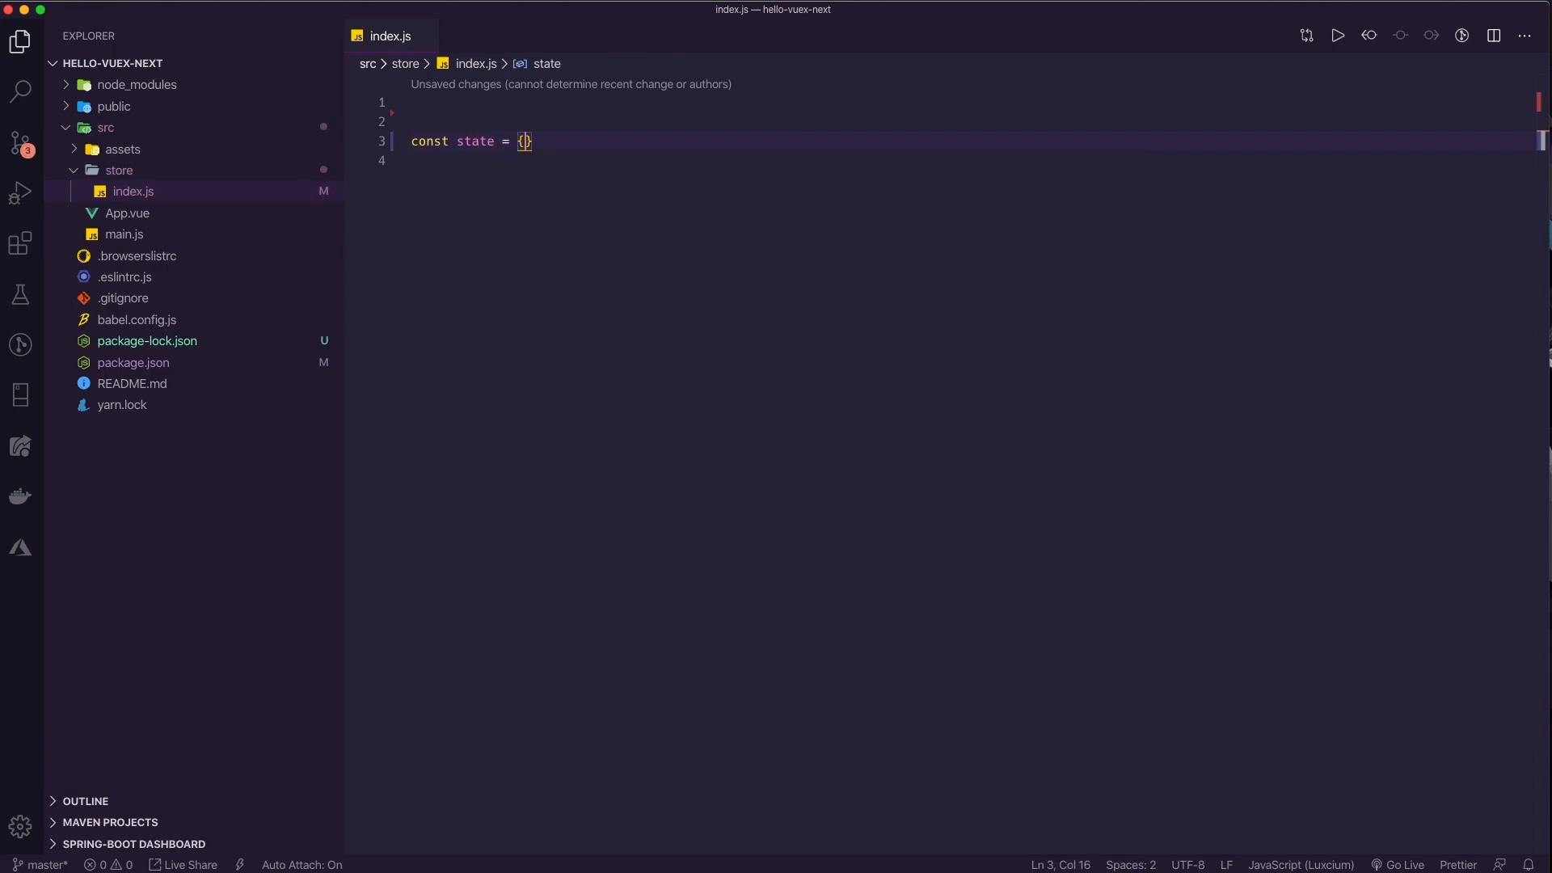
{"action": "type", "text": "coun"}
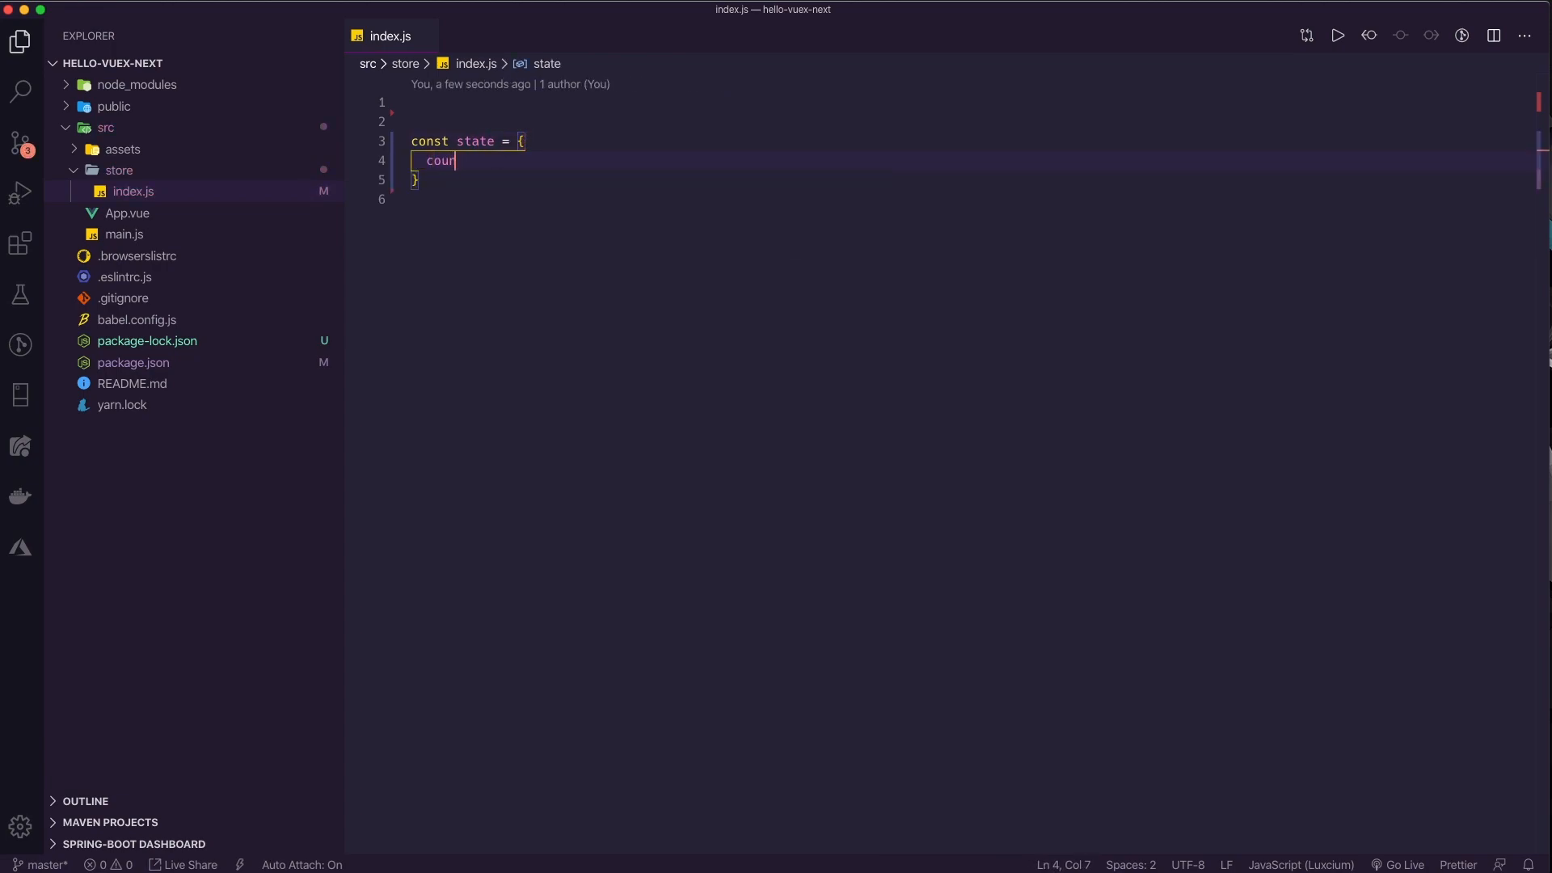
{"action": "type", "text": "tL"}
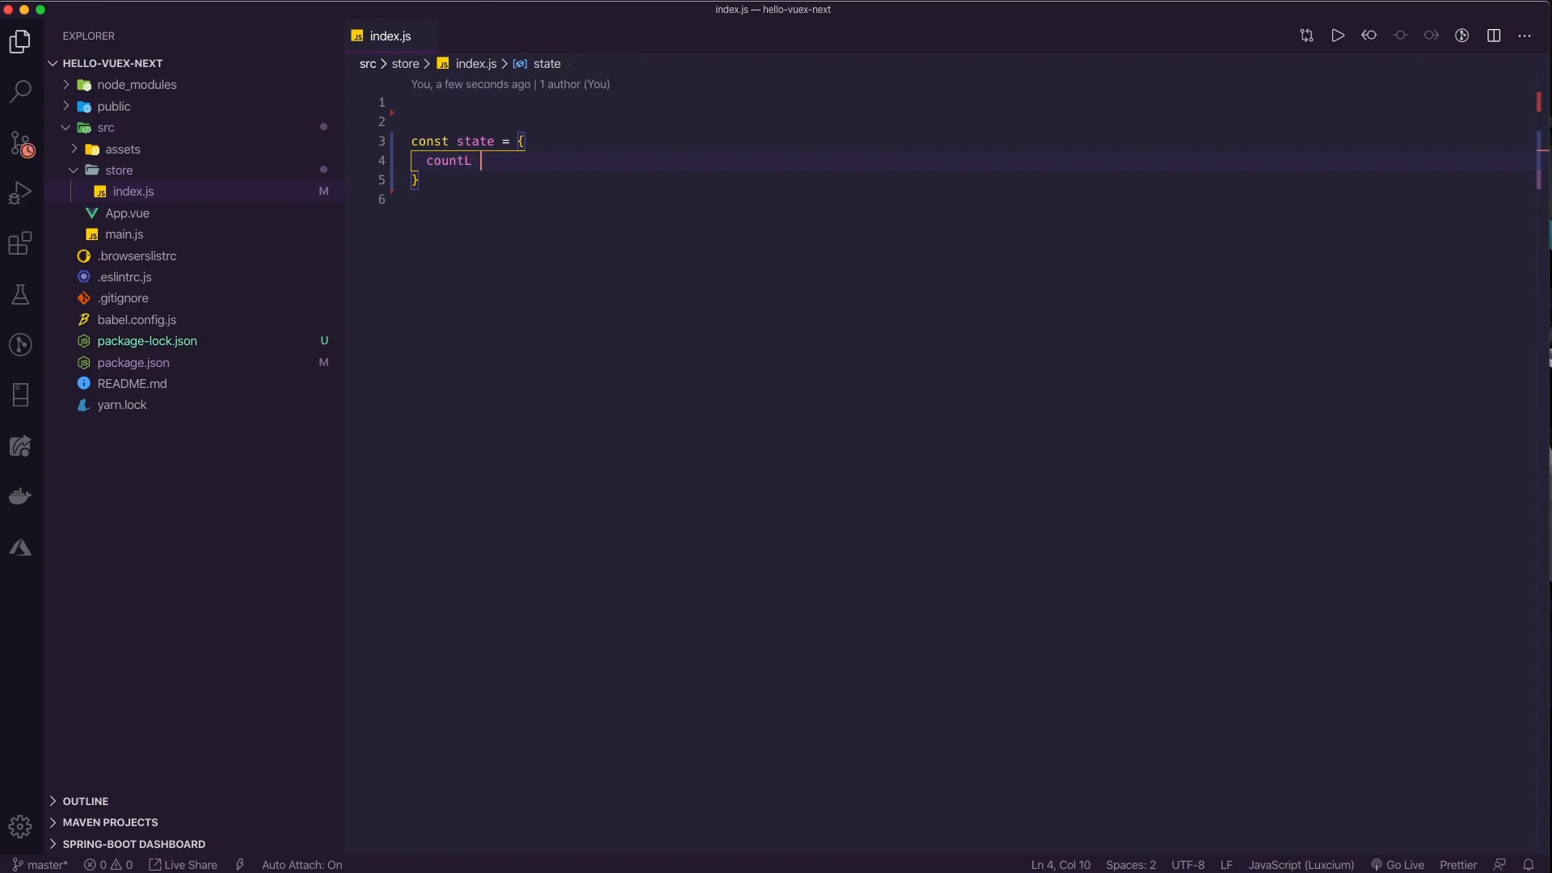
{"action": "type", "text": ": 0"}
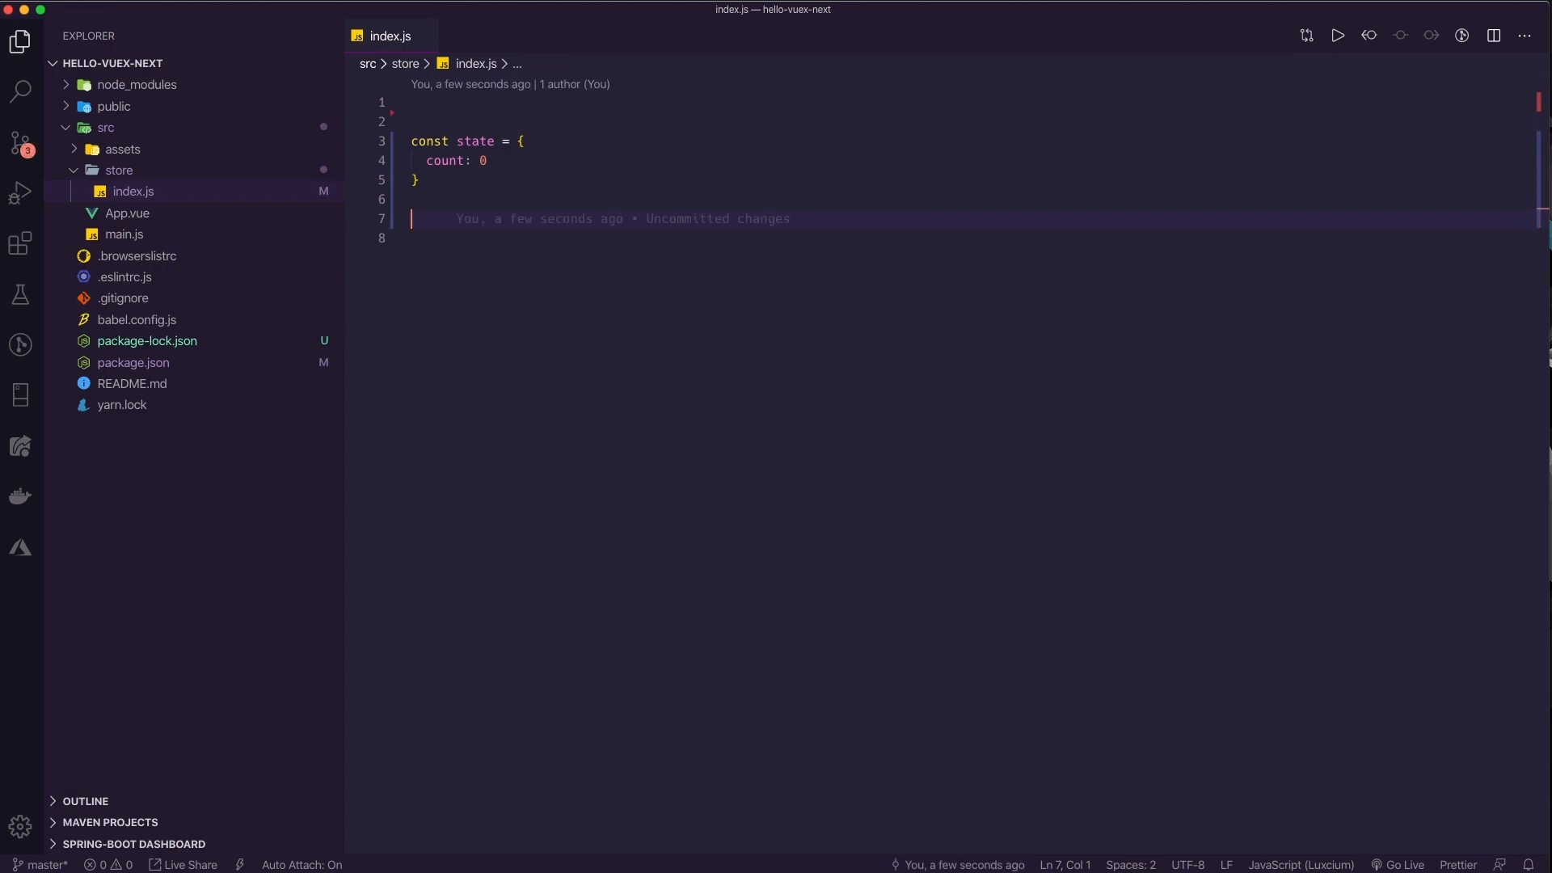
- Add a mutations object with increment (count++) and decrement (count--) functions
{"action": "type", "text": "const"}
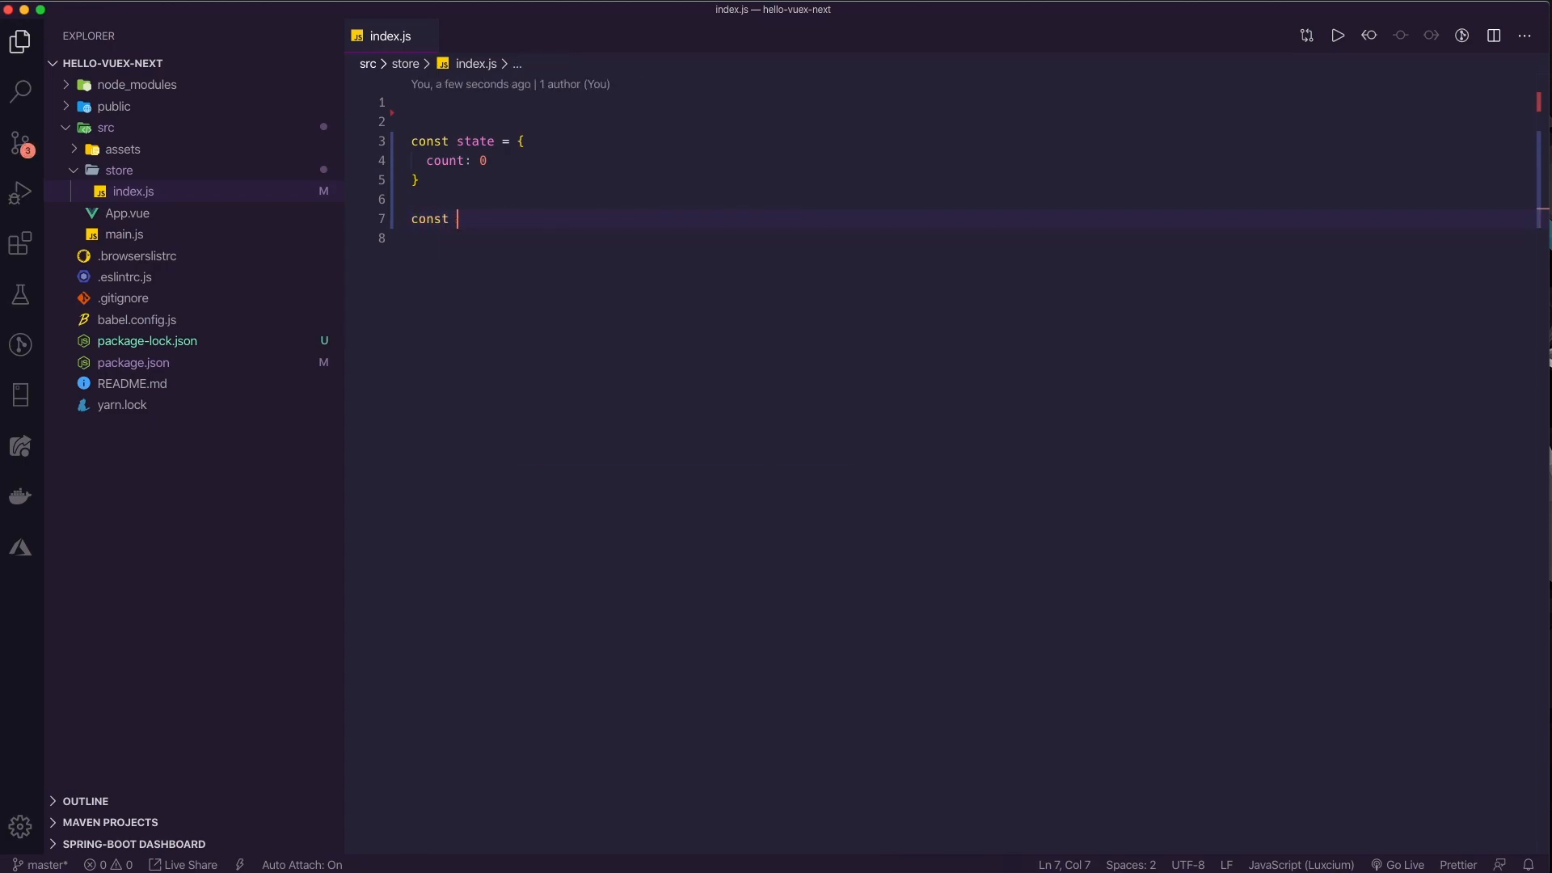
{"action": "type", "text": "mutation"}
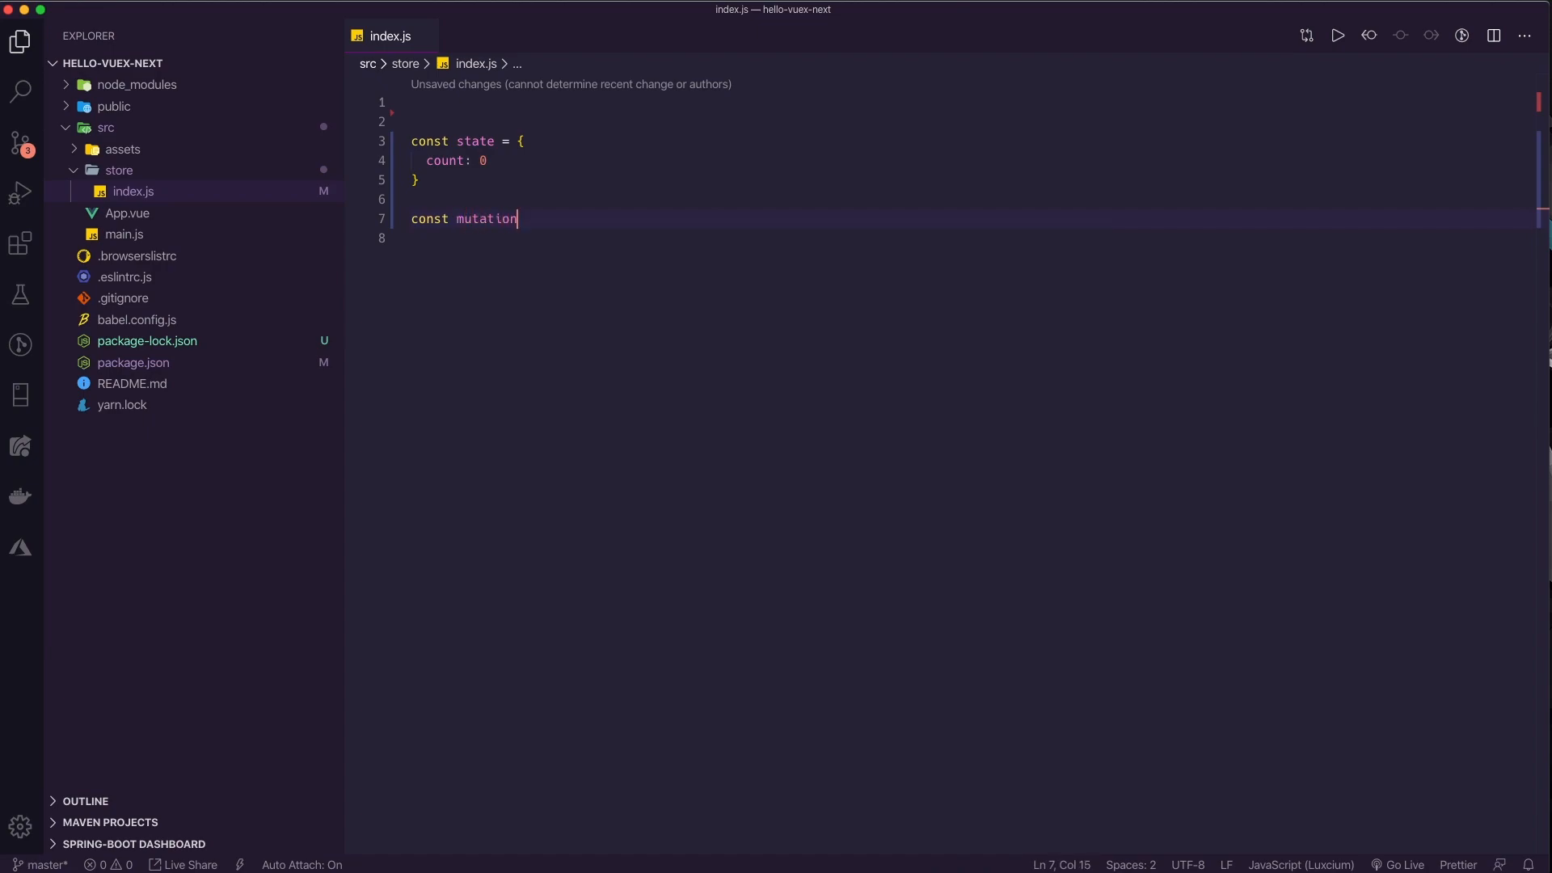
{"action": "type", "text": "s = {"}
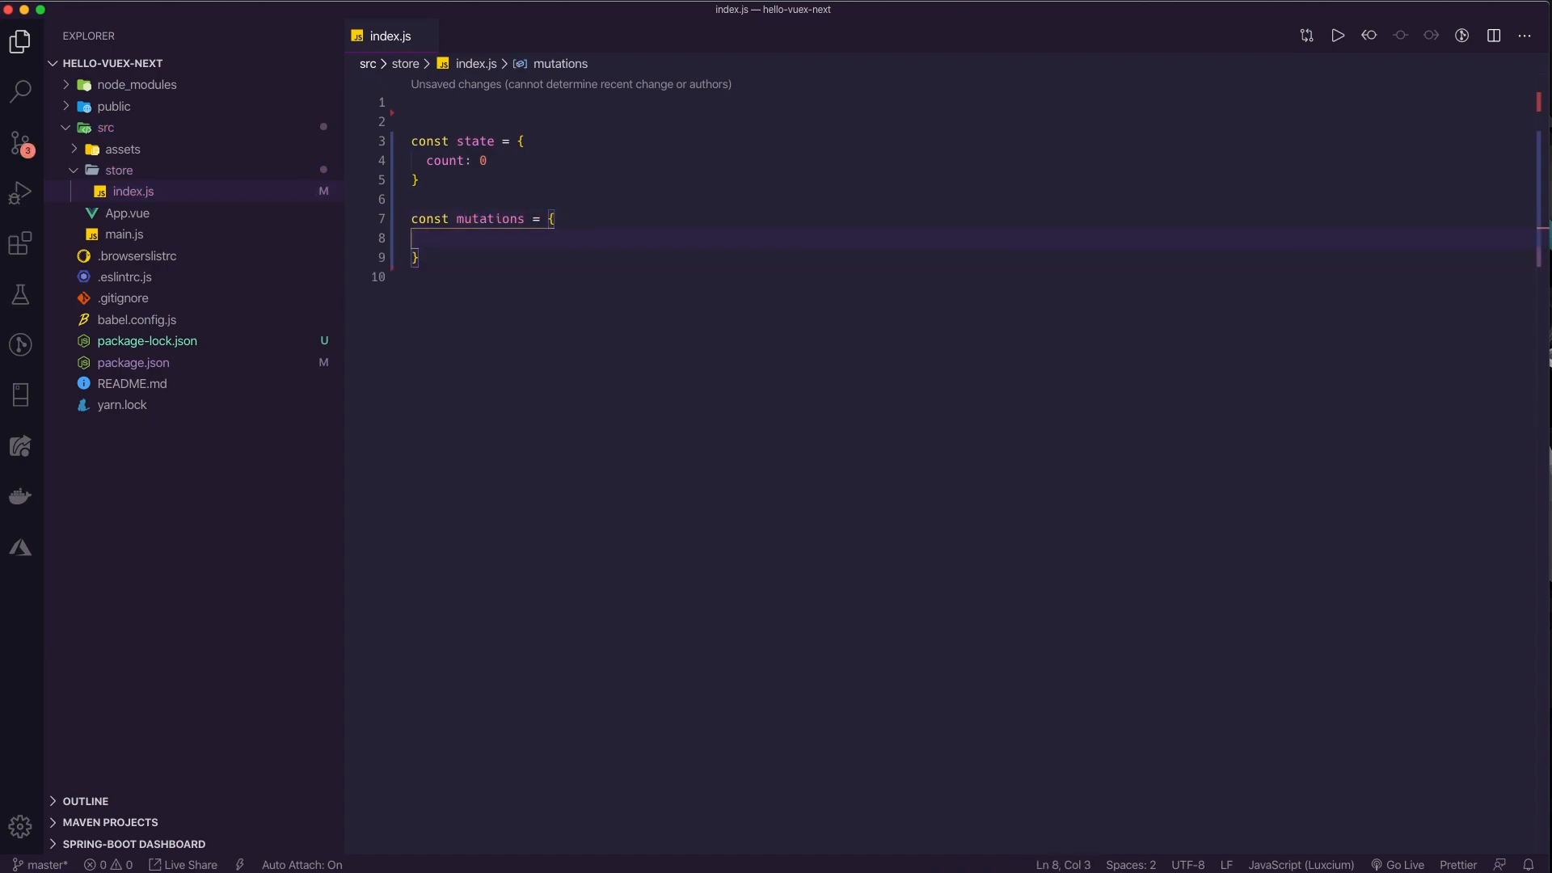
{"action": "type", "text": "increment"}
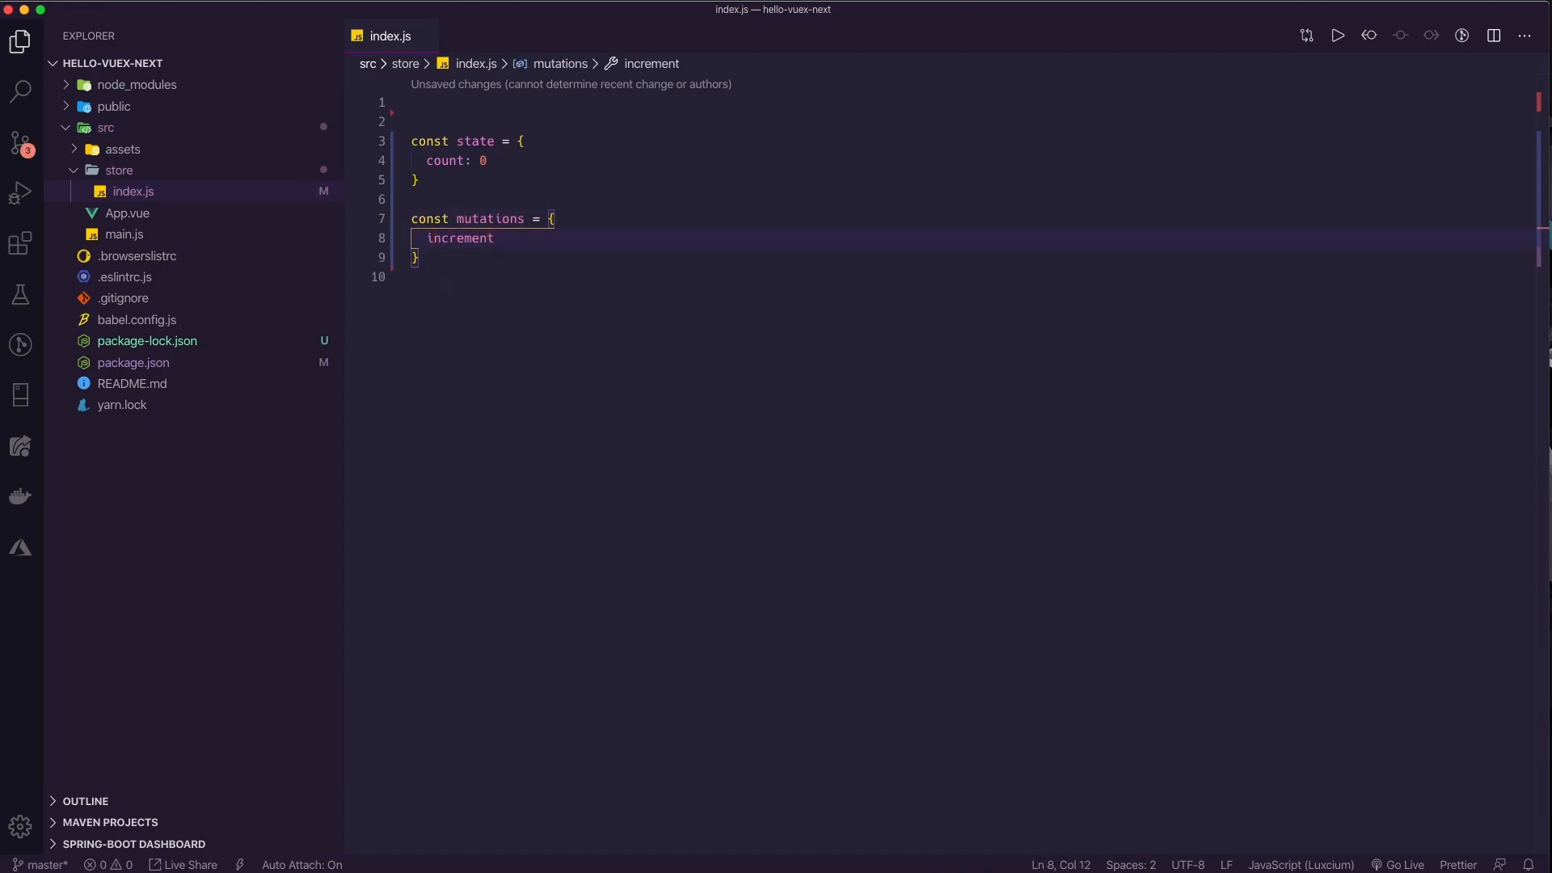
{"action": "type", "text": "(state) {"}
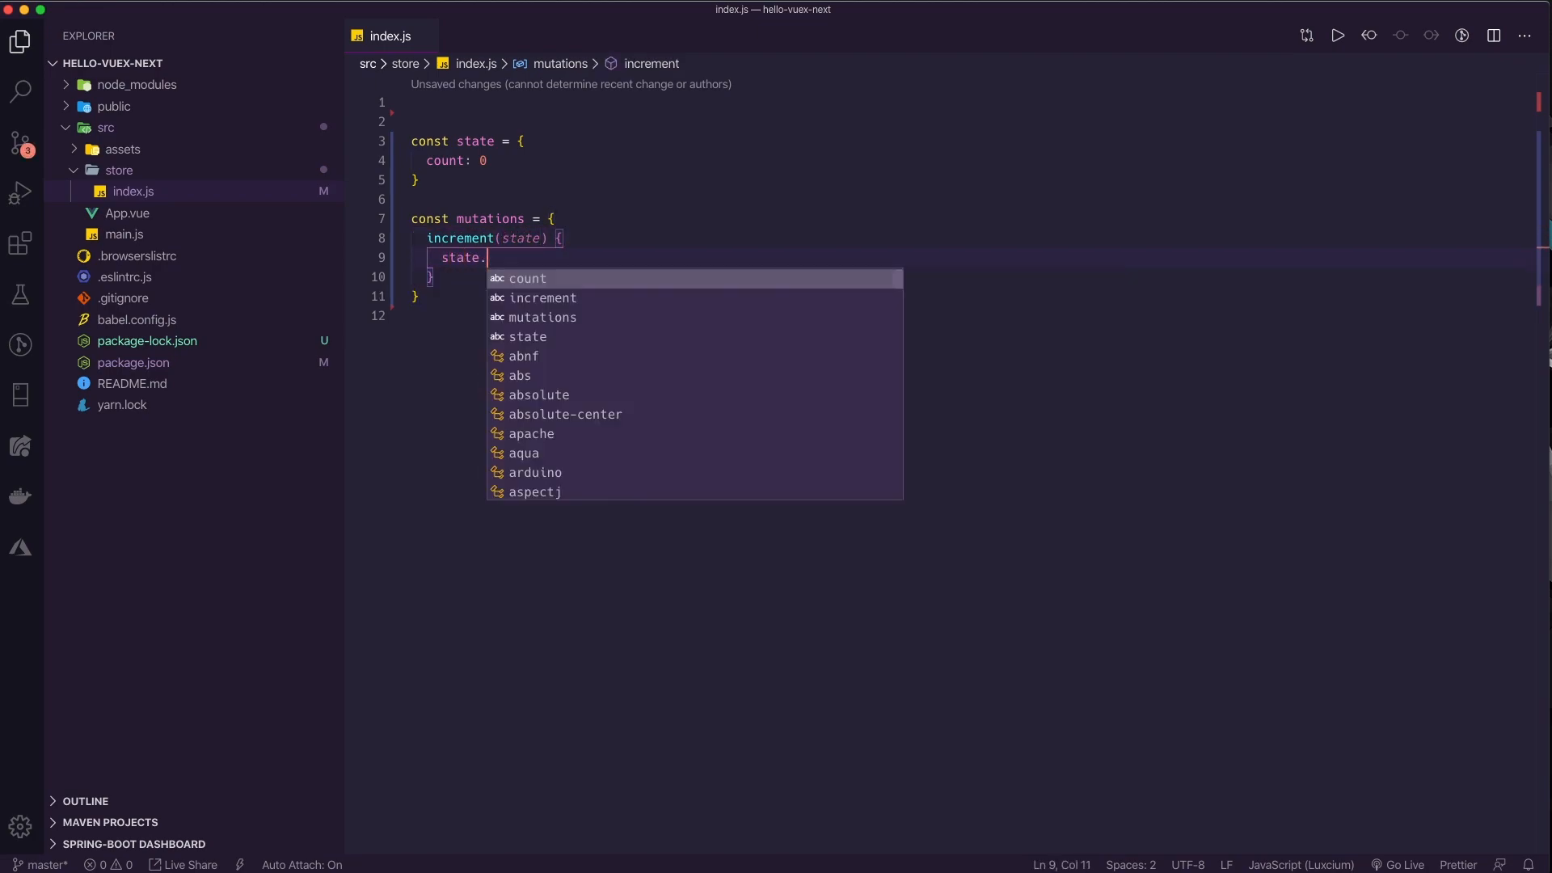
{"action": "type", "text": "count"}
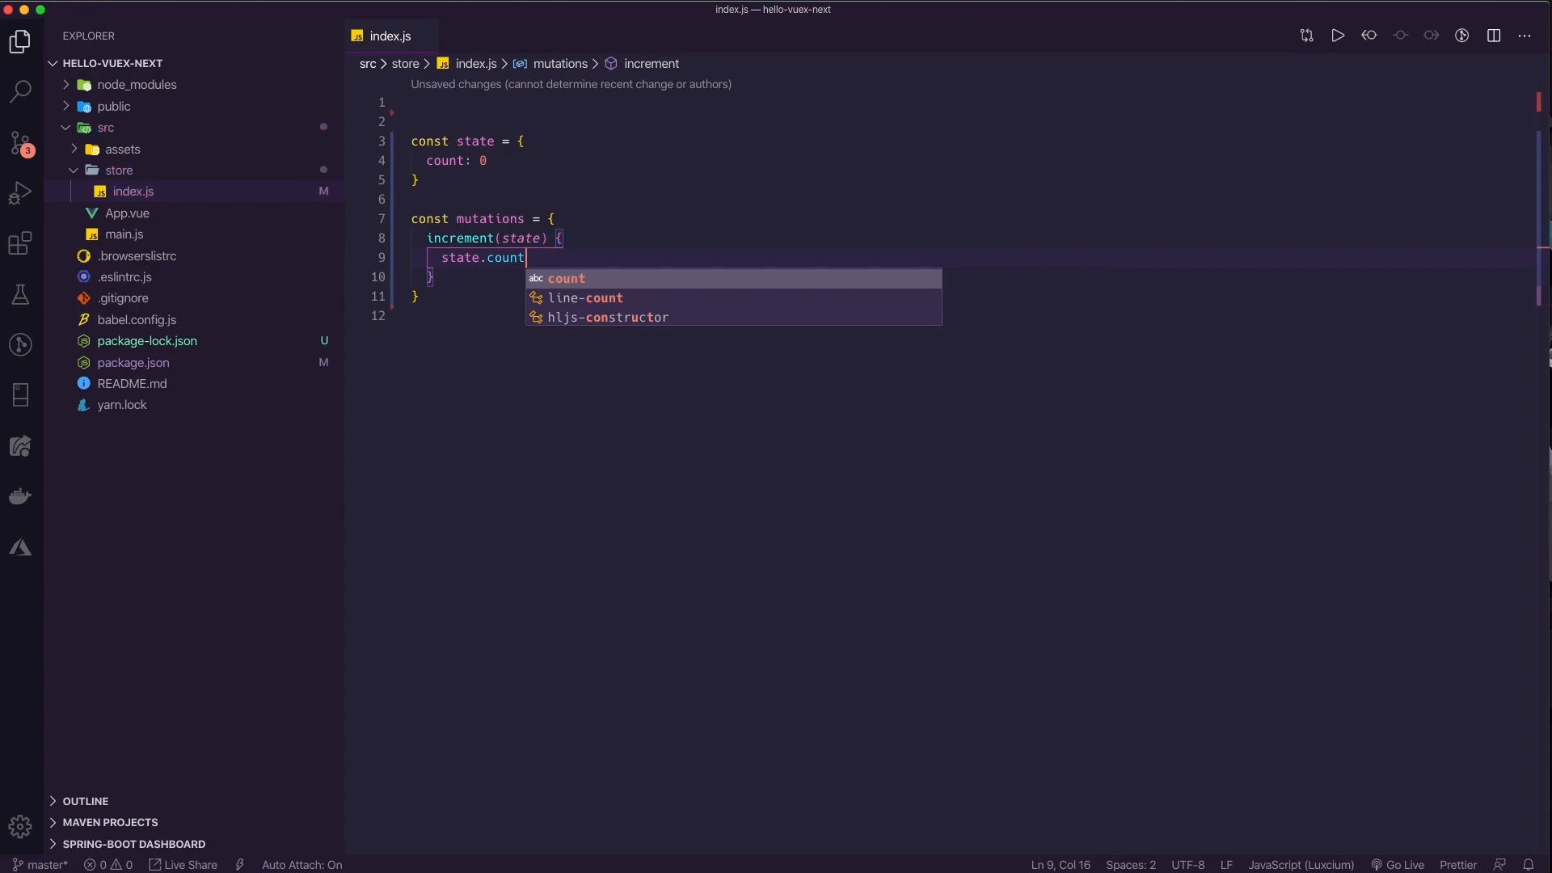
{"action": "type", "text": "++"}
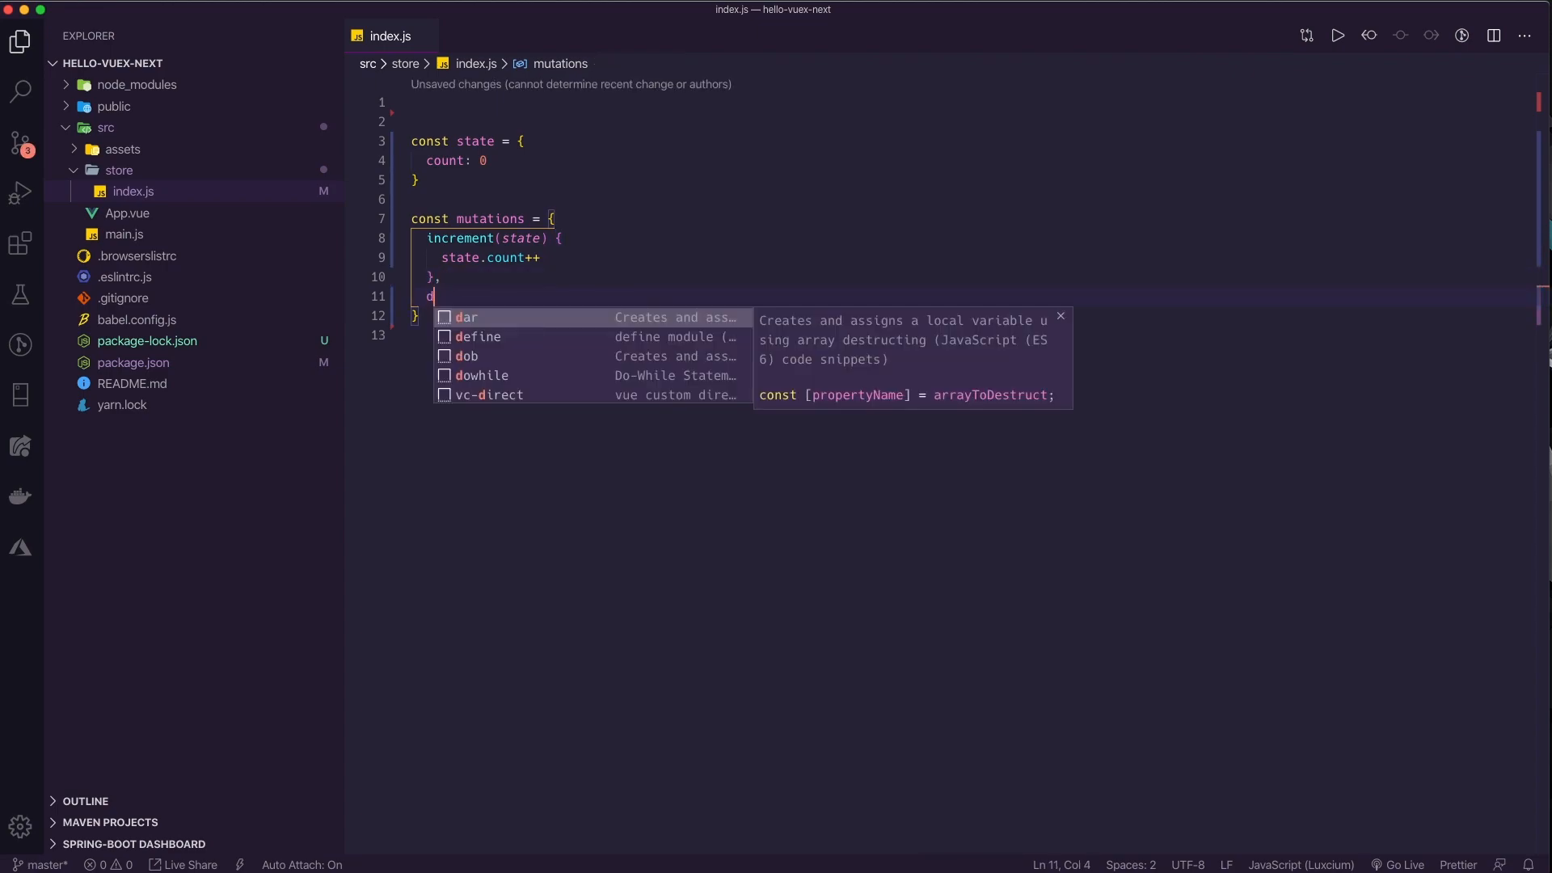
{"action": "type", "text": "ecrement"}
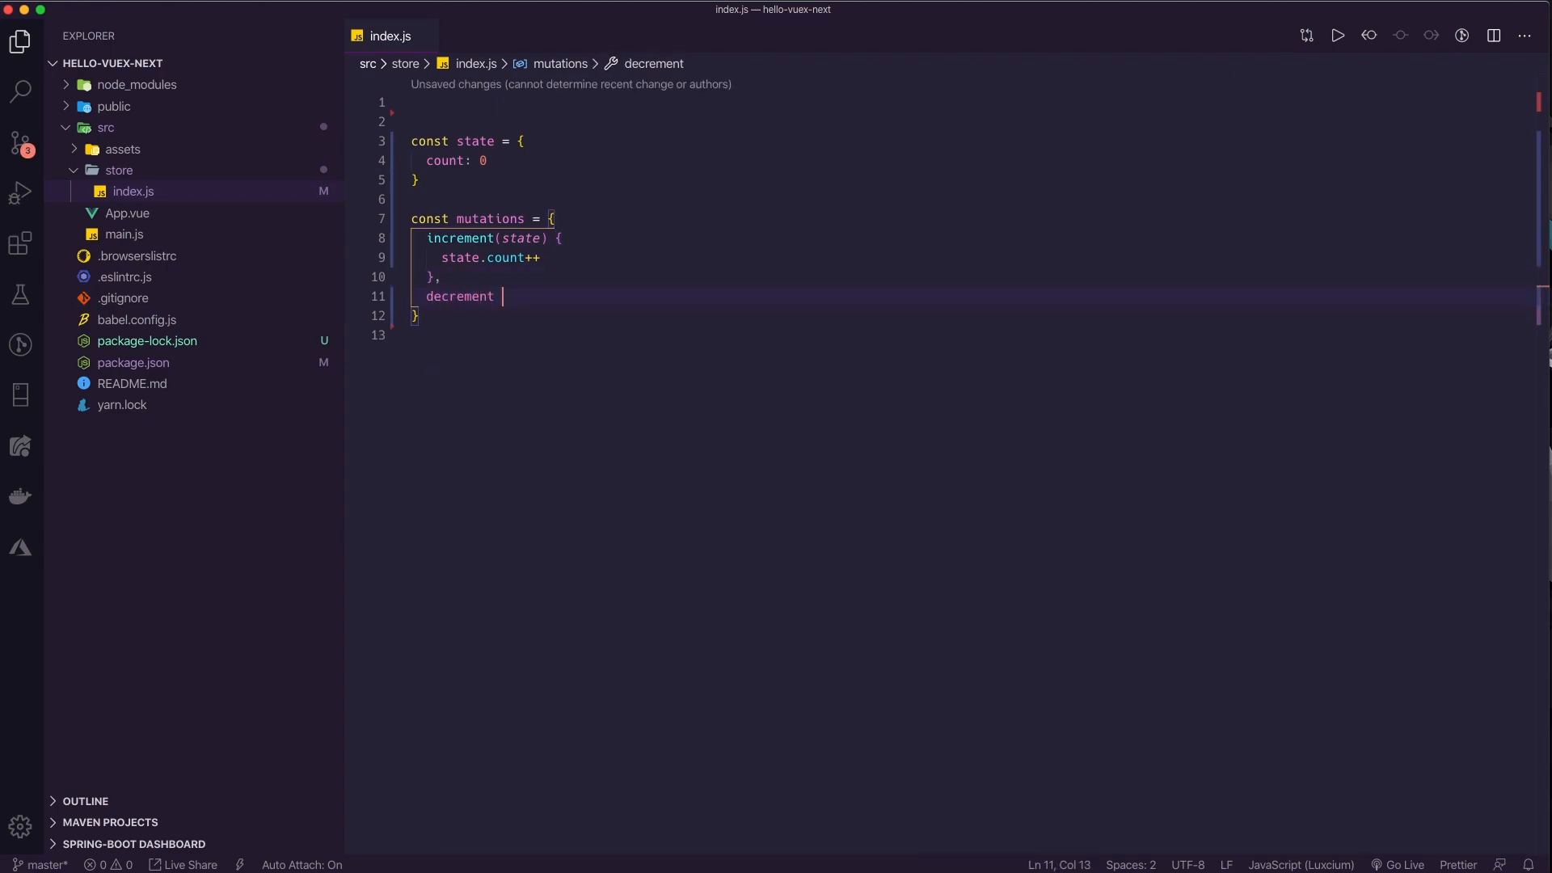
{"action": "type", "text": "(state)"}
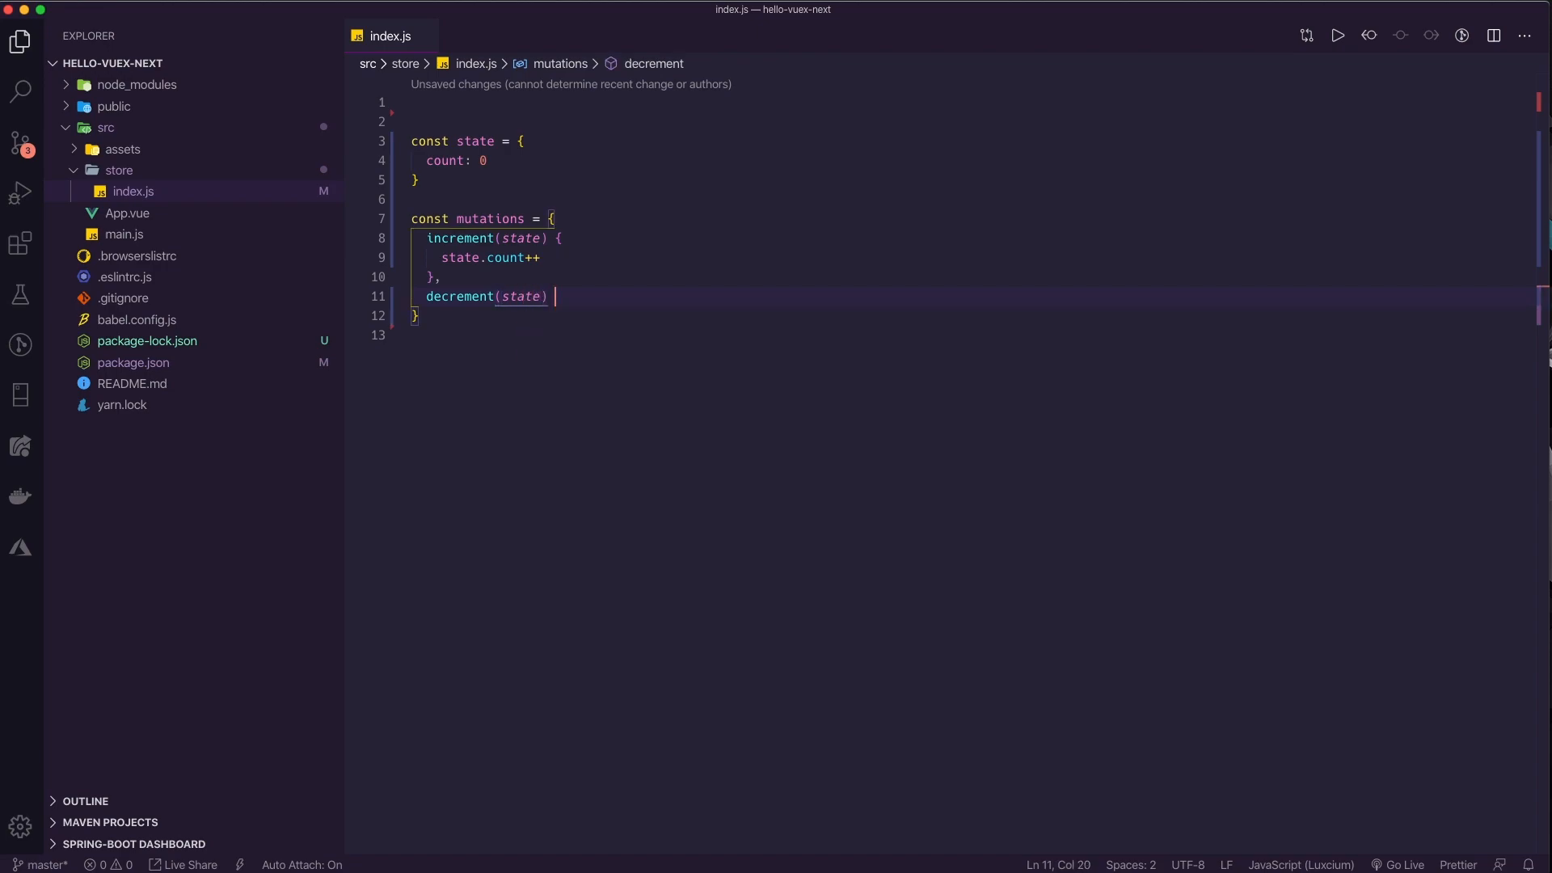
{"action": "type", "text": "{ state"}
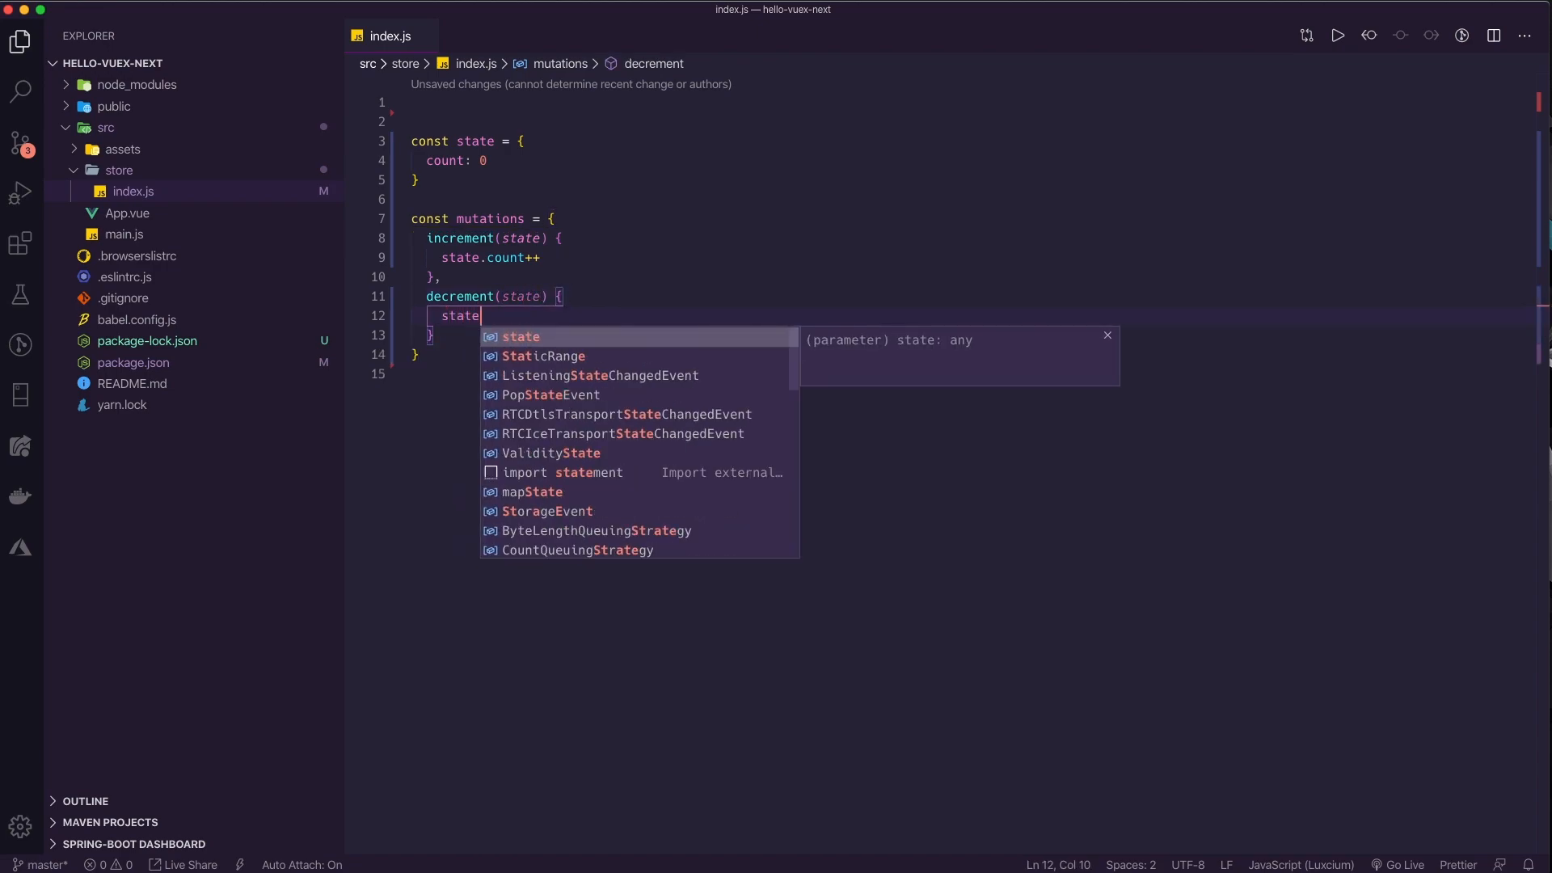
{"action": "type", "text": ".cou"}
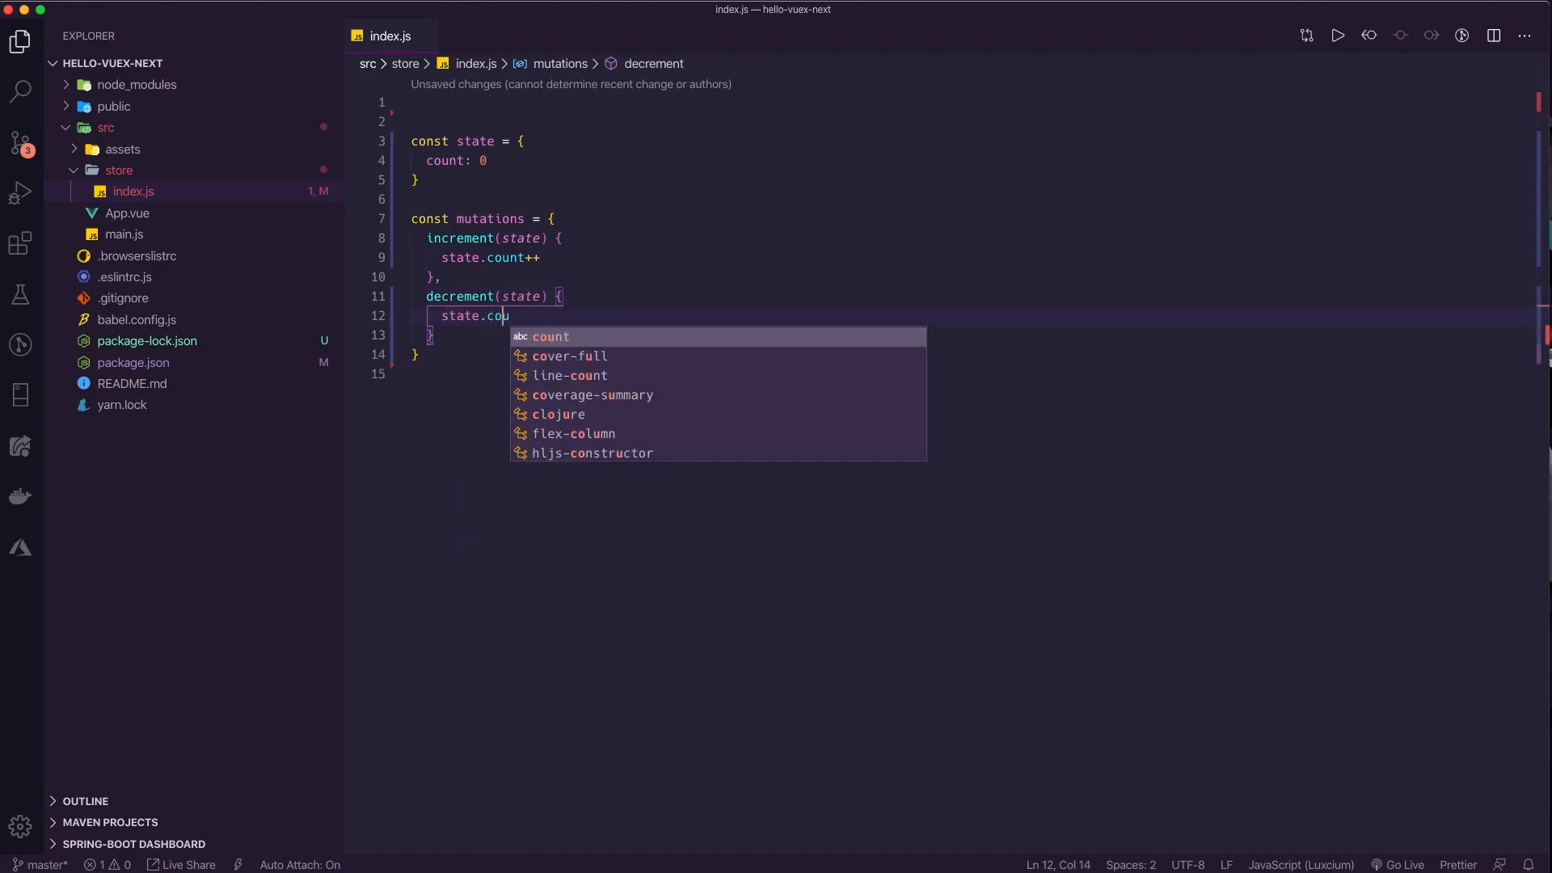
{"action": "type", "text": "nt--"}
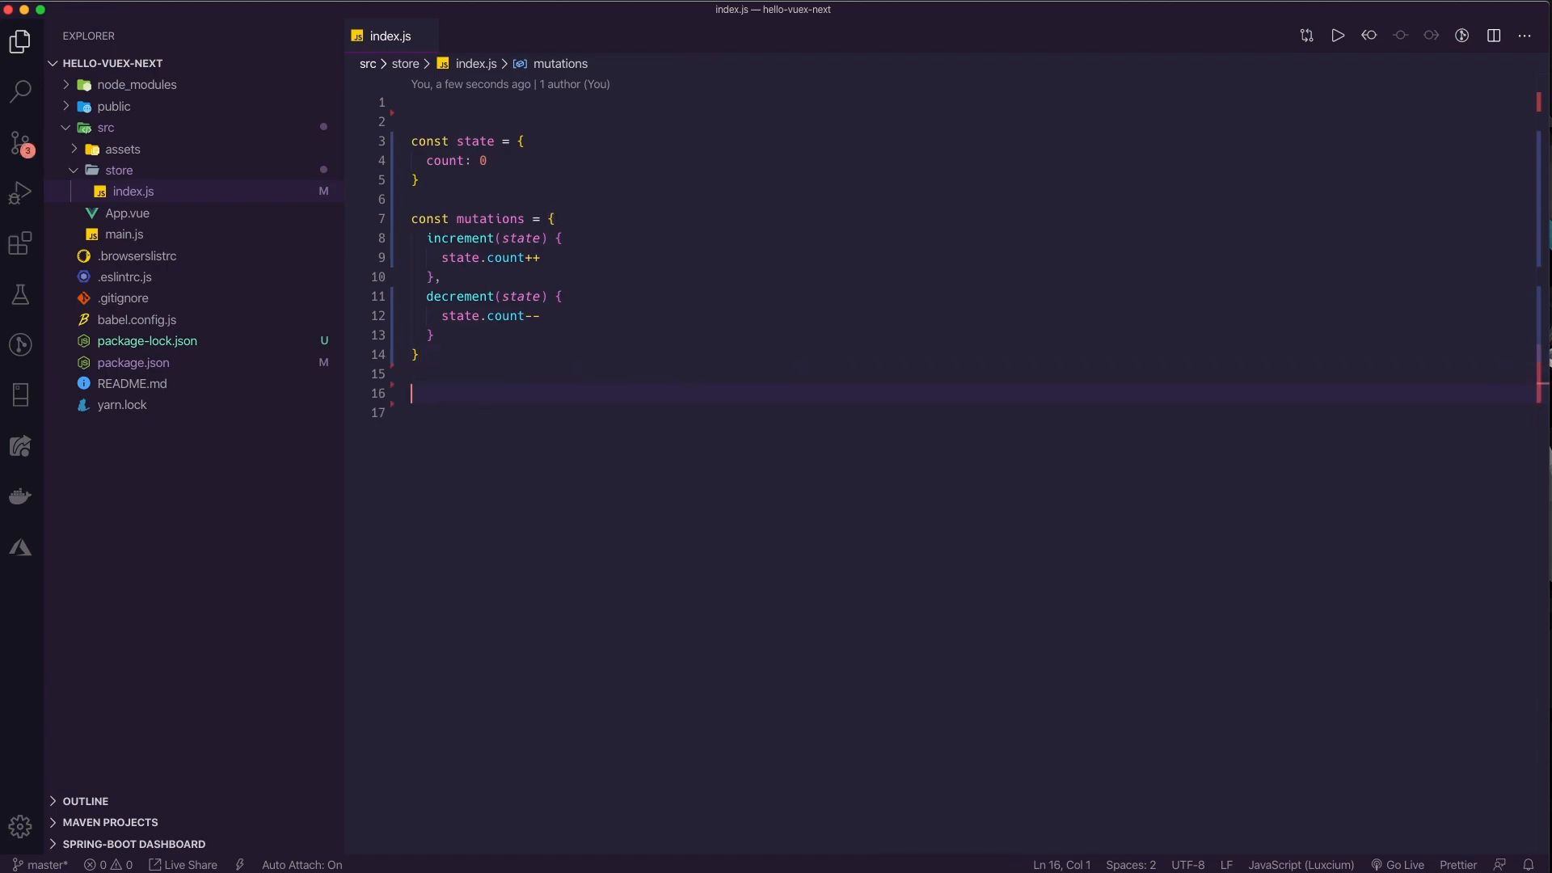
- Import createStore from 'vuex' and export default createStore({ state, mutations })
{"action": "type", "text": "export"}
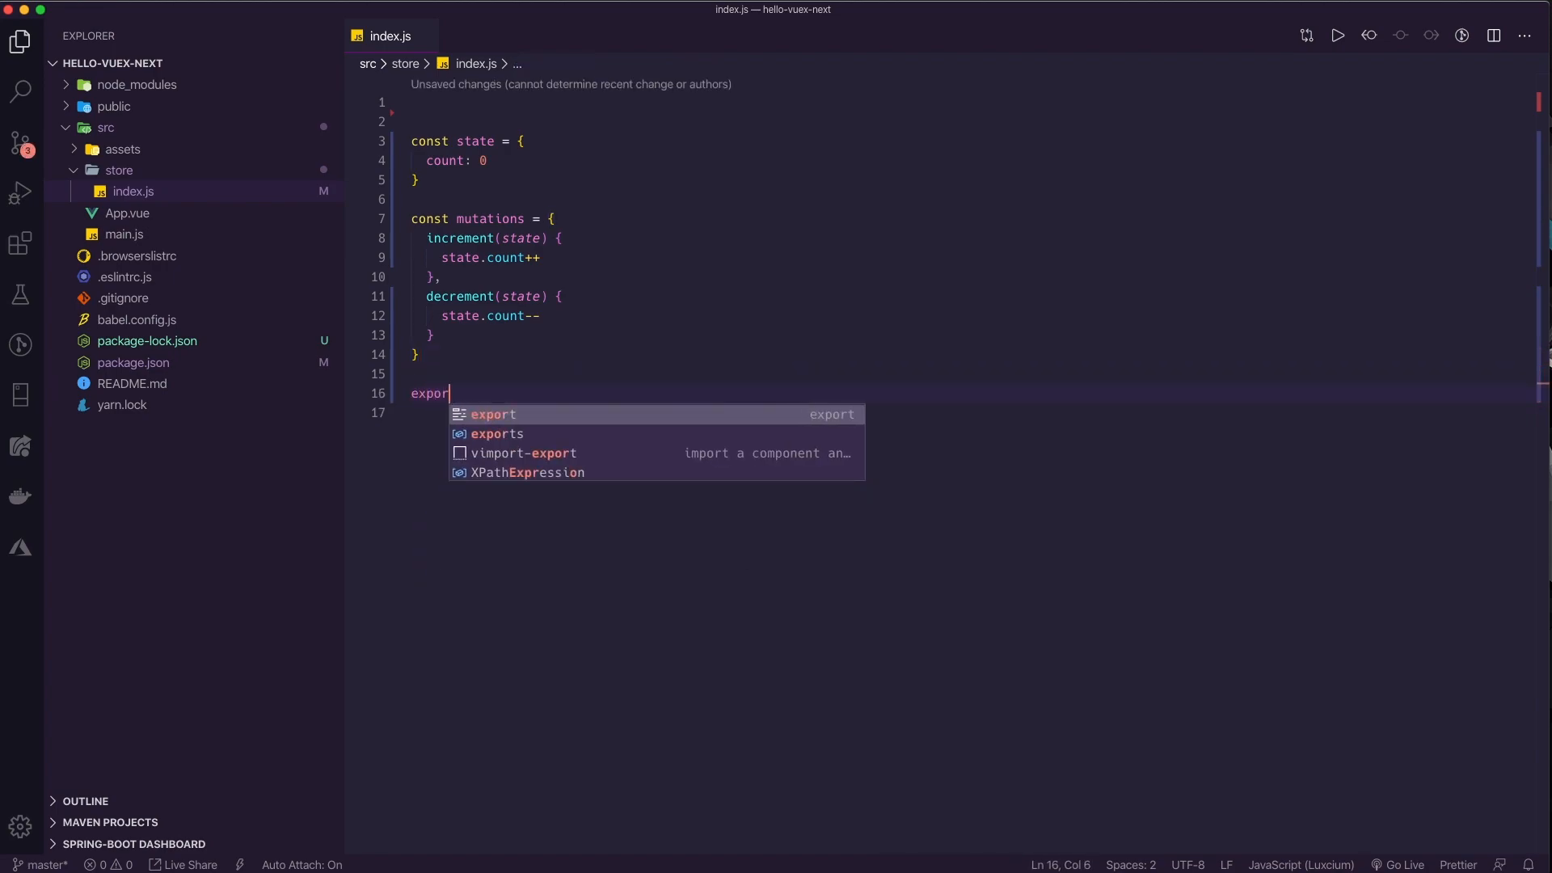
{"action": "type", "text": "default createS"}
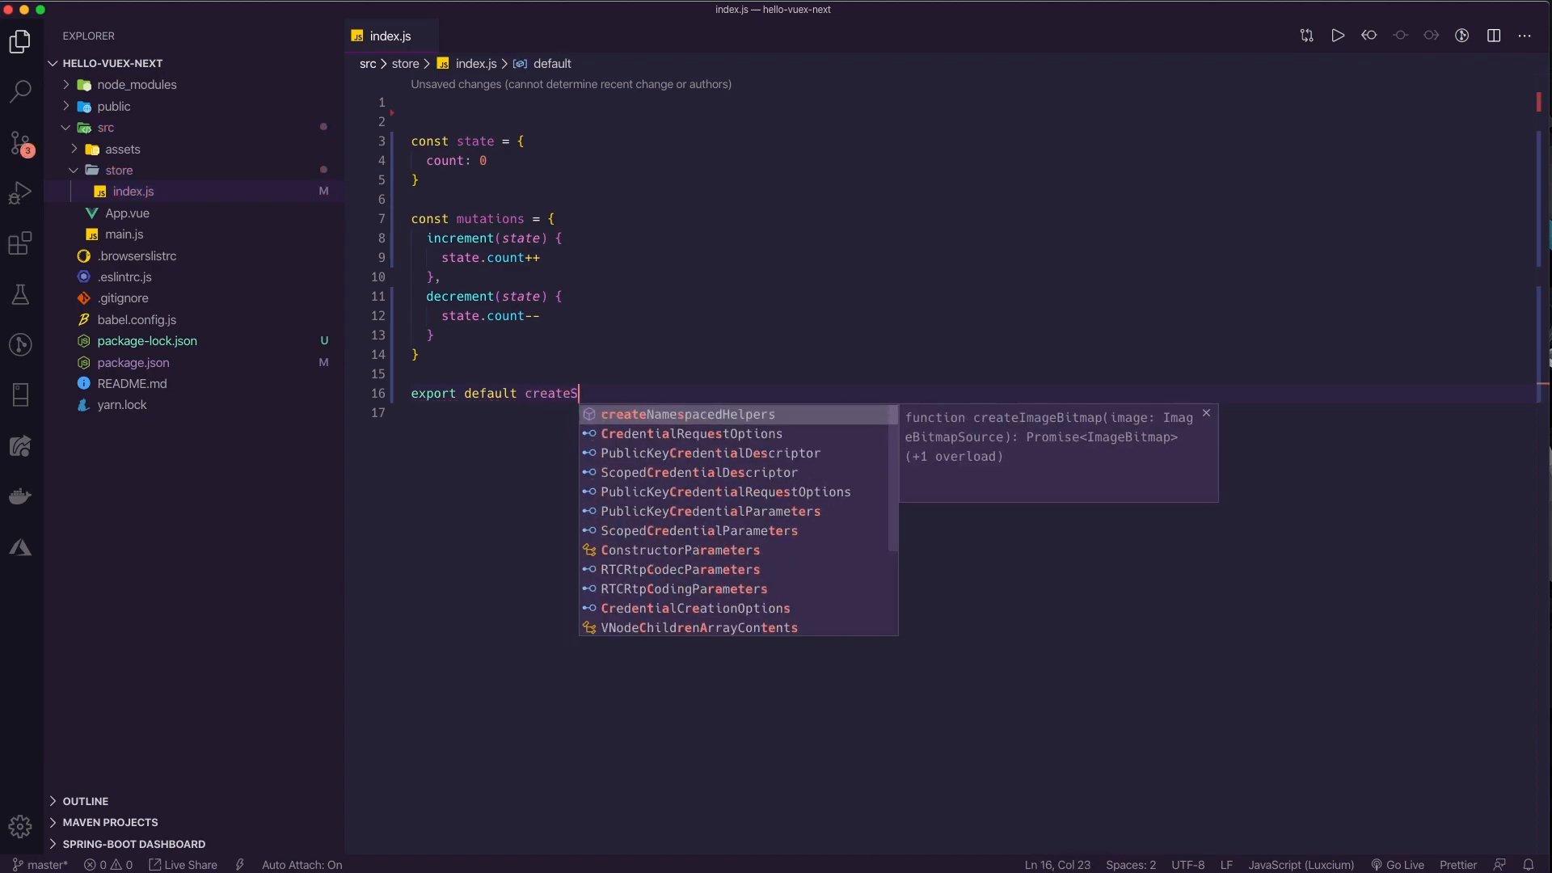
{"action": "type", "text": "tore"}
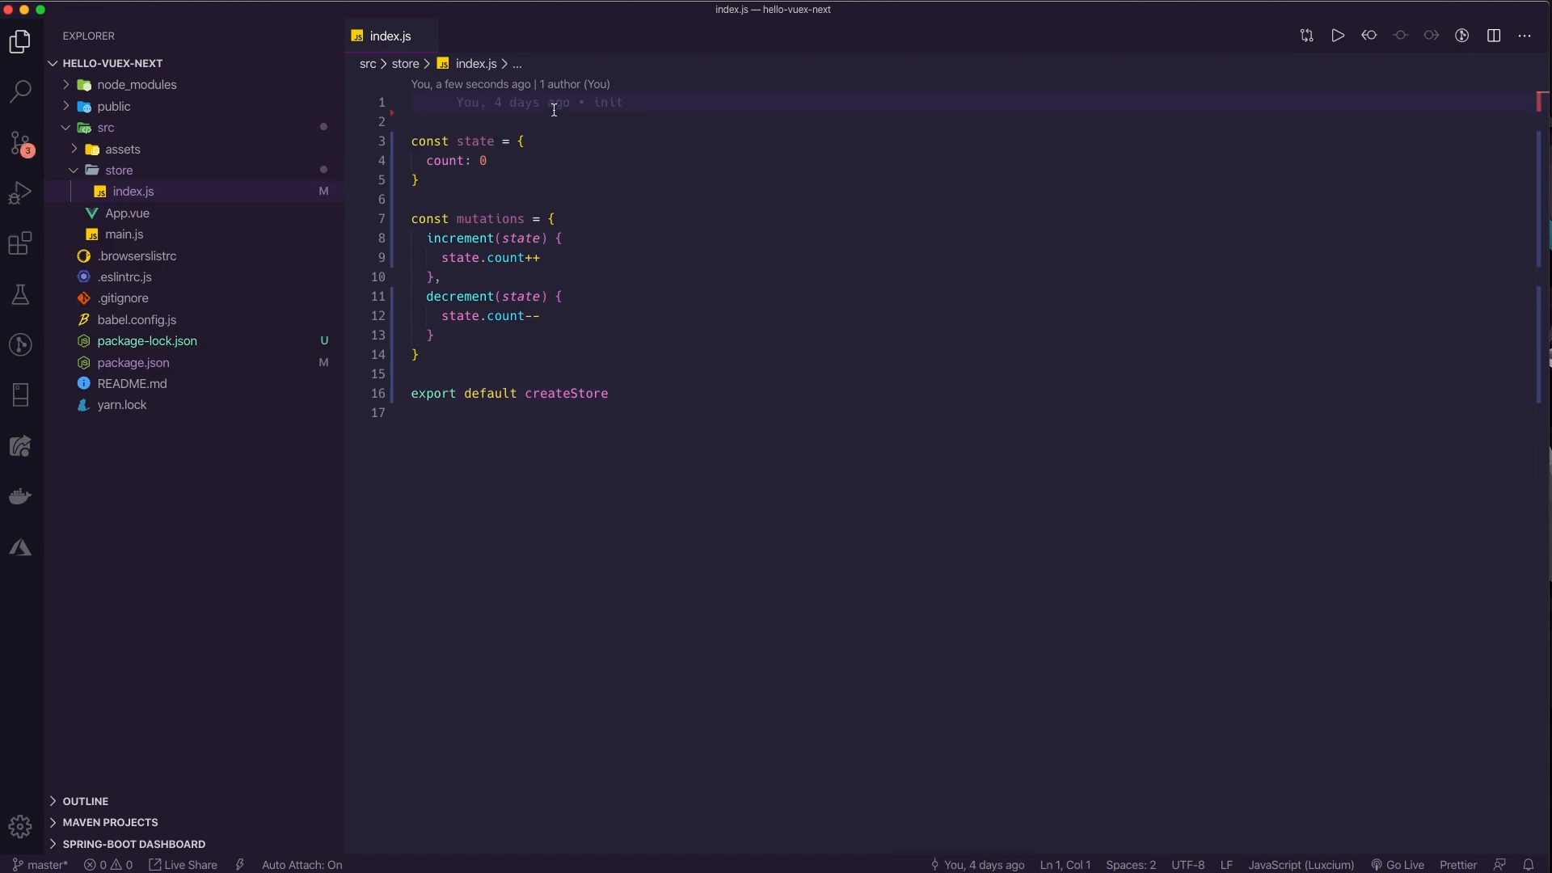
{"action": "type", "text": "import {}"}
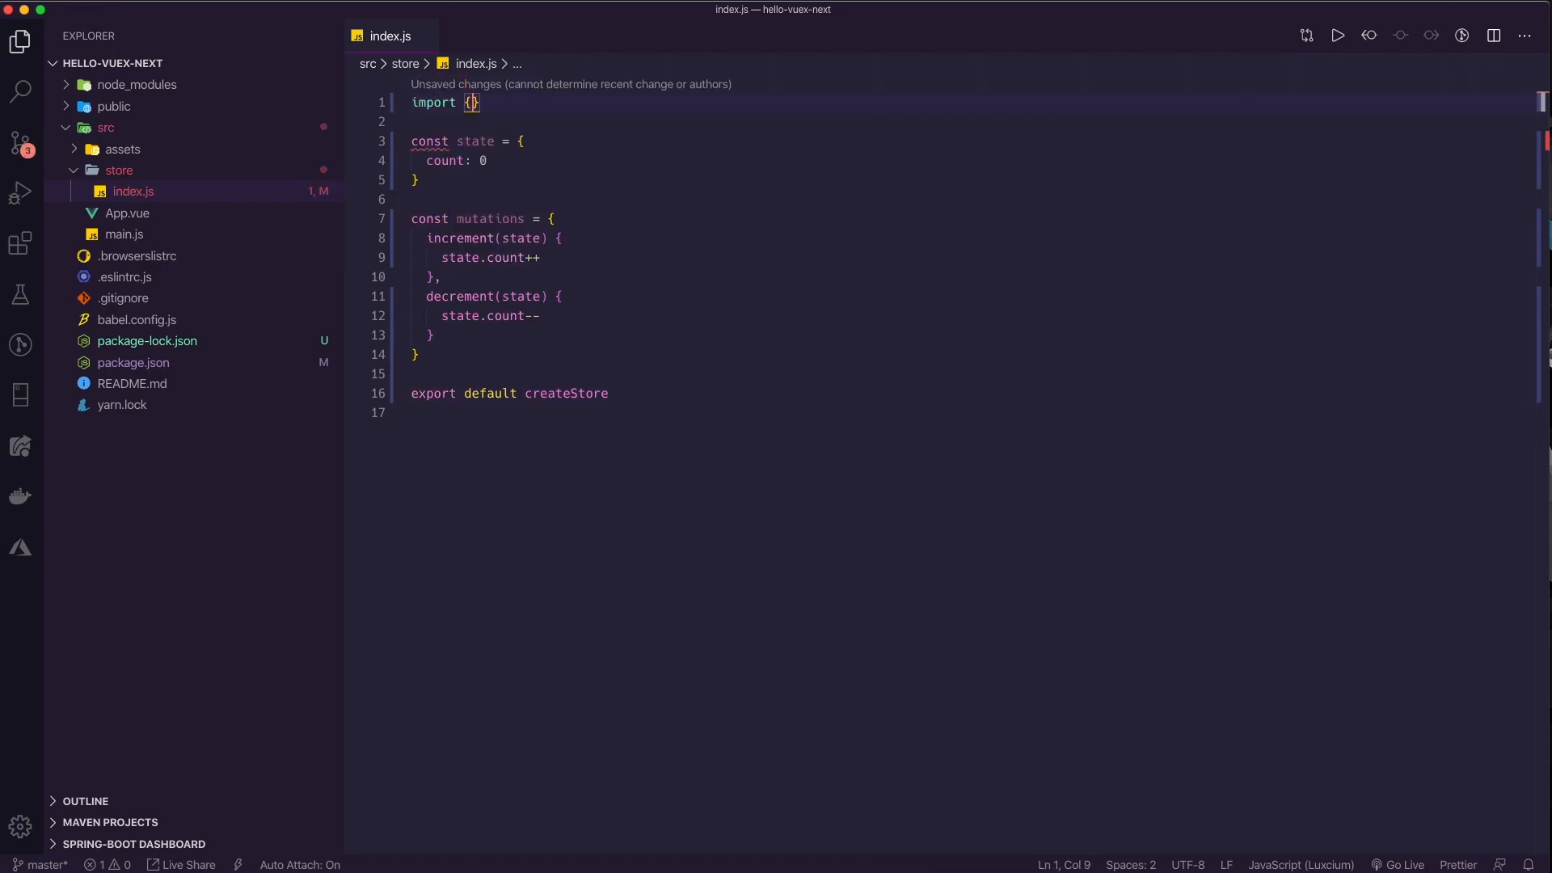
{"action": "type", "text": "createStore"}
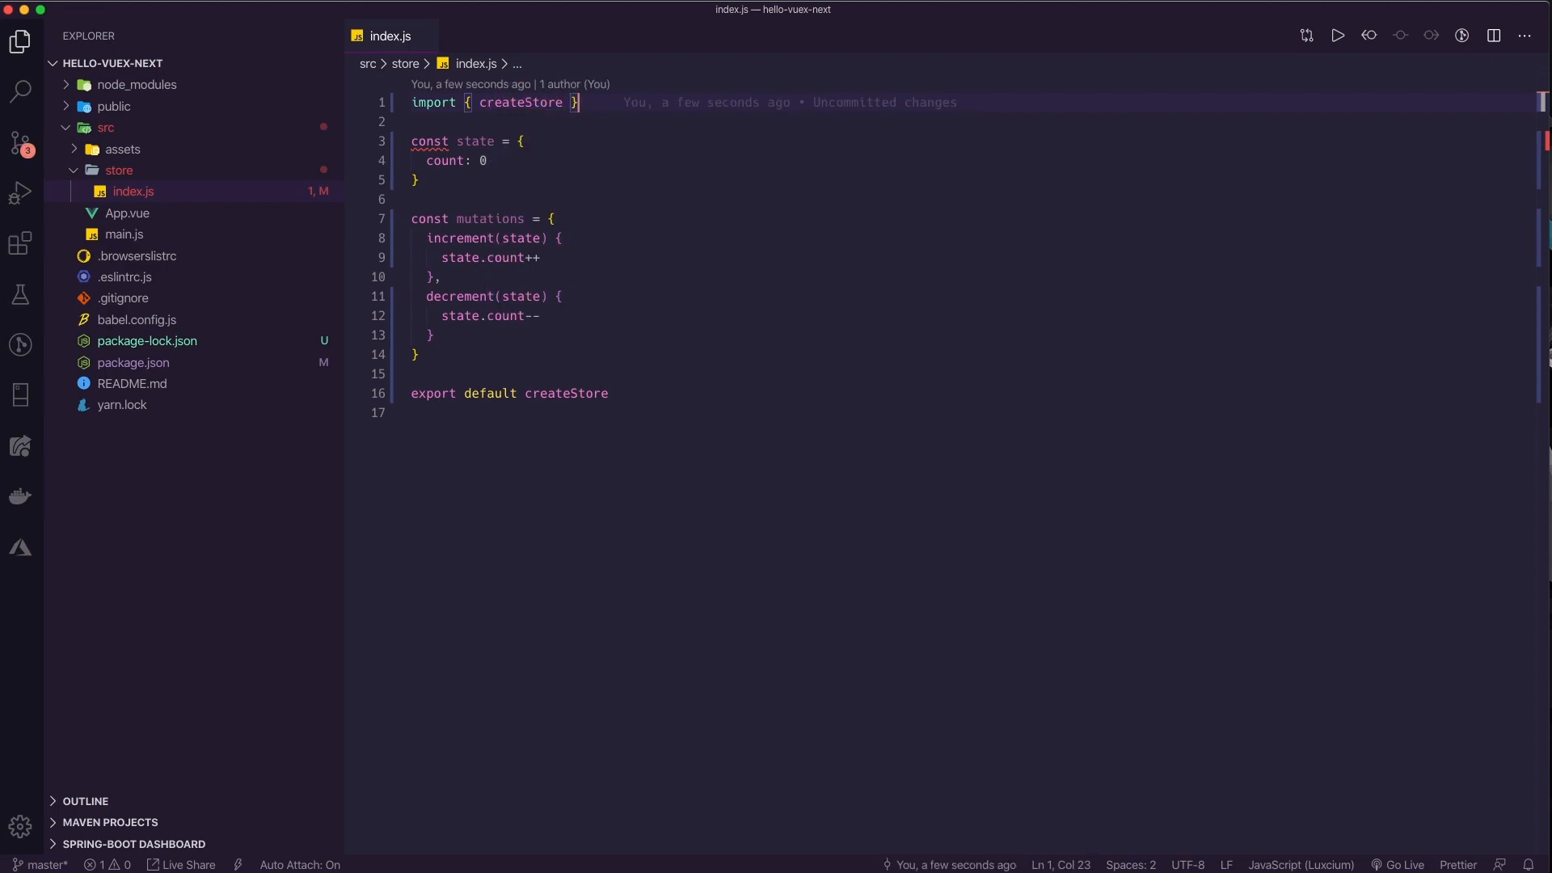
{"action": "type", "text": "f"}
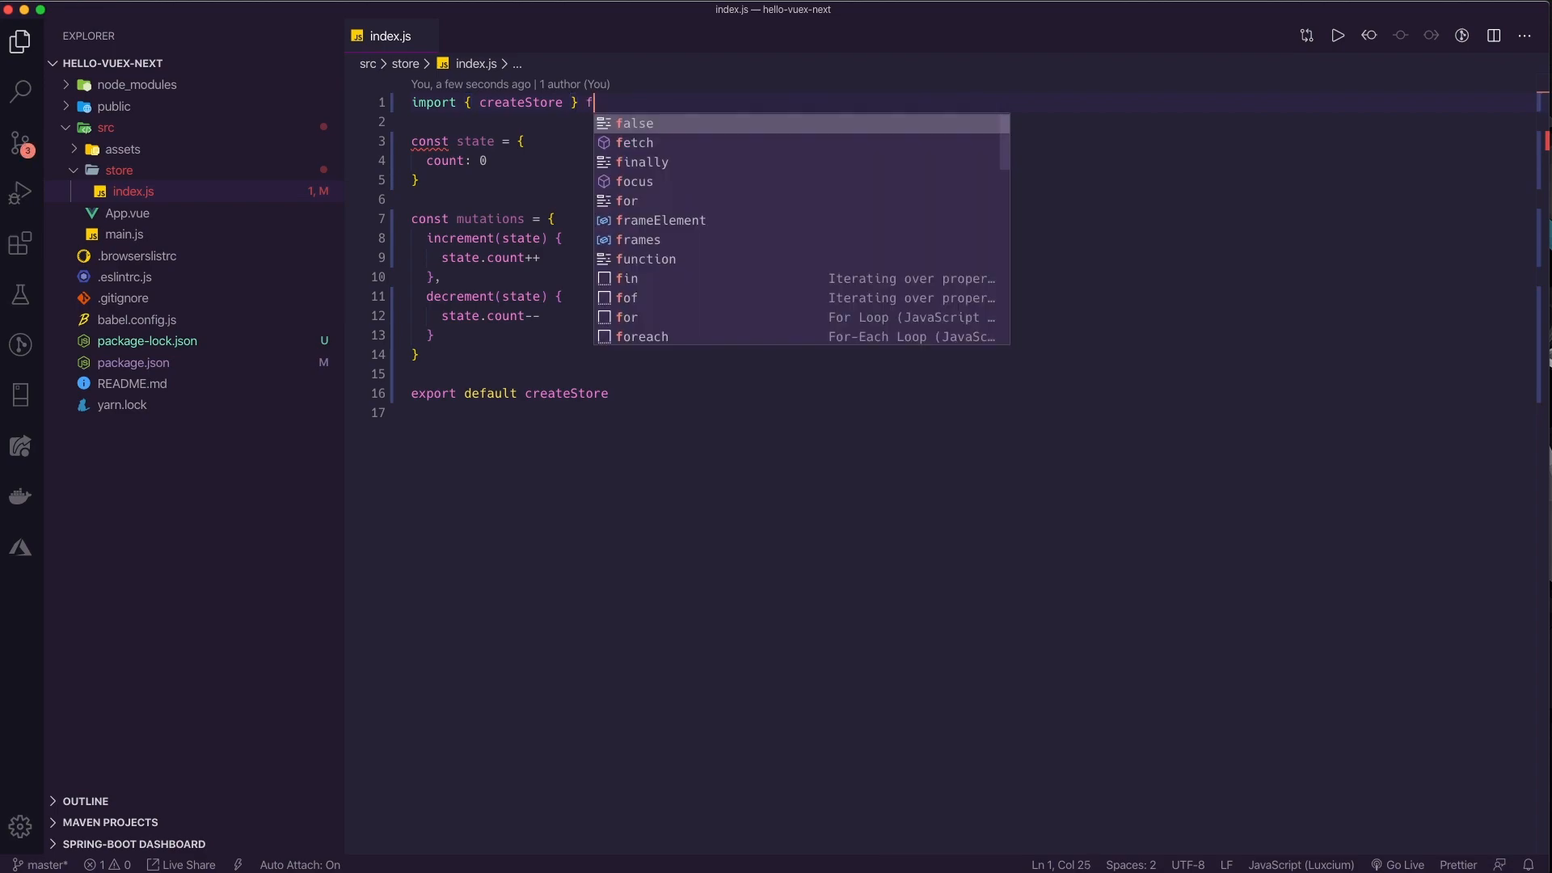
{"action": "type", "text": "rom 'vuex'"}
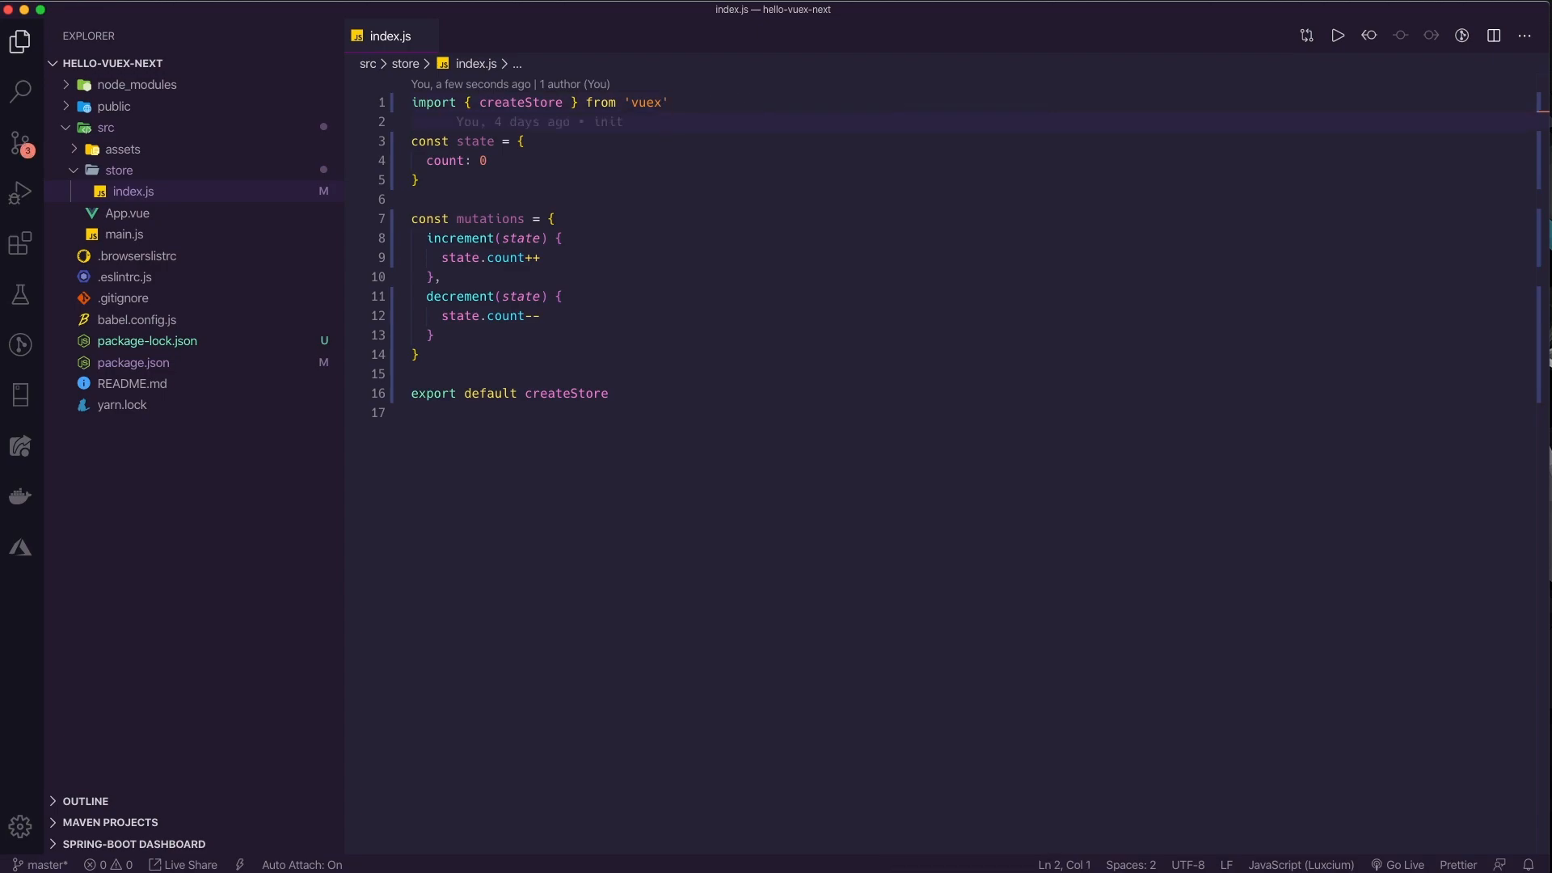
{"action": "left_click", "coordinate": [634, 392]}
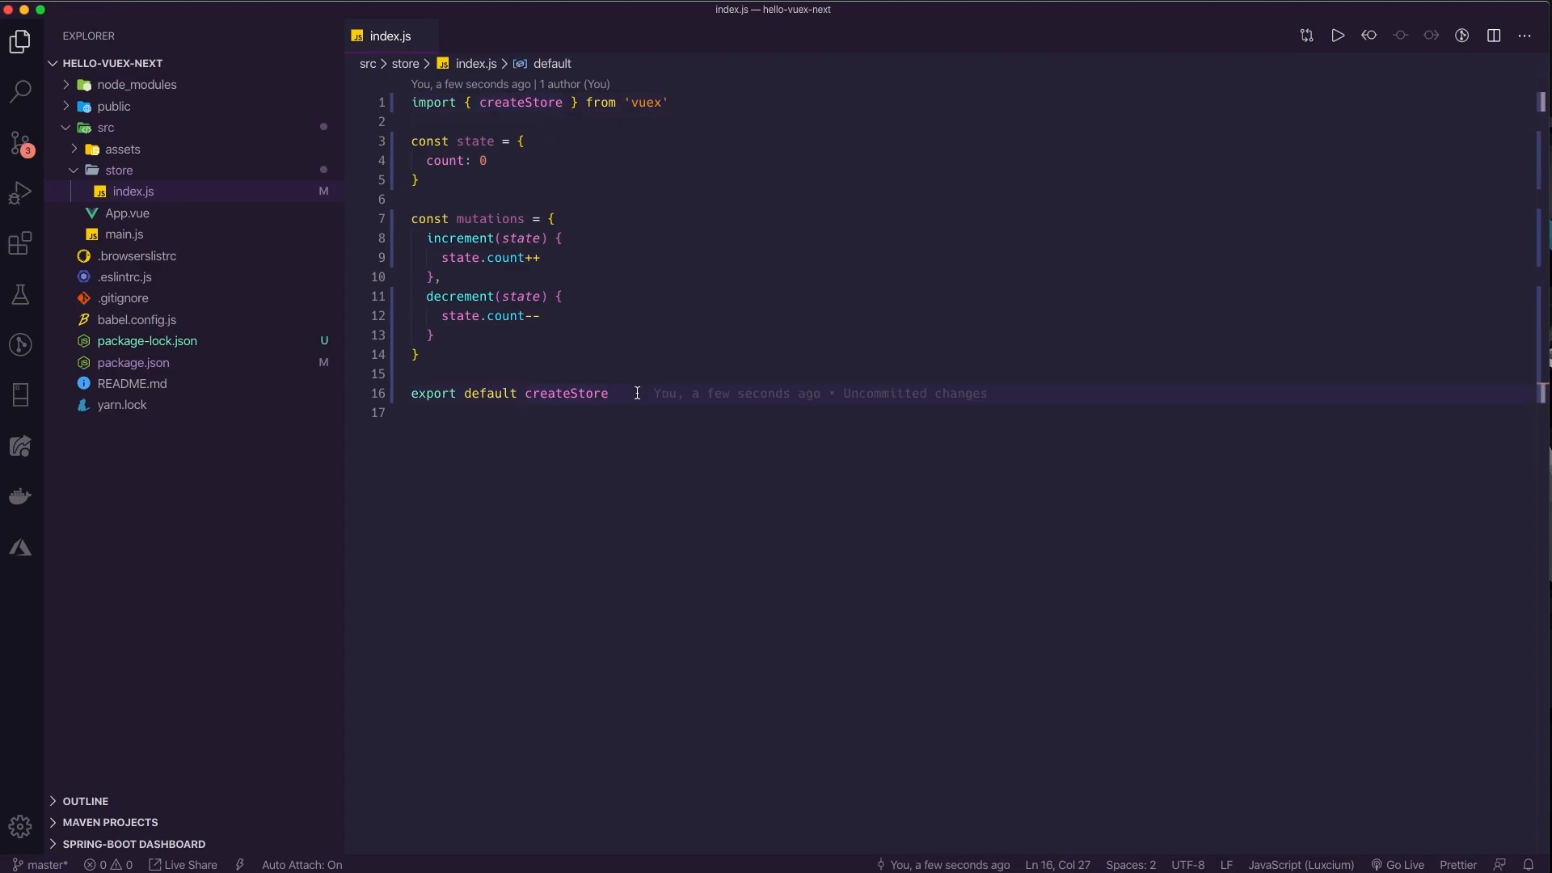
{"action": "type", "text": "({"}
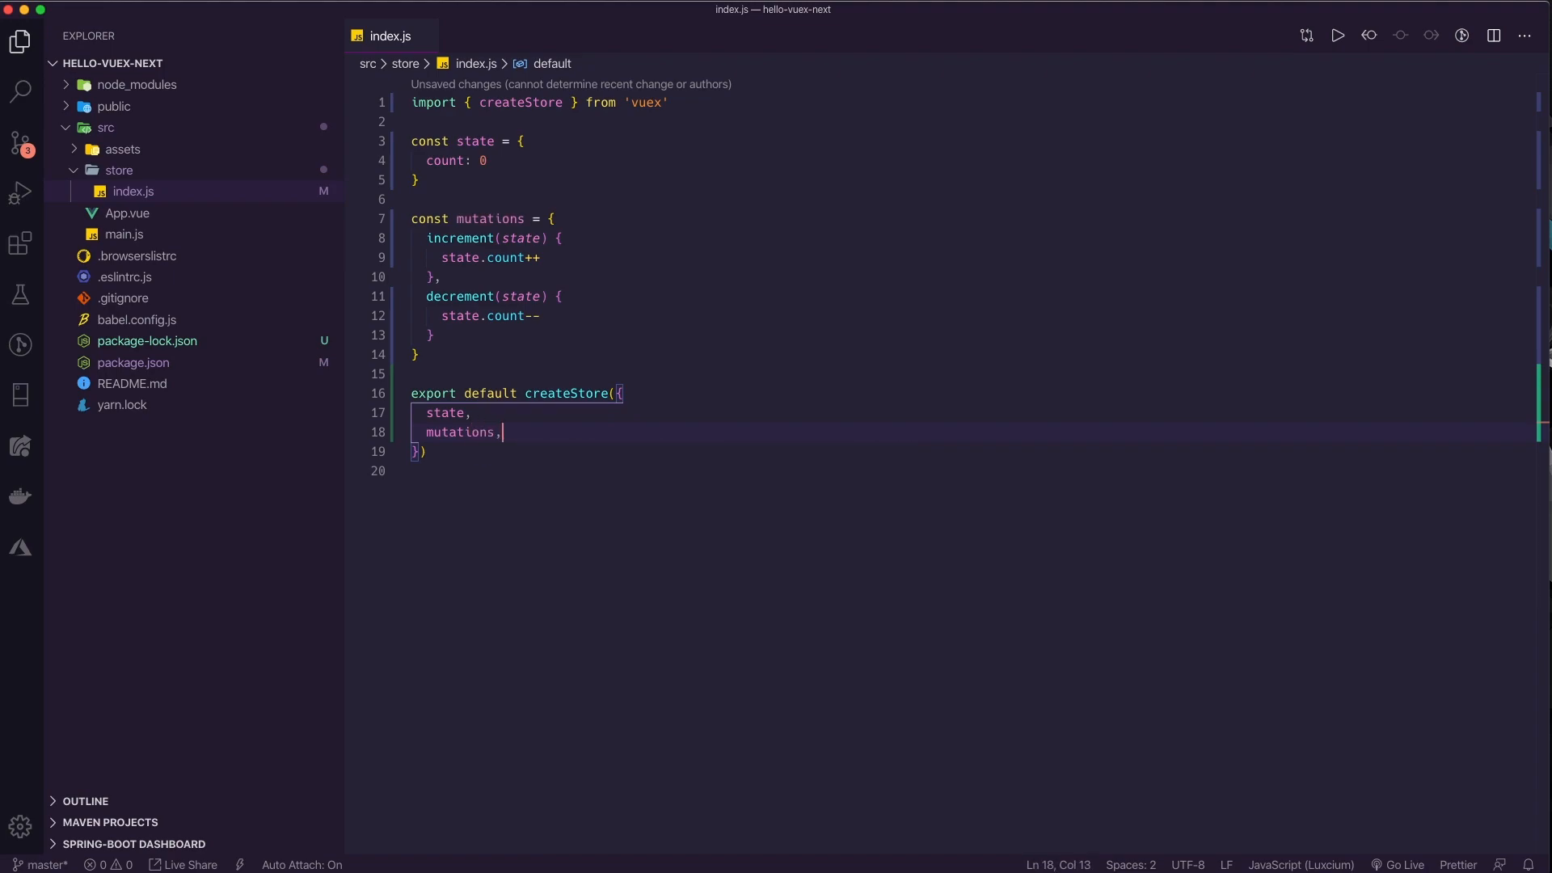
{"action": "key", "text": "Backspace"}
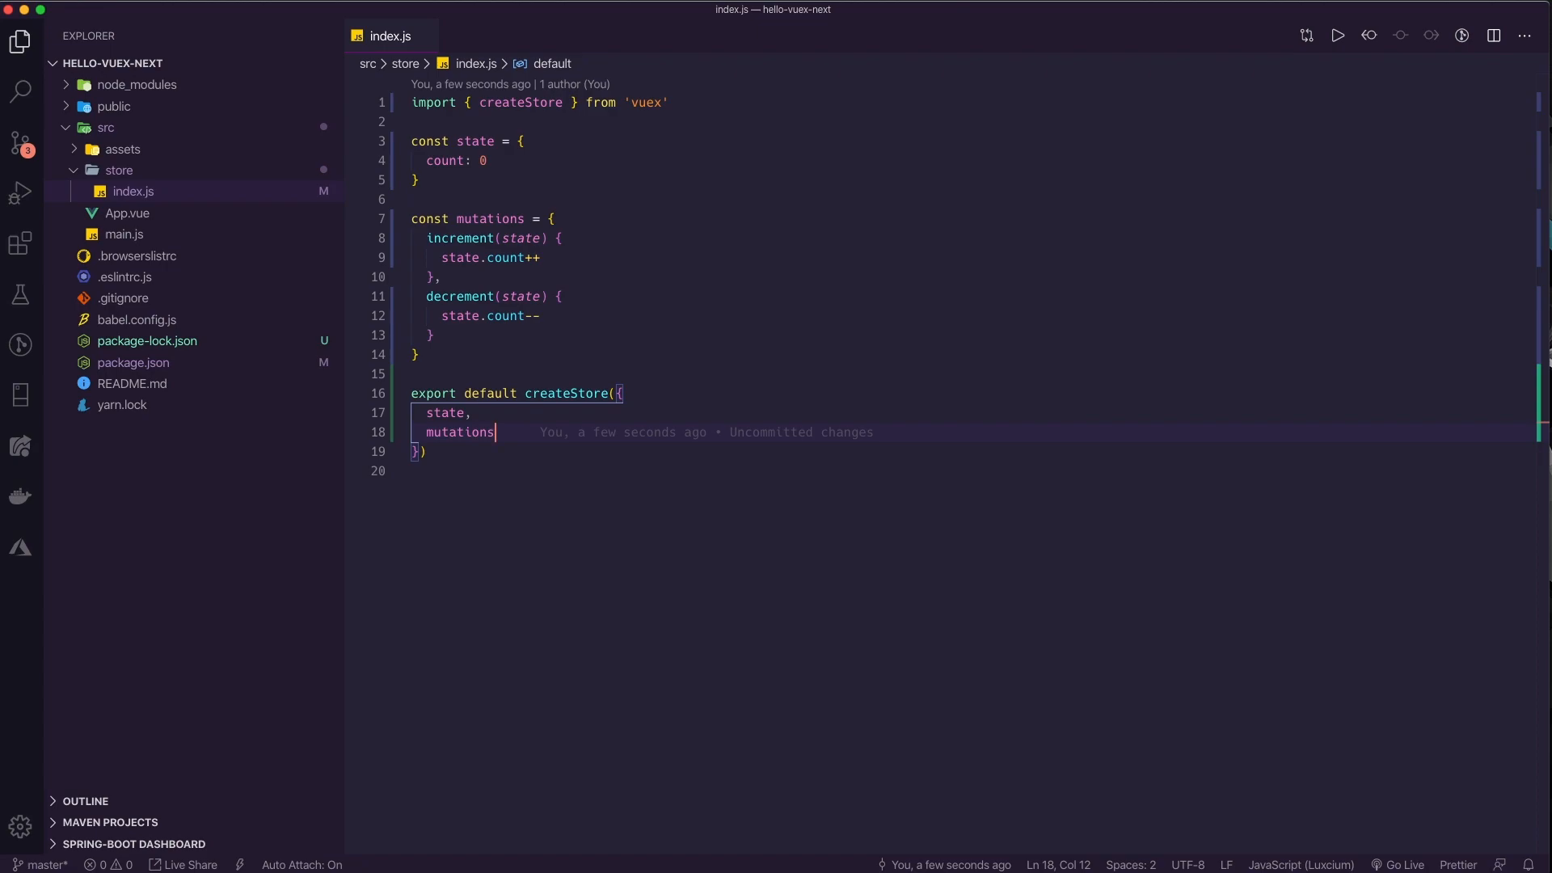
{"action": "mouse_move", "coordinate": [834, 391]}
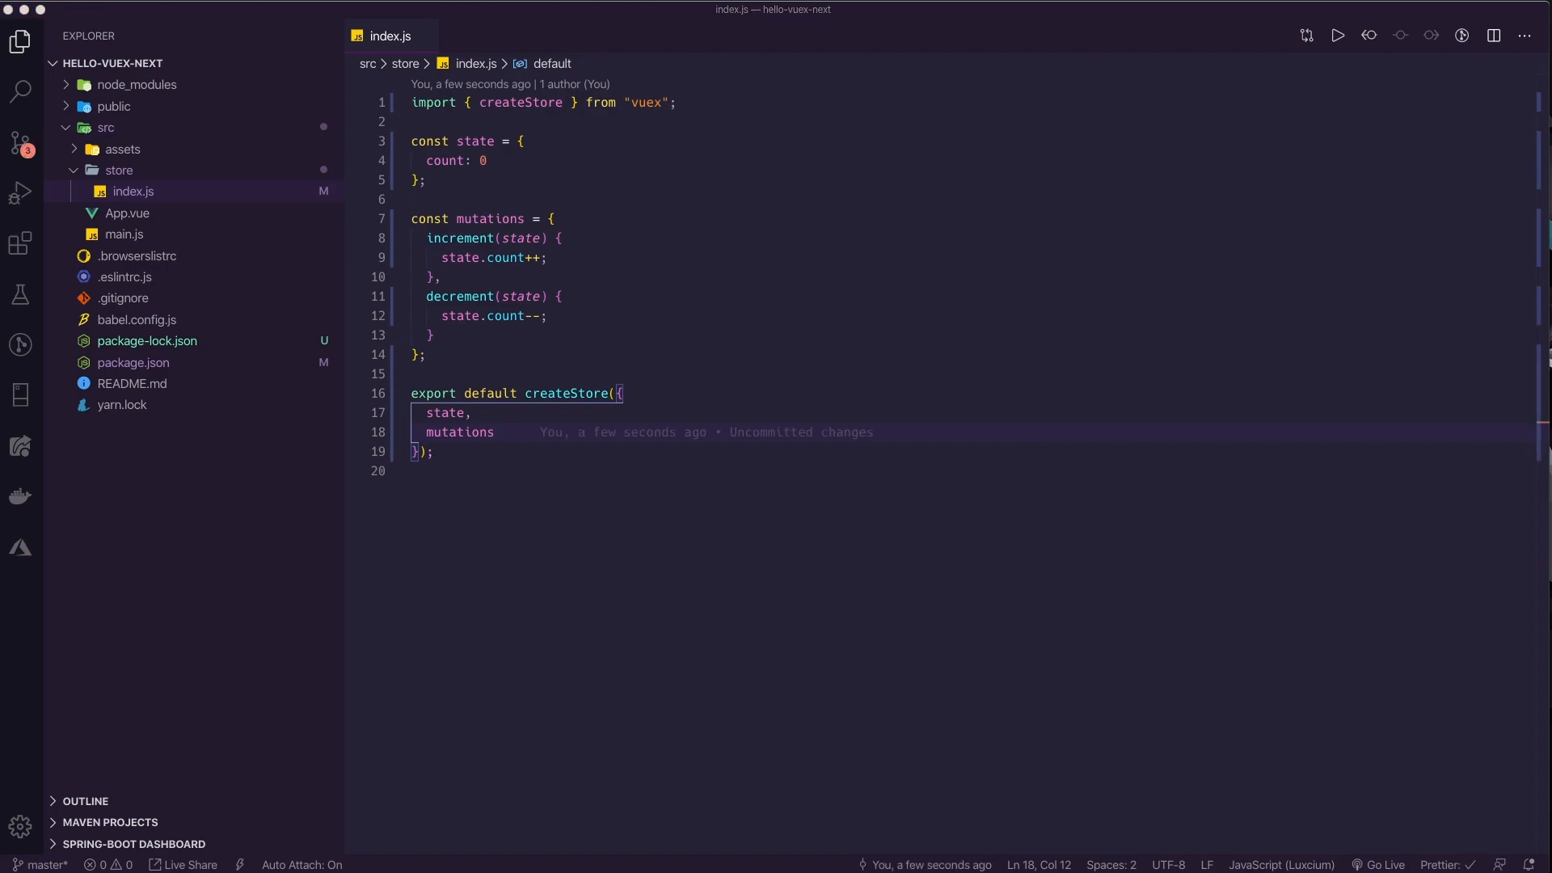
{"action": "mouse_move", "coordinate": [180, 220]}
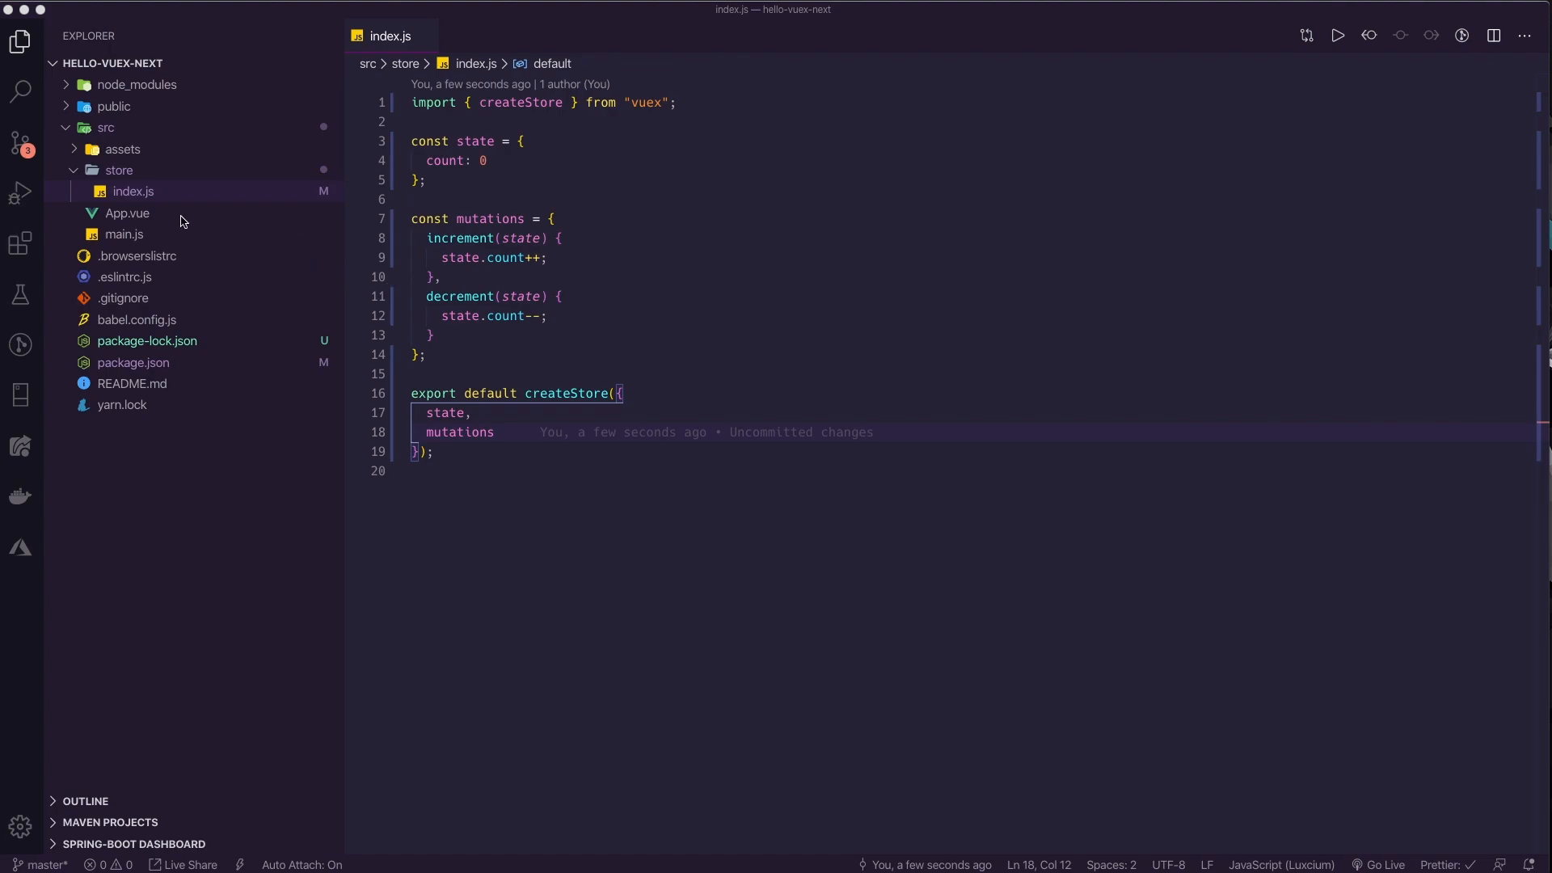
- Open main.js and select the Vue.config and new Vue(...) setup code for deletion
{"action": "left_click", "coordinate": [124, 234]}
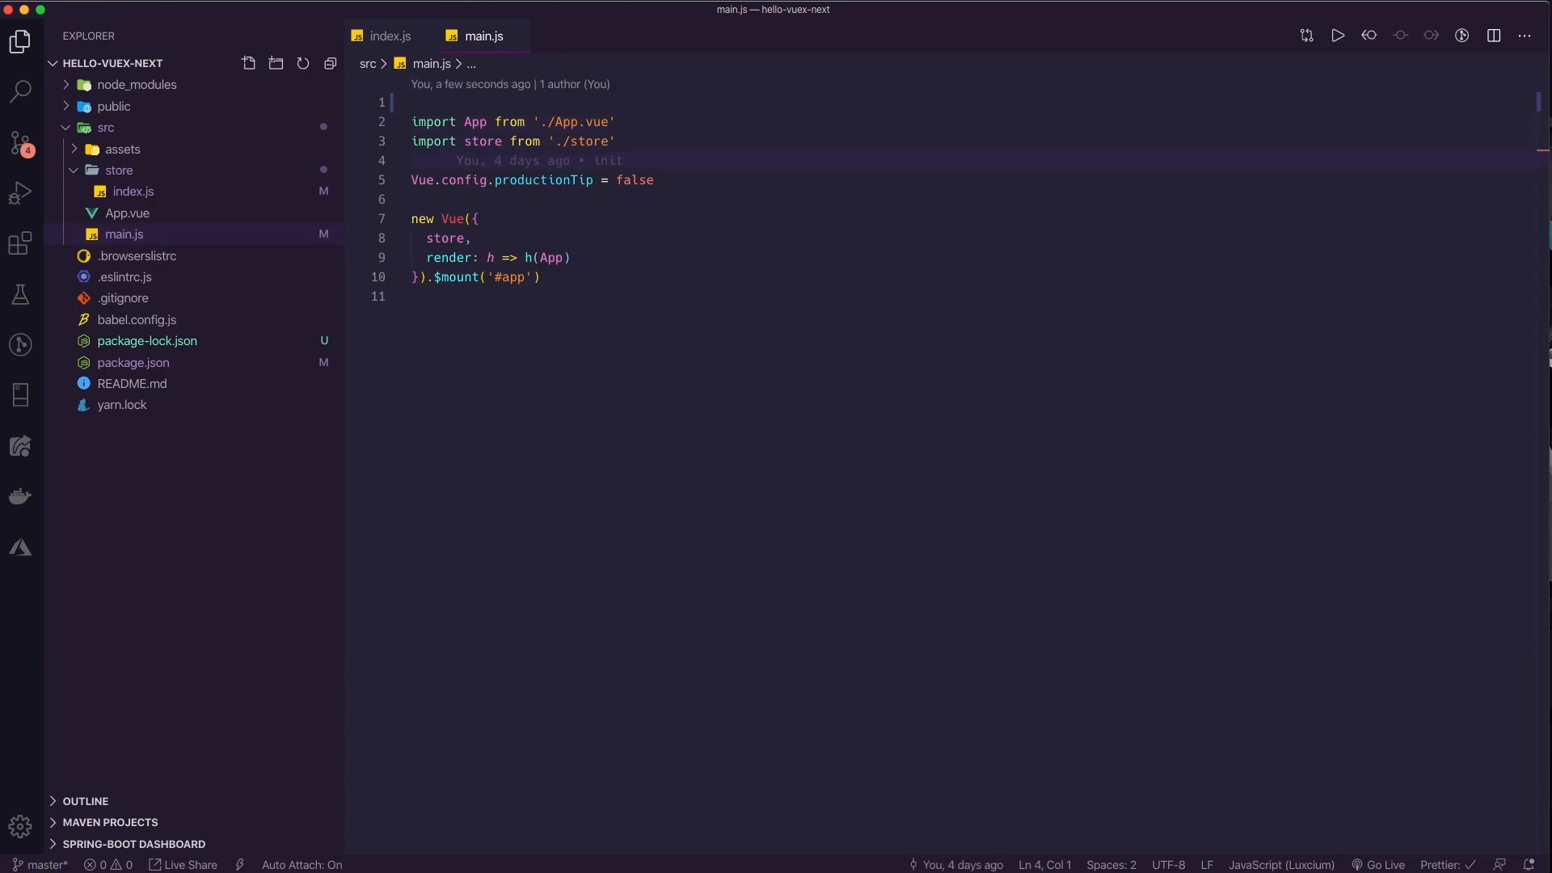
{"action": "left_click_drag", "start_coordinate": [411, 180], "coordinate": [468, 237]}
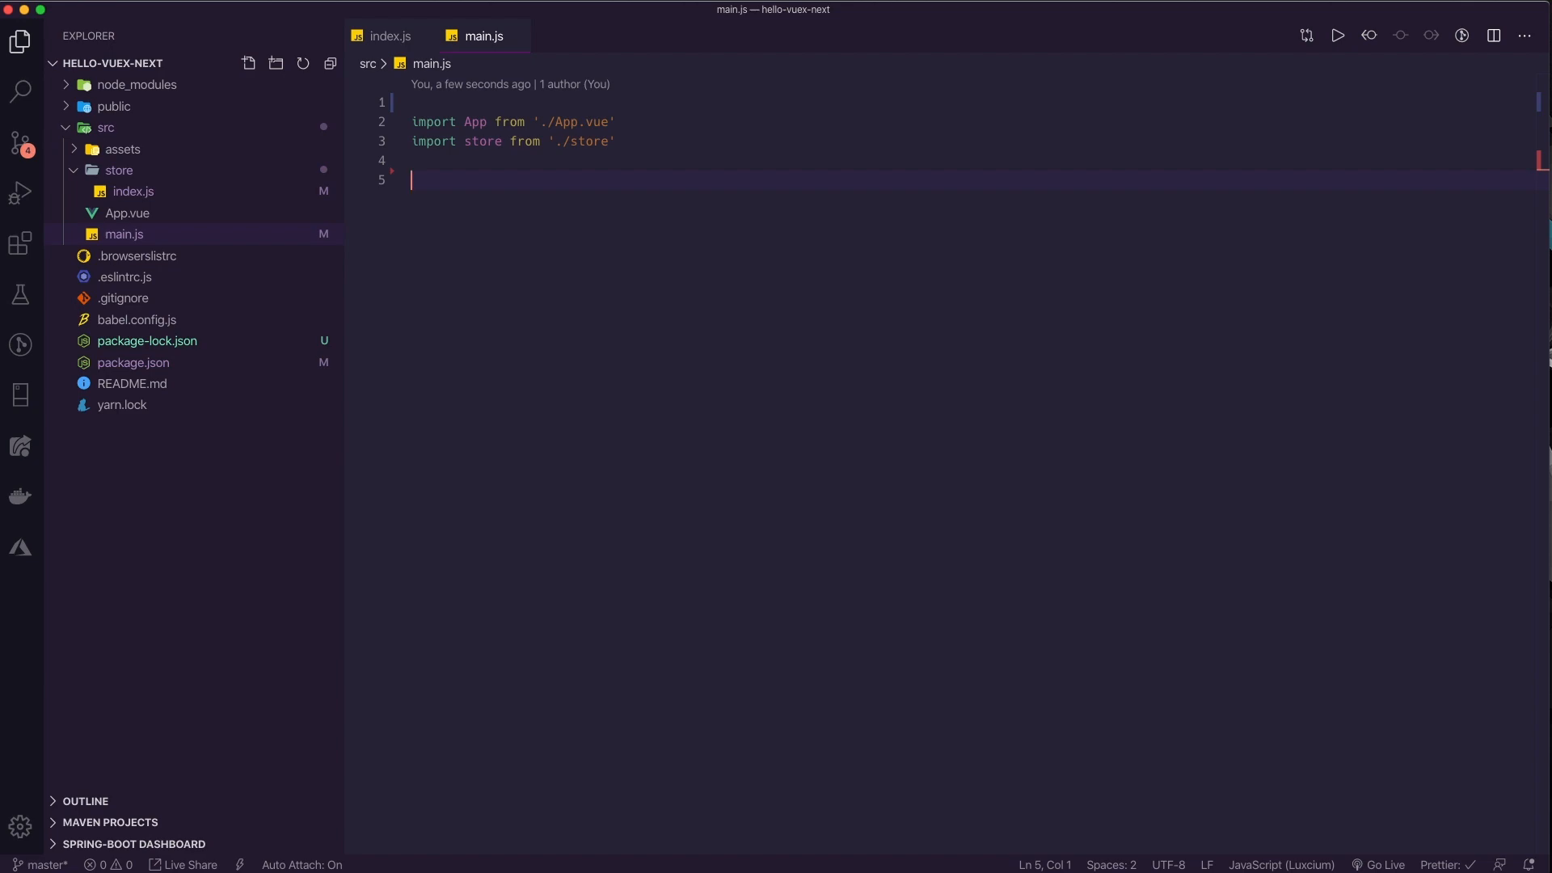
- Create const app from App, importing createApp from 'vue'
{"action": "type", "text": "const app = createApp("}
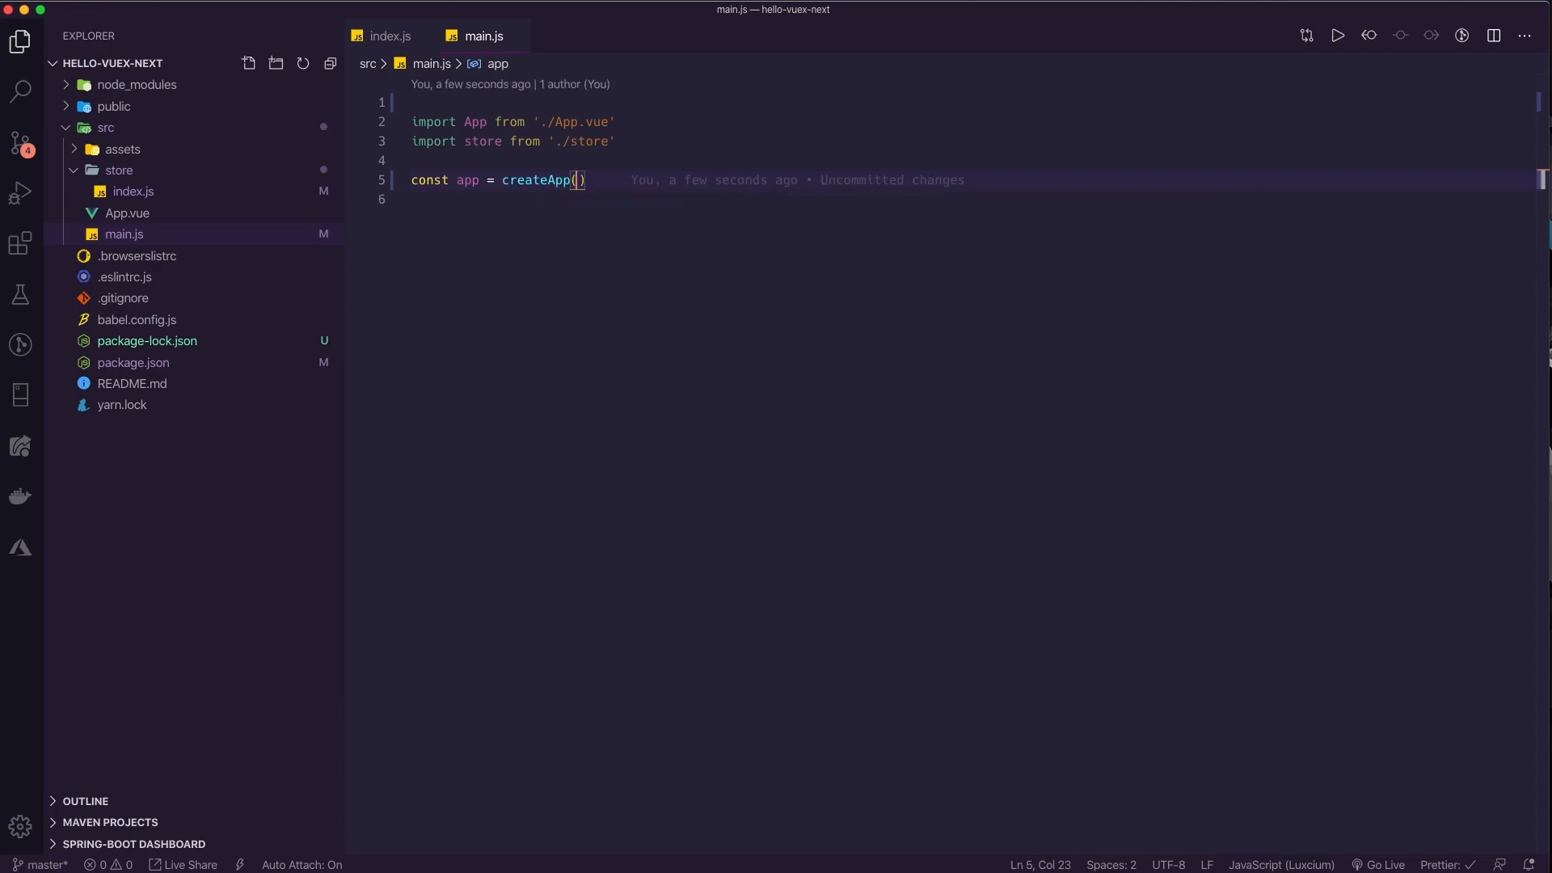
{"action": "type", "text": "App"}
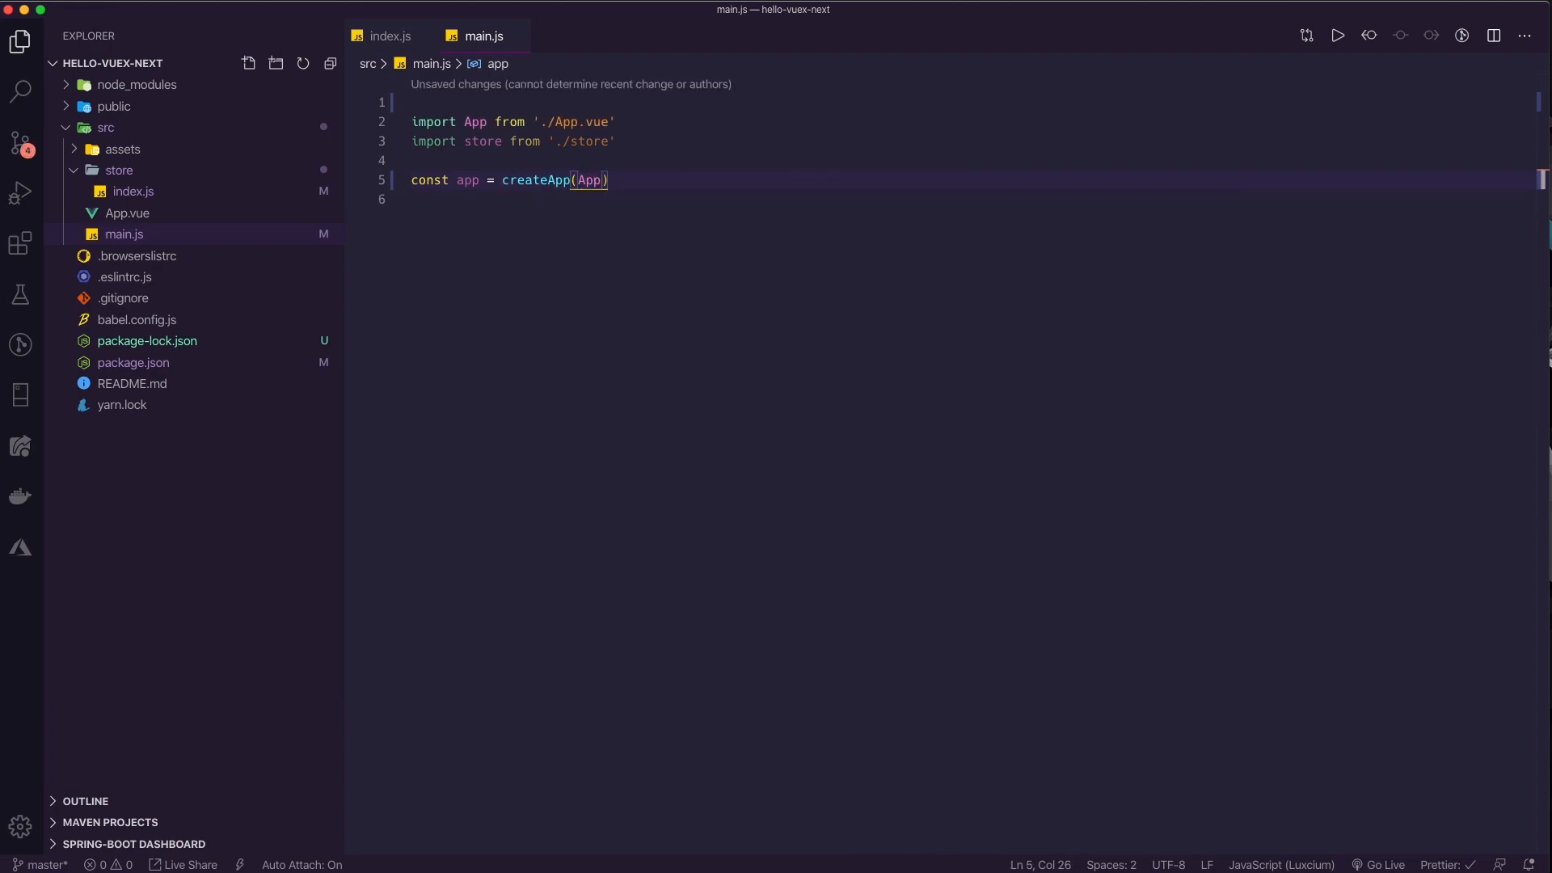
{"action": "type", "text": "import {"}
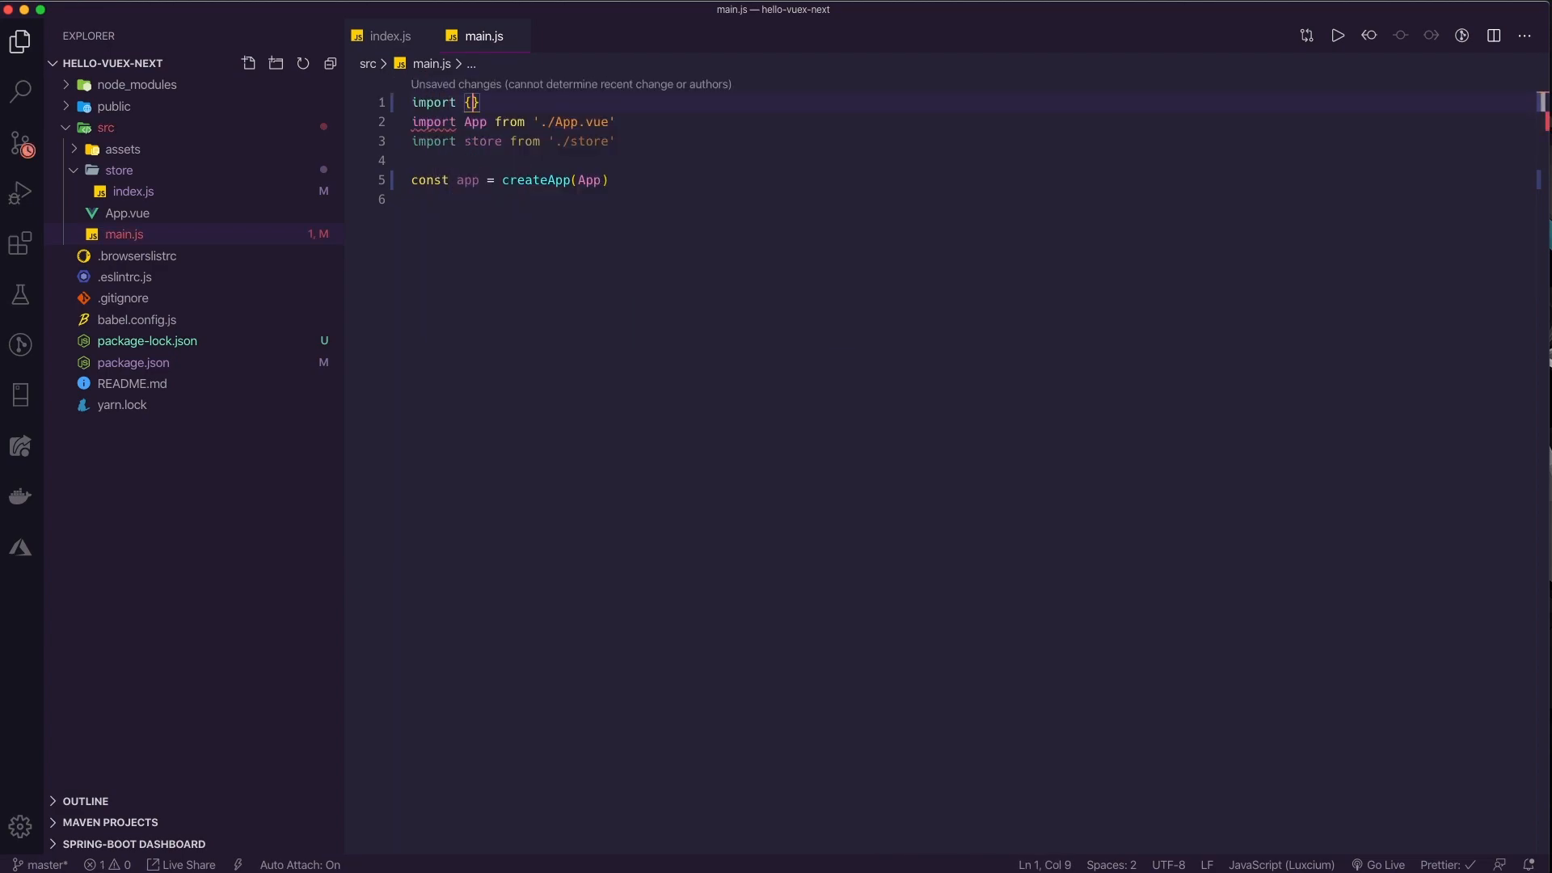
{"action": "type", "text": "createApp"}
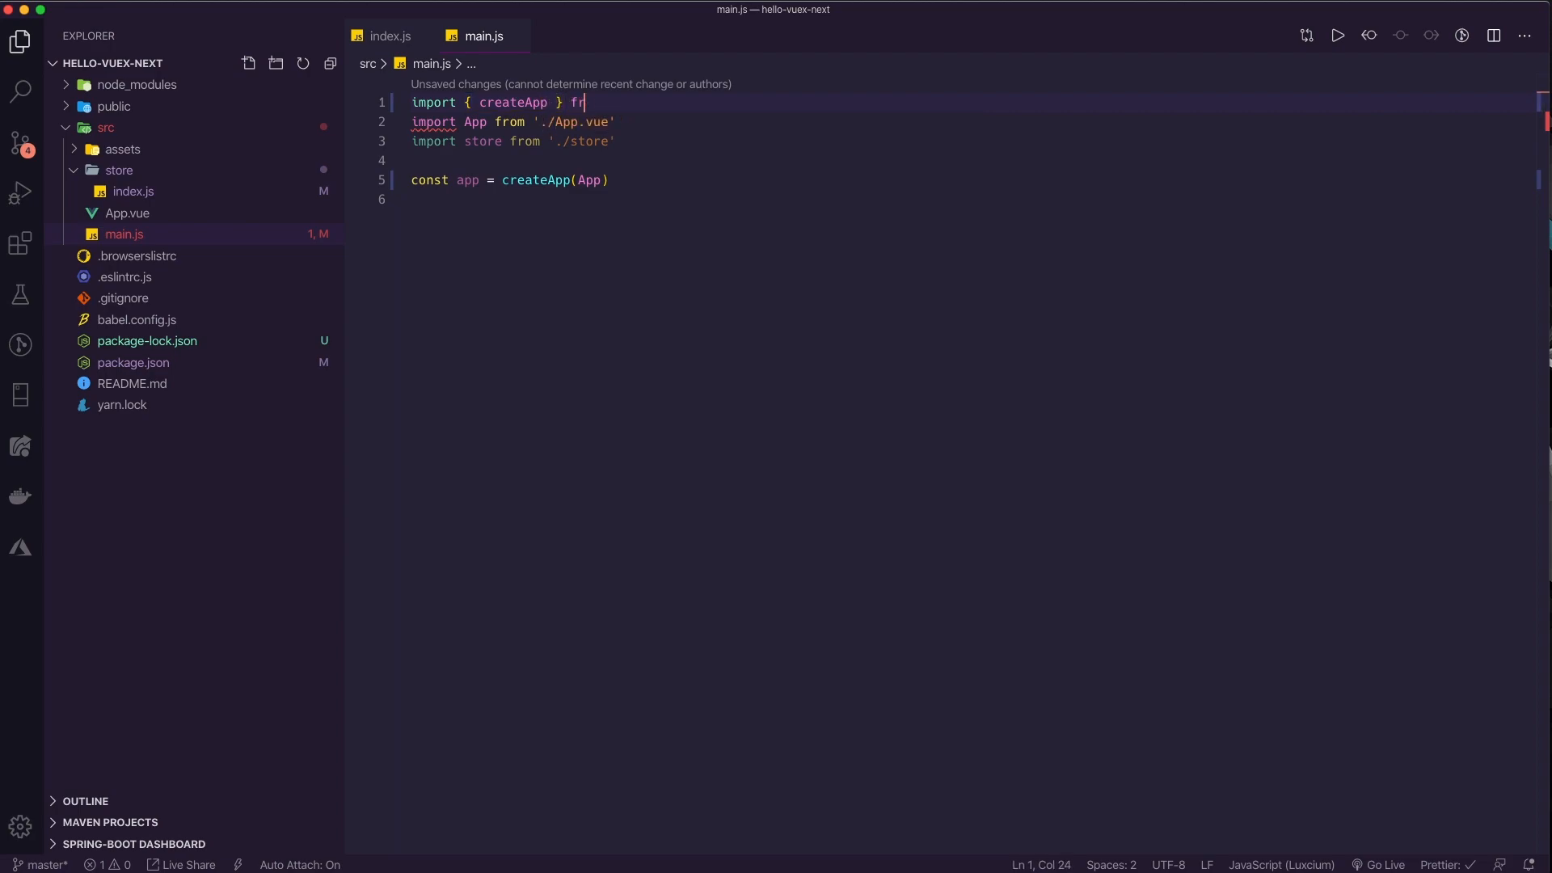
{"action": "type", "text": "om 'vue';"}
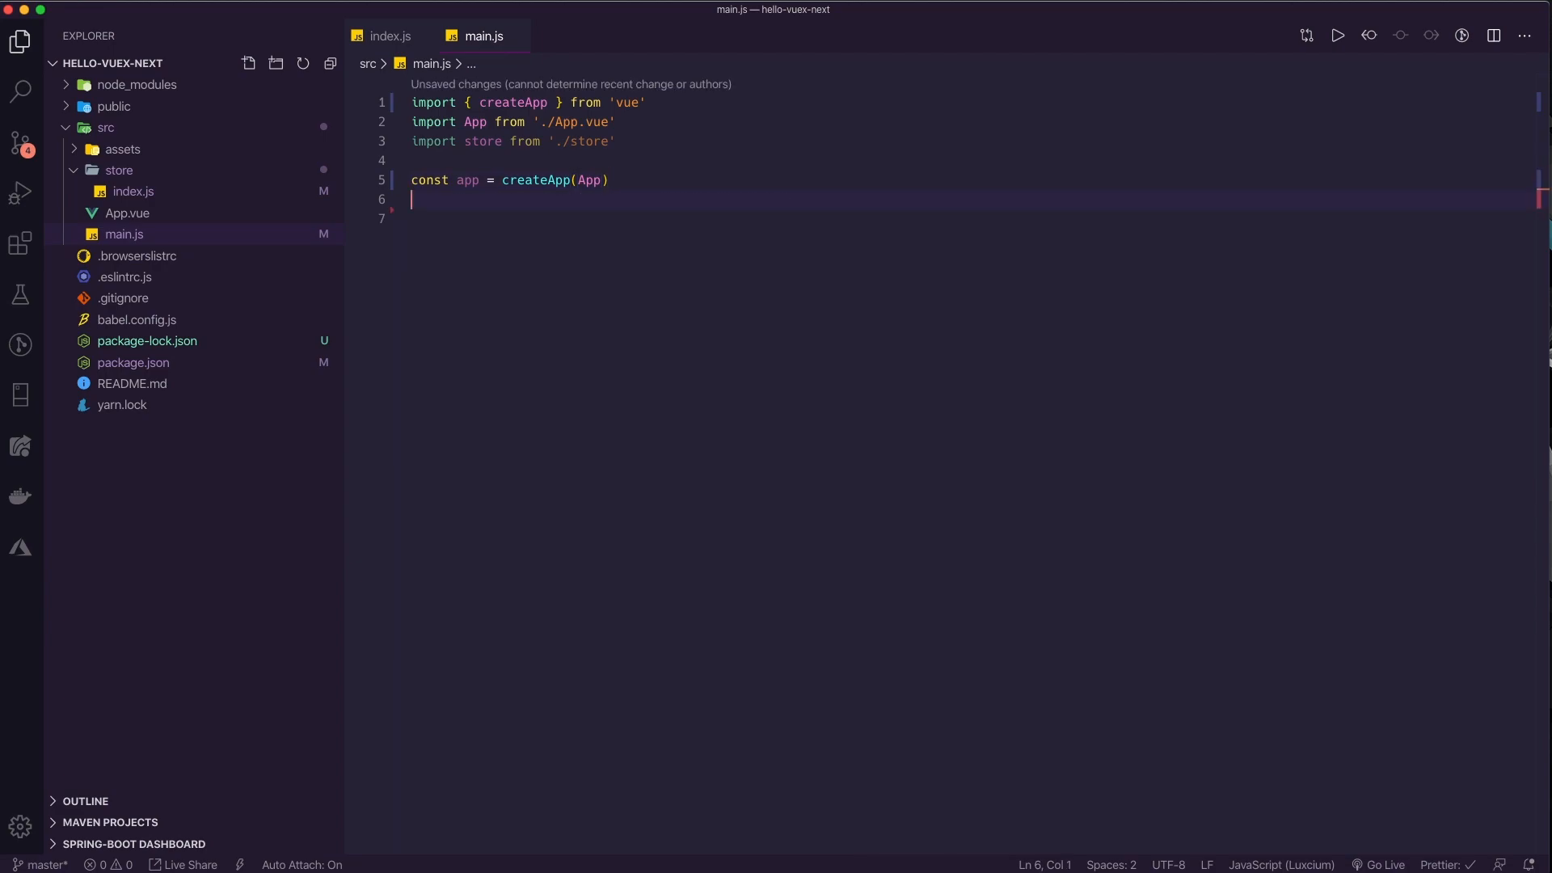
- Register the store with app.use(store), mount on '#app', and save main.js
{"action": "type", "text": "app.use"}
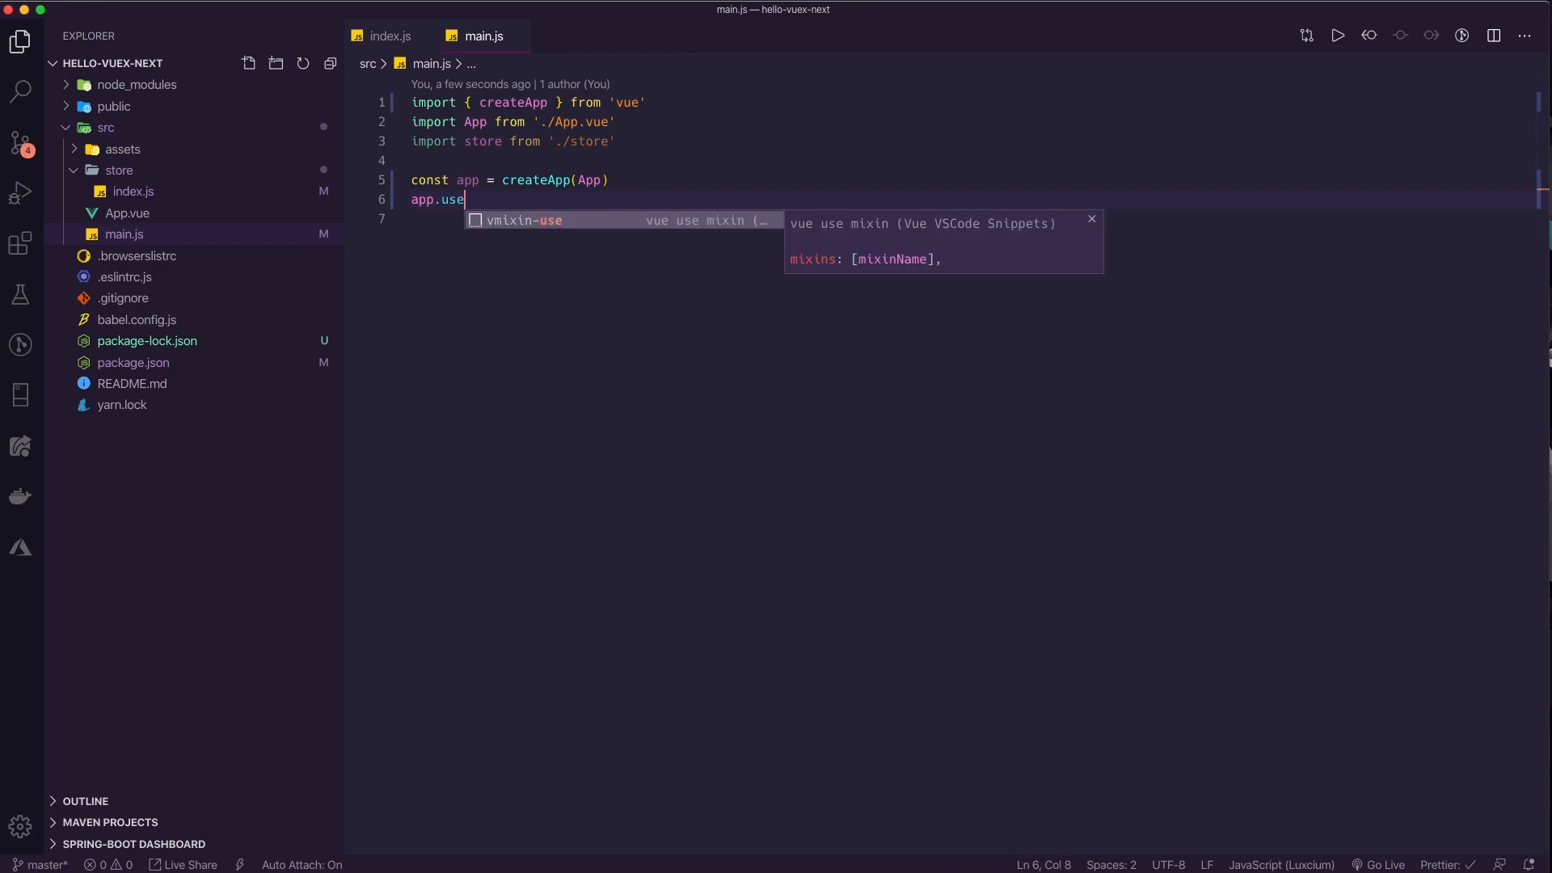
{"action": "type", "text": "(store);"}
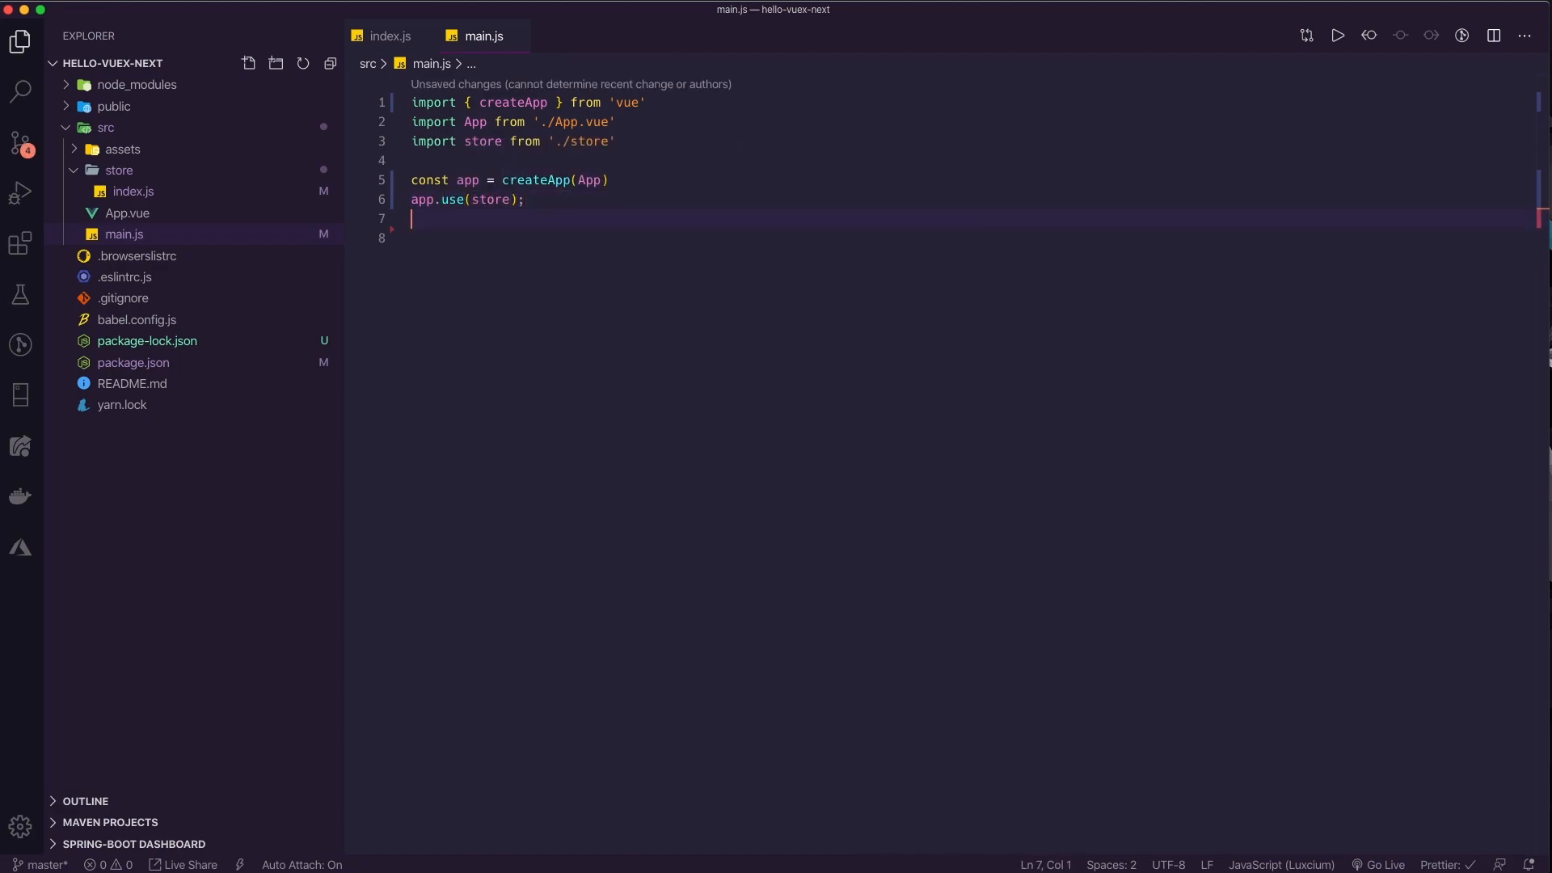
{"action": "type", "text": "app.mount('"}
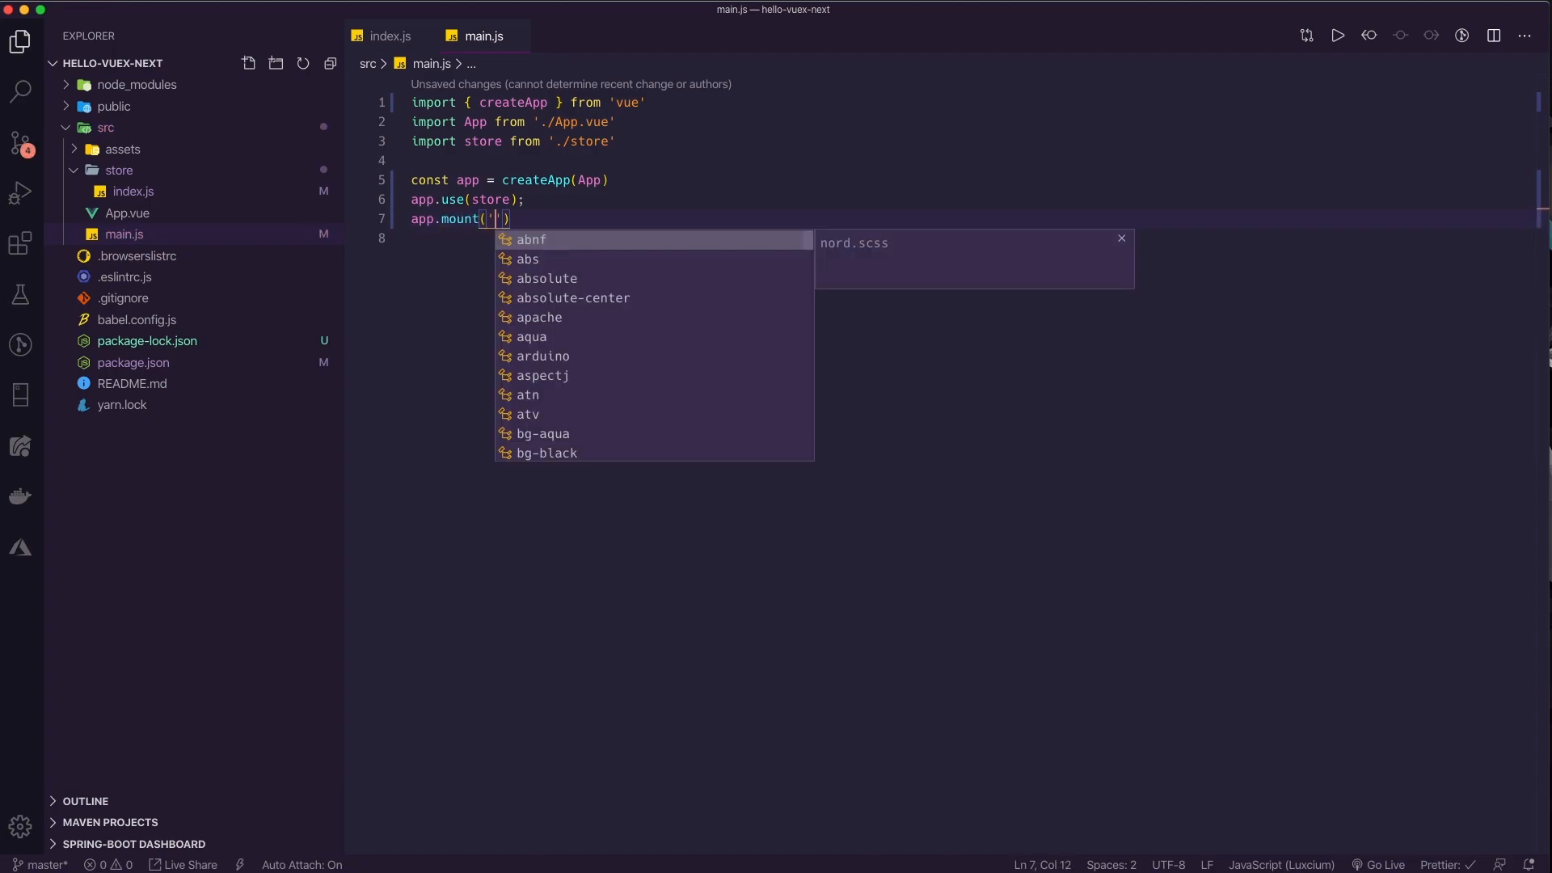
{"action": "type", "text": "#app"}
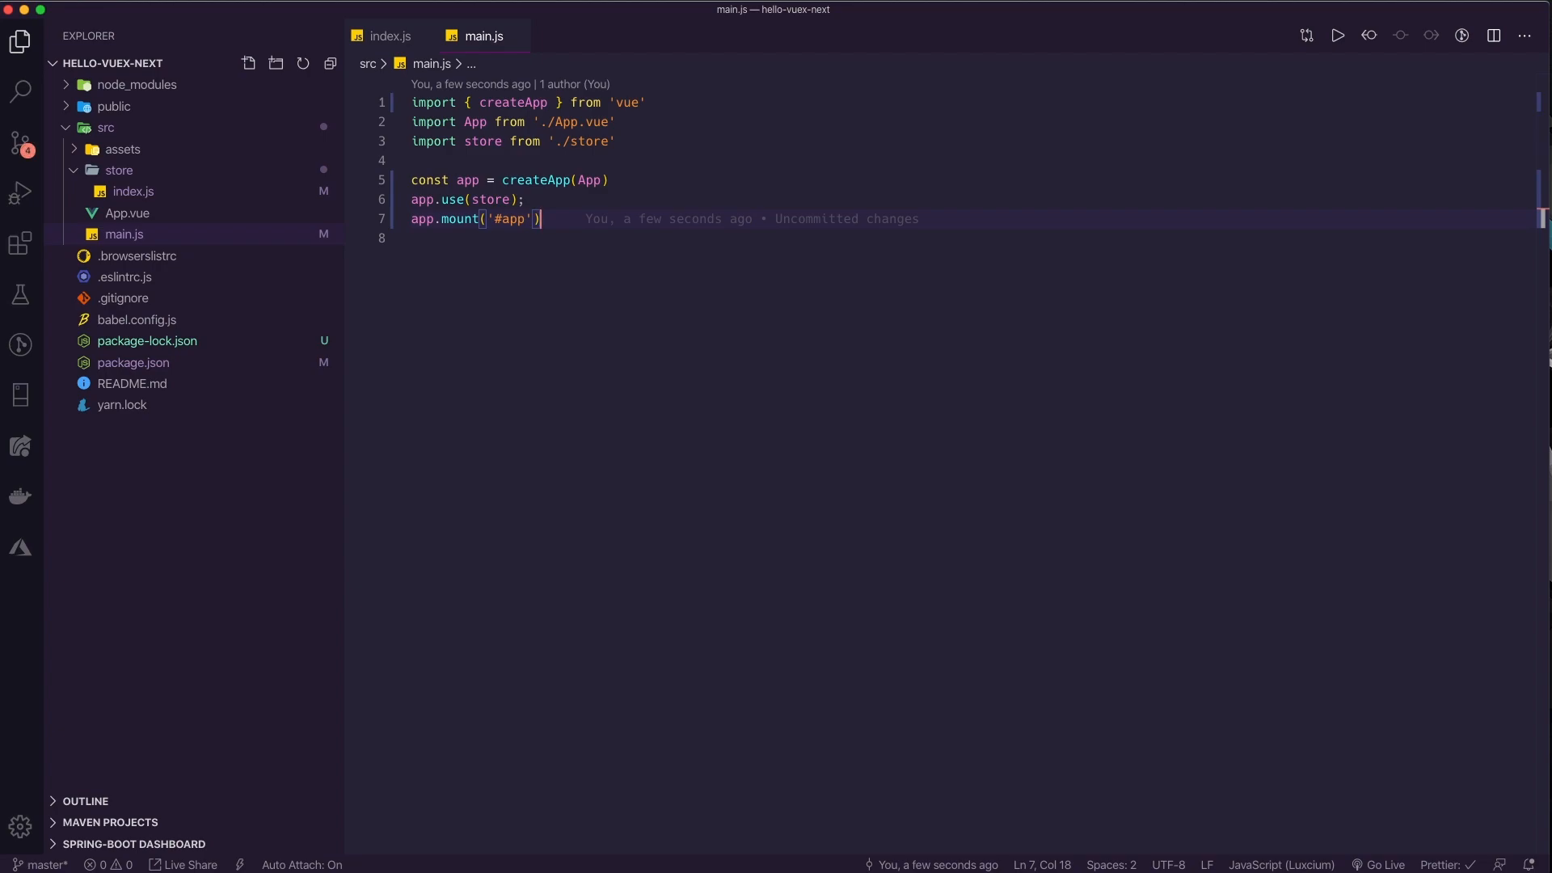
{"action": "key", "text": "cmd+s"}
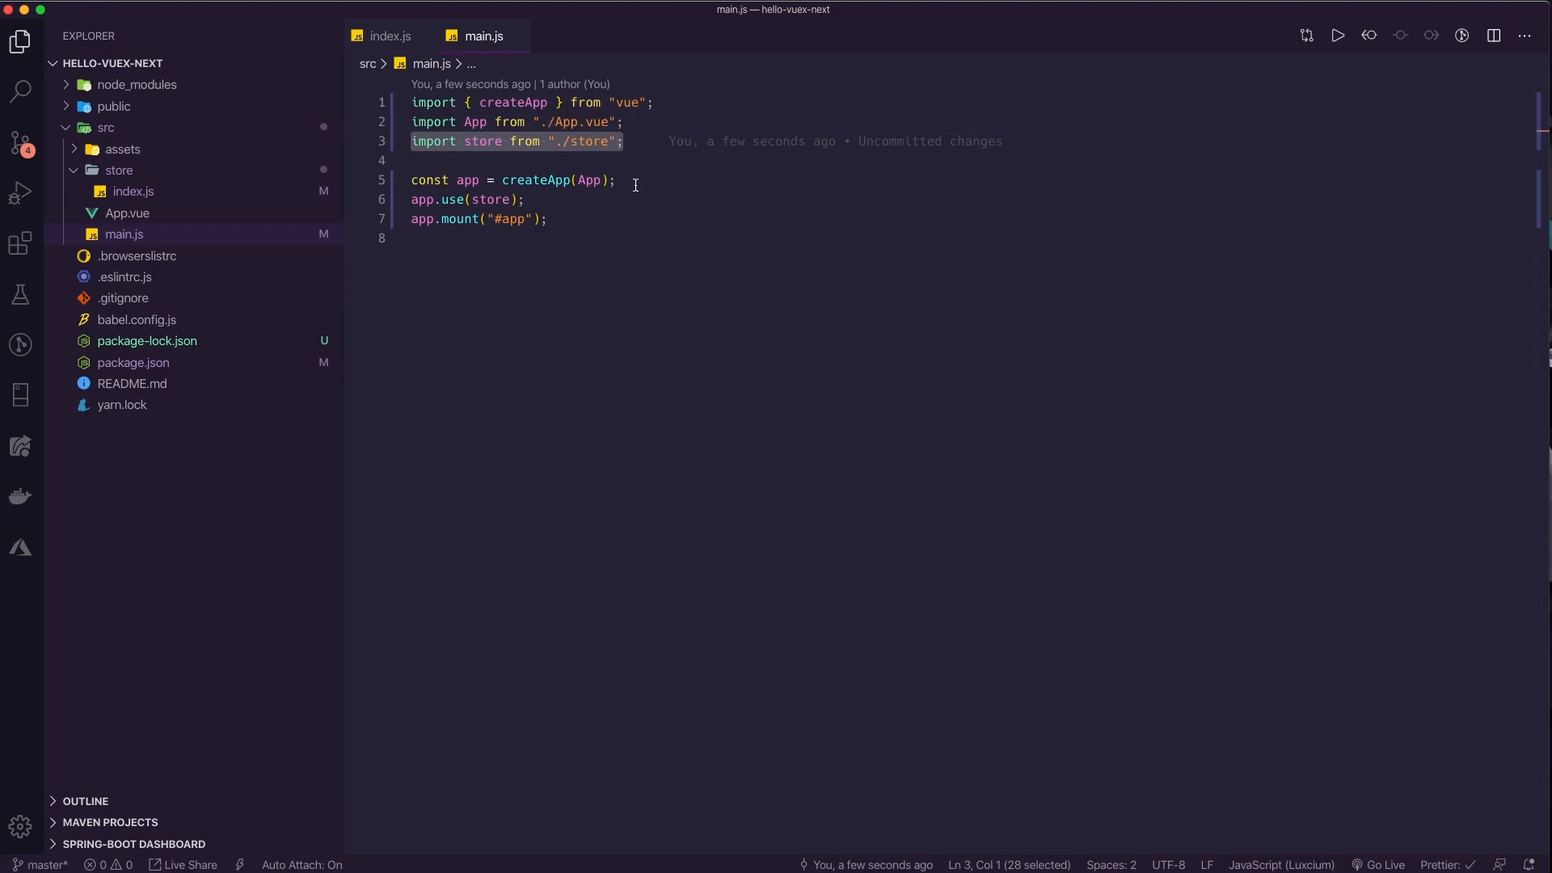
{"action": "mouse_move", "coordinate": [702, 240]}
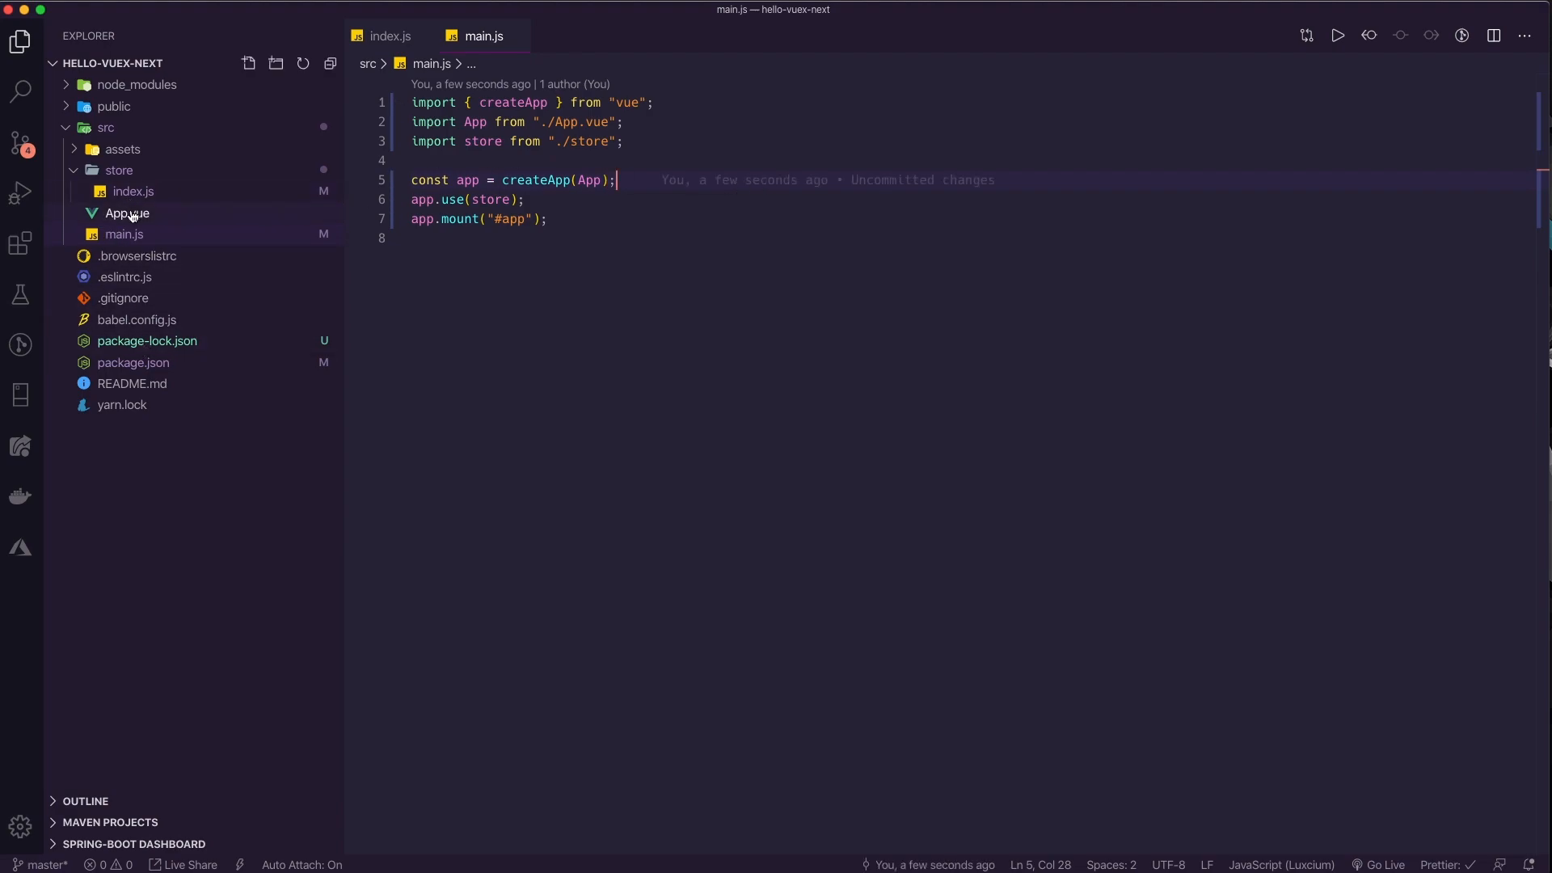
- In App.vue, add setup() with const store = useStore();
{"action": "left_click", "coordinate": [127, 212]}
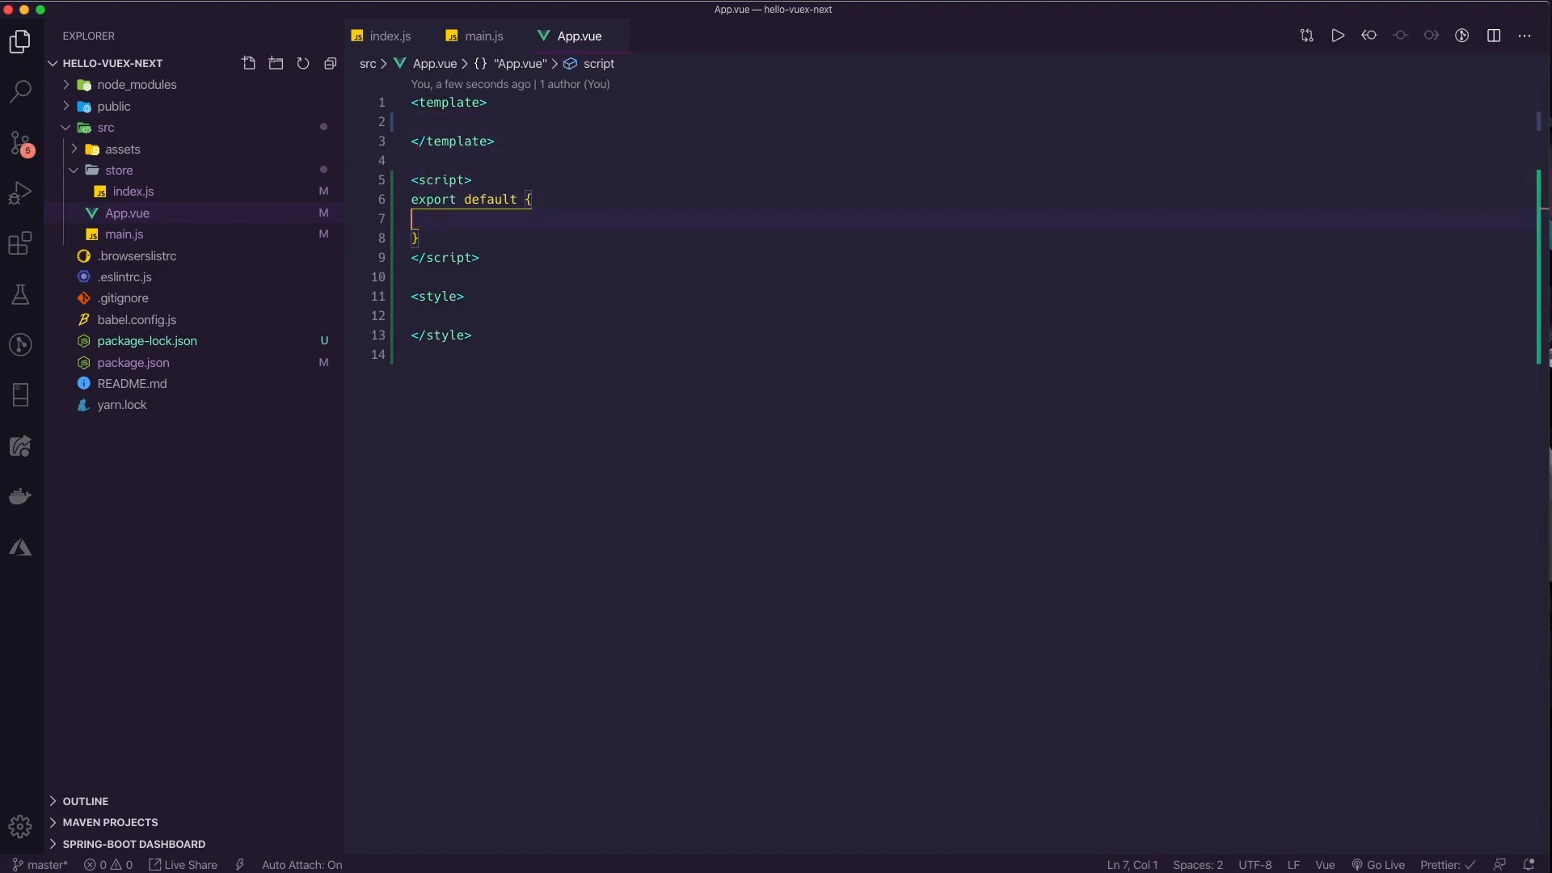
{"action": "type", "text": "setup()"}
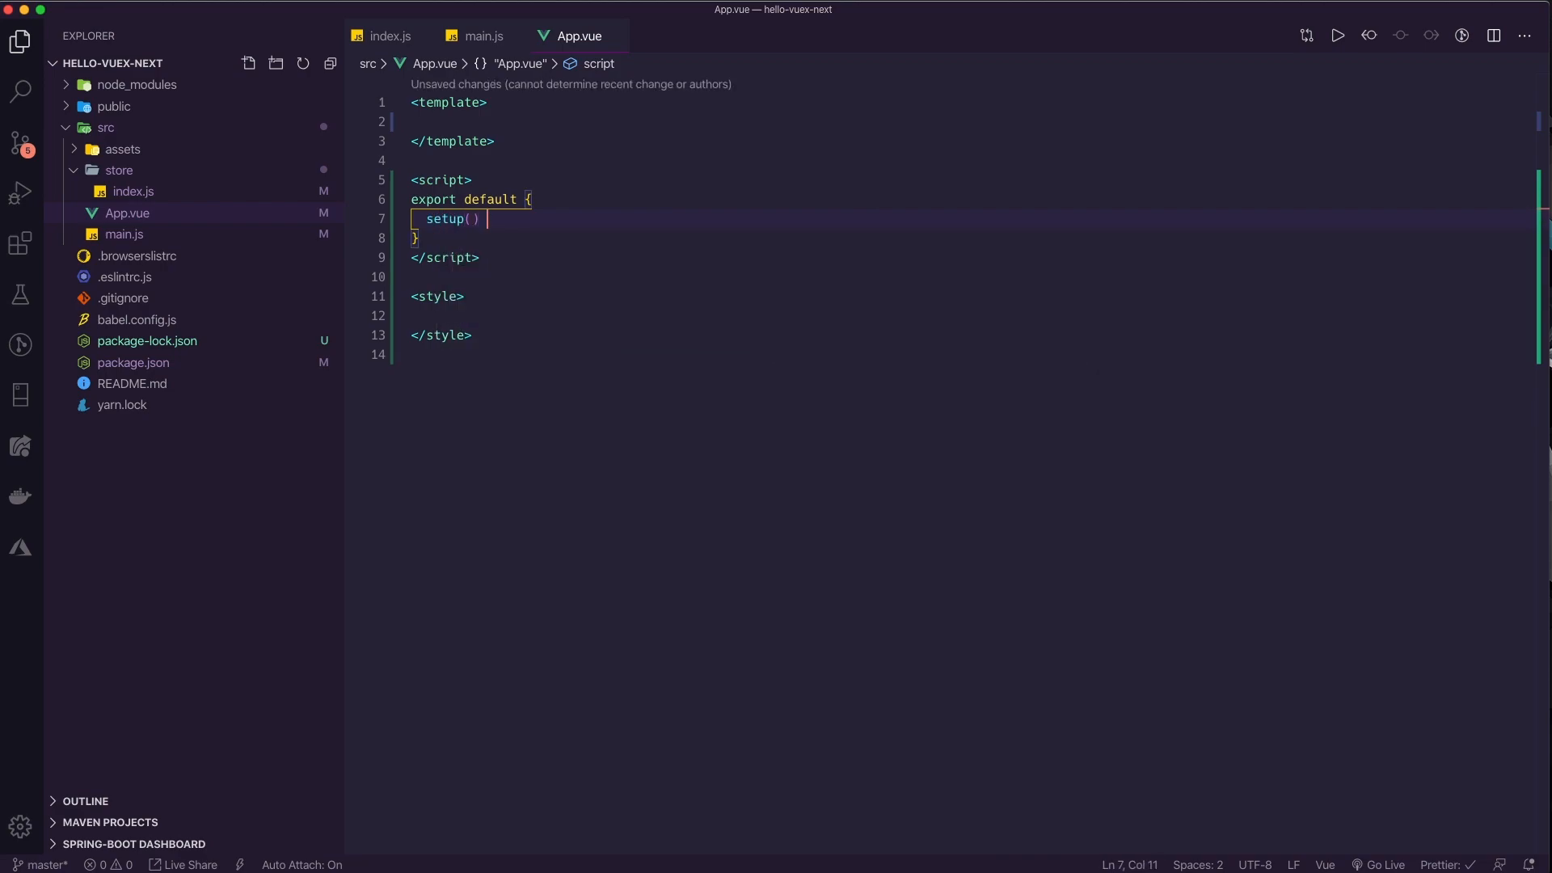
{"action": "type", "text": "{"}
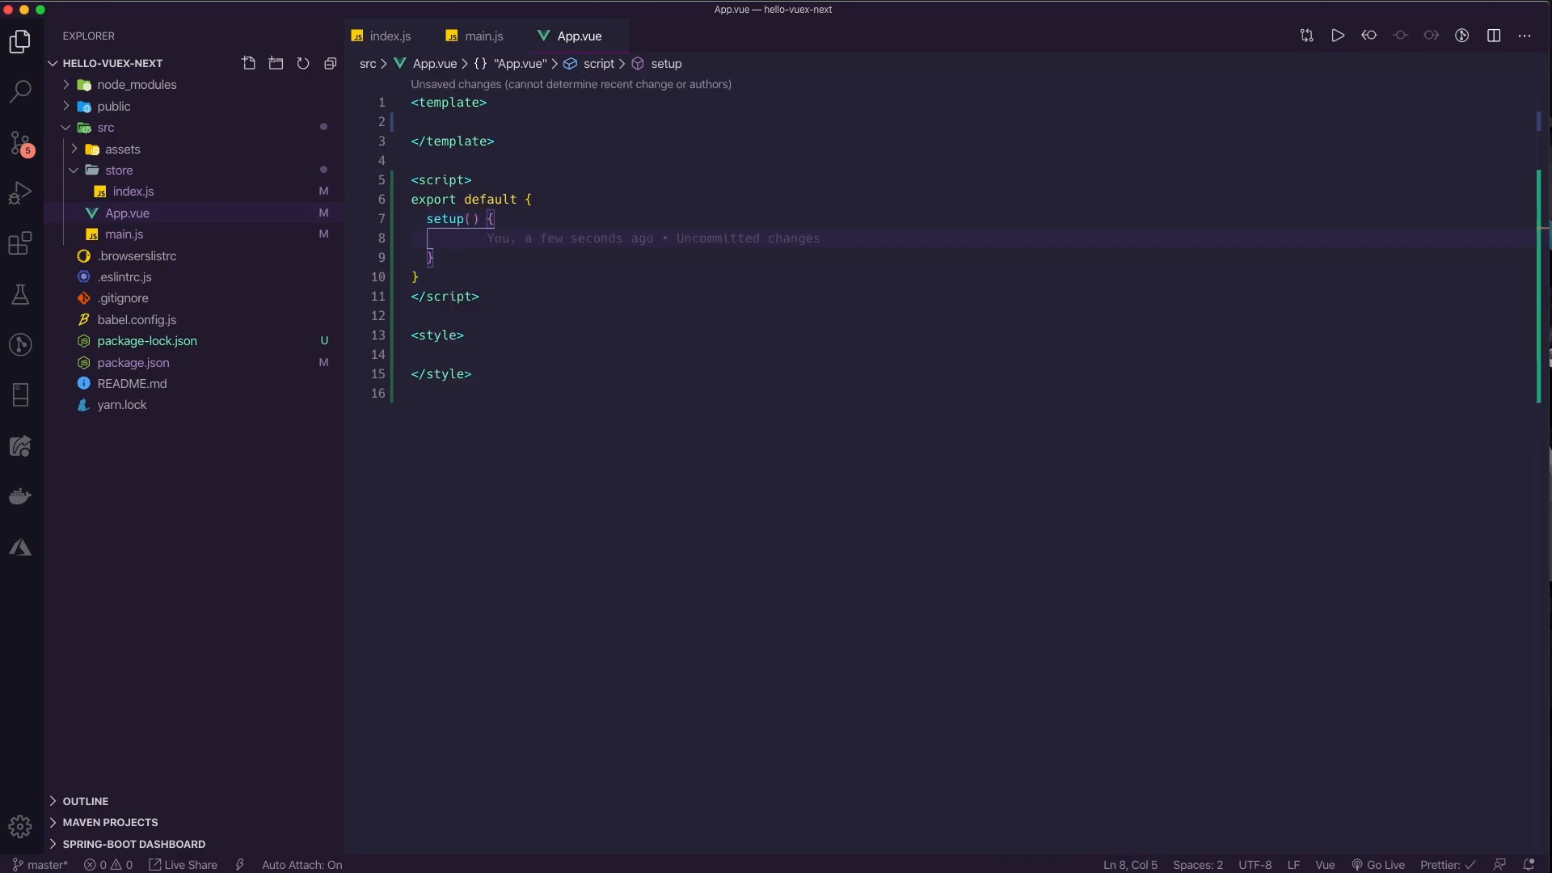
{"action": "type", "text": "const store ="}
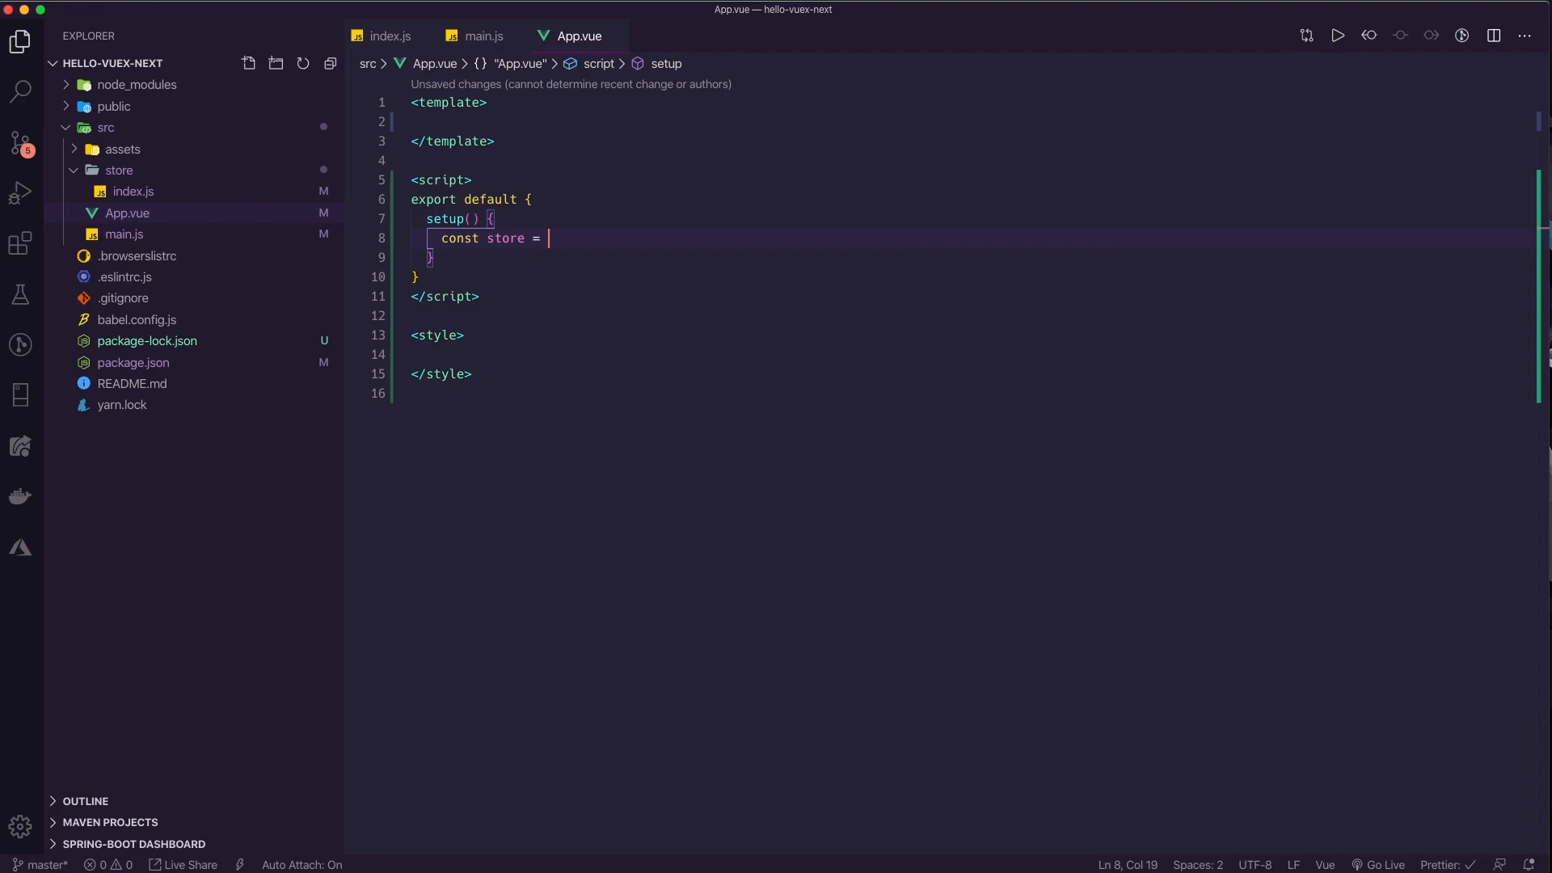
{"action": "type", "text": "useStore()"}
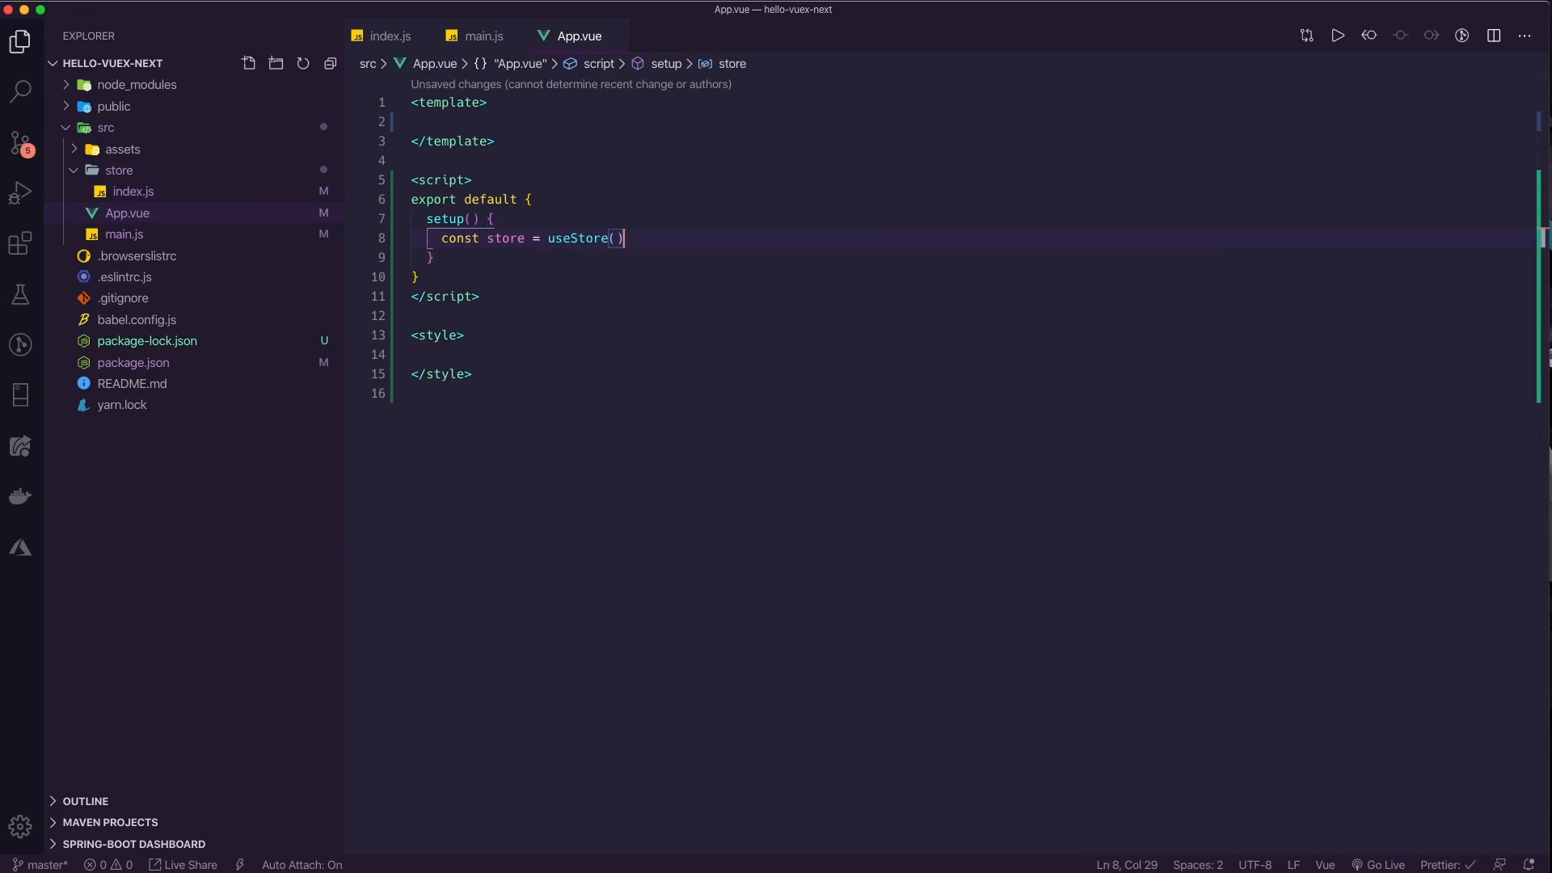
{"action": "type", "text": ";"}
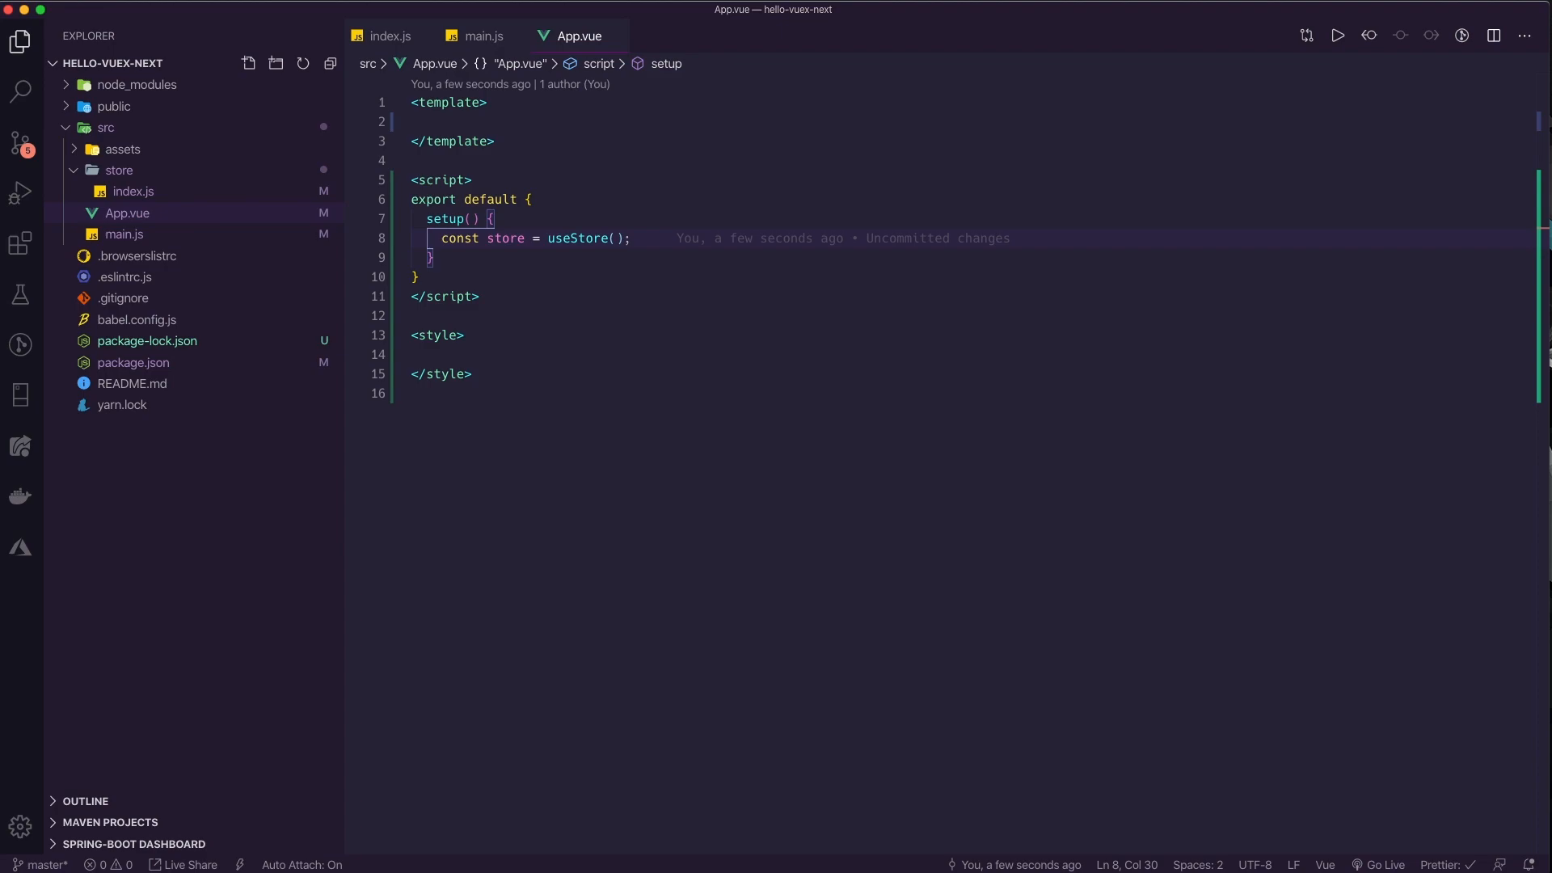
- Start a computed count with const count = computed() inside setup
{"action": "type", "text": "const"}
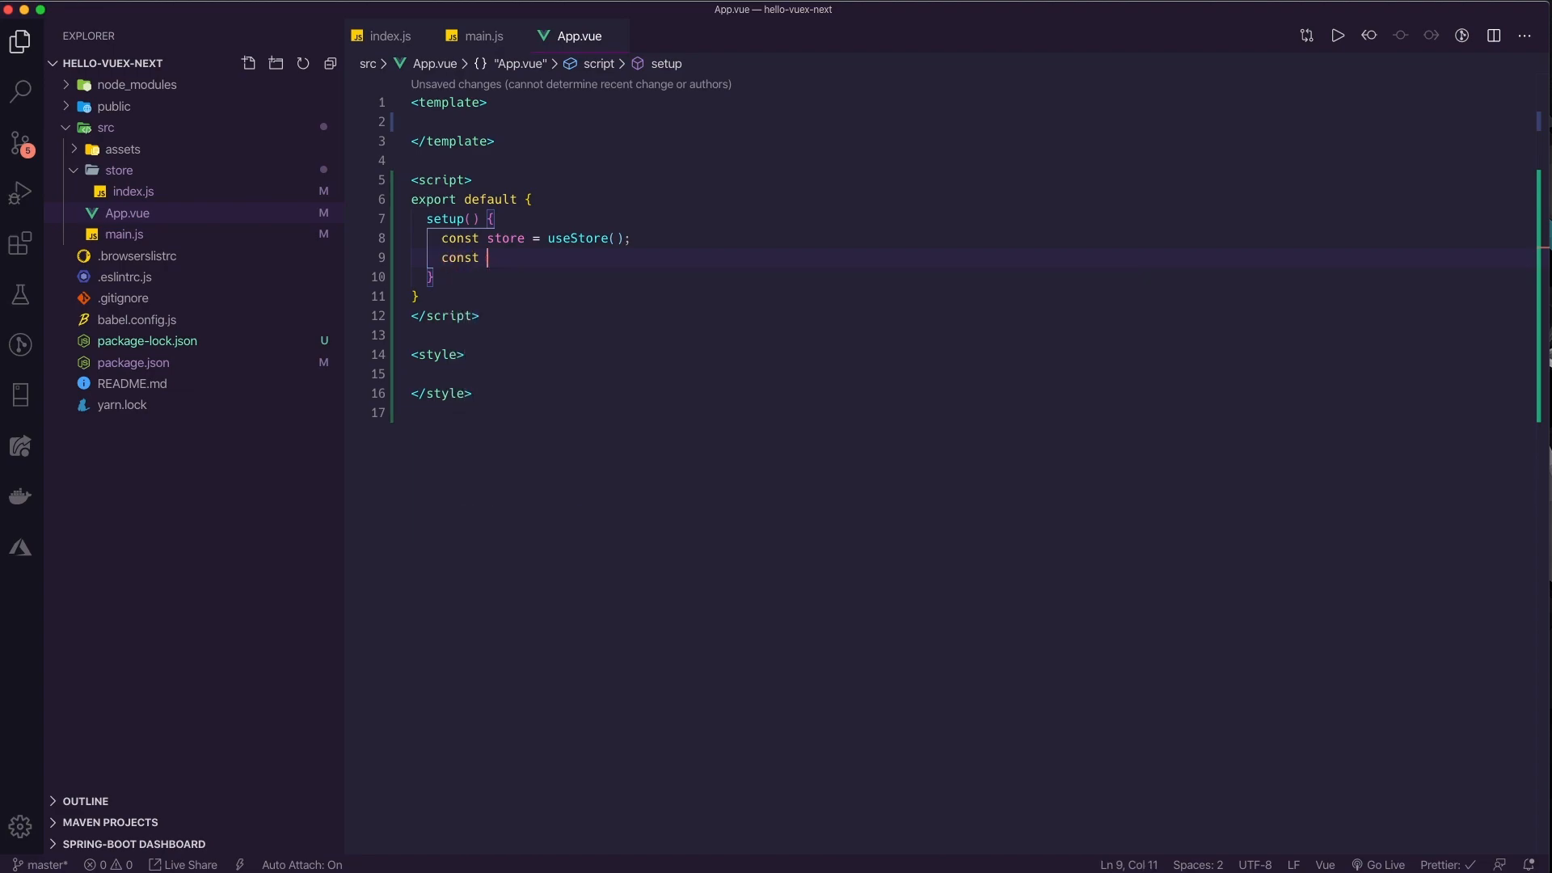
{"action": "type", "text": "count ="}
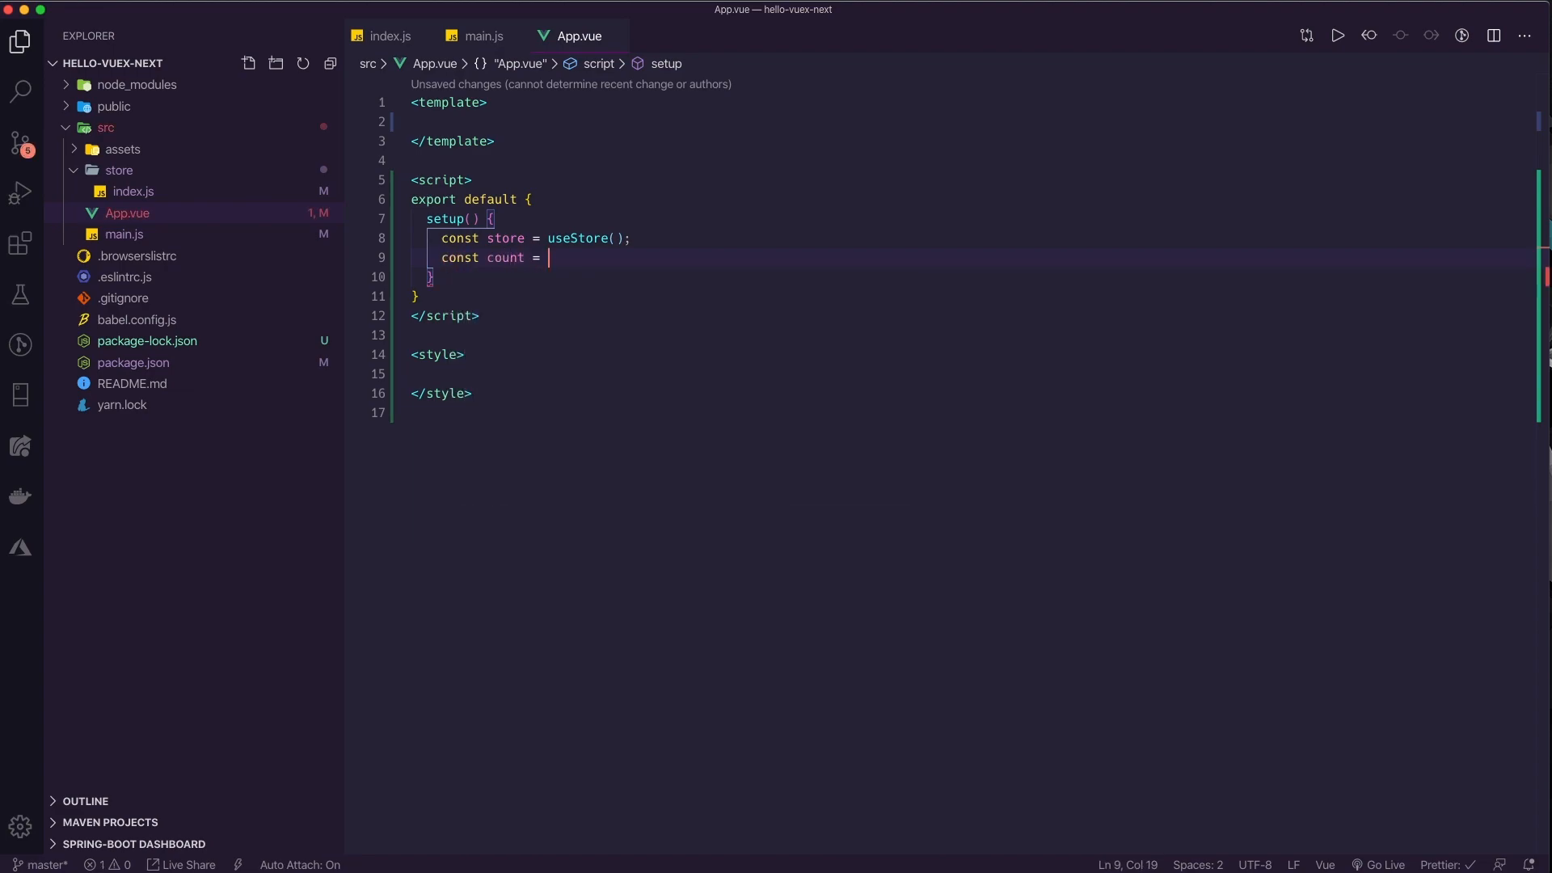
{"action": "type", "text": "compu"}
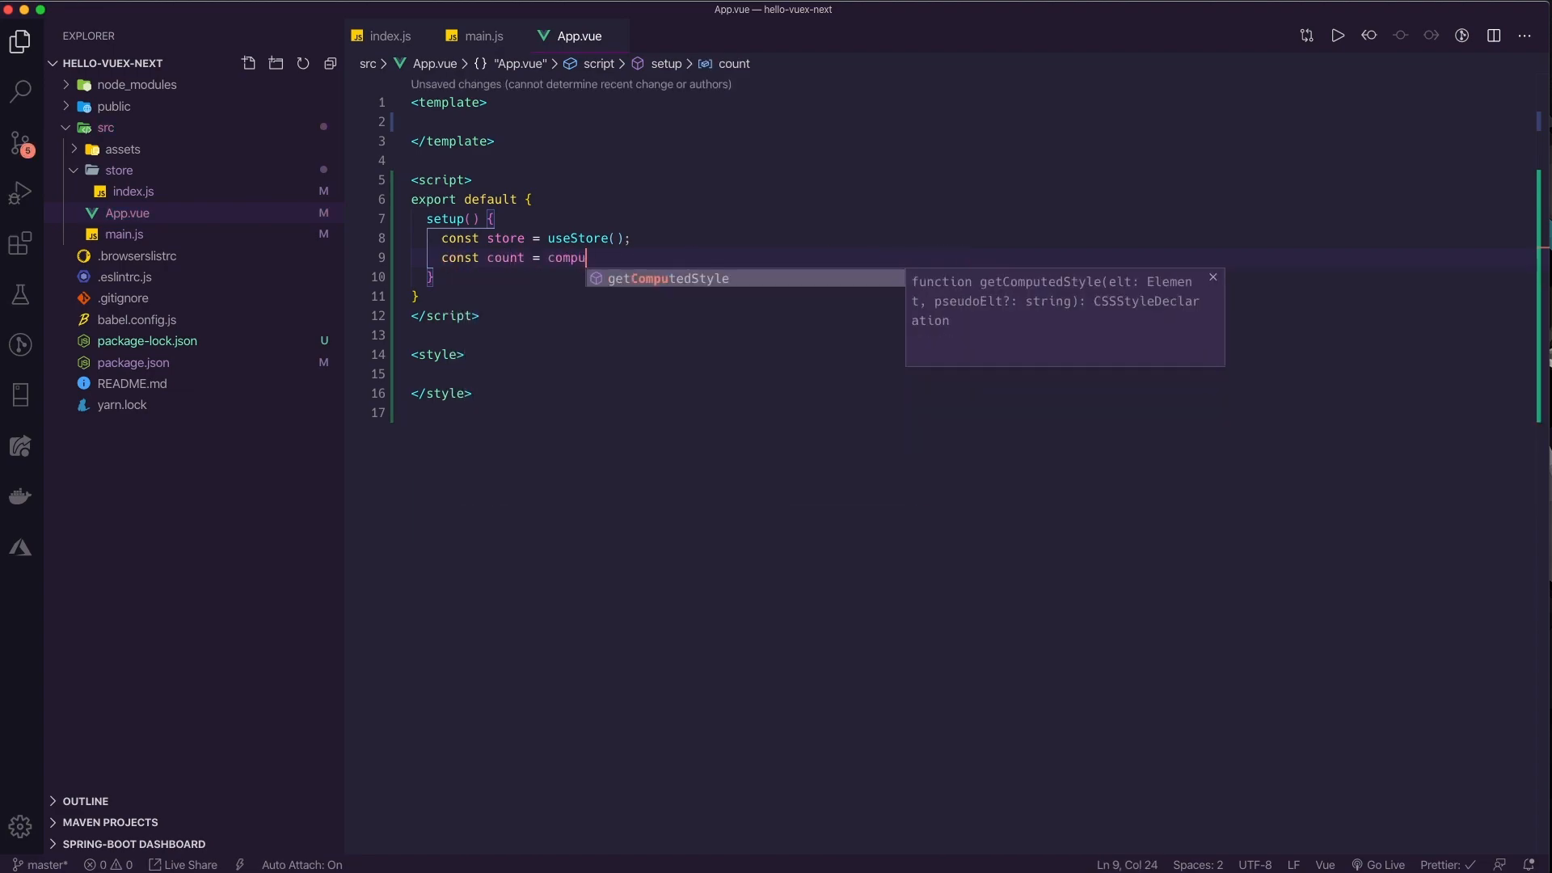
{"action": "type", "text": "ted"}
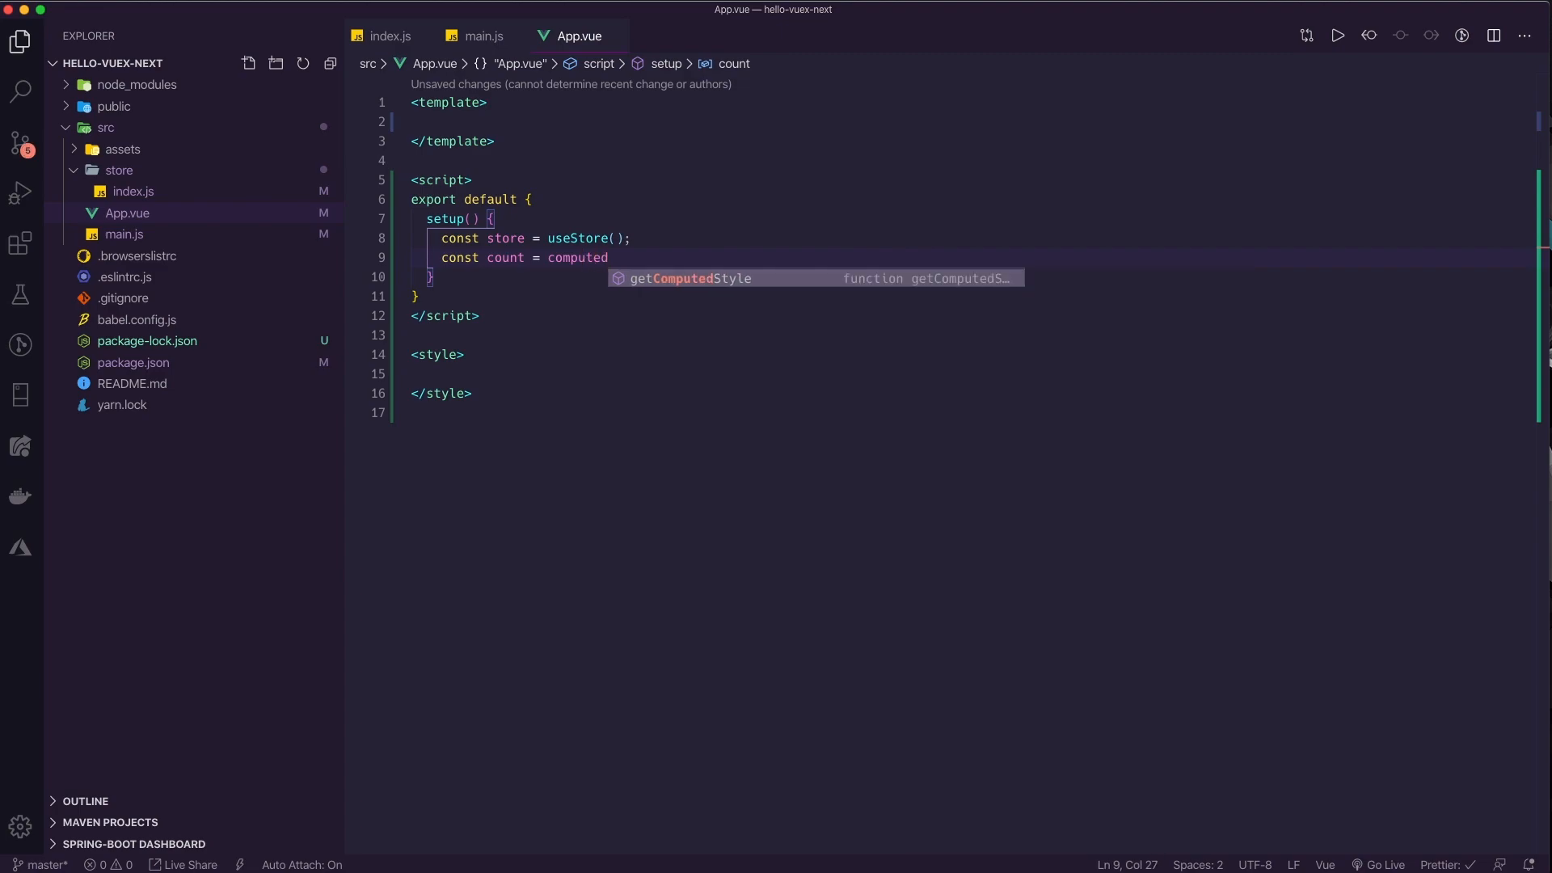
{"action": "type", "text": "()"}
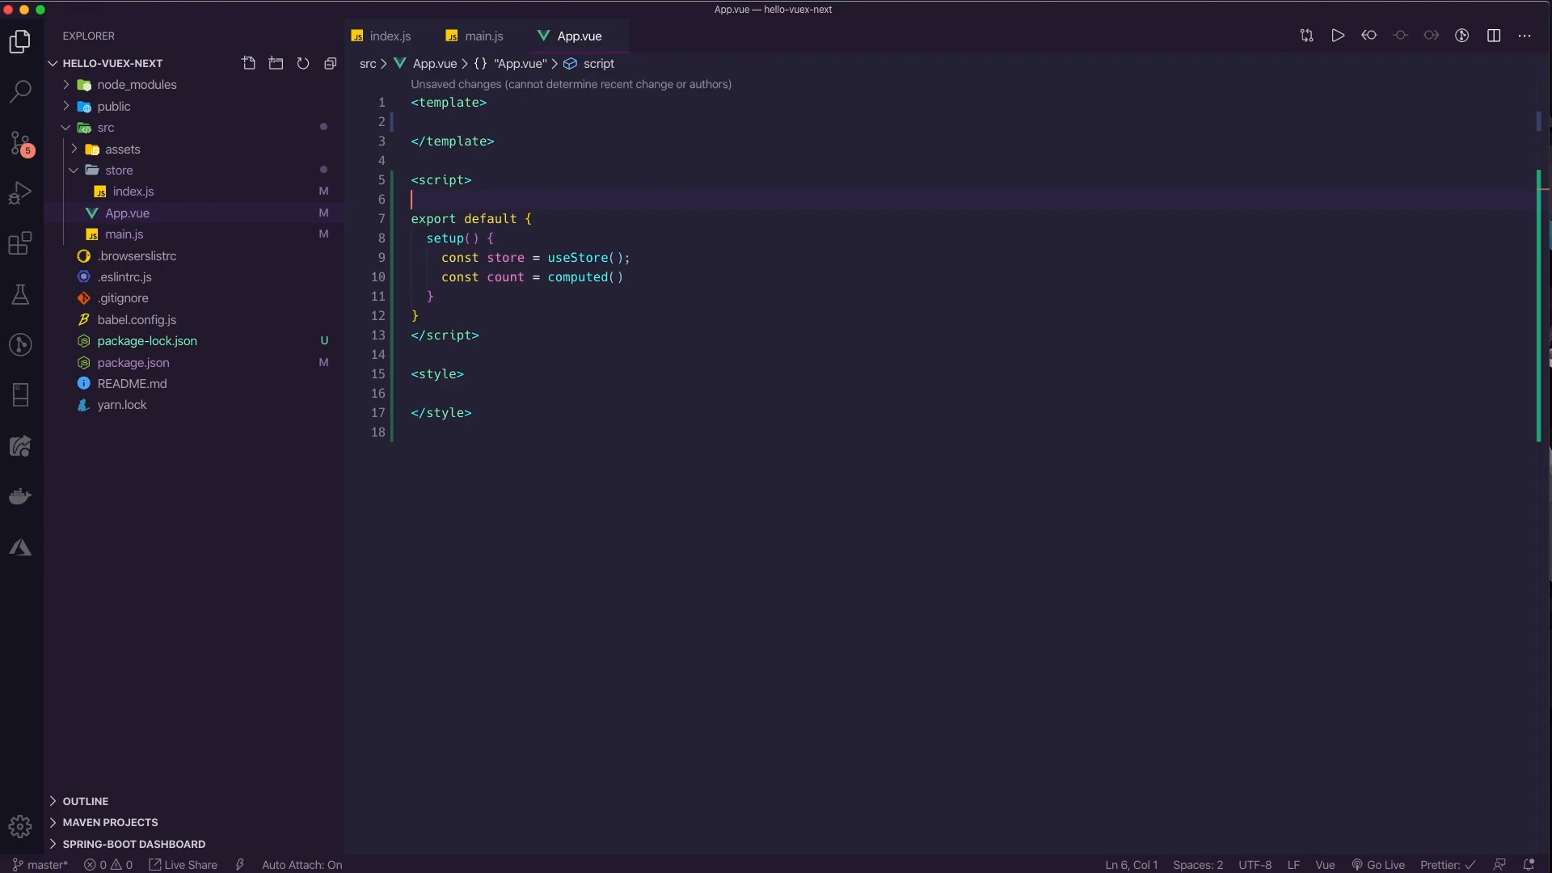
- Import computed from "vue" and useStore from "vuex" at the top of App.vue's script, and save
{"action": "type", "text": "import"}
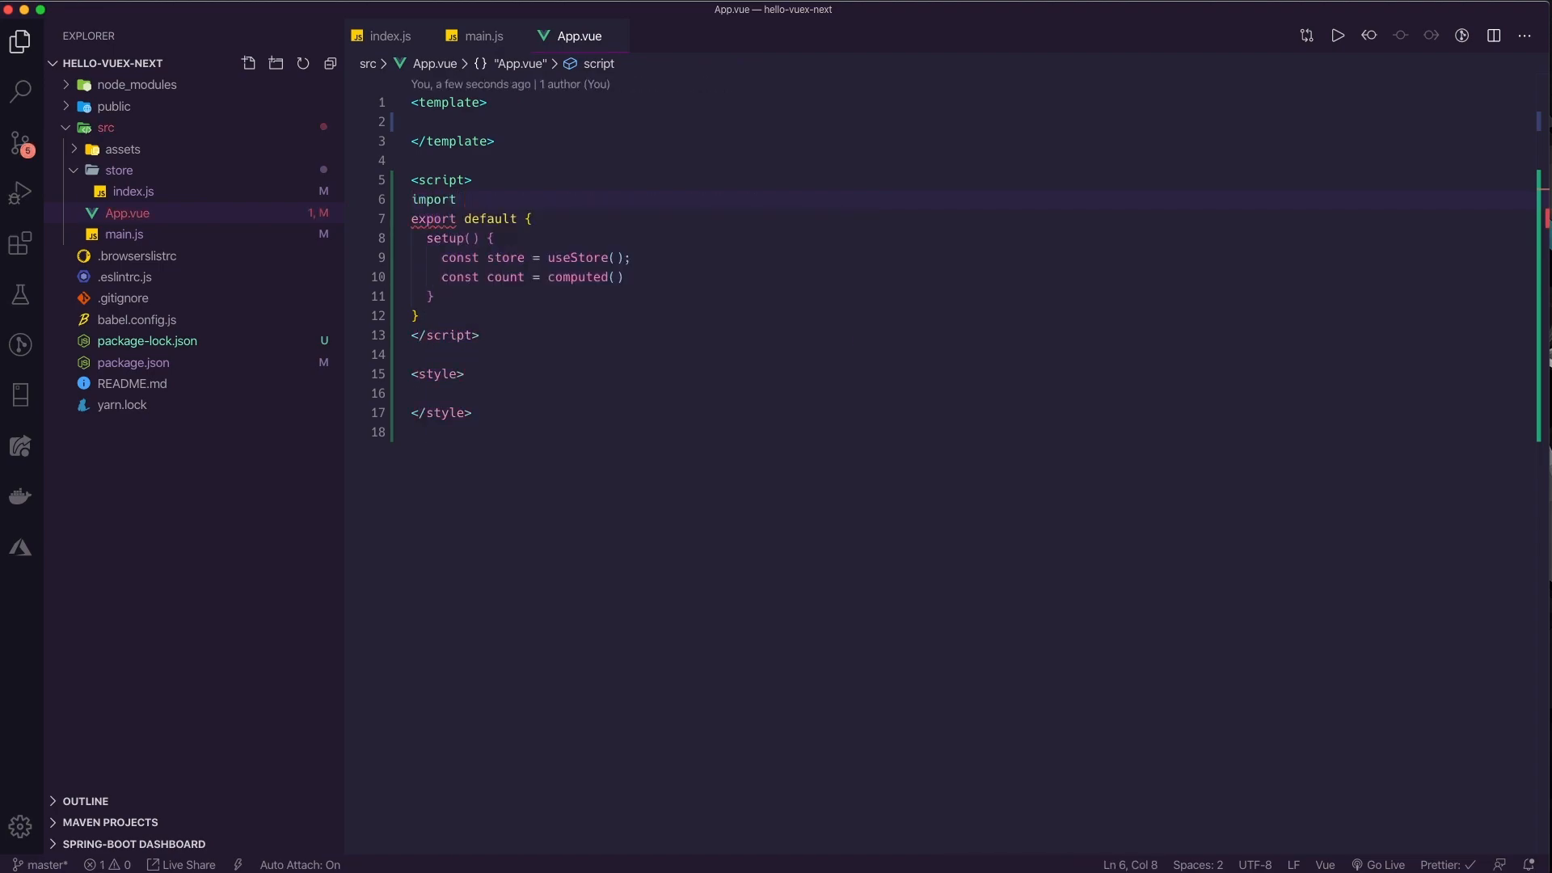
{"action": "type", "text": "{ computed }"}
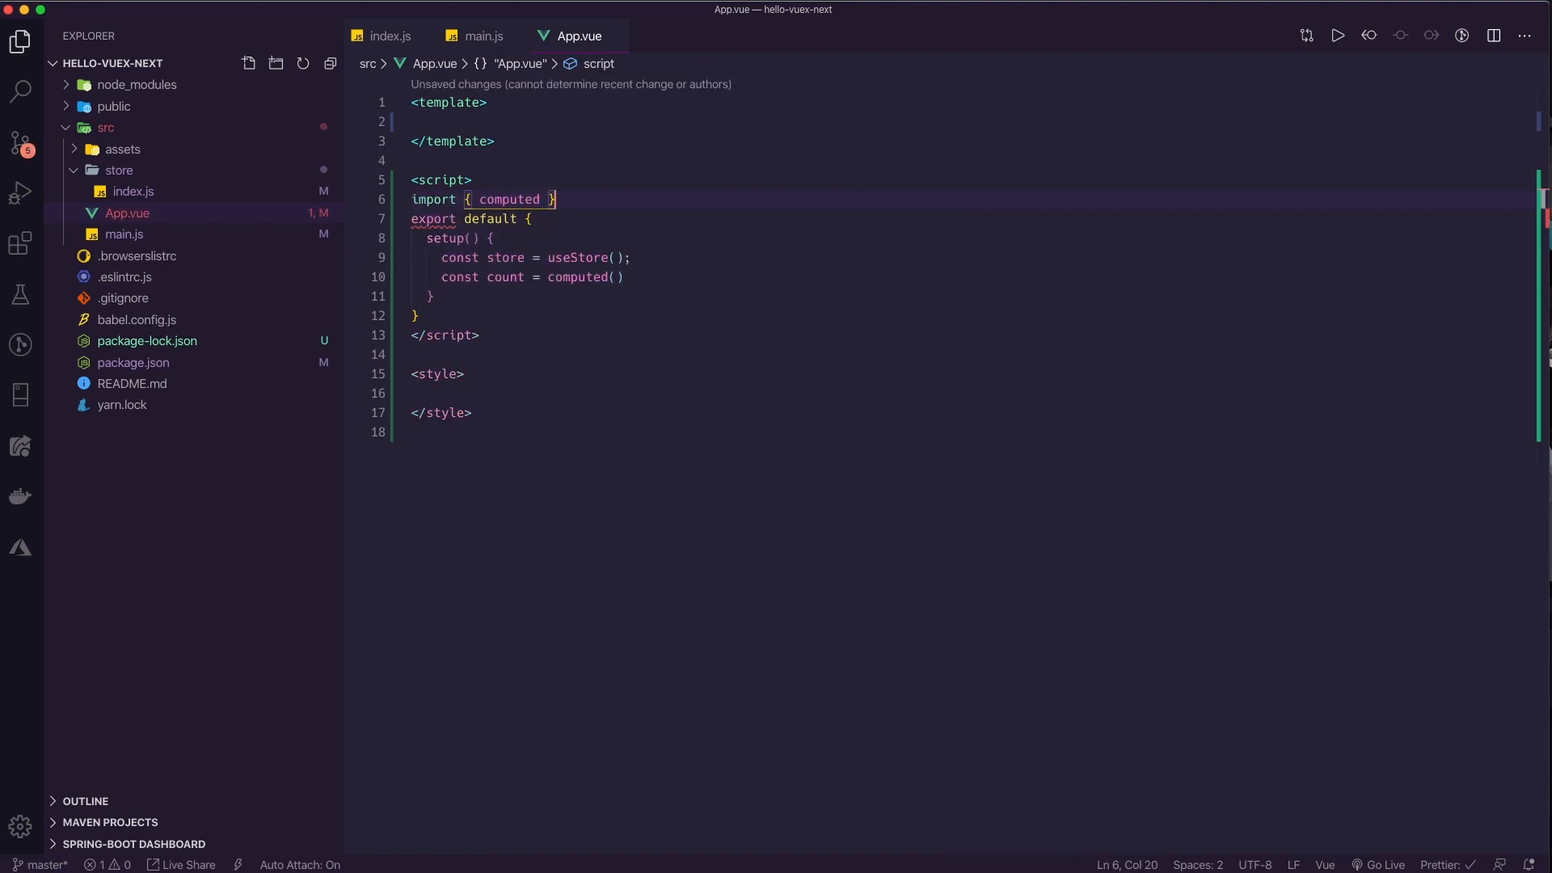
{"action": "type", "text": "from"}
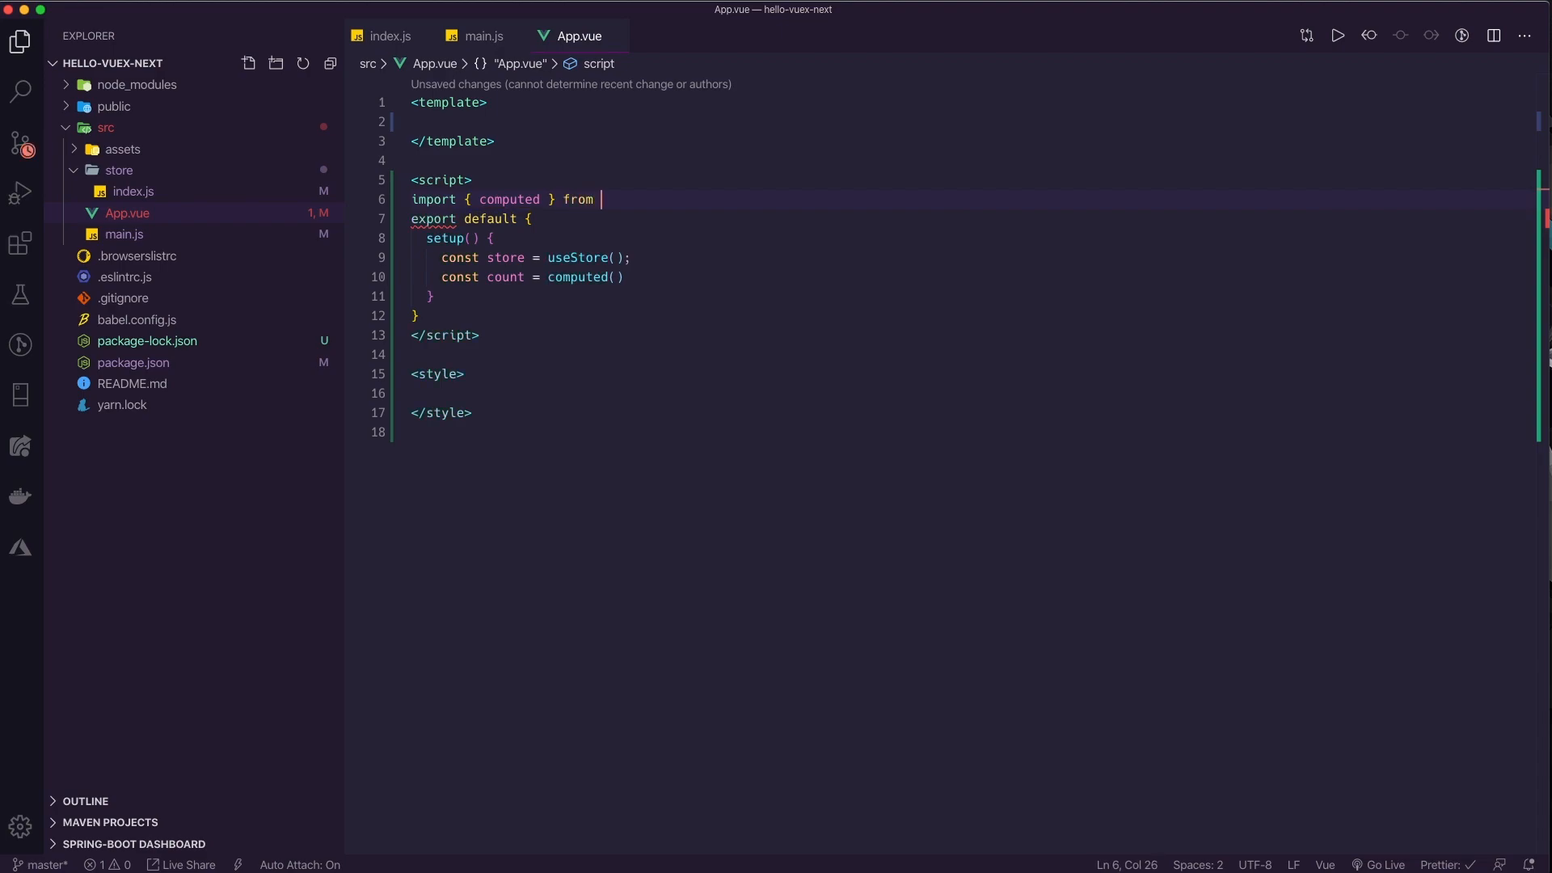
{"action": "type", "text": "\"vue\""}
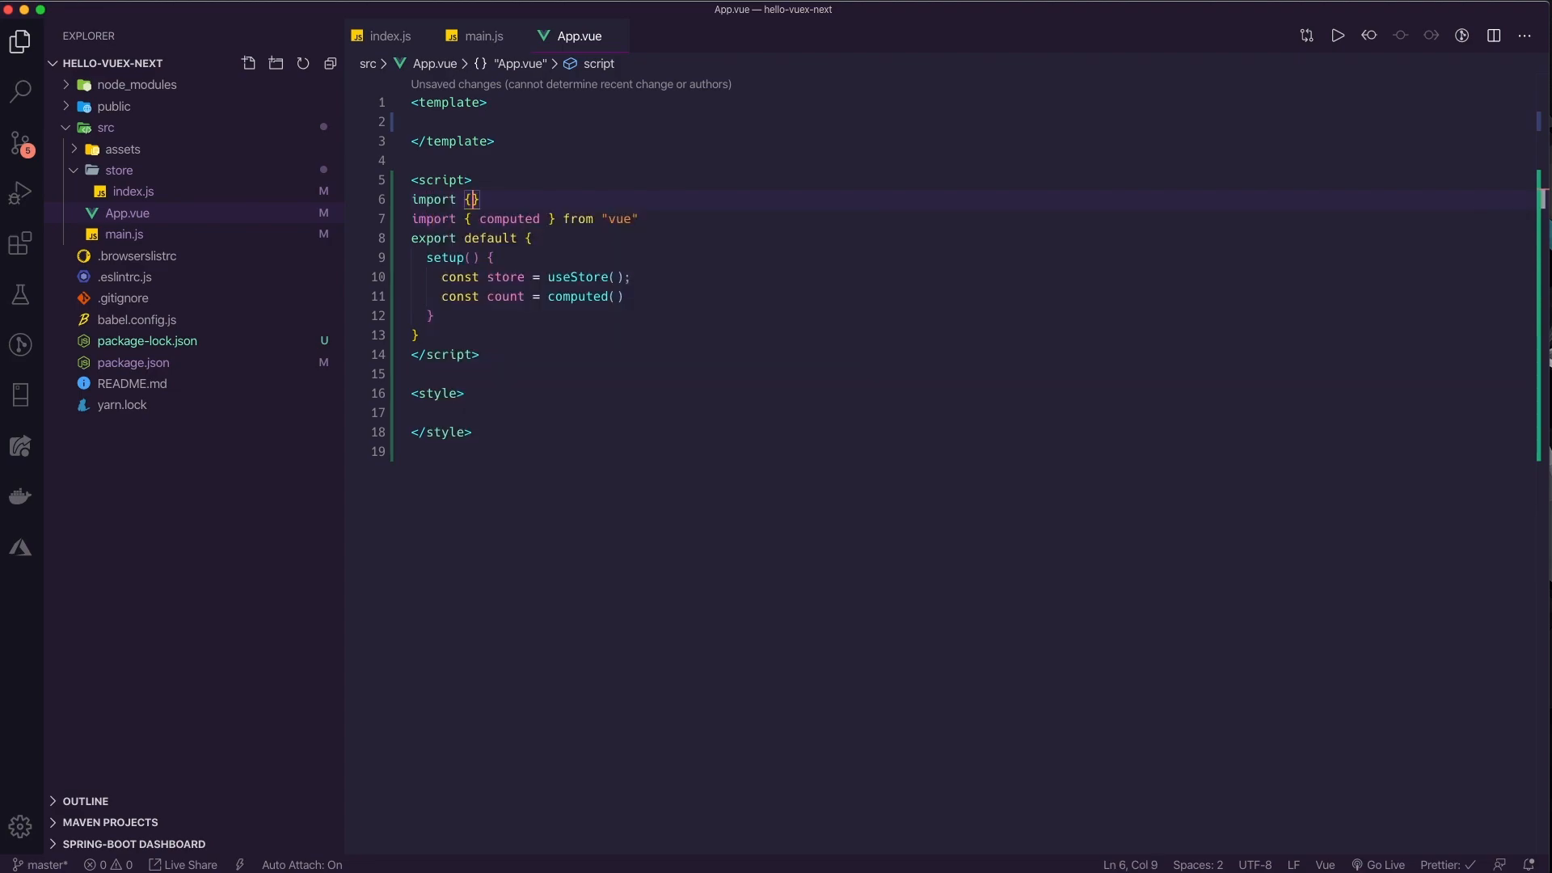
{"action": "type", "text": "u"}
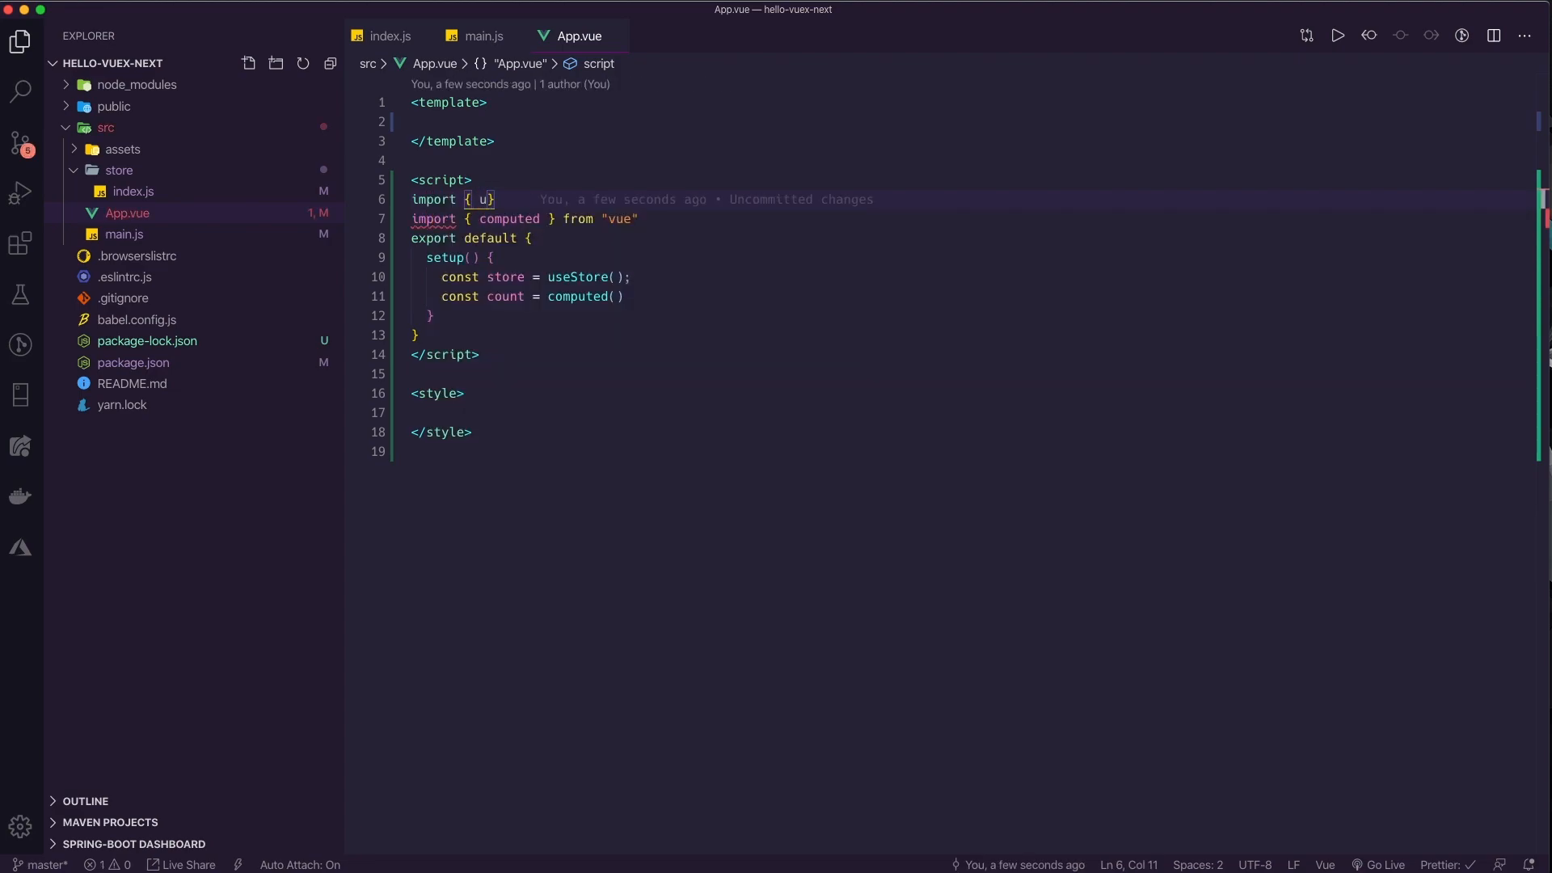
{"action": "type", "text": "seStore"}
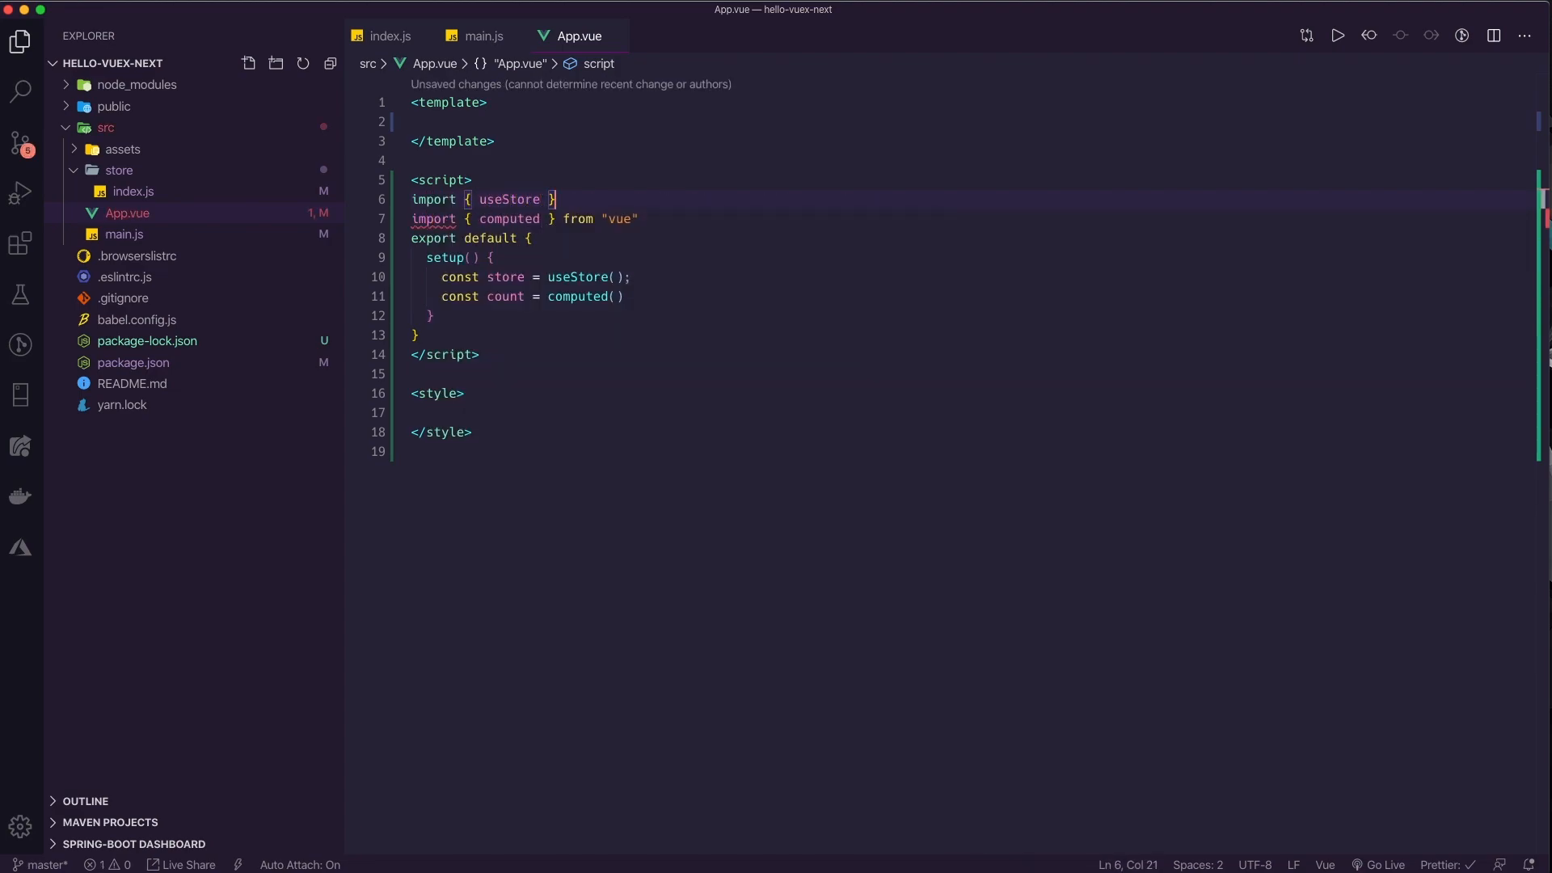
{"action": "type", "text": "from \"vuex"}
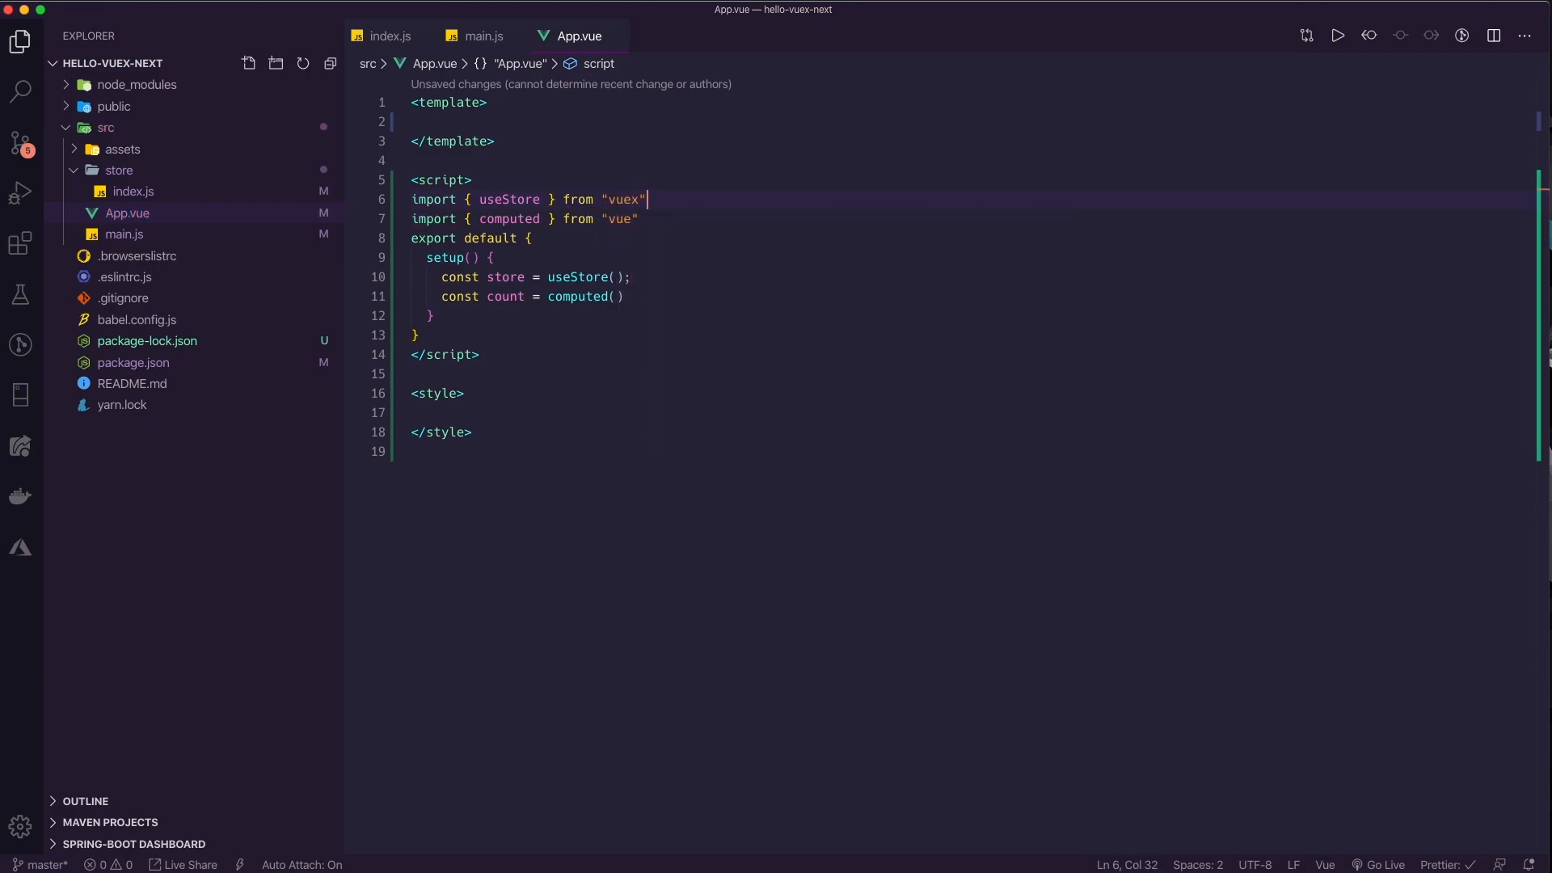
{"action": "key", "text": "Enter"}
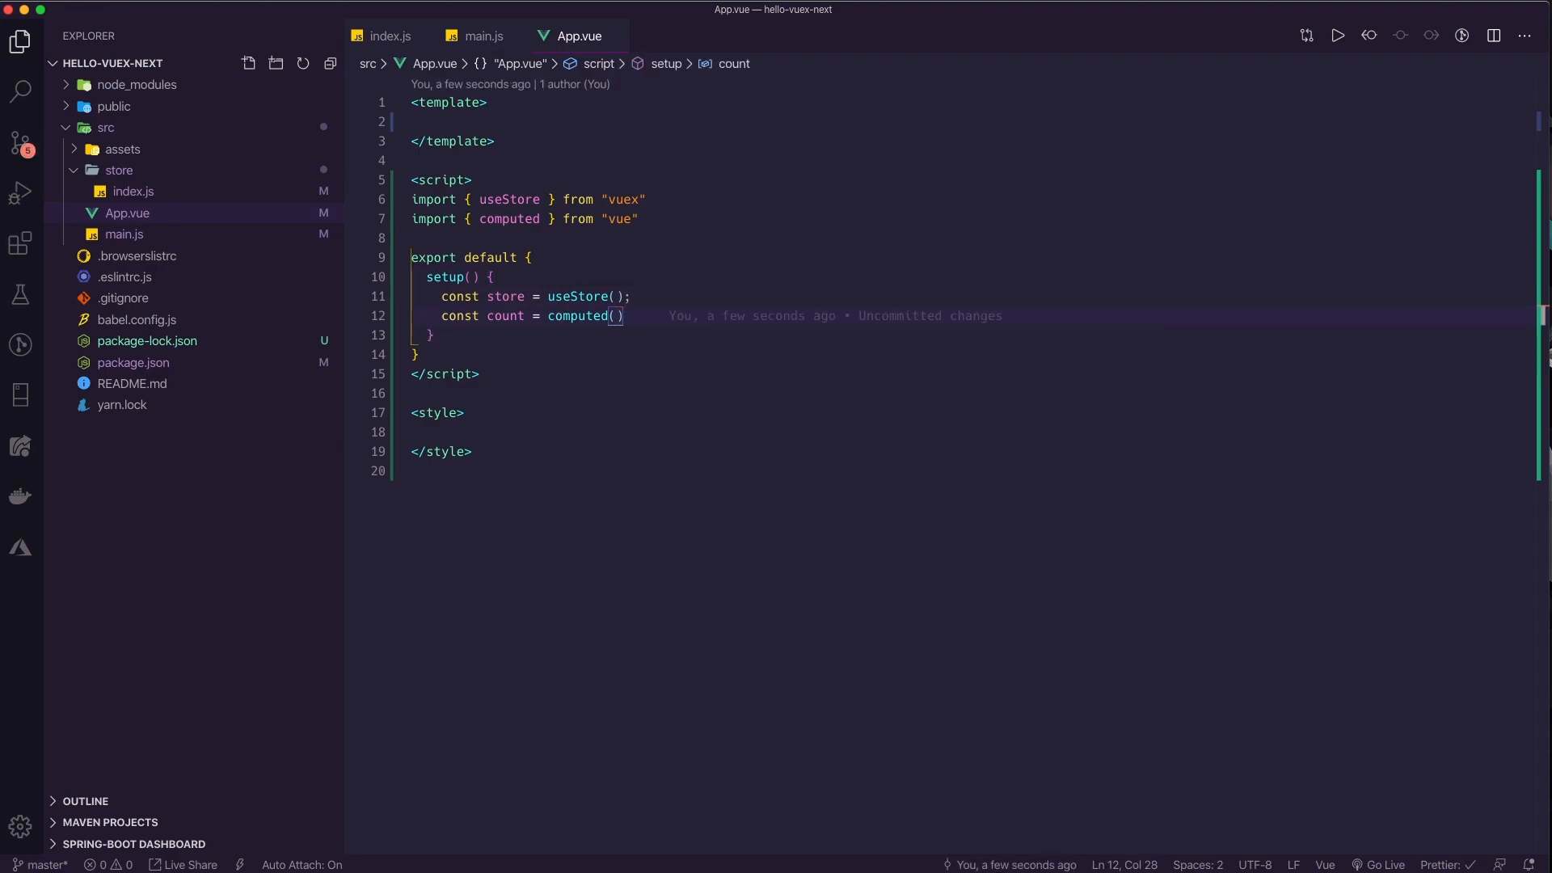
- Make count a computed returning store.state.count, ending the line with a semicolon
{"action": "type", "text": "() => )"}
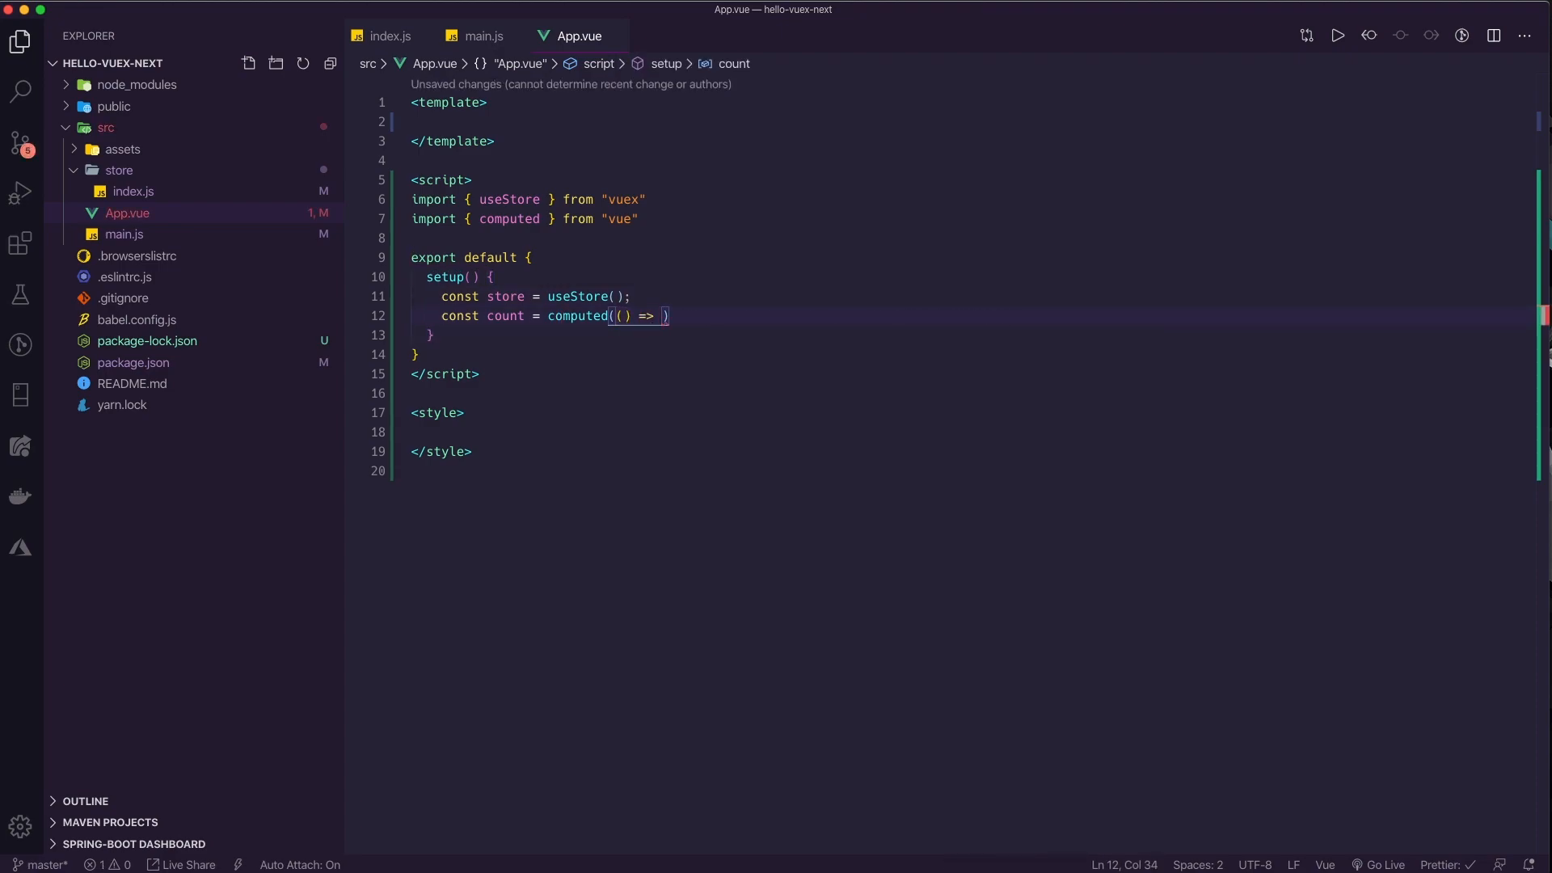
{"action": "type", "text": "store."}
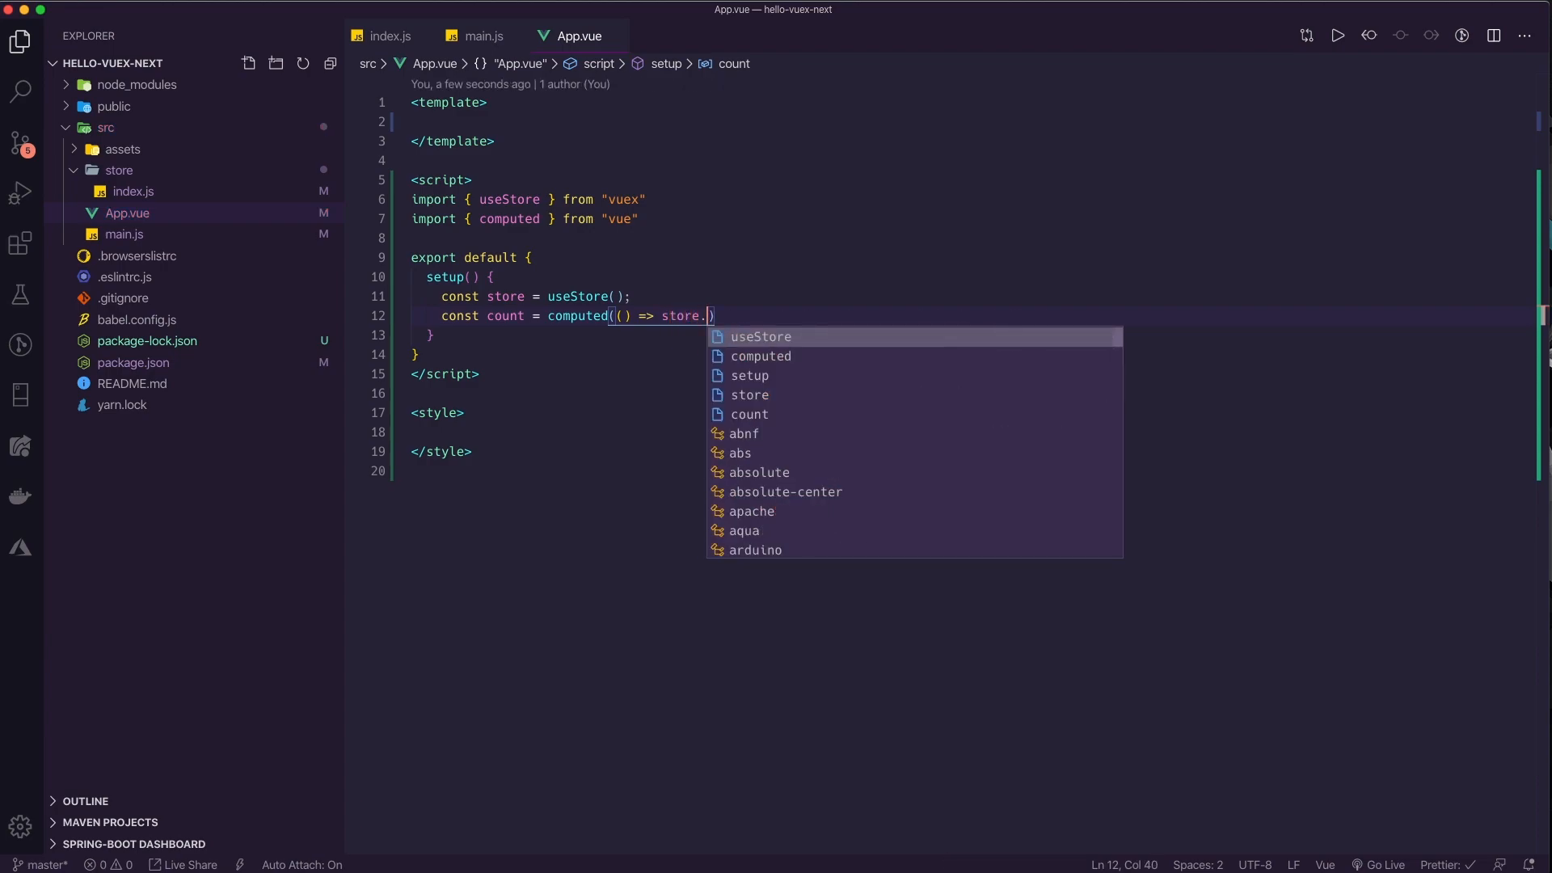
{"action": "type", "text": "state.cou"}
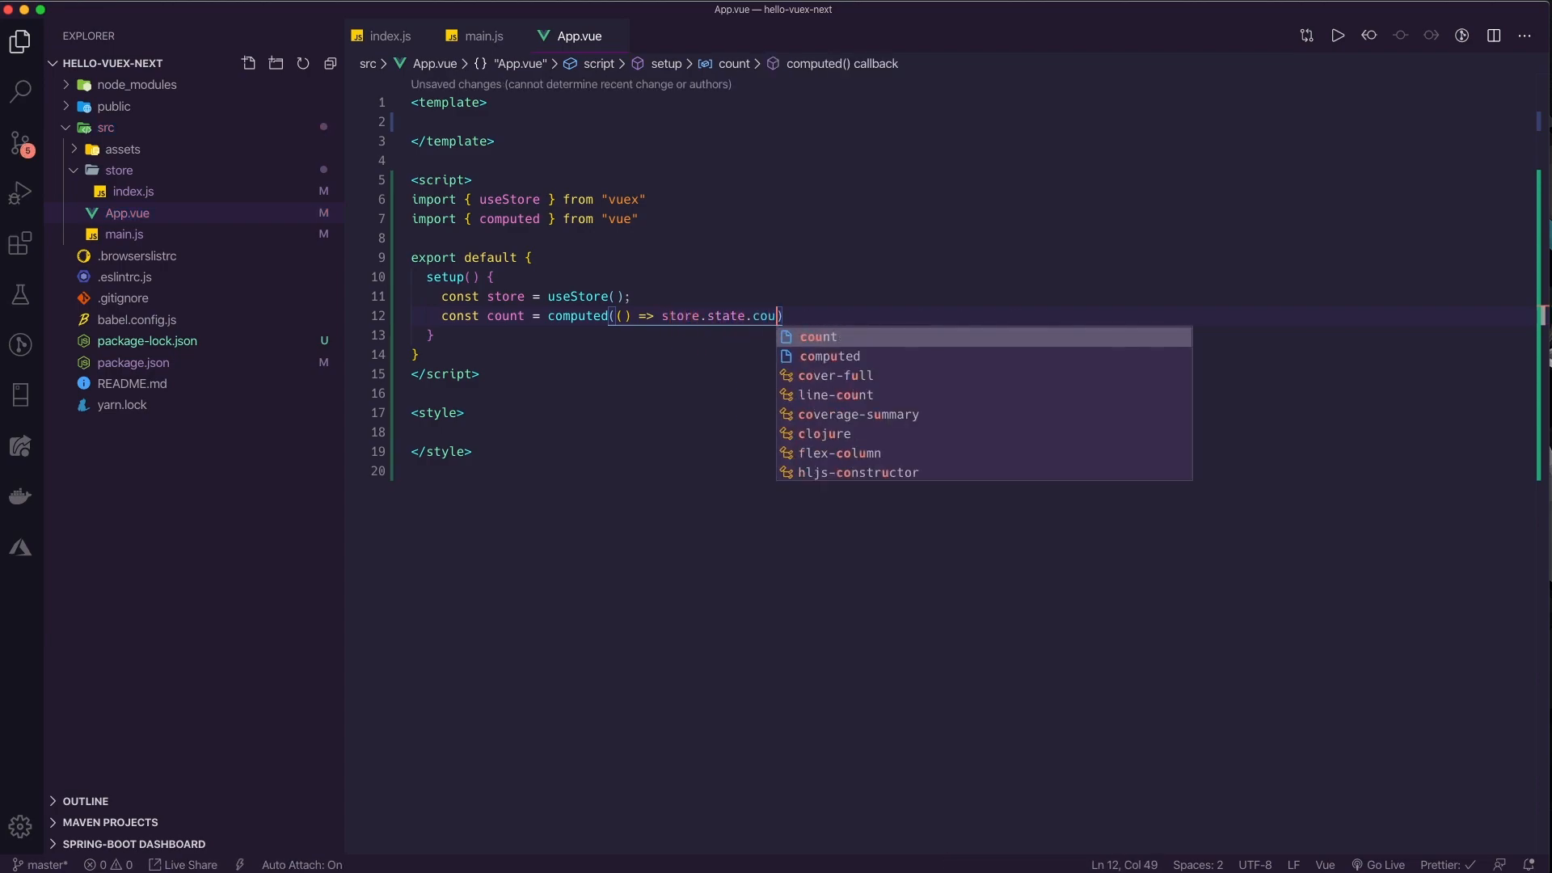
{"action": "key", "text": "Tab"}
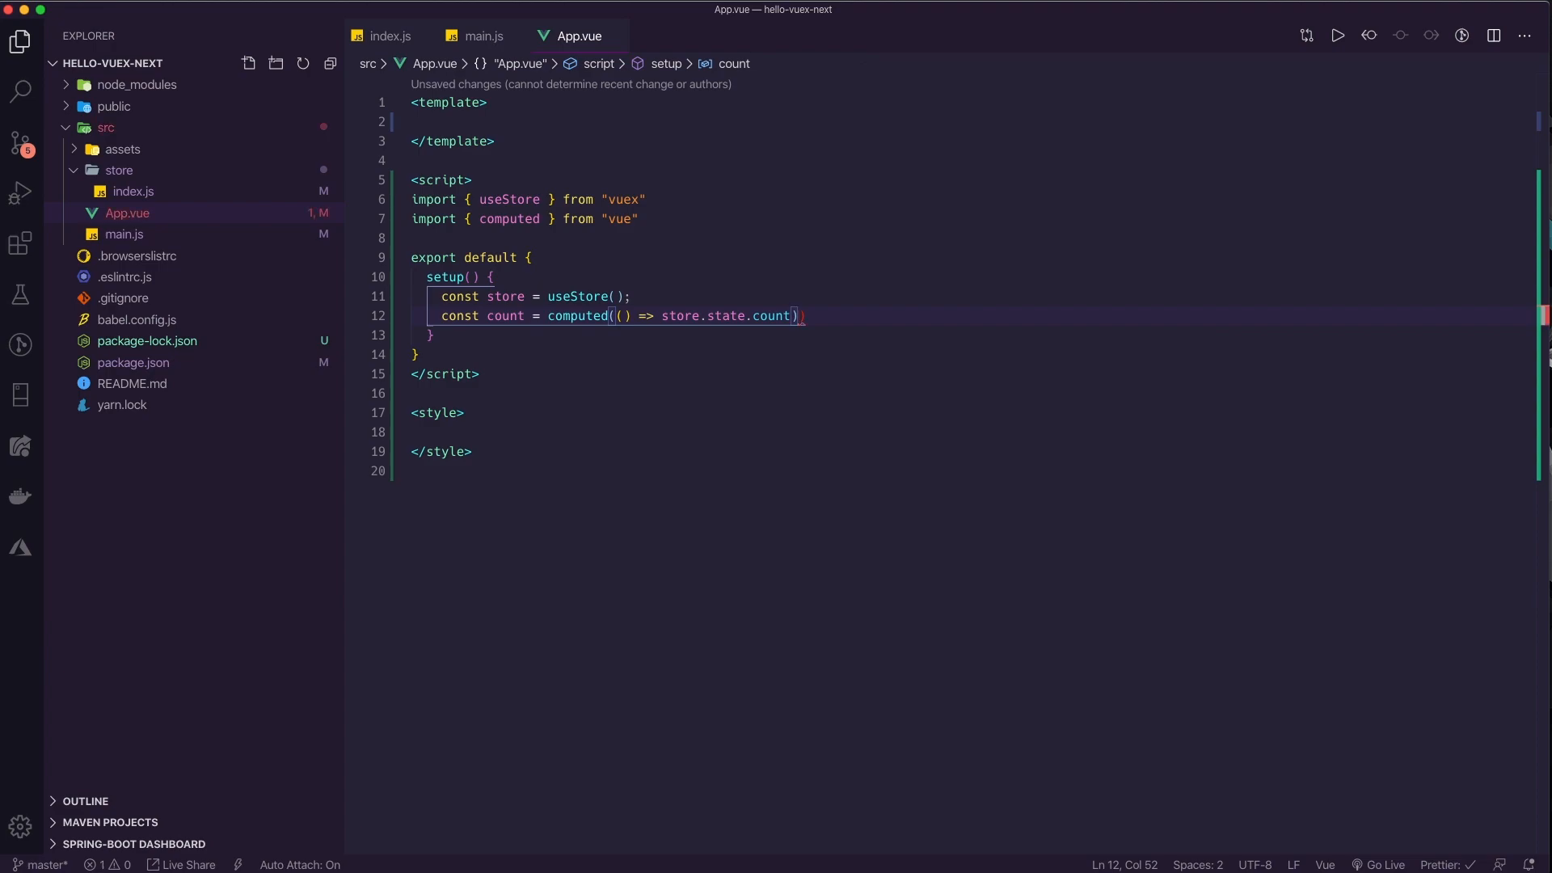
{"action": "key", "text": "Backspace"}
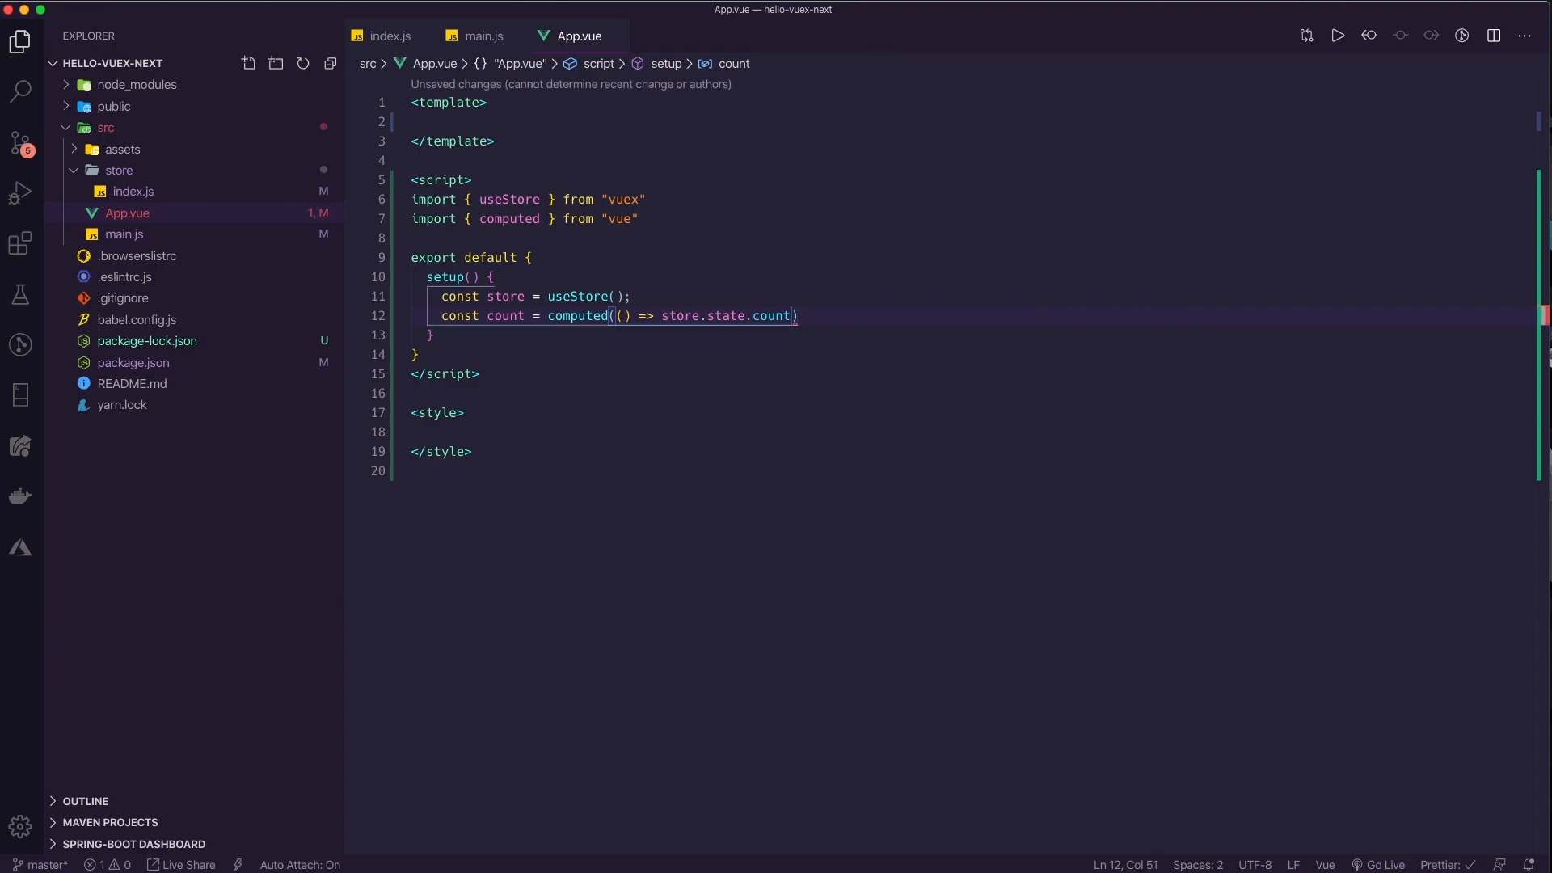
{"action": "type", "text": ";"}
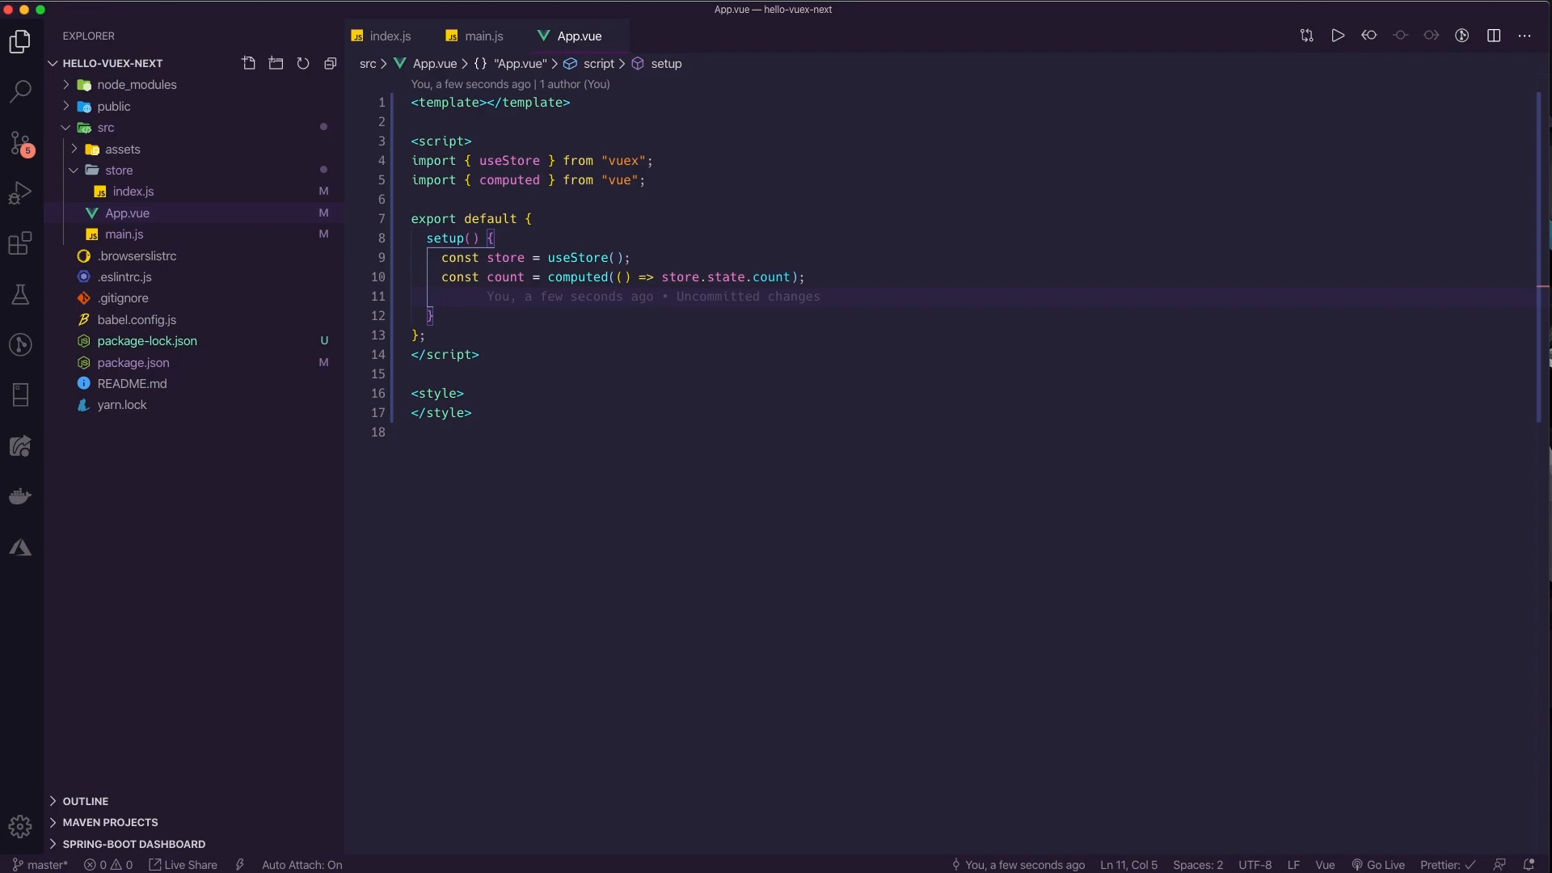
- Write increment() committing "increment", after checking mutation names in store/index.js
{"action": "type", "text": "function incr"}
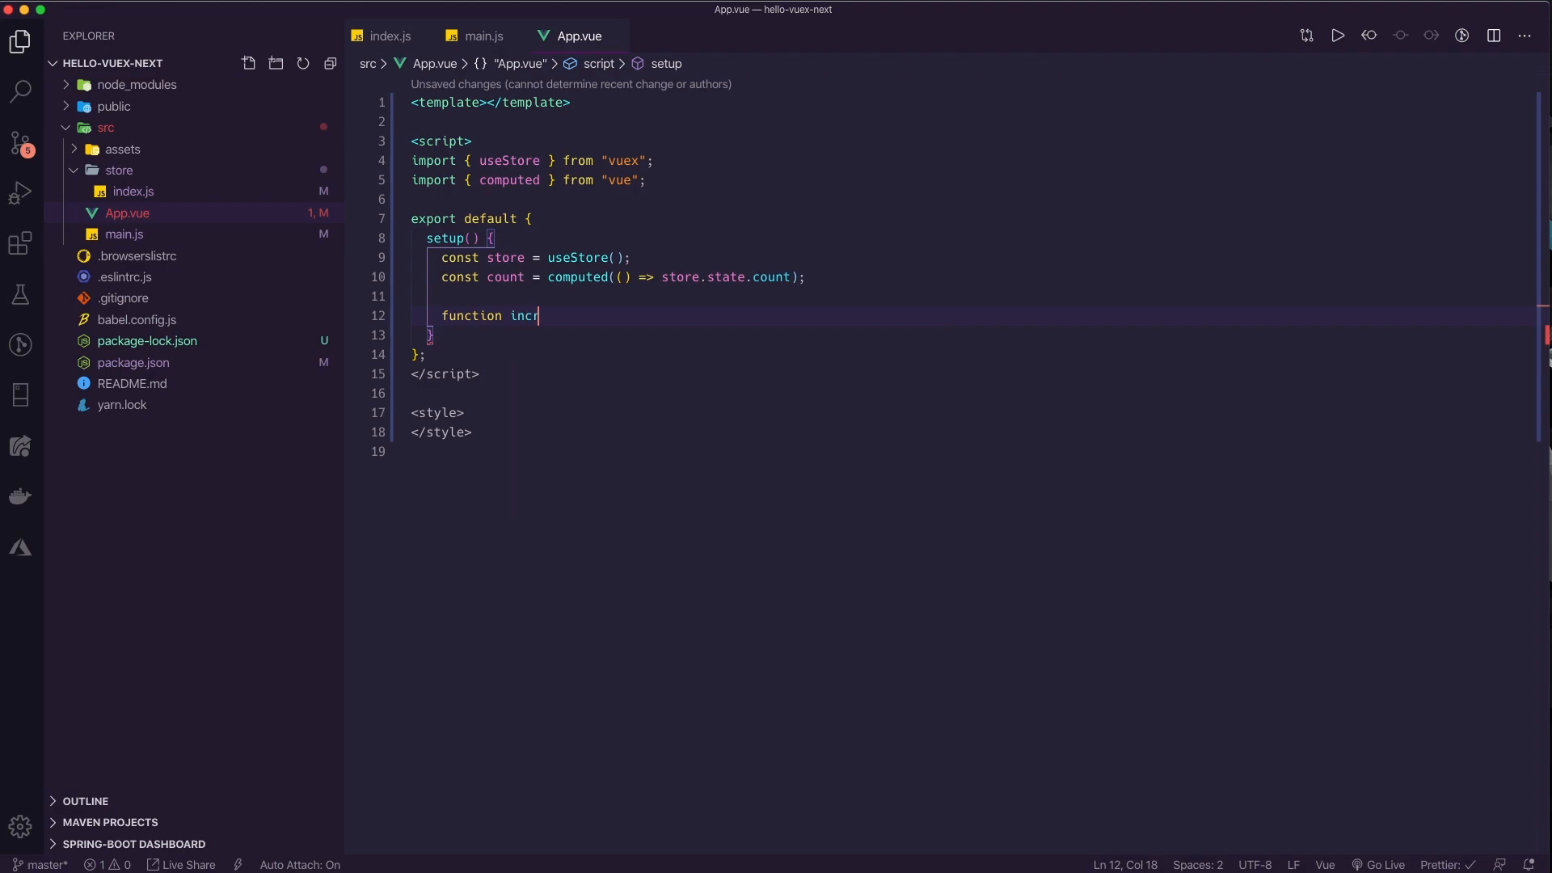
{"action": "type", "text": "ement()"}
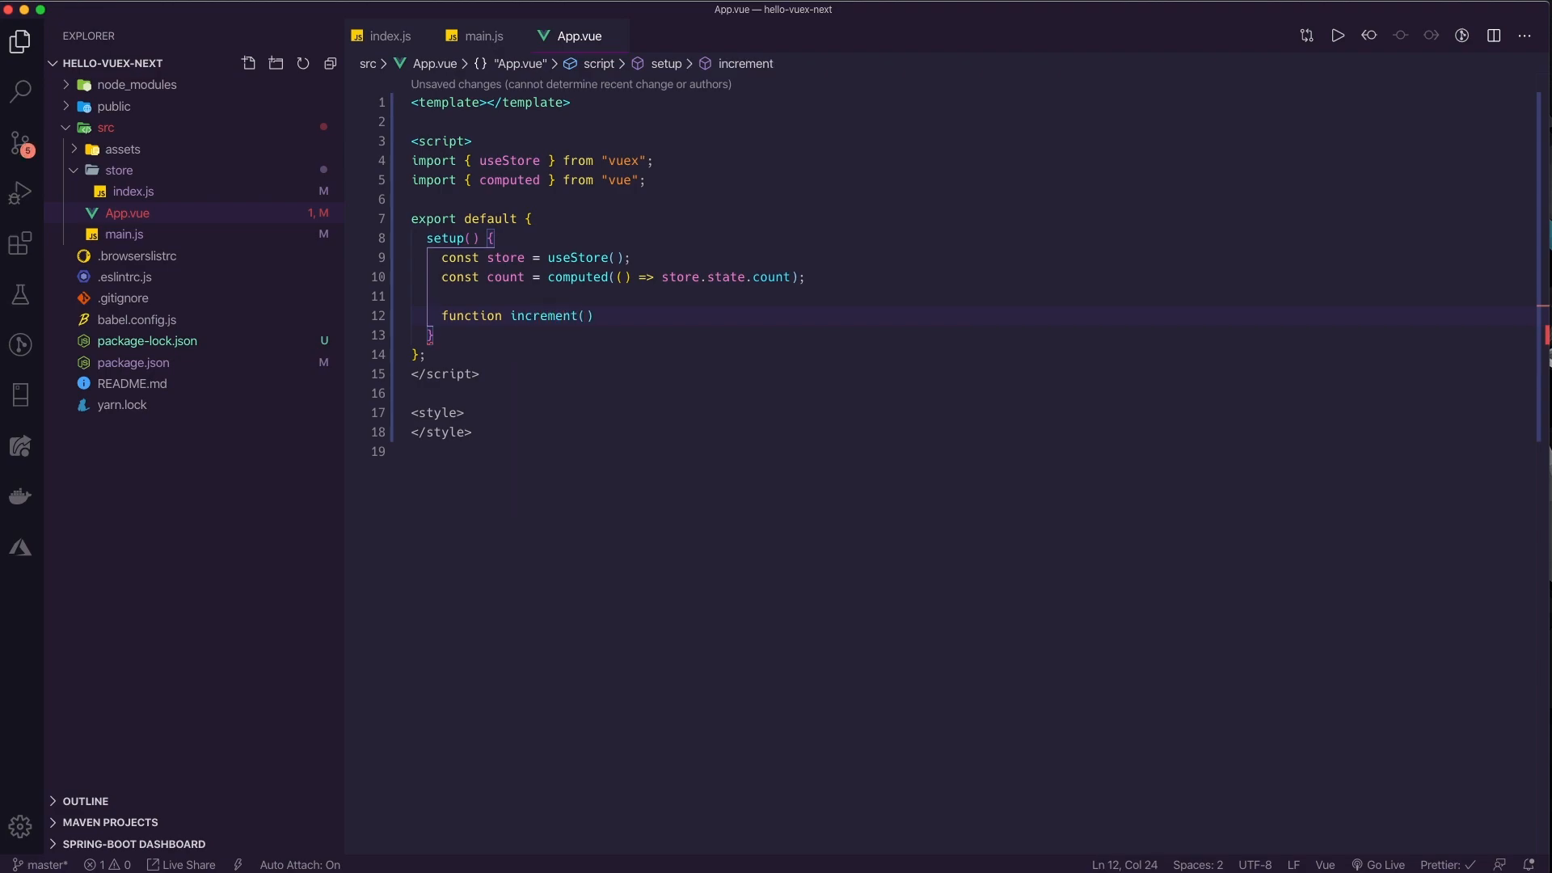
{"action": "type", "text": "store"}
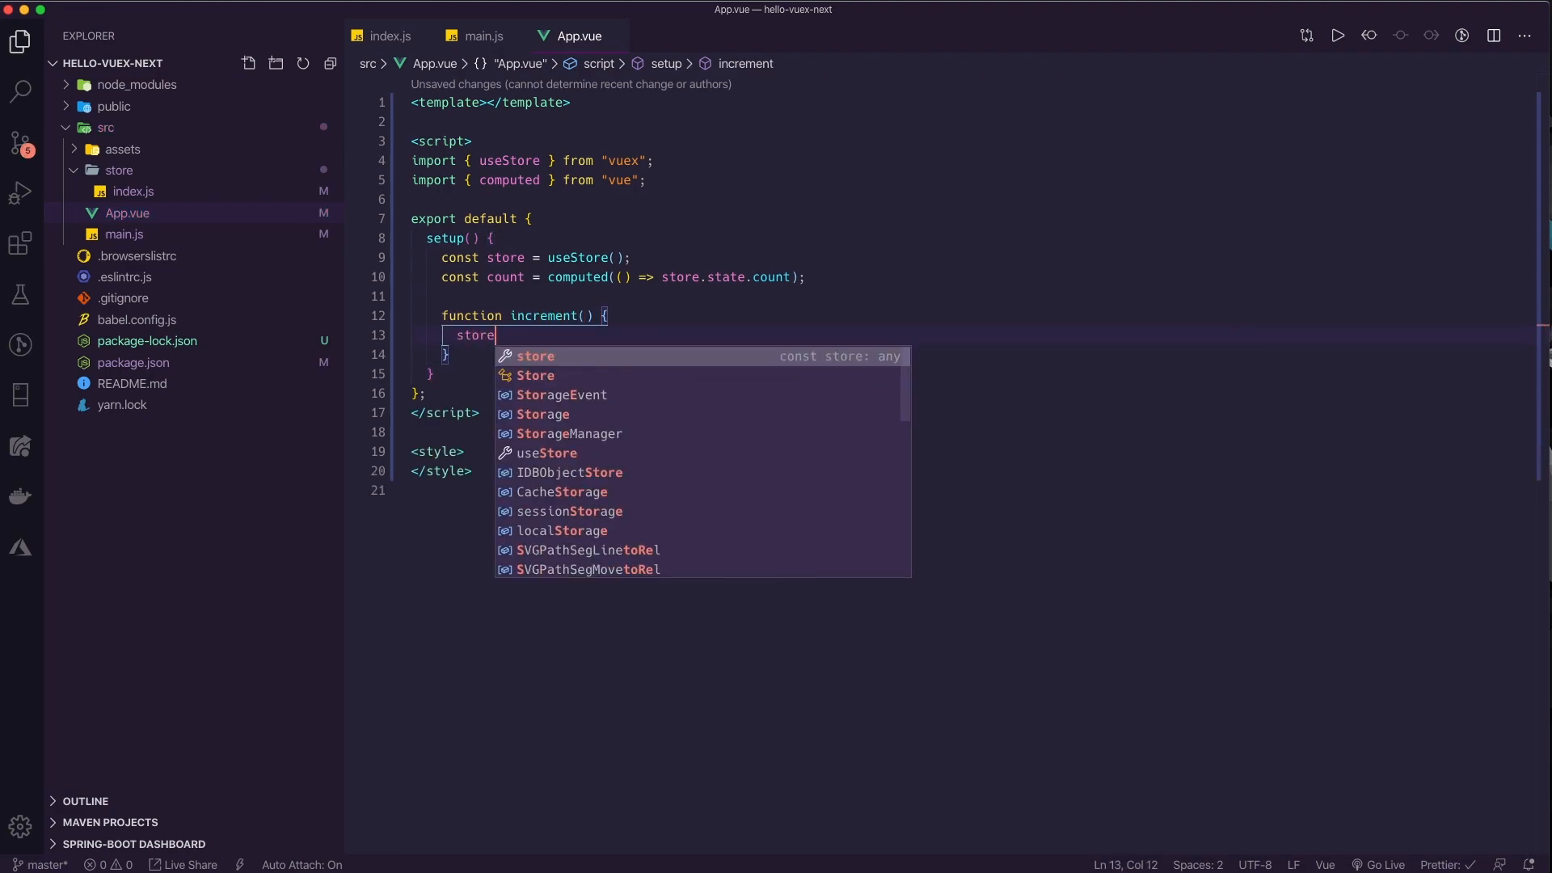
{"action": "type", "text": "."}
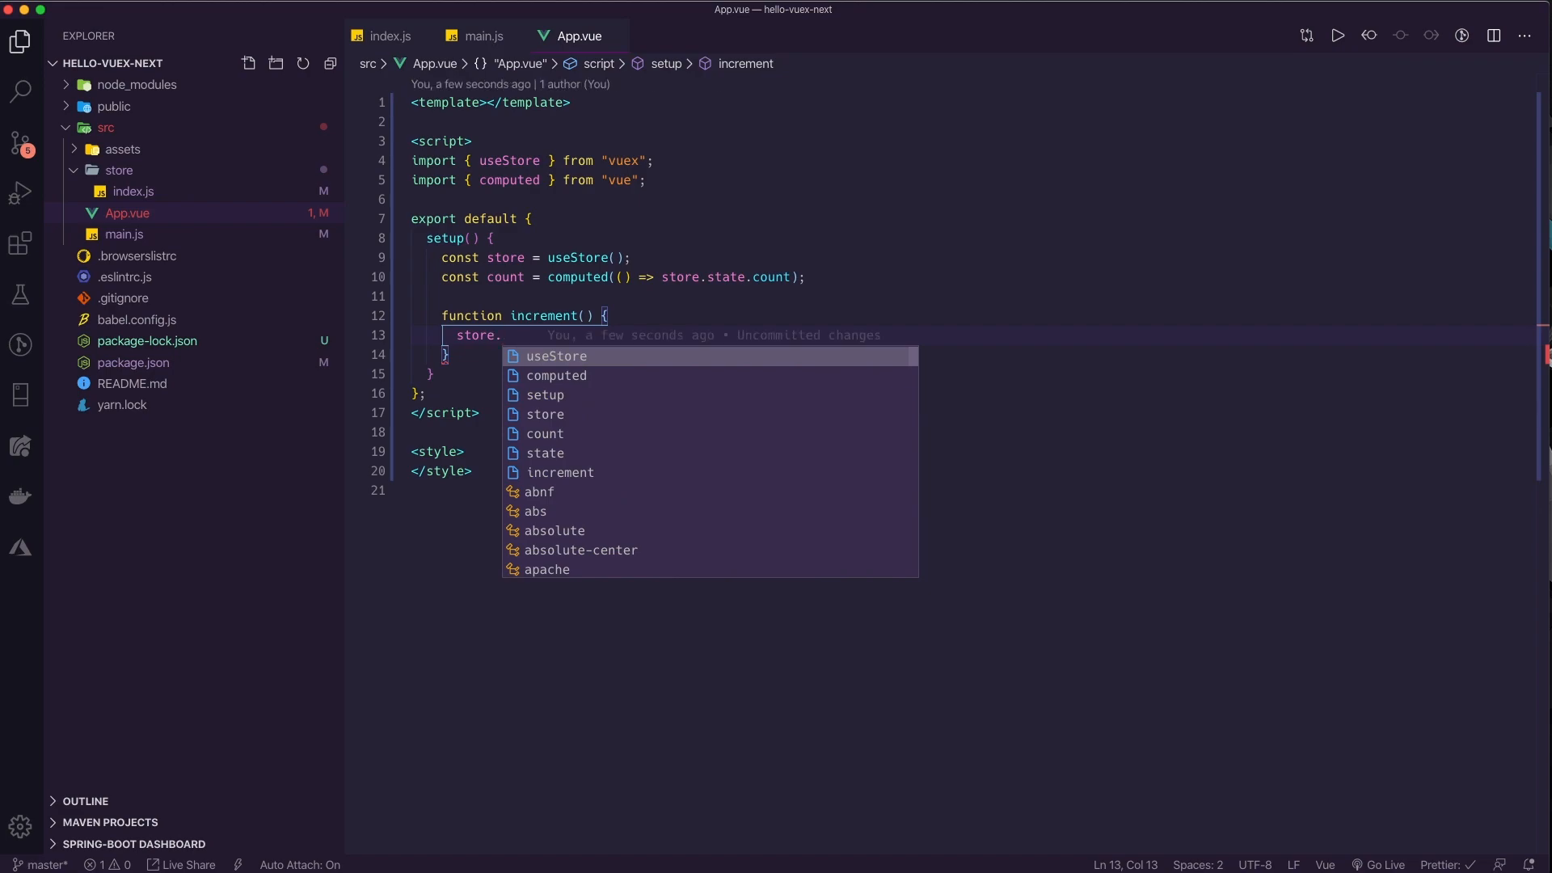
{"action": "type", "text": "commit("}
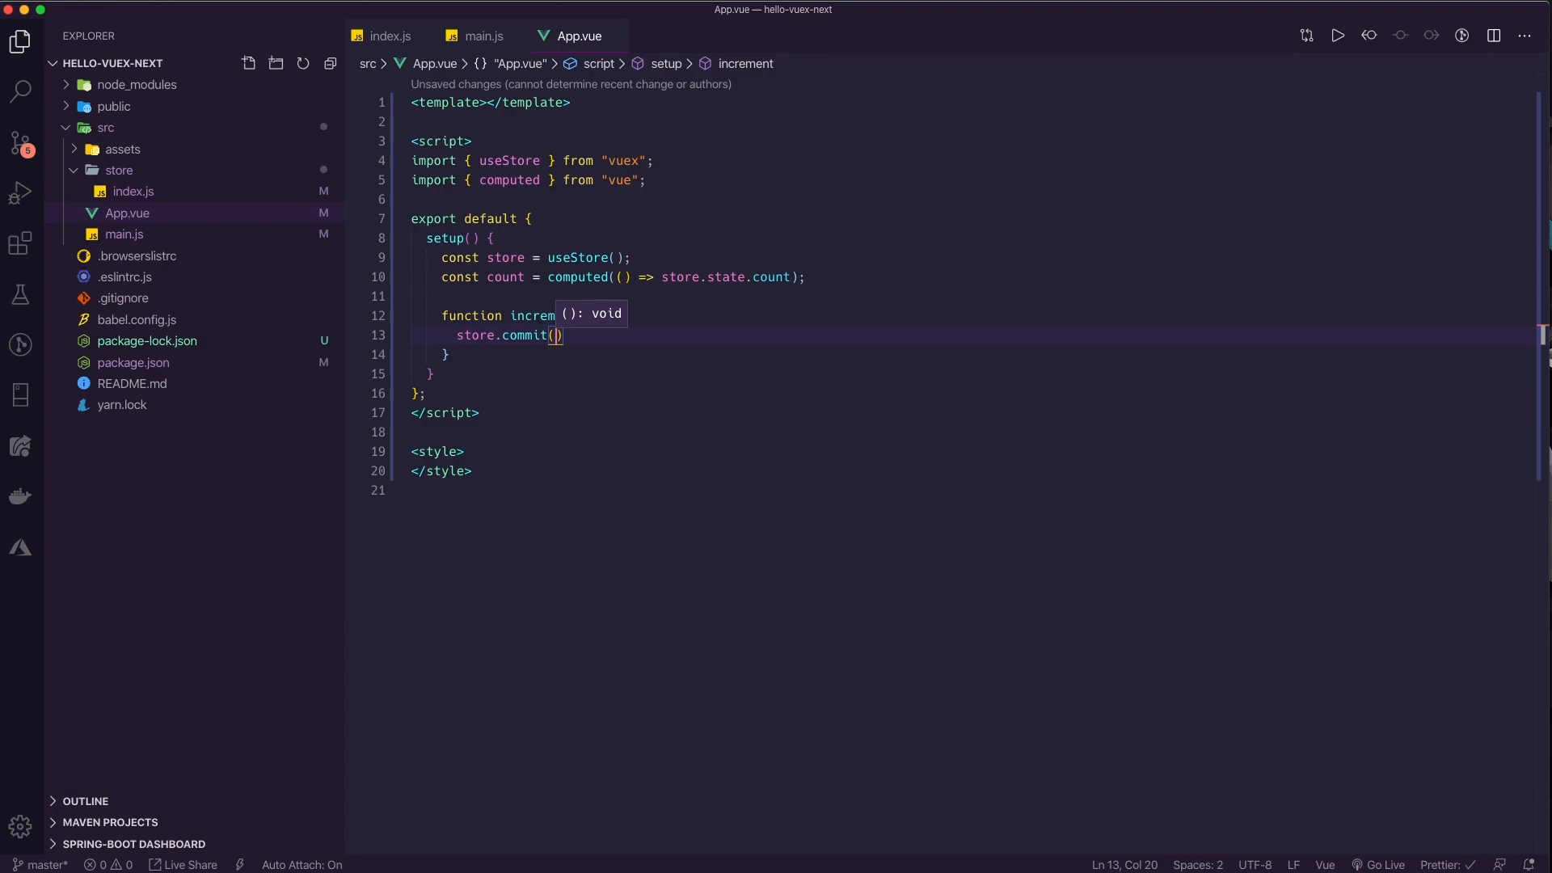
{"action": "type", "text": "\"inc\""}
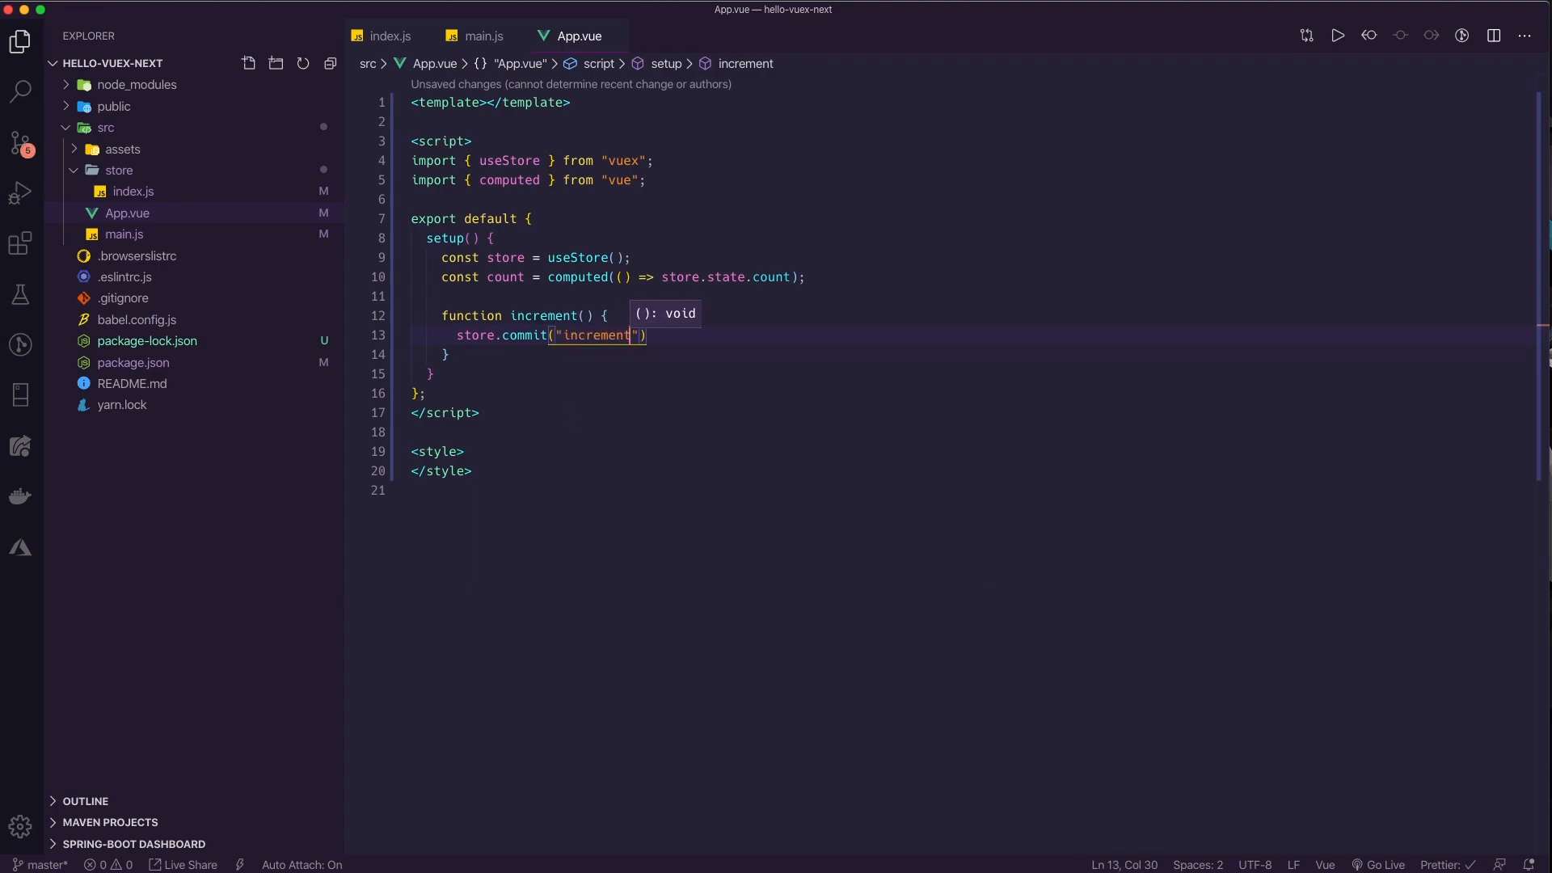
{"action": "type", "text": ";"}
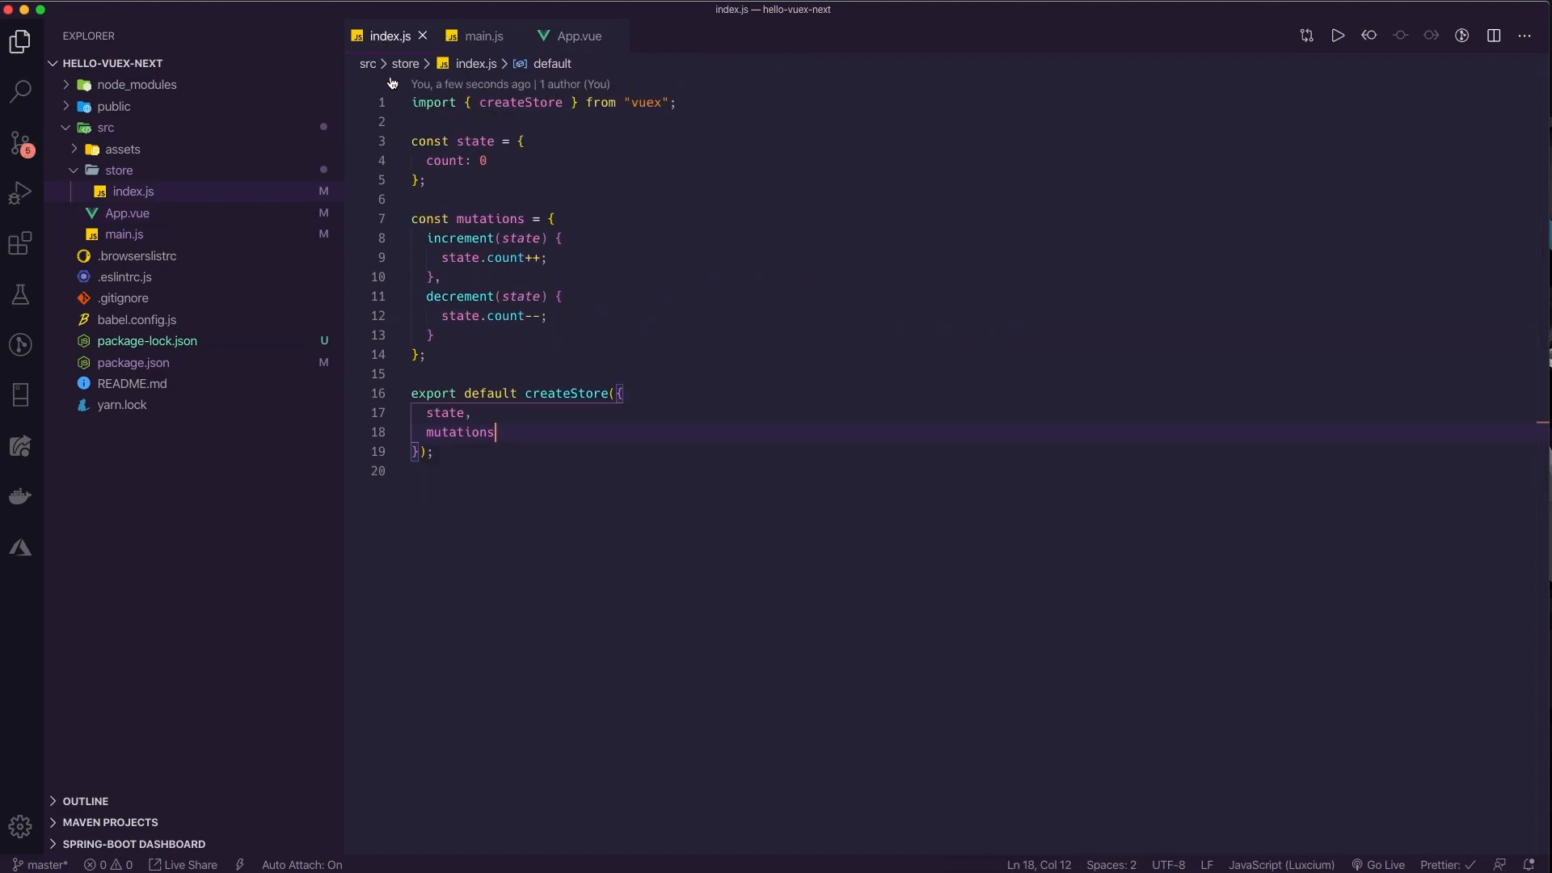
{"action": "double_click", "coordinate": [459, 238]}
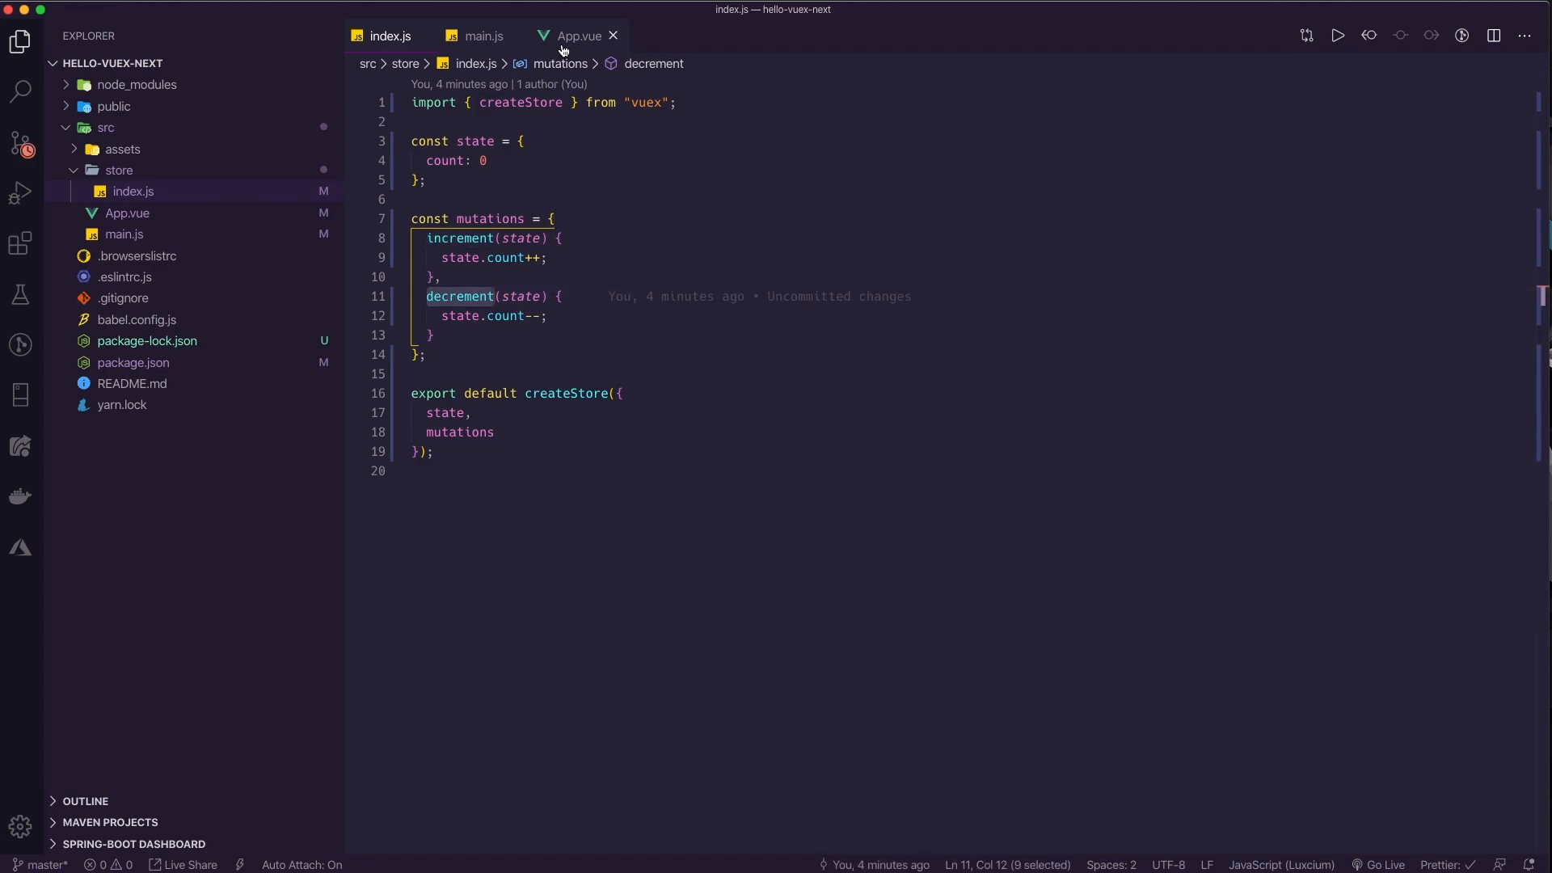
{"action": "left_click", "coordinate": [574, 35]}
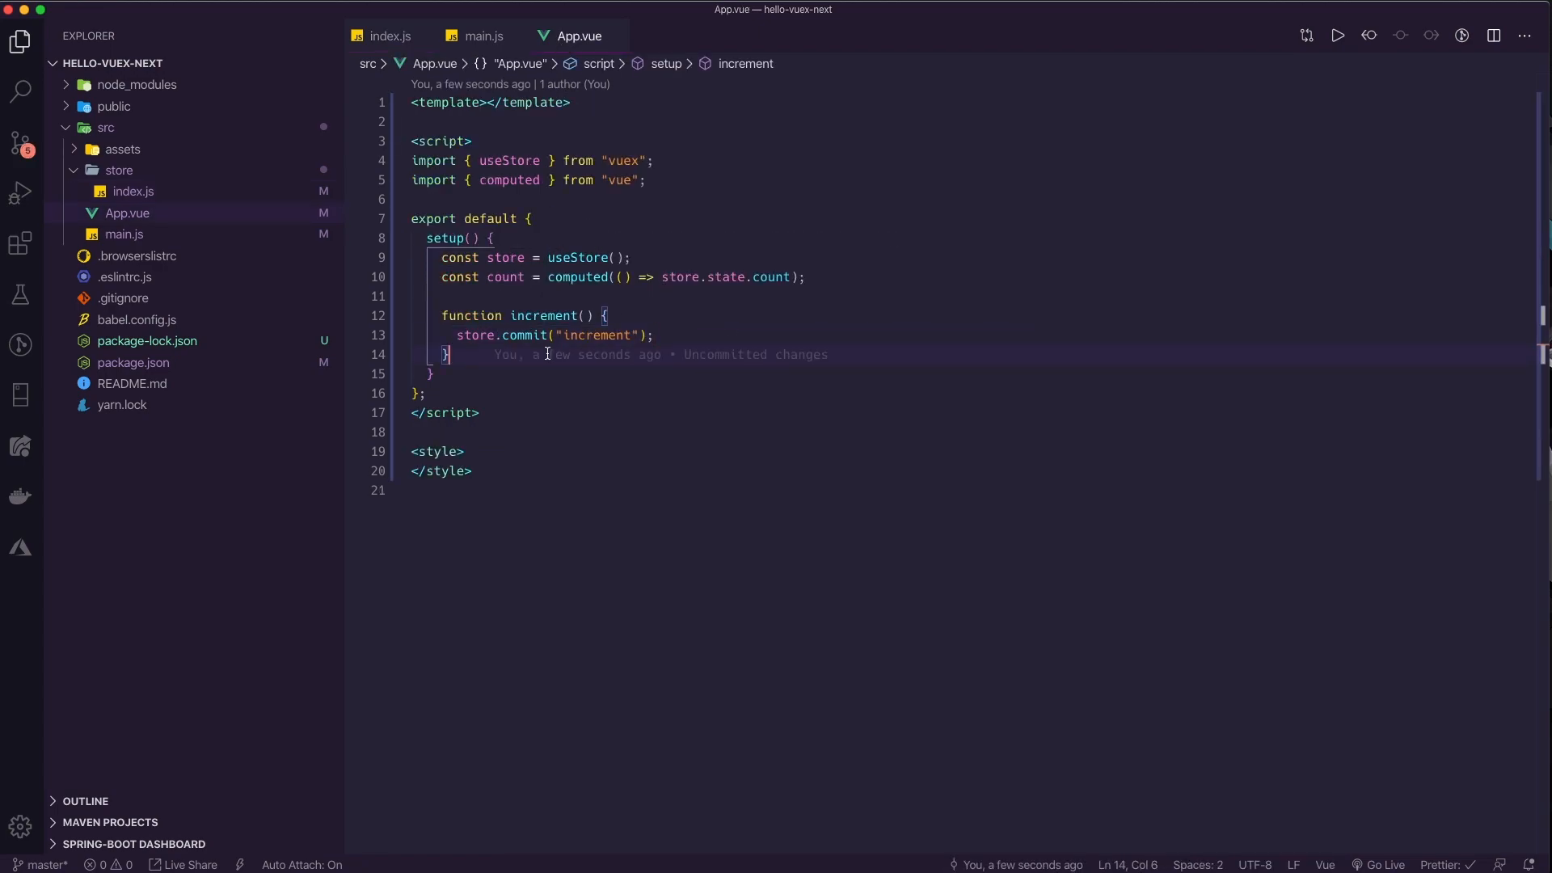
- Add decrement() committing "decrement" below increment and begin an empty return object
{"action": "type", "text": "function decrement() {"}
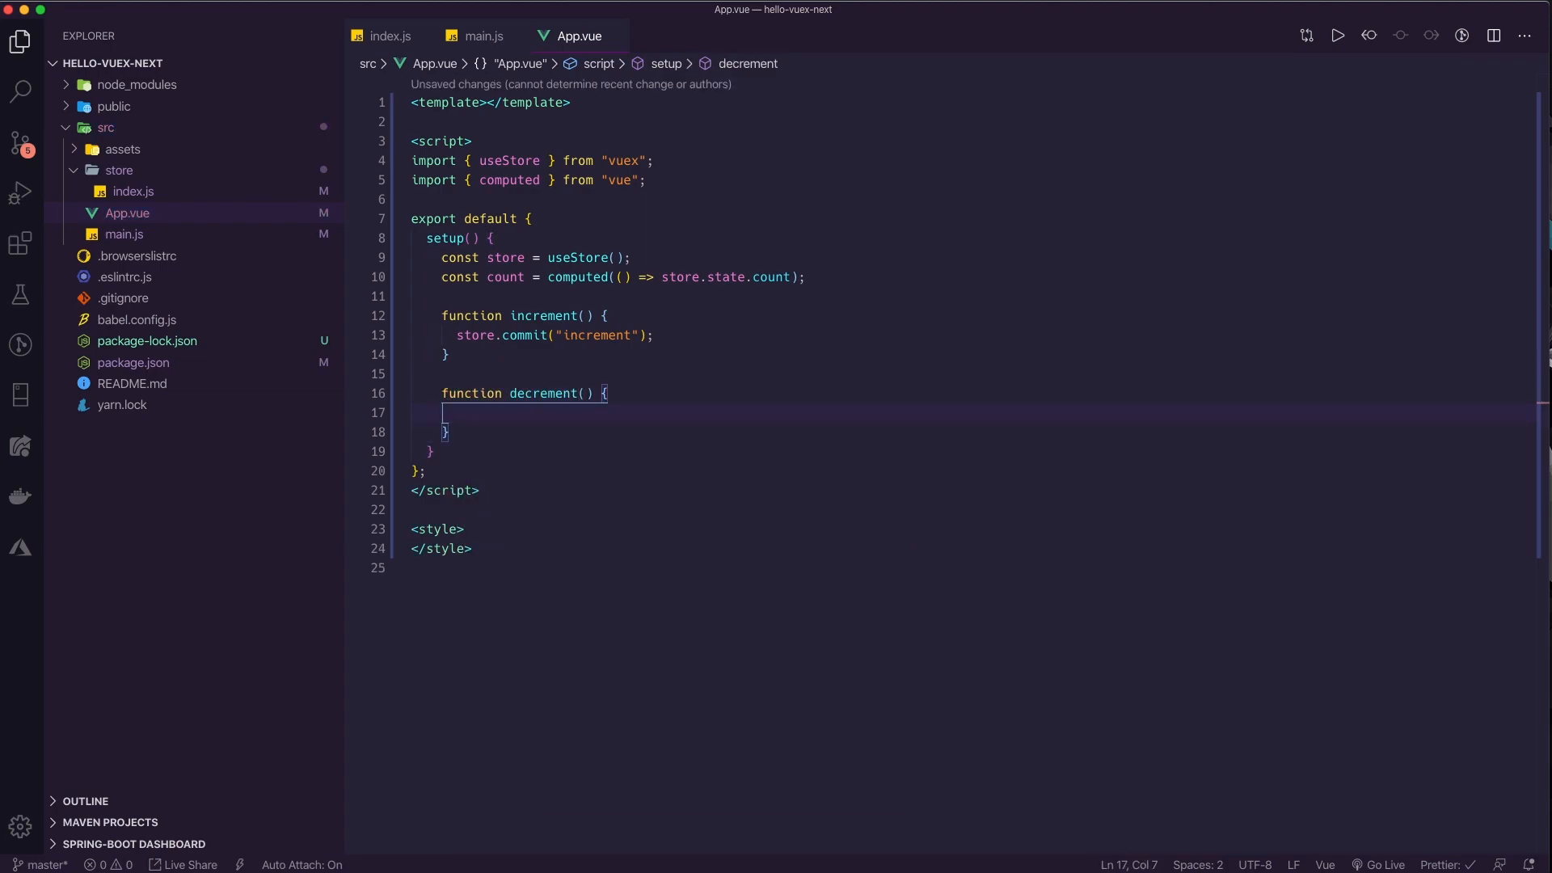
{"action": "type", "text": "store.commit(\""}
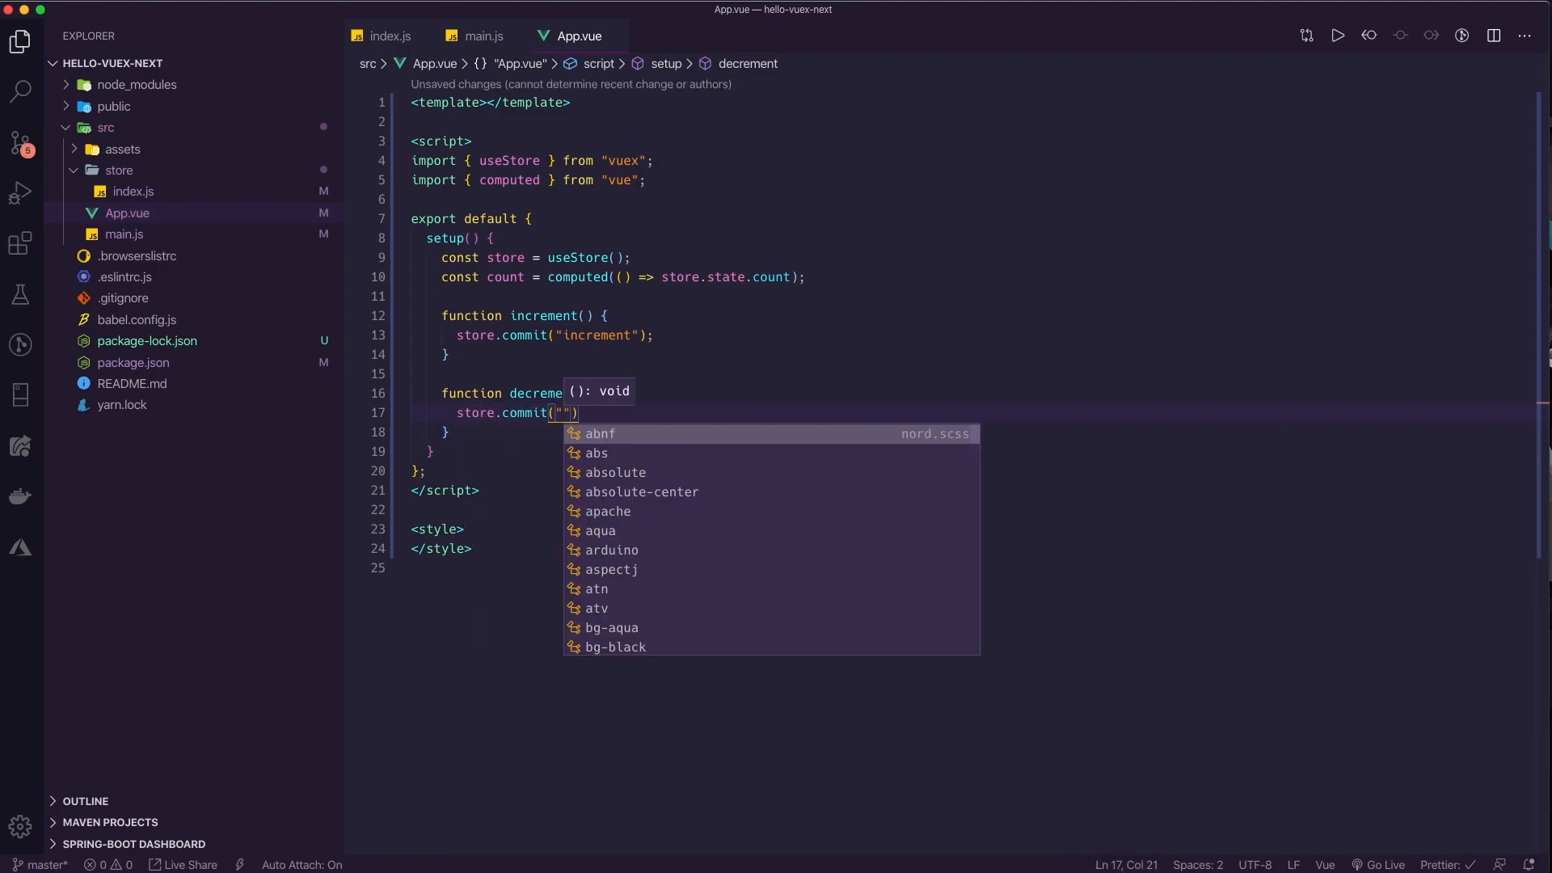
{"action": "type", "text": "decrement"}
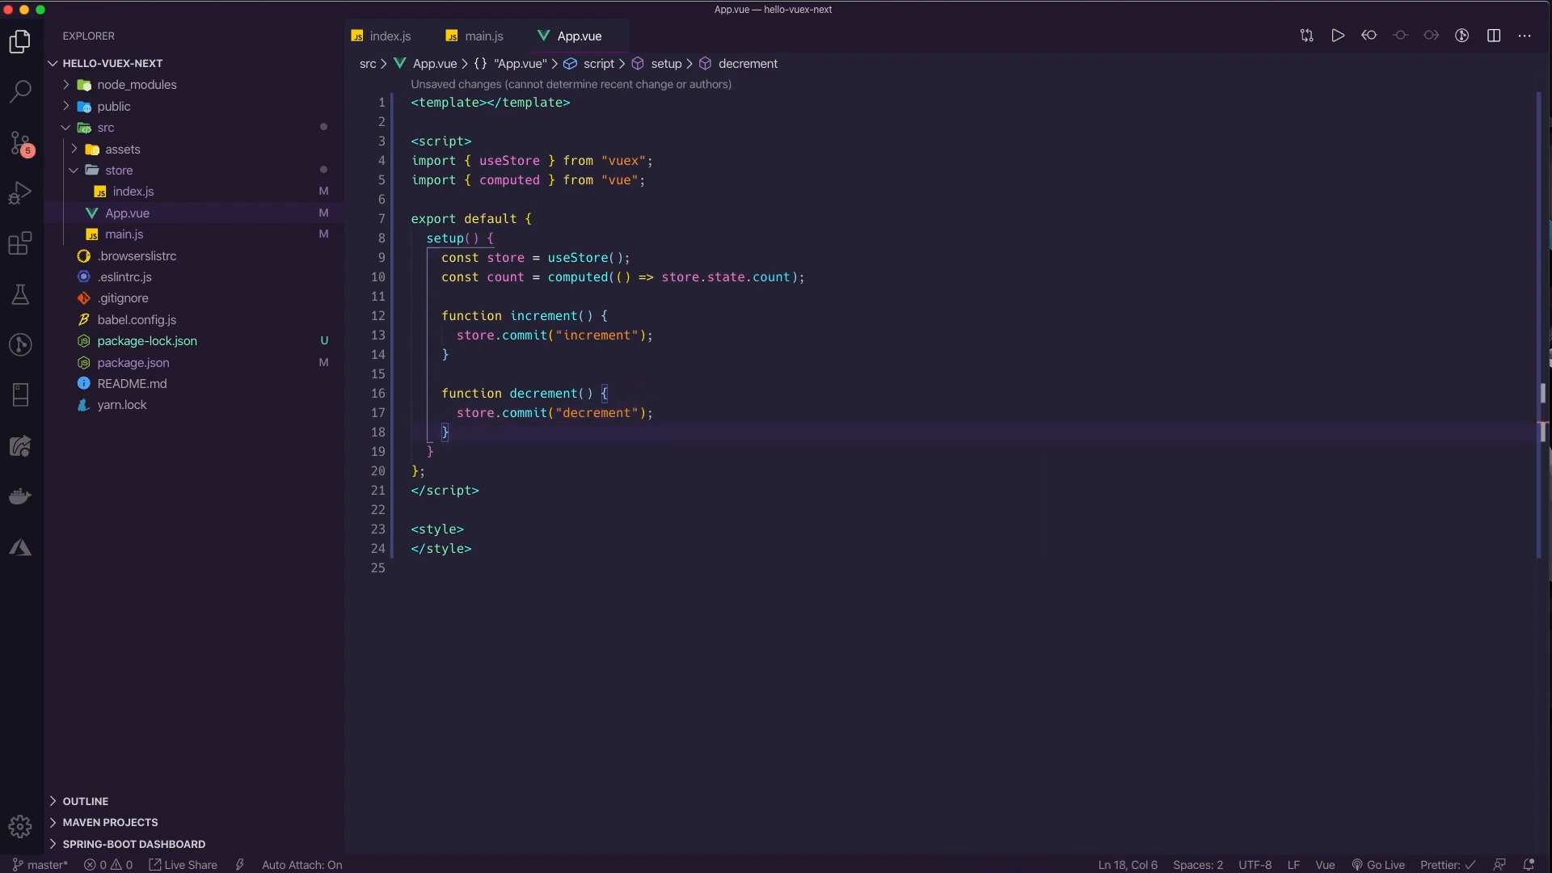
{"action": "type", "text": "return {"}
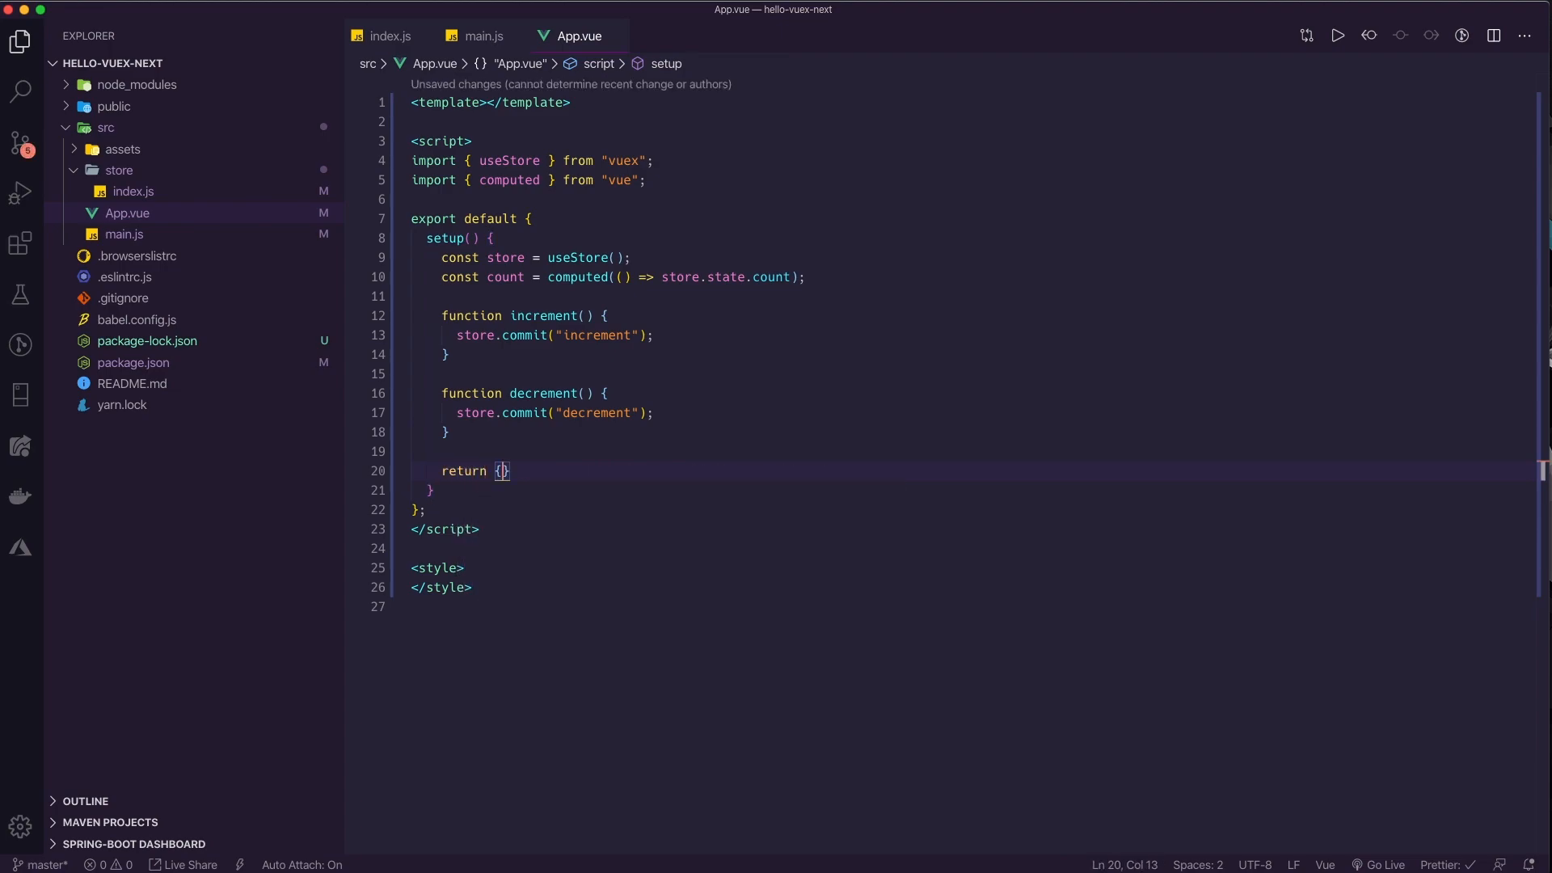
- Return count, increment and decrement from setup and add an empty <p> to the template
{"action": "type", "text": "cu"}
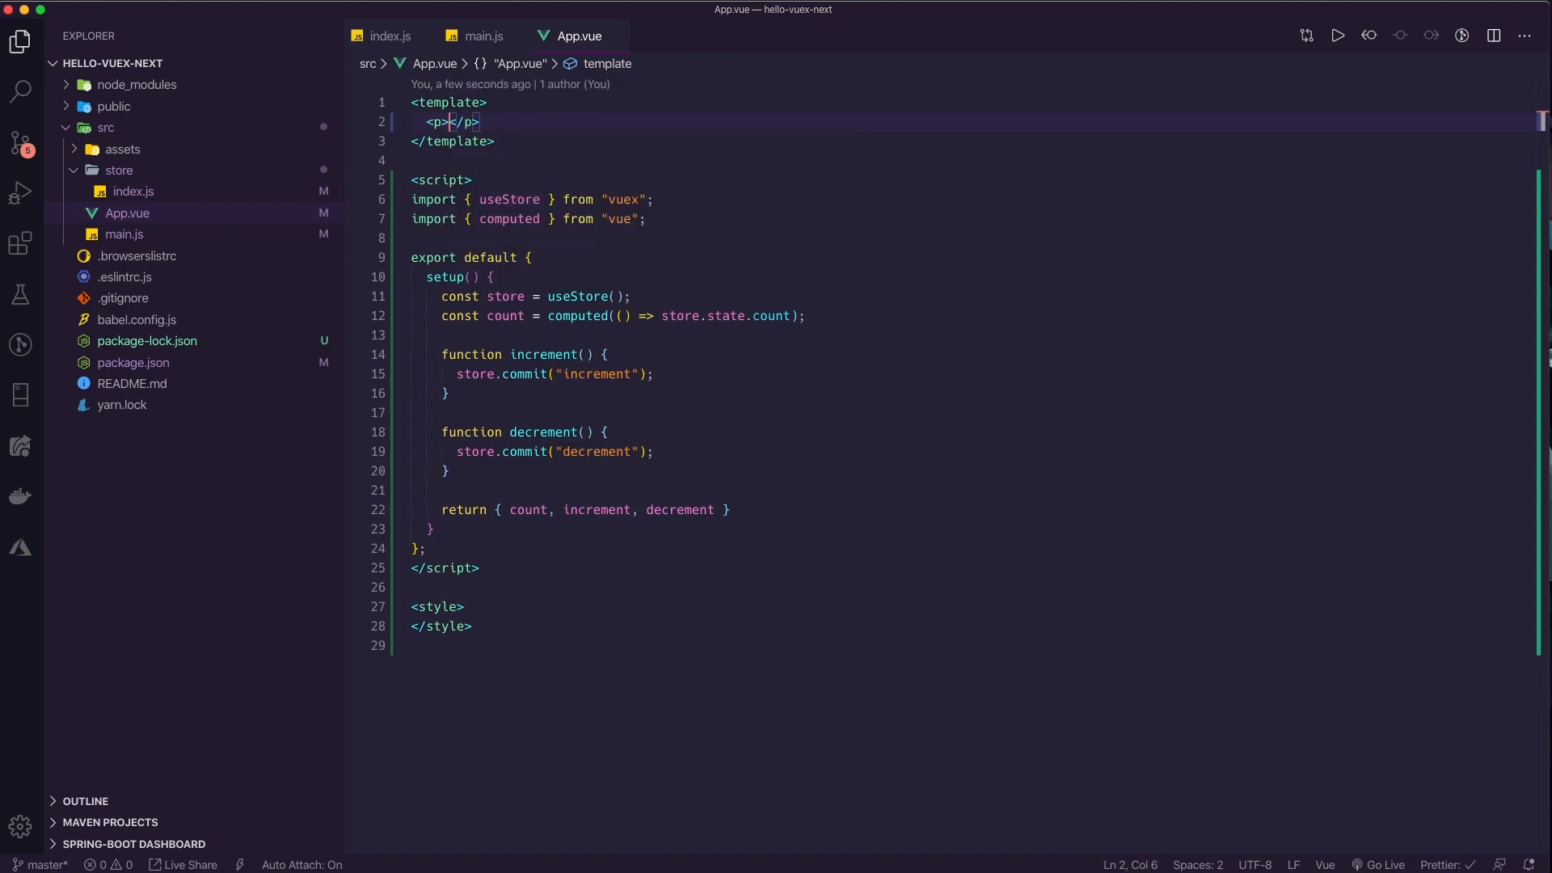
- Fill the paragraph with "Count: {{ count }}" and add a blank line below it
{"action": "type", "text": "Count:"}
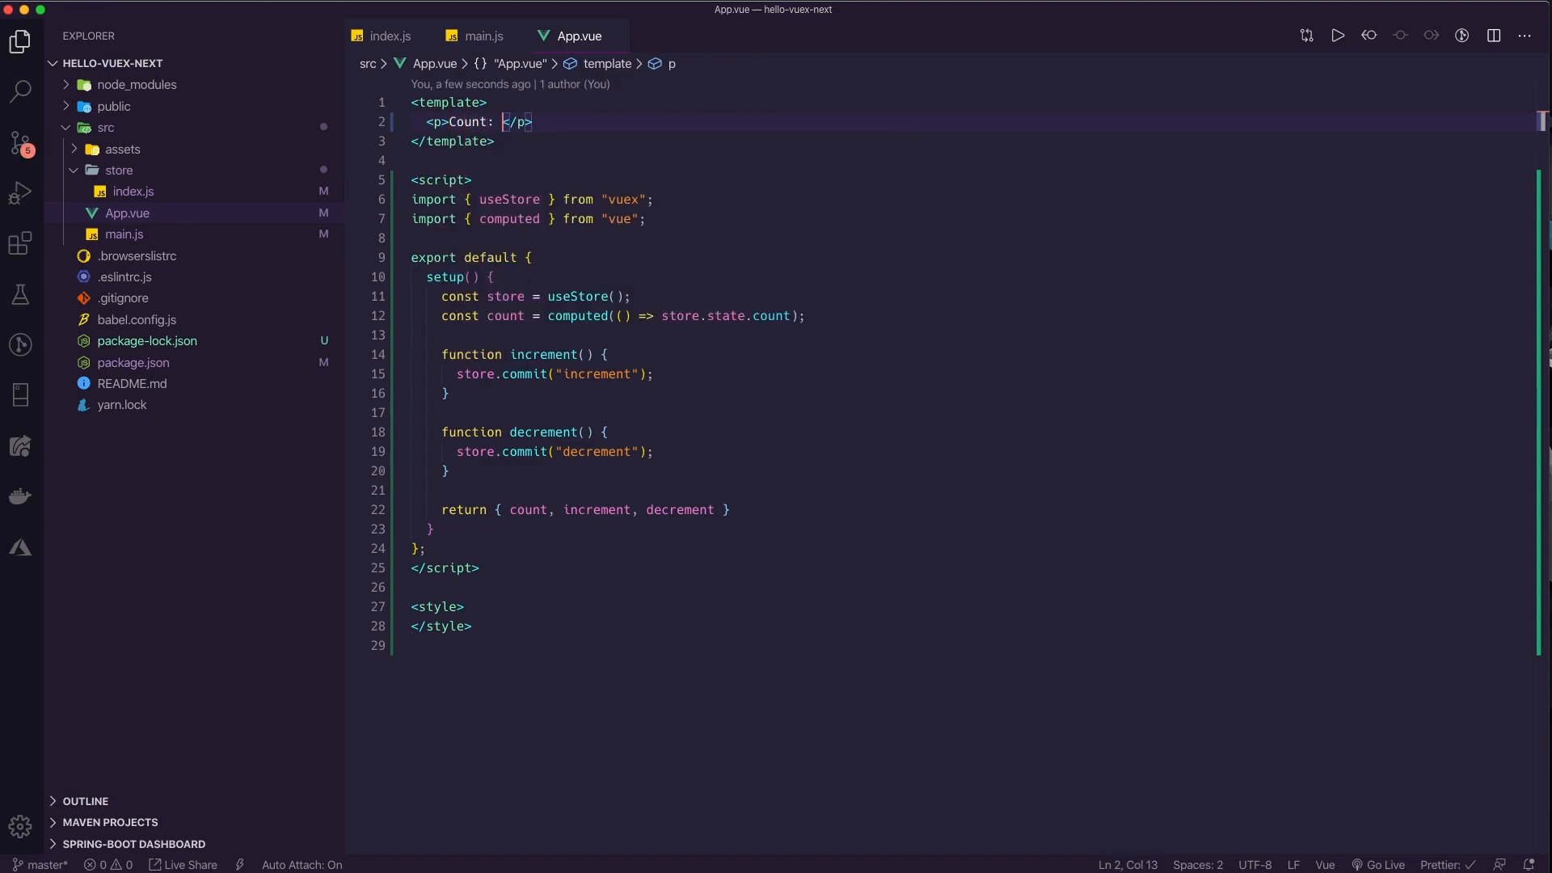
{"action": "type", "text": "{{ count"}
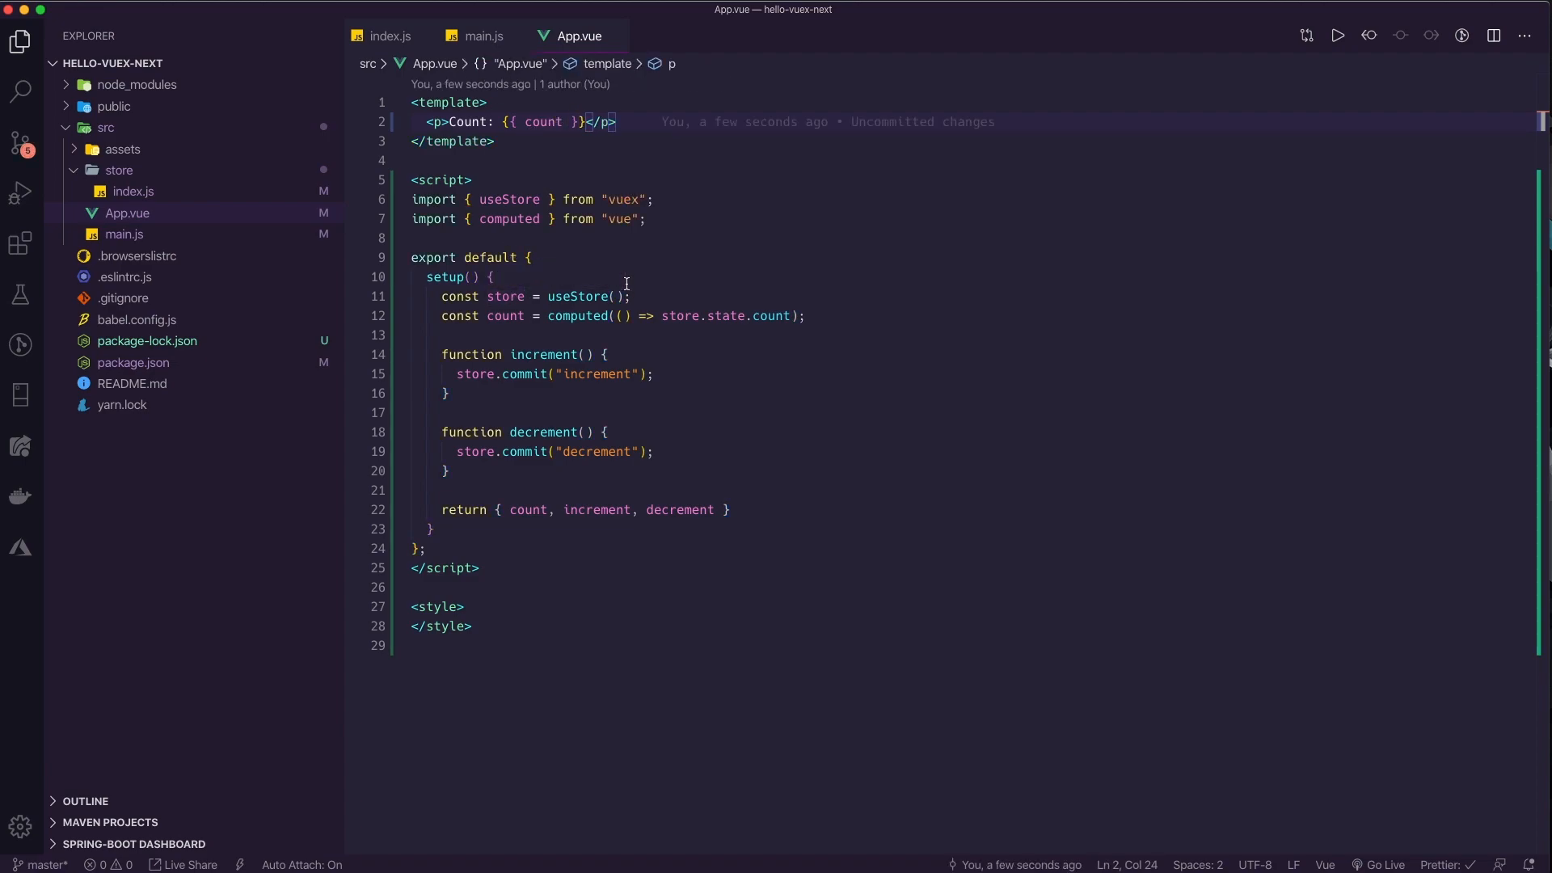
{"action": "mouse_move", "coordinate": [577, 316]}
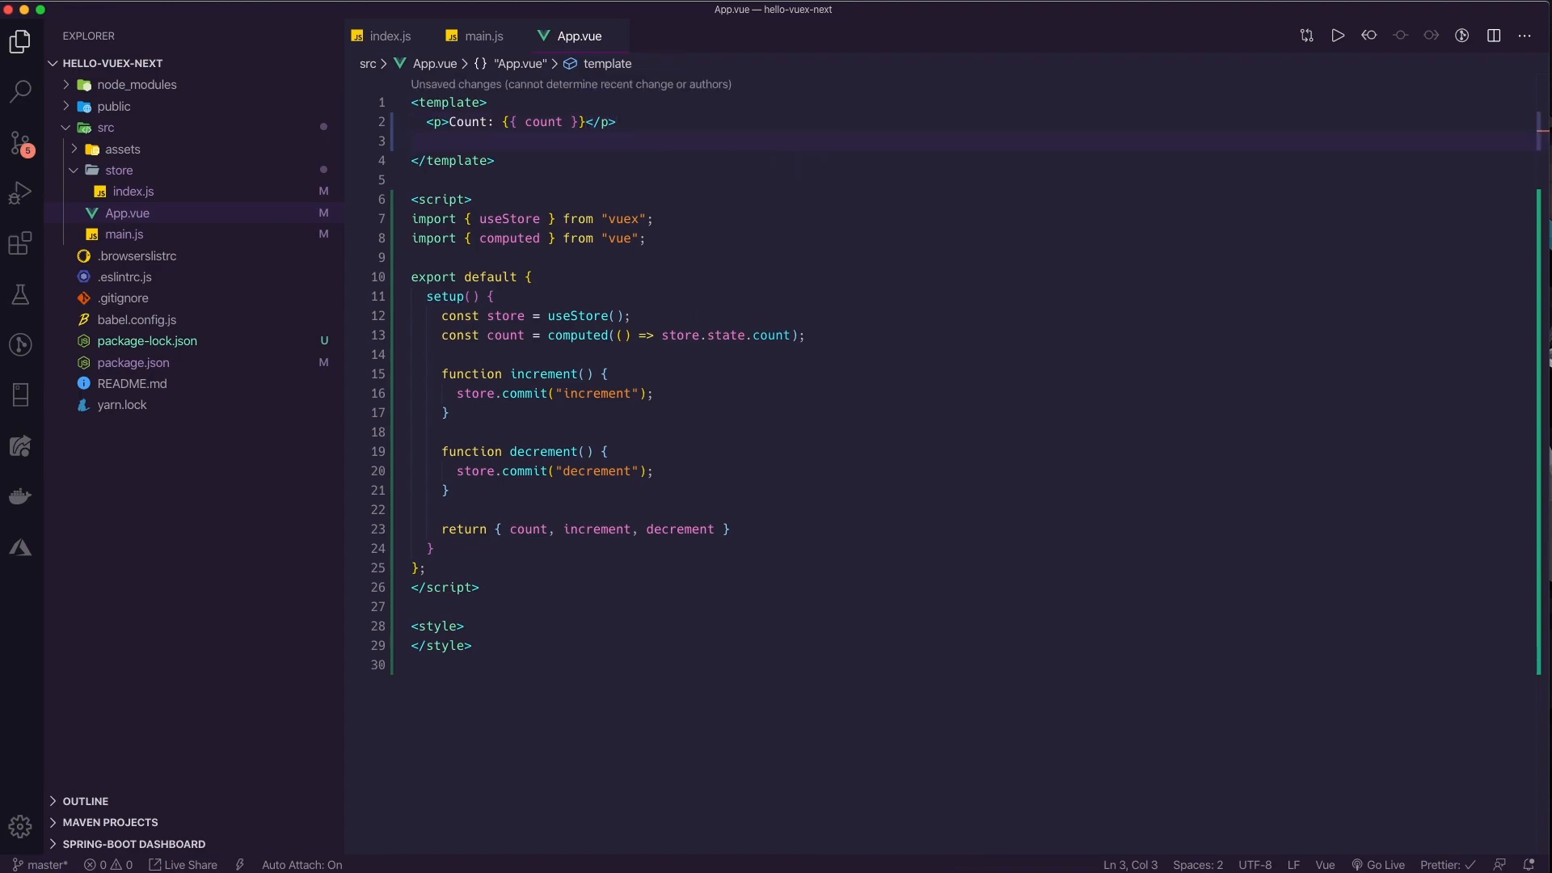
- Add an Increment button calling increment() and a Decrement button calling decrement(), then save
{"action": "type", "text": "bu"}
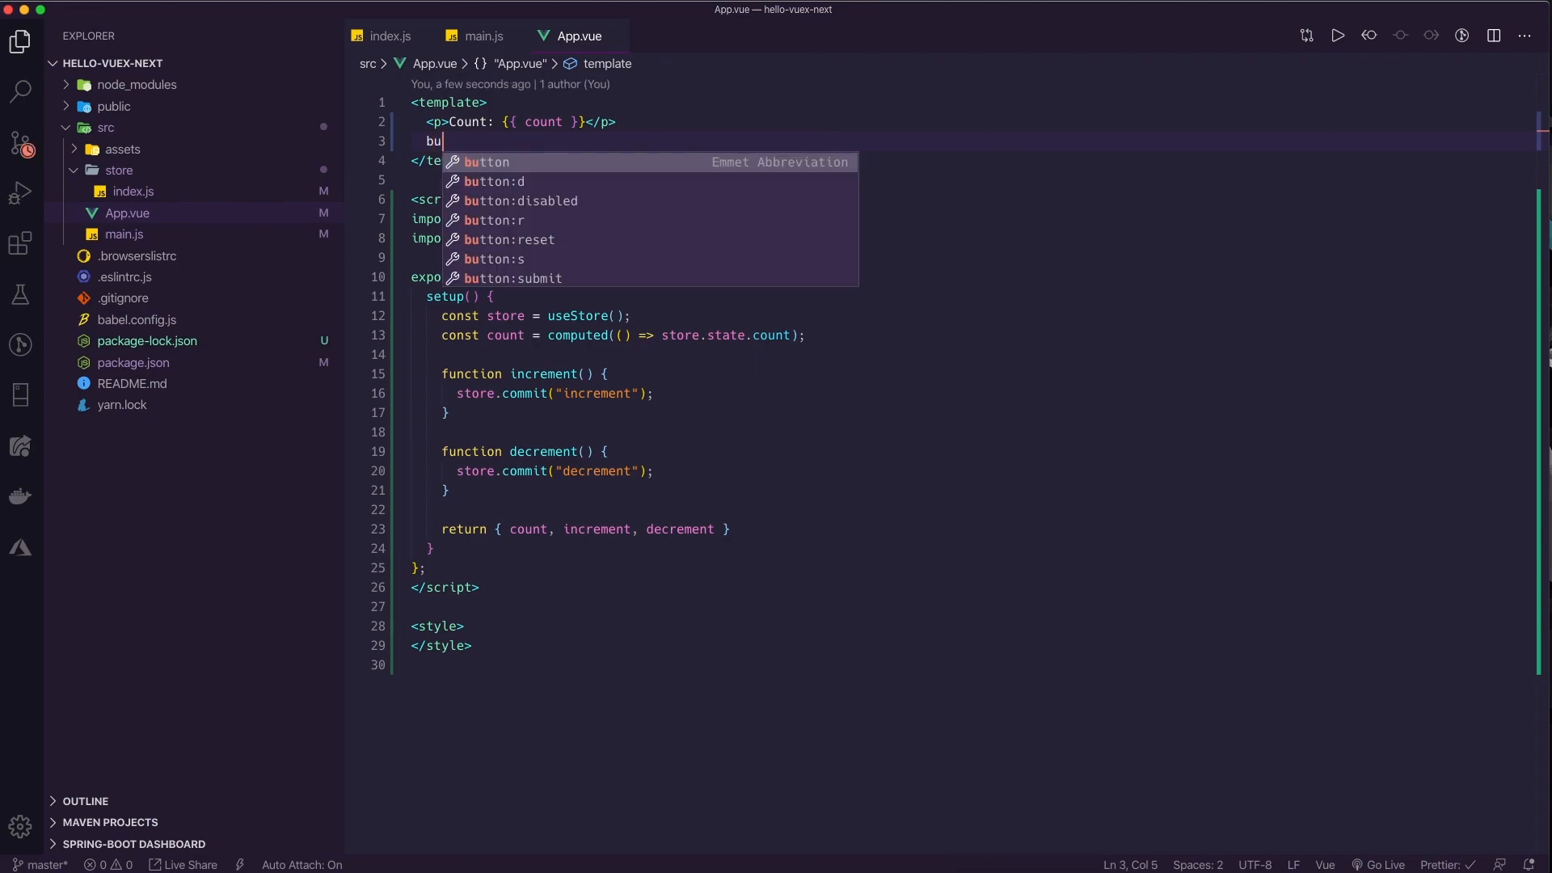
{"action": "key", "text": "Tab"}
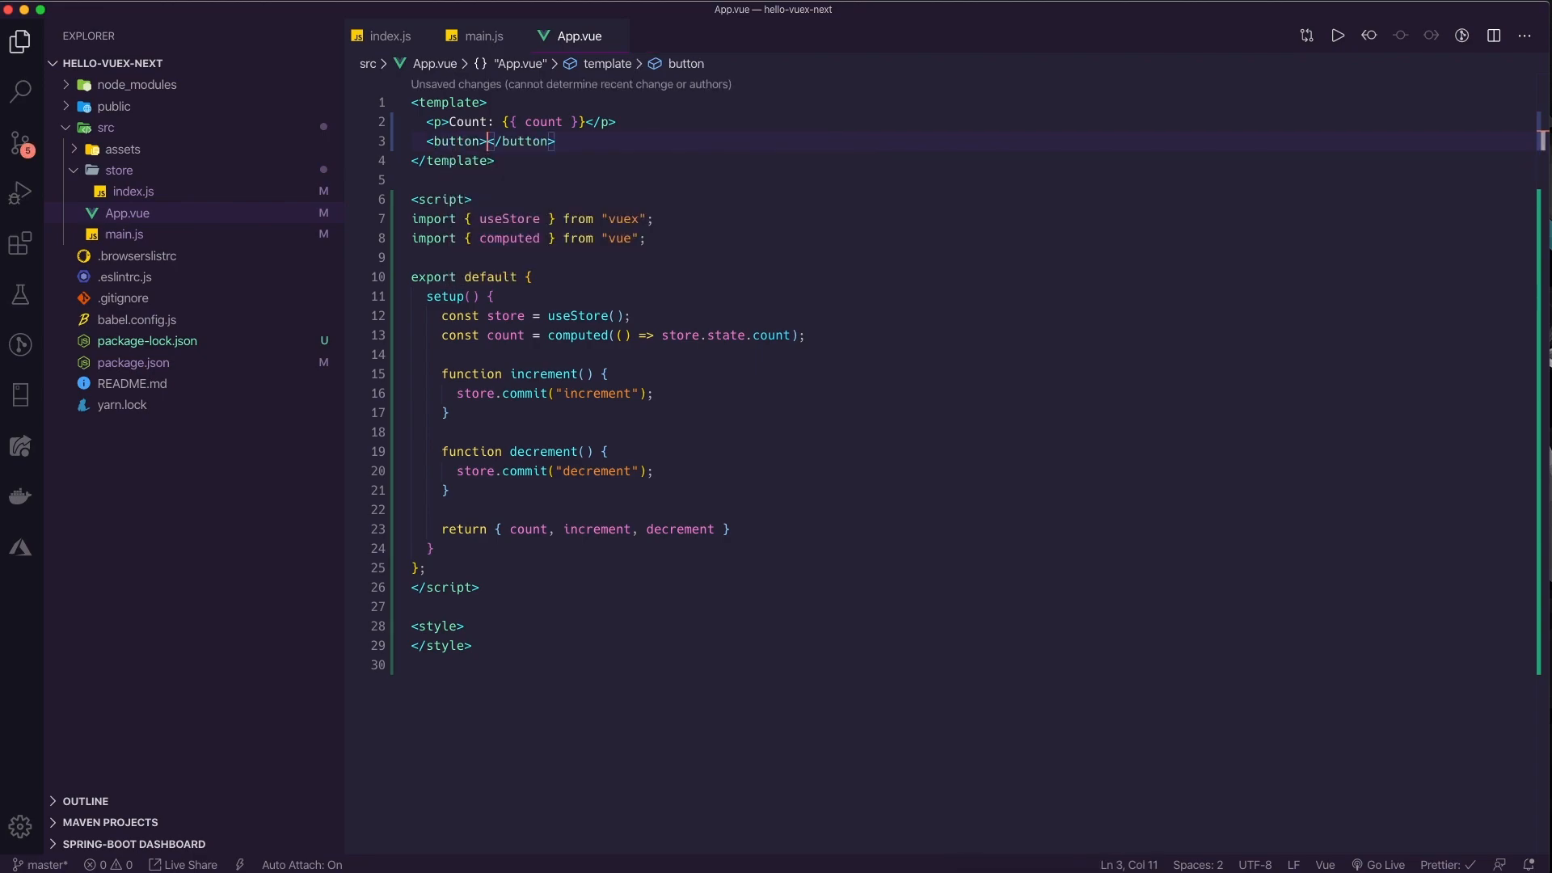
{"action": "type", "text": "Increment"}
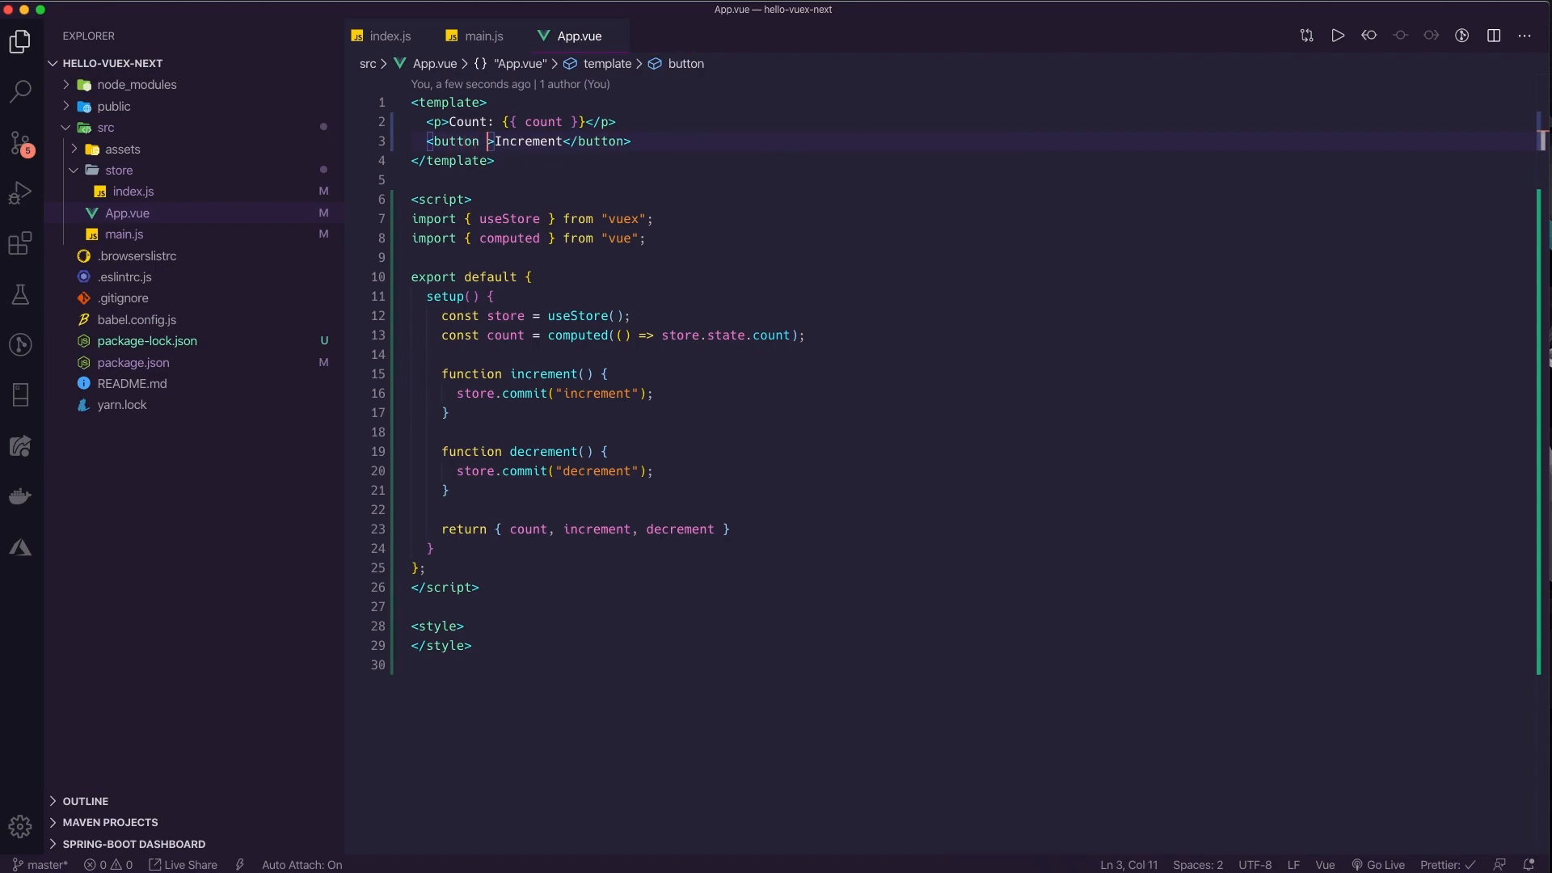
{"action": "type", "text": "@click=\"\""}
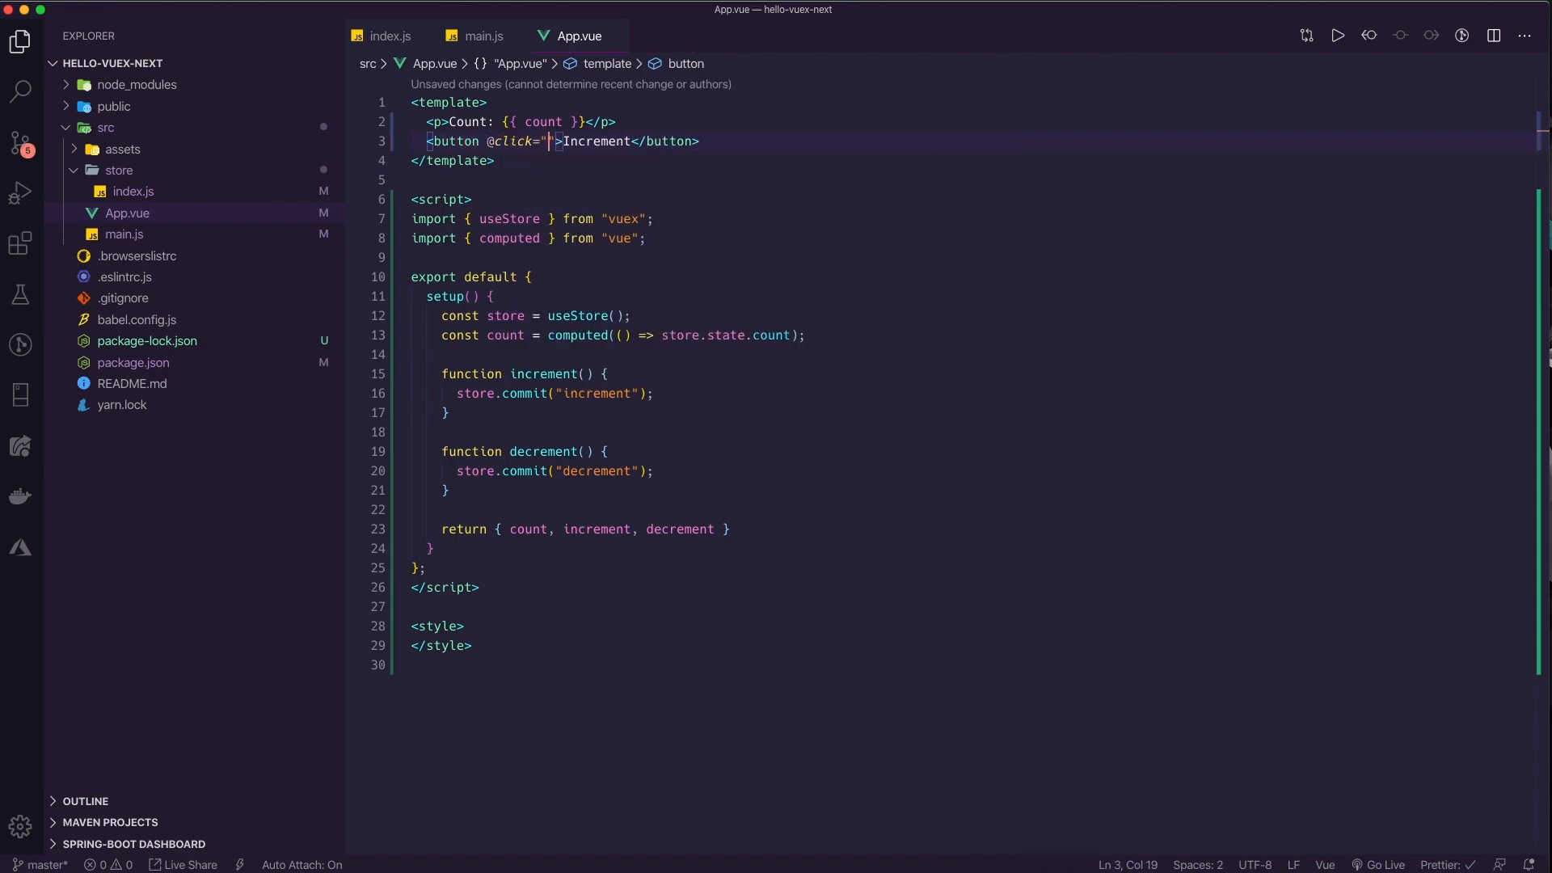
{"action": "type", "text": "increment("}
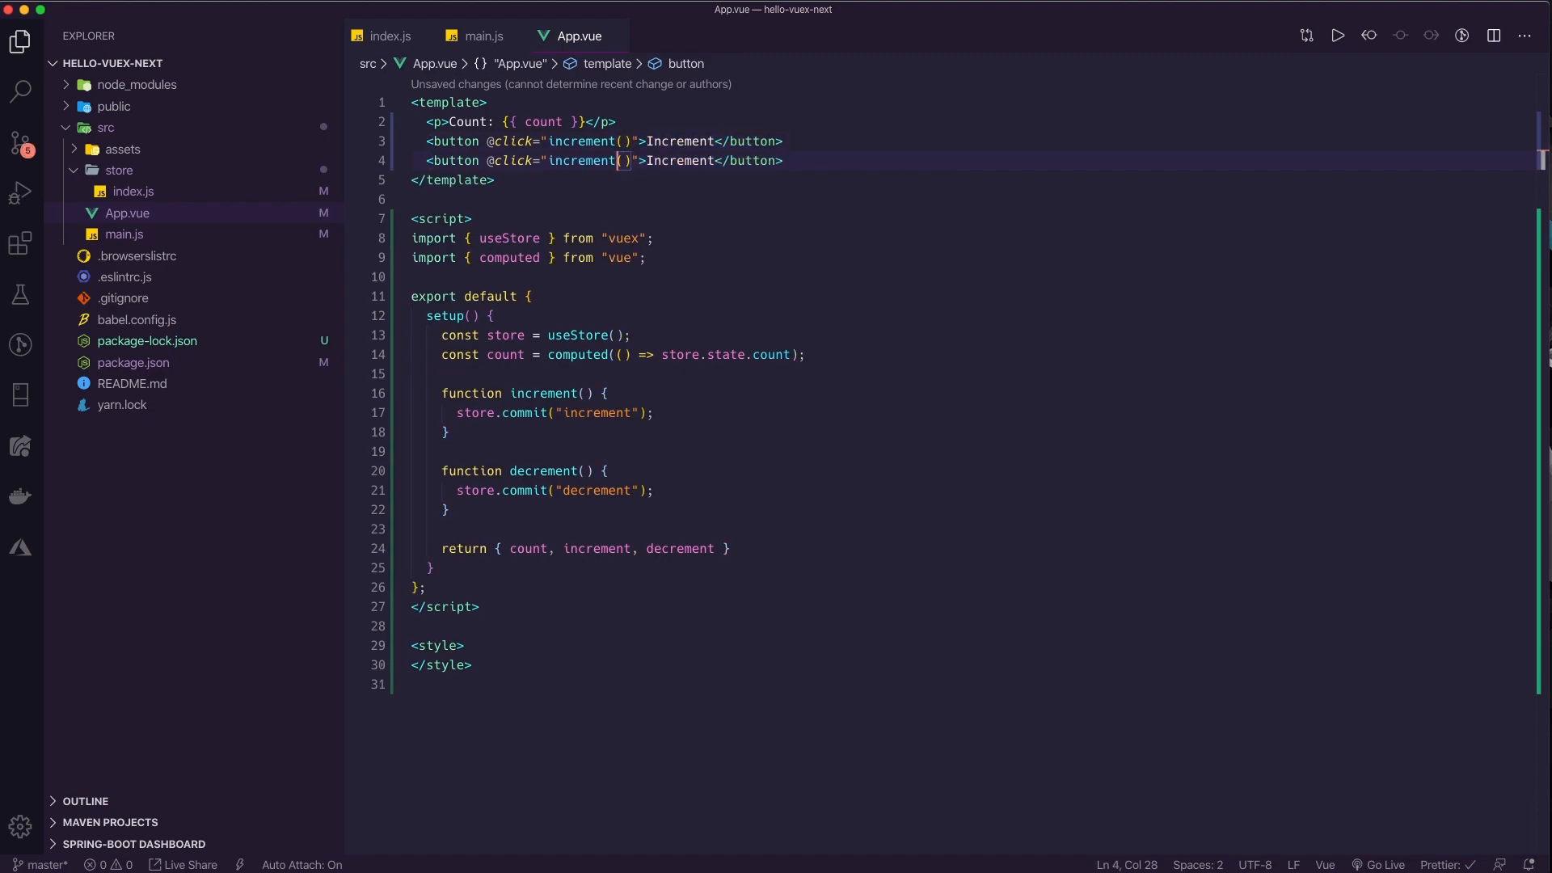
{"action": "type", "text": "dec"}
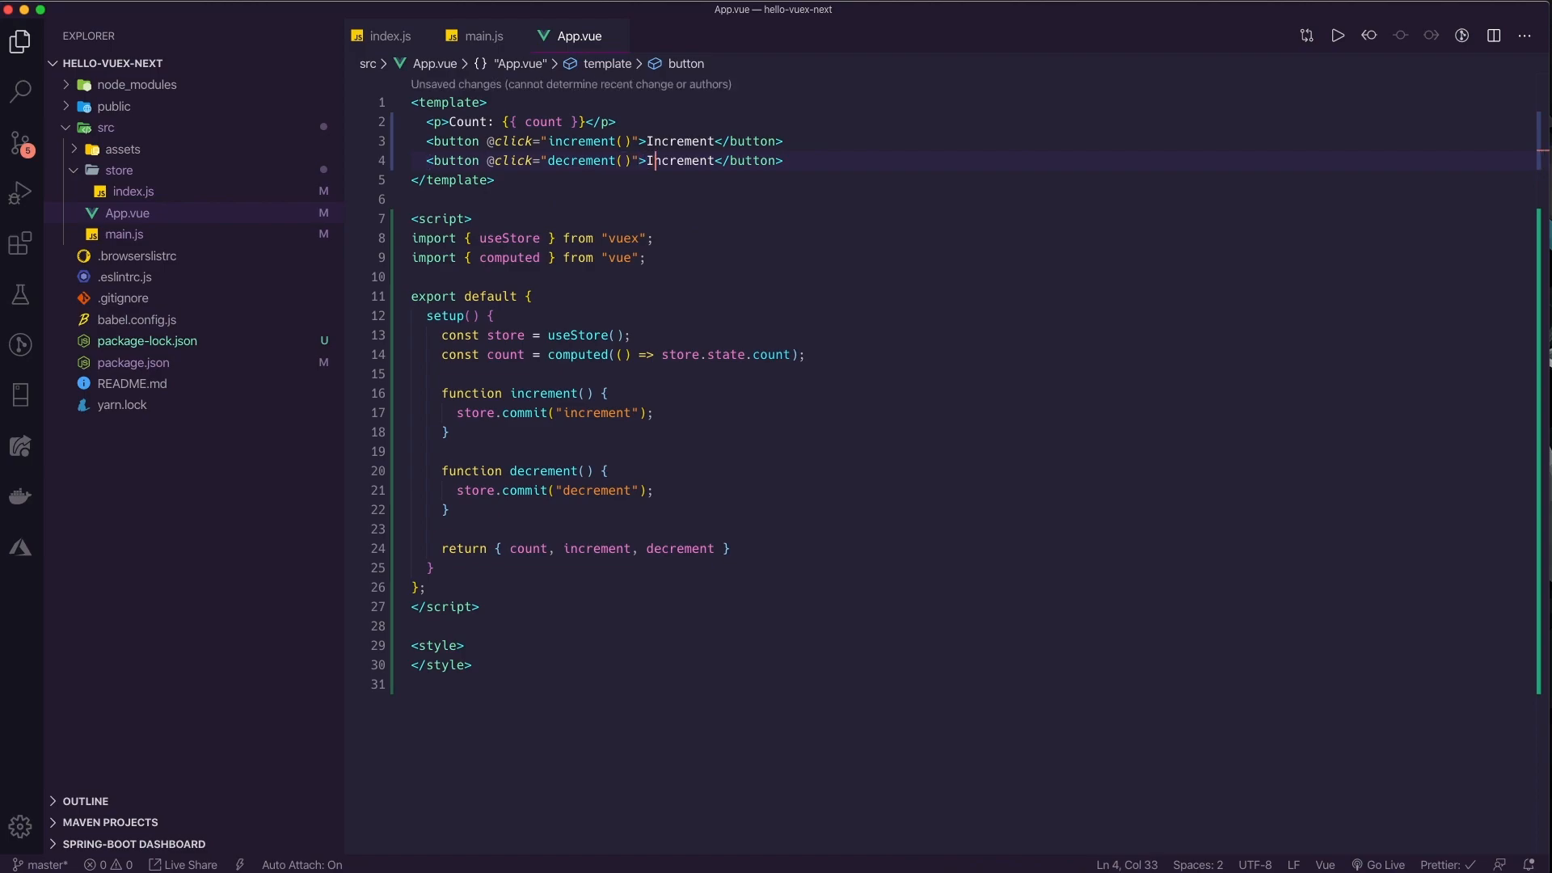
{"action": "type", "text": "Dec"}
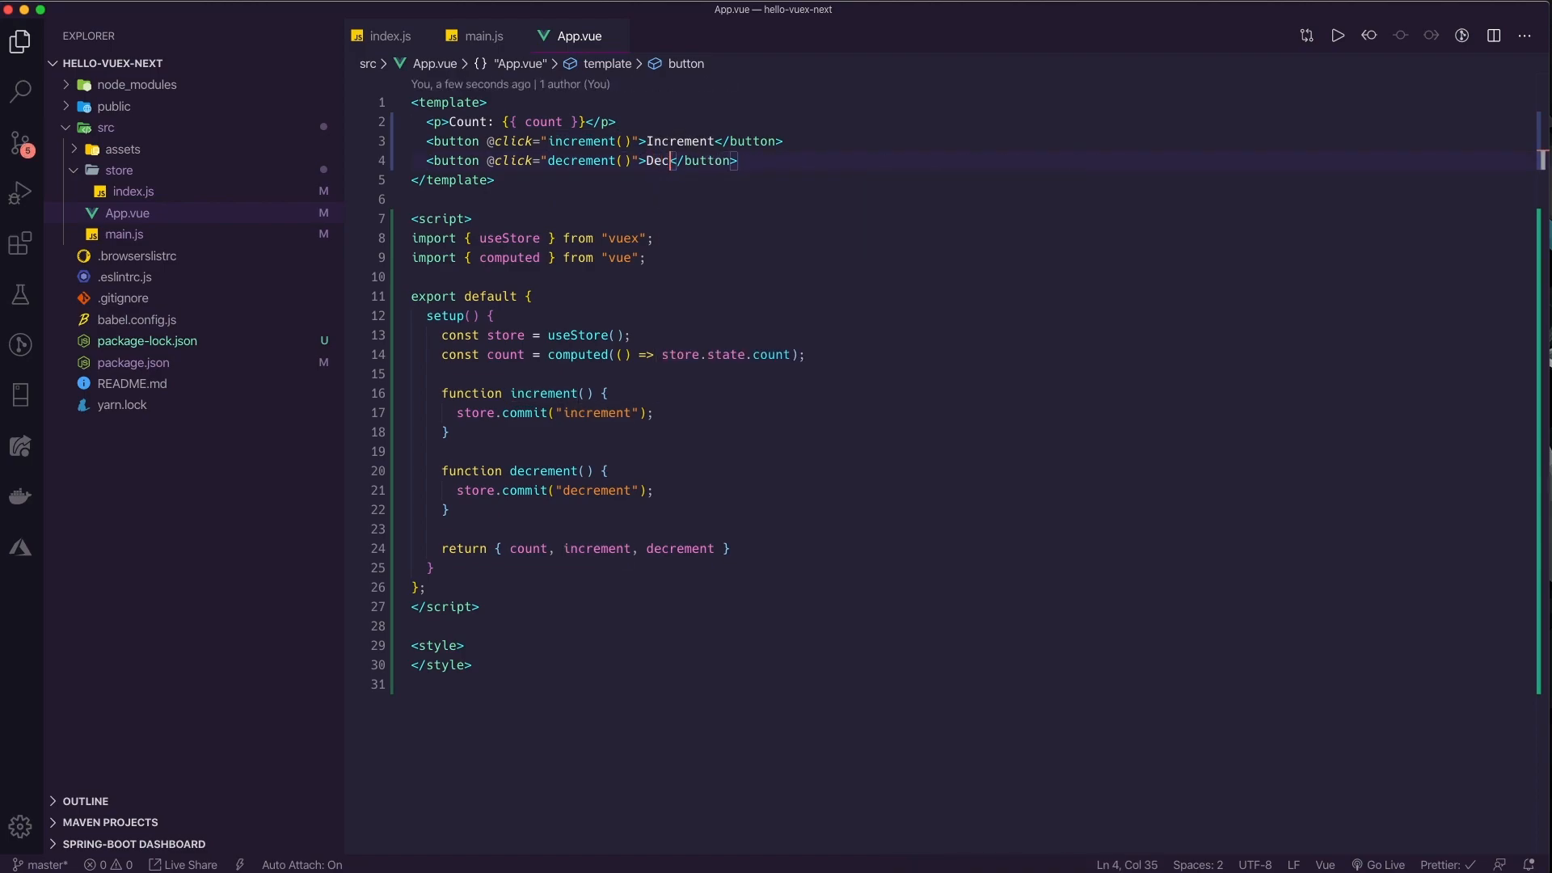
{"action": "type", "text": "rement"}
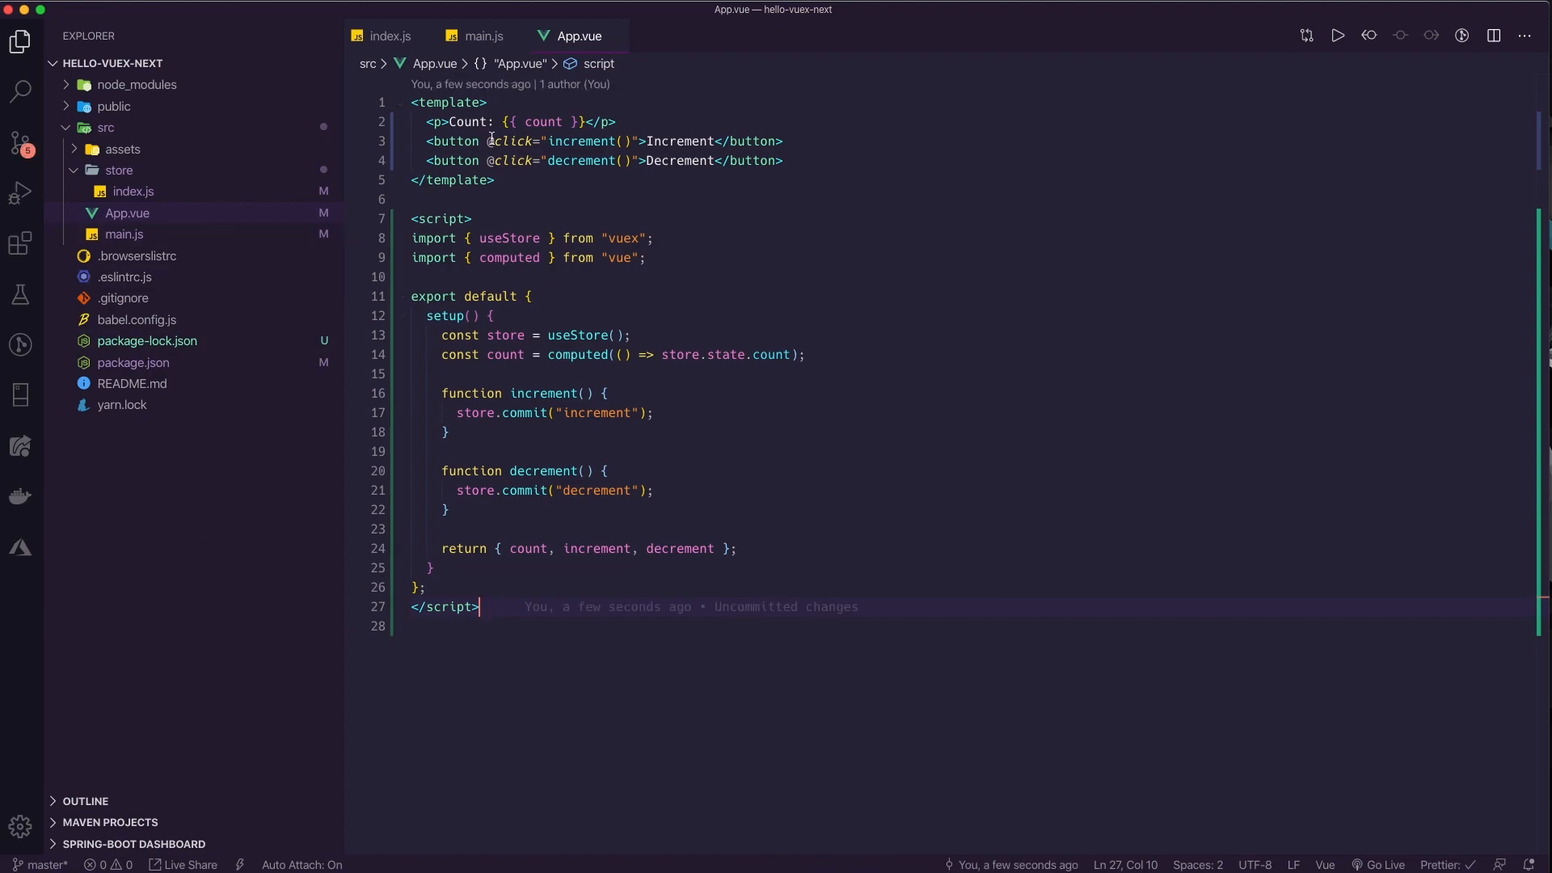
- Wrap the Count paragraph and both buttons inside a single <div> element
{"action": "key", "text": "enter"}
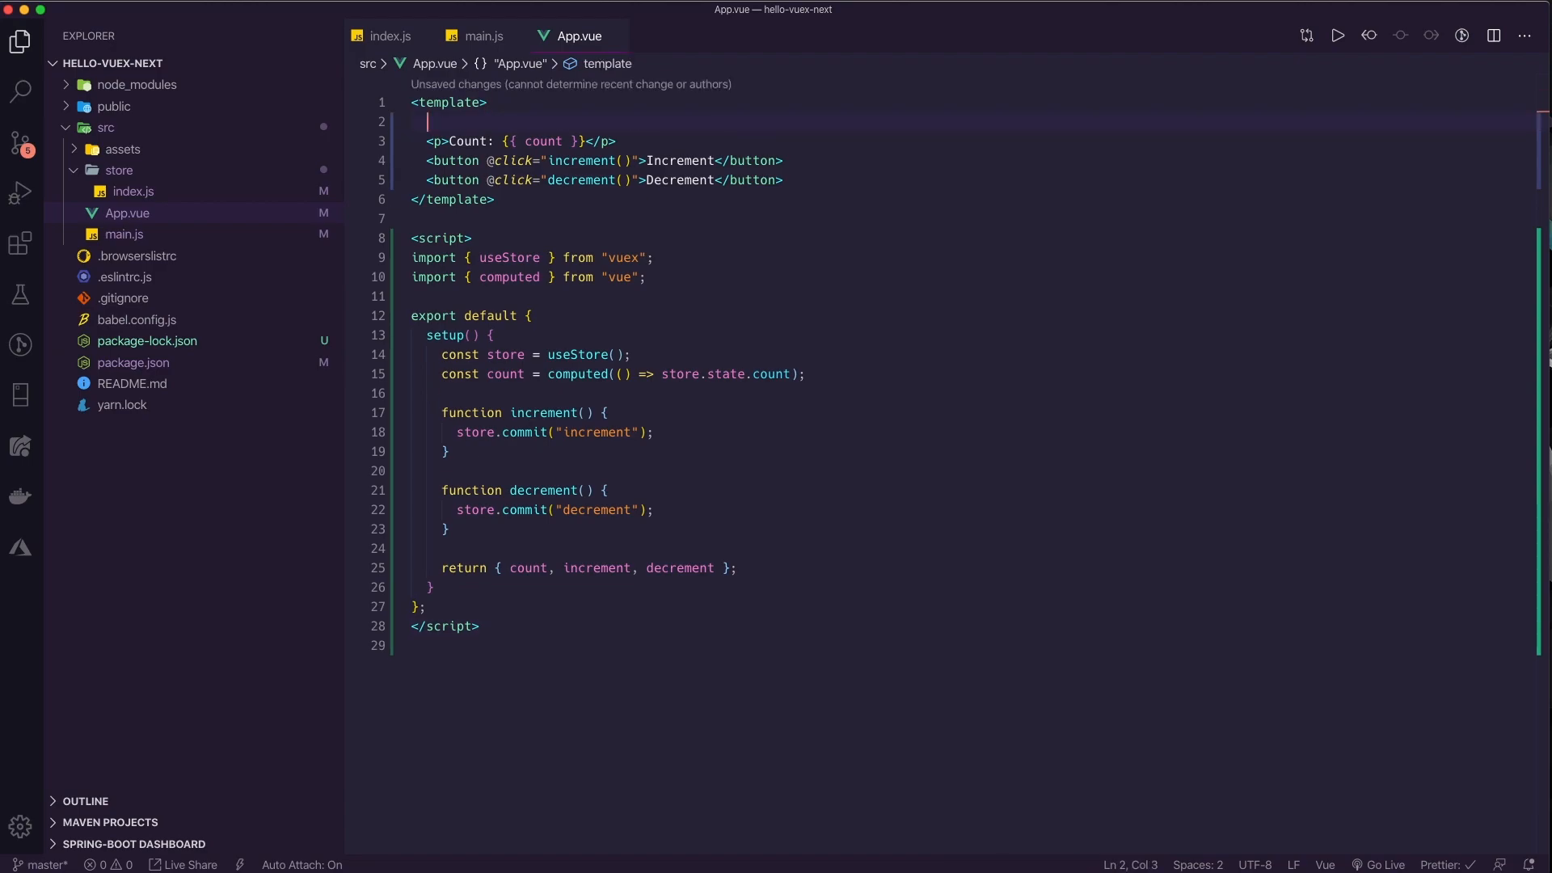
{"action": "type", "text": "<div>"}
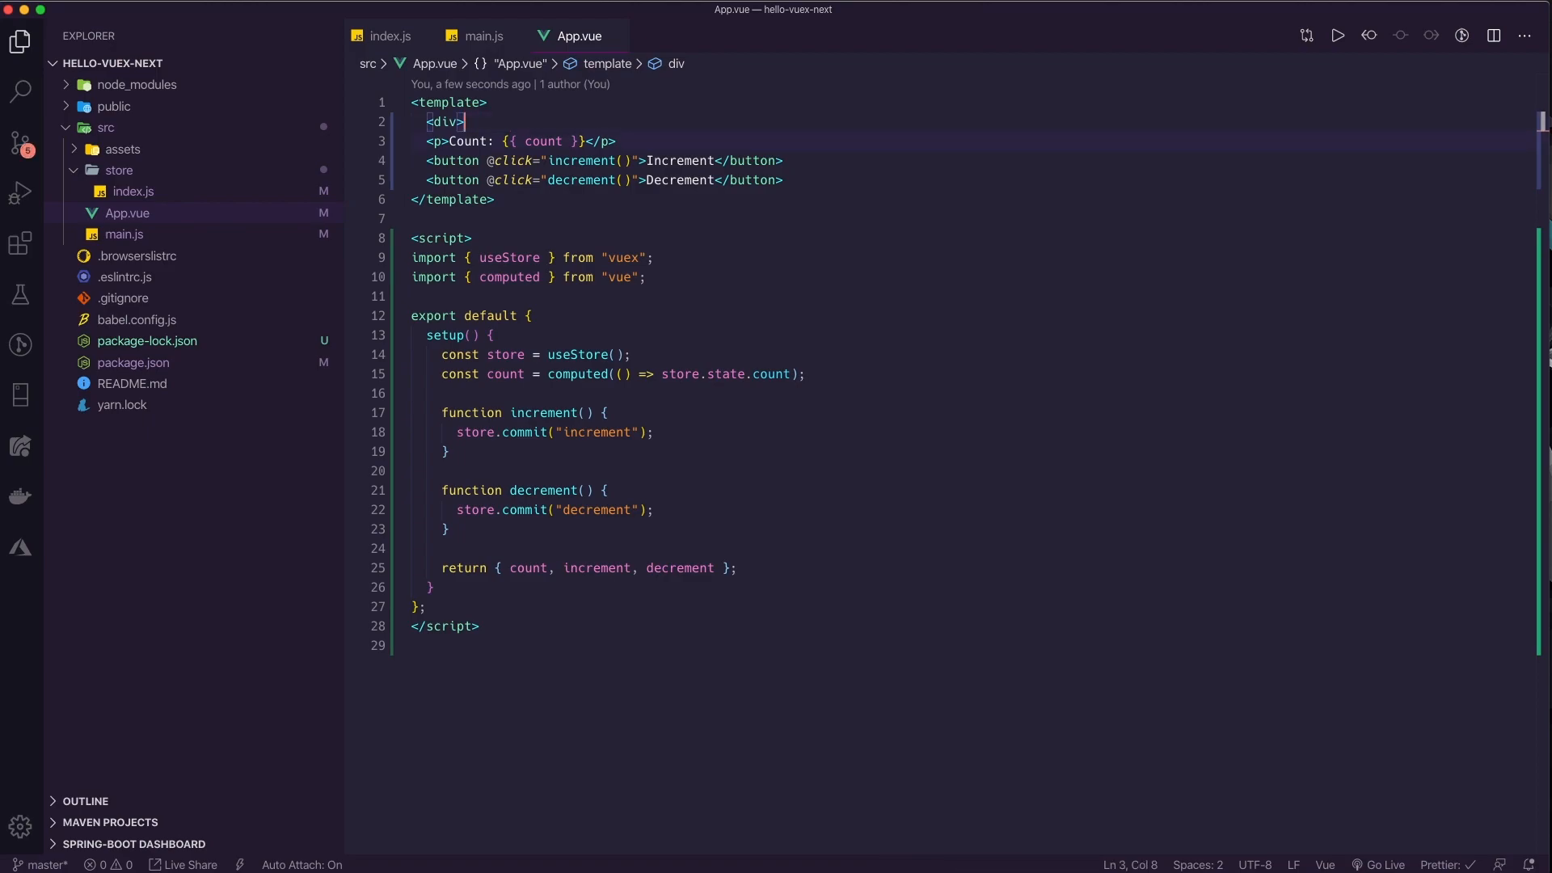
{"action": "key", "text": "Enter"}
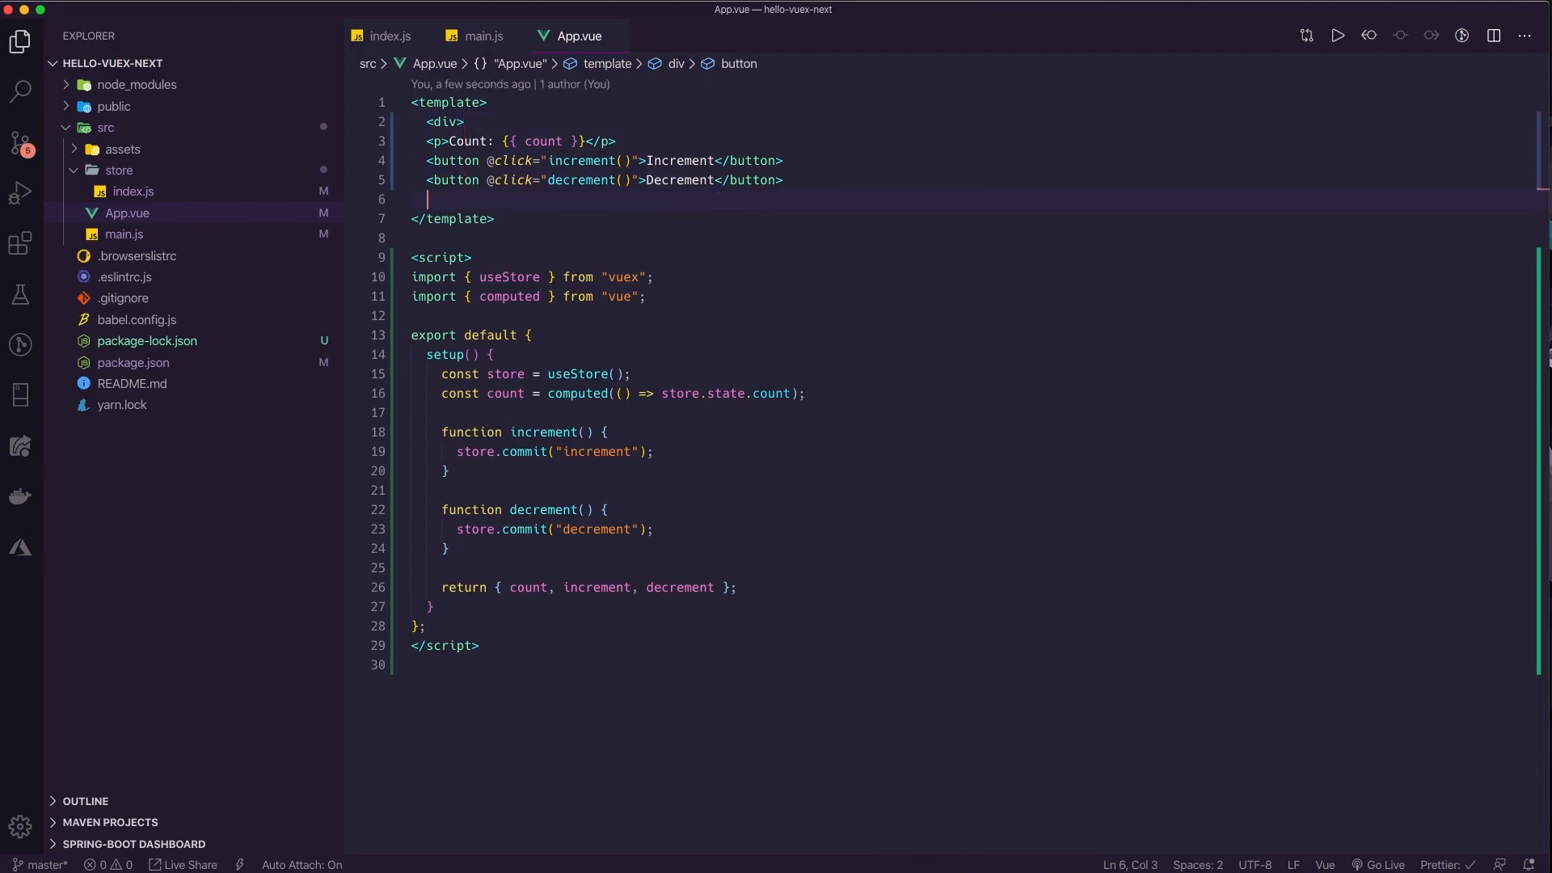
{"action": "type", "text": "</div>"}
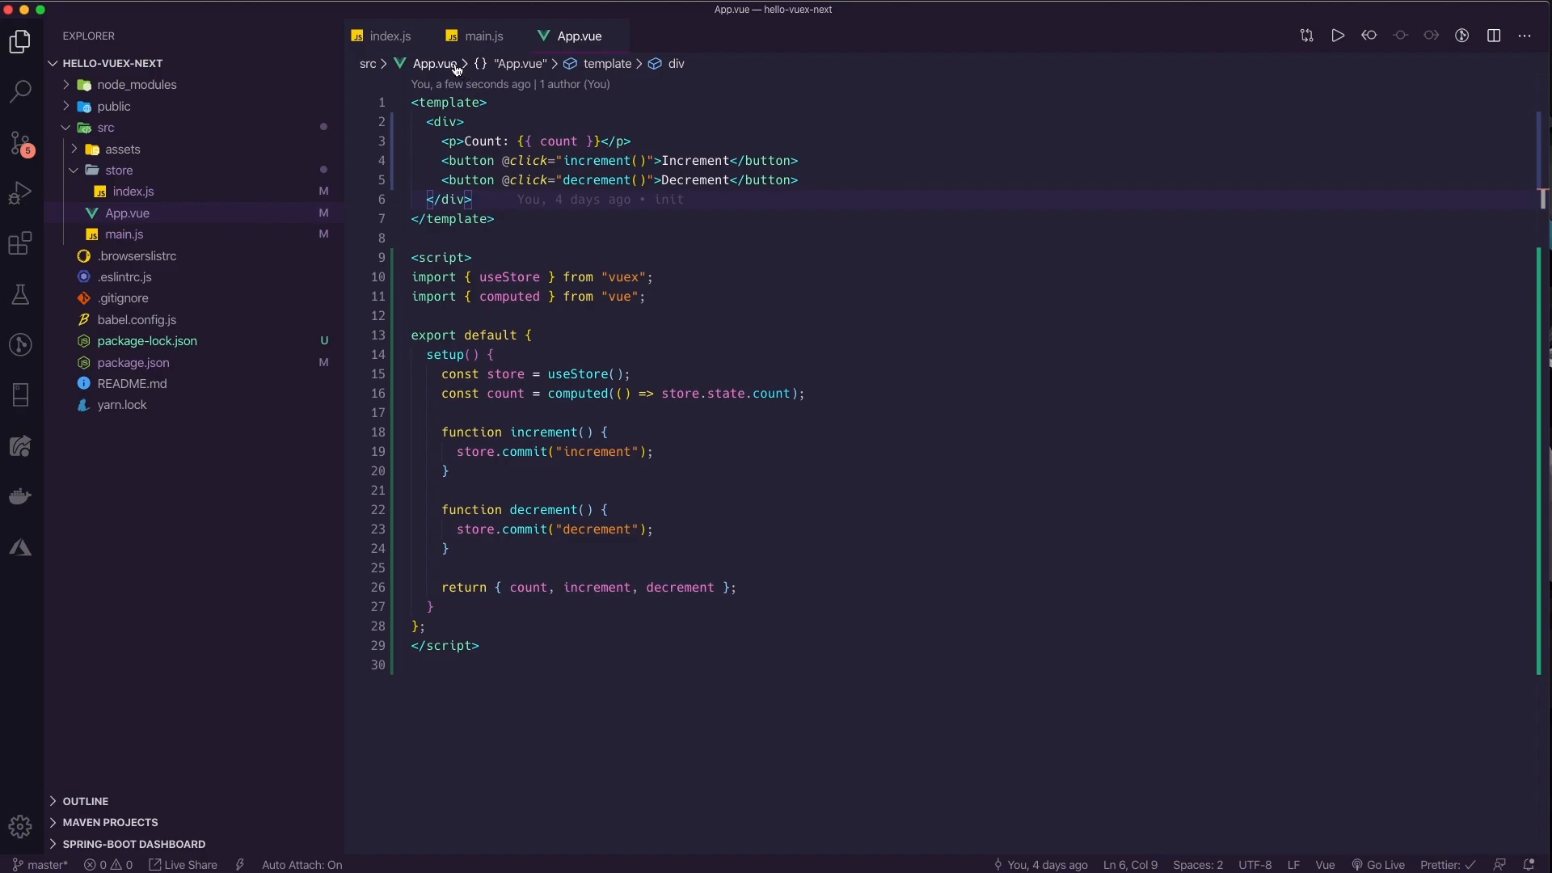
- Look over the store's index.js, then view main.js creating, using the store and mounting #app
{"action": "left_click", "coordinate": [389, 35]}
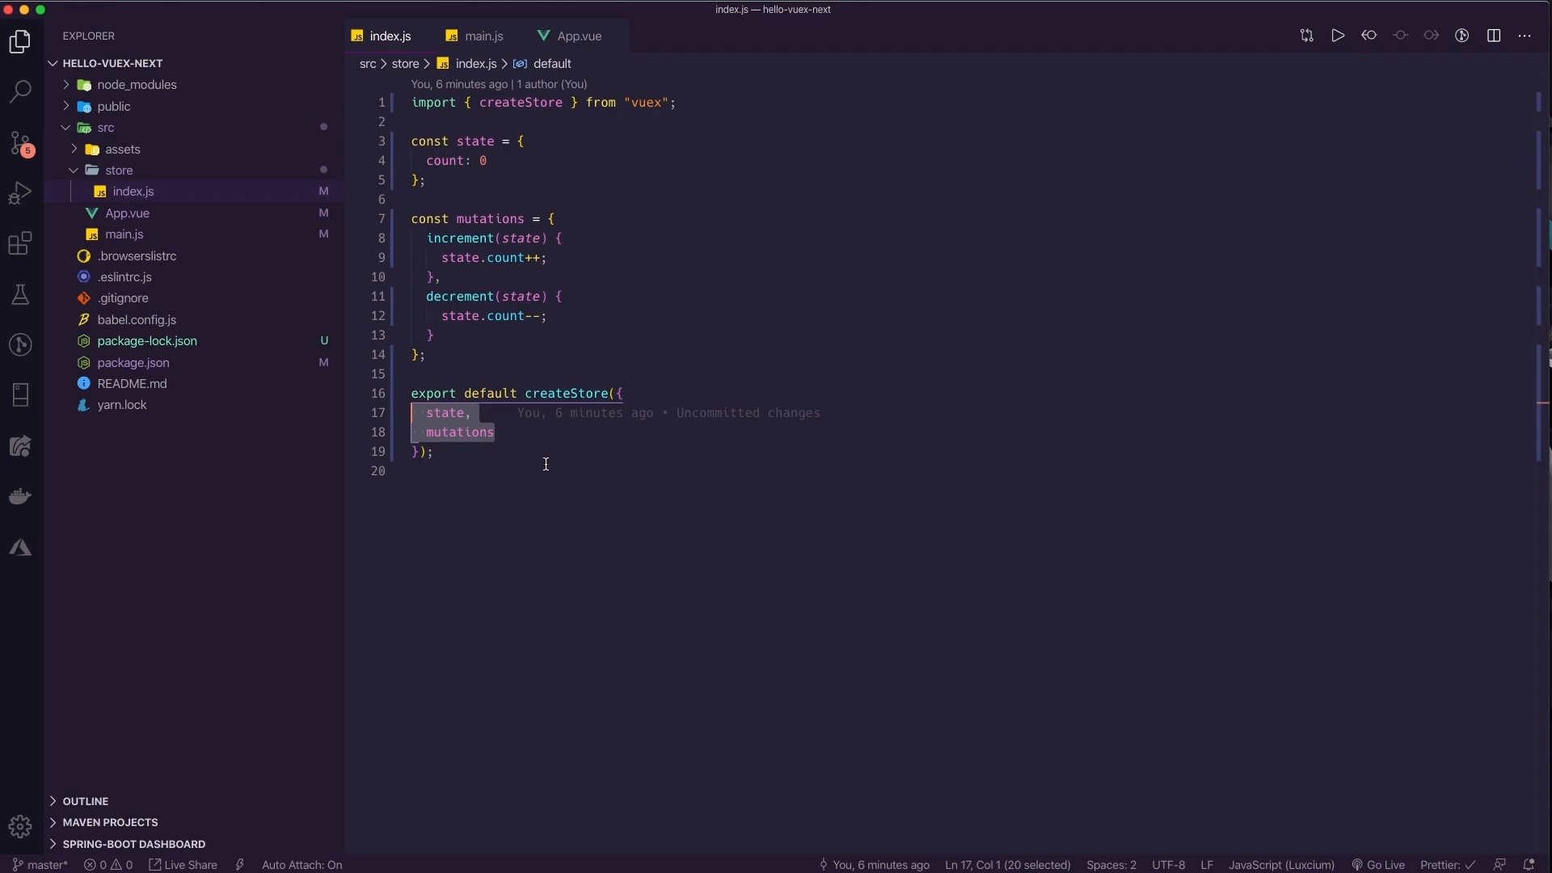
{"action": "mouse_move", "coordinate": [535, 437]}
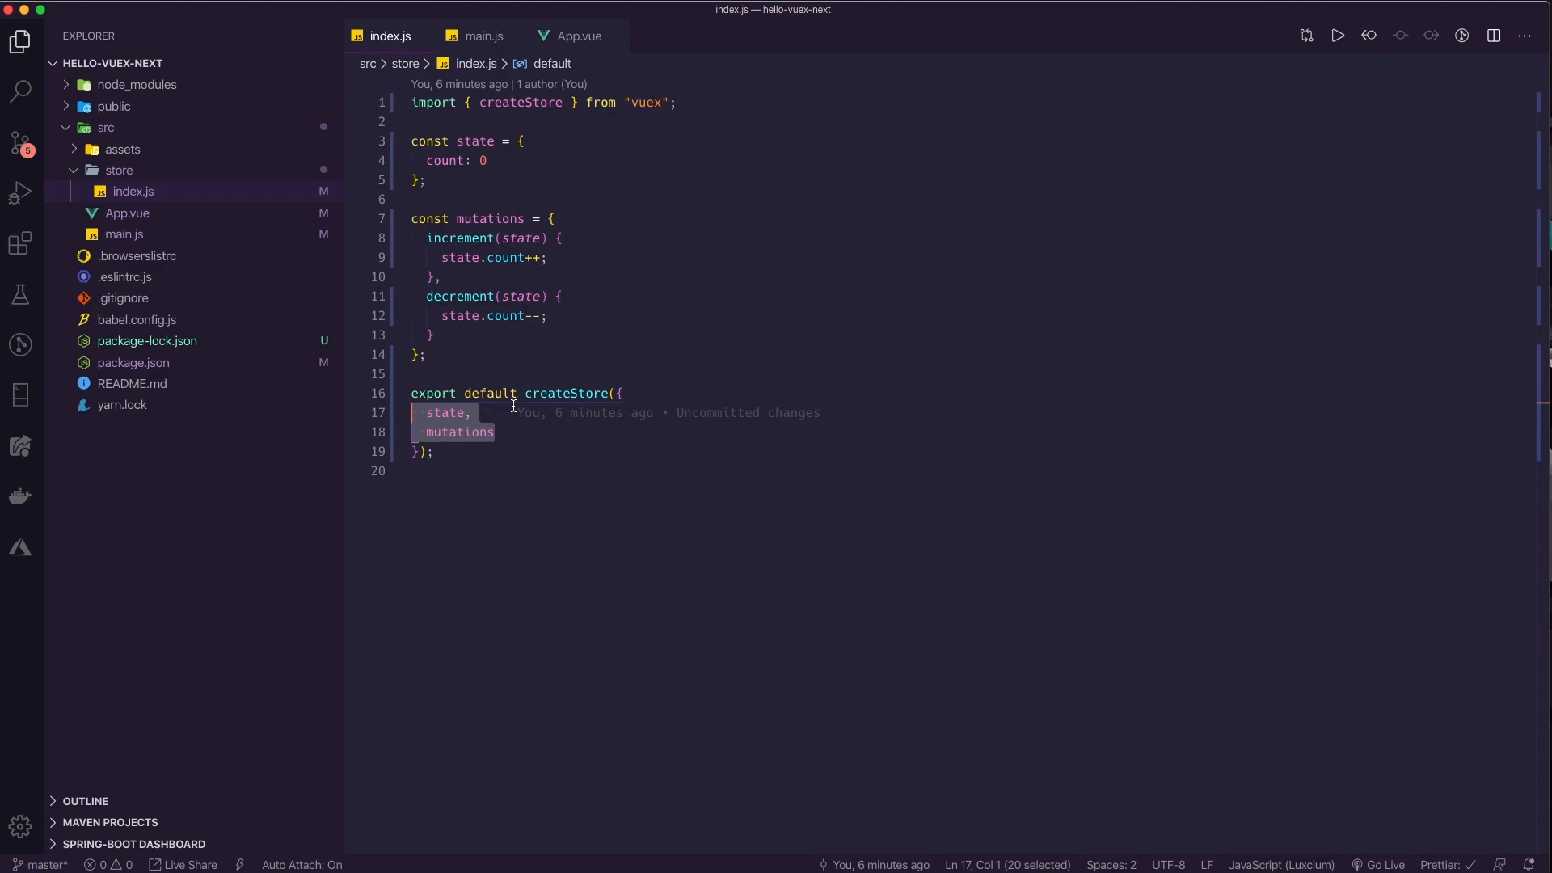
{"action": "mouse_move", "coordinate": [487, 119]}
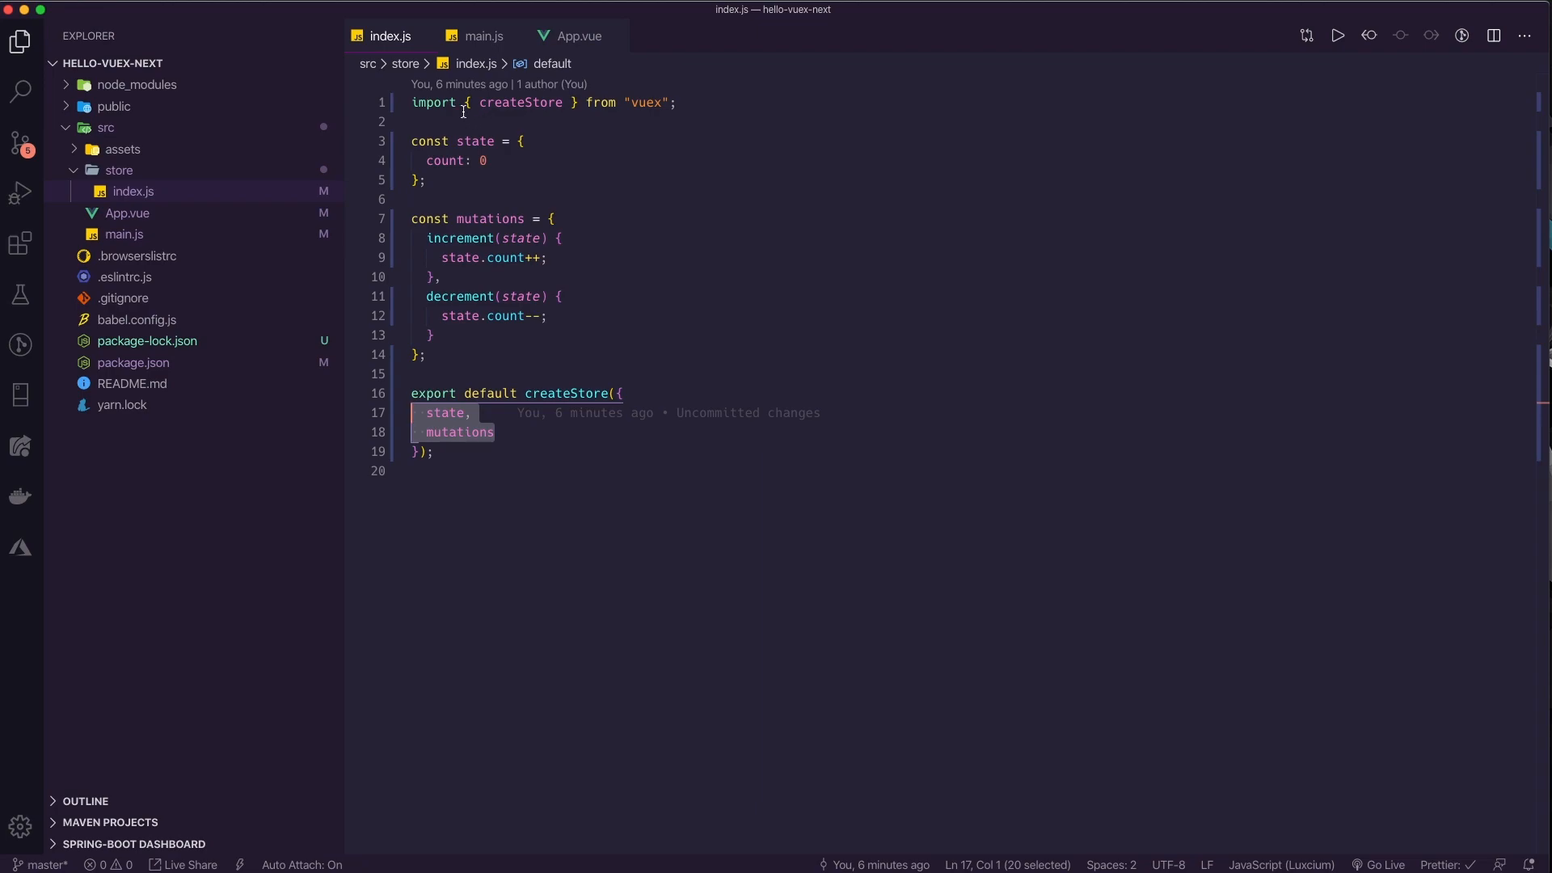
{"action": "mouse_move", "coordinate": [483, 36]}
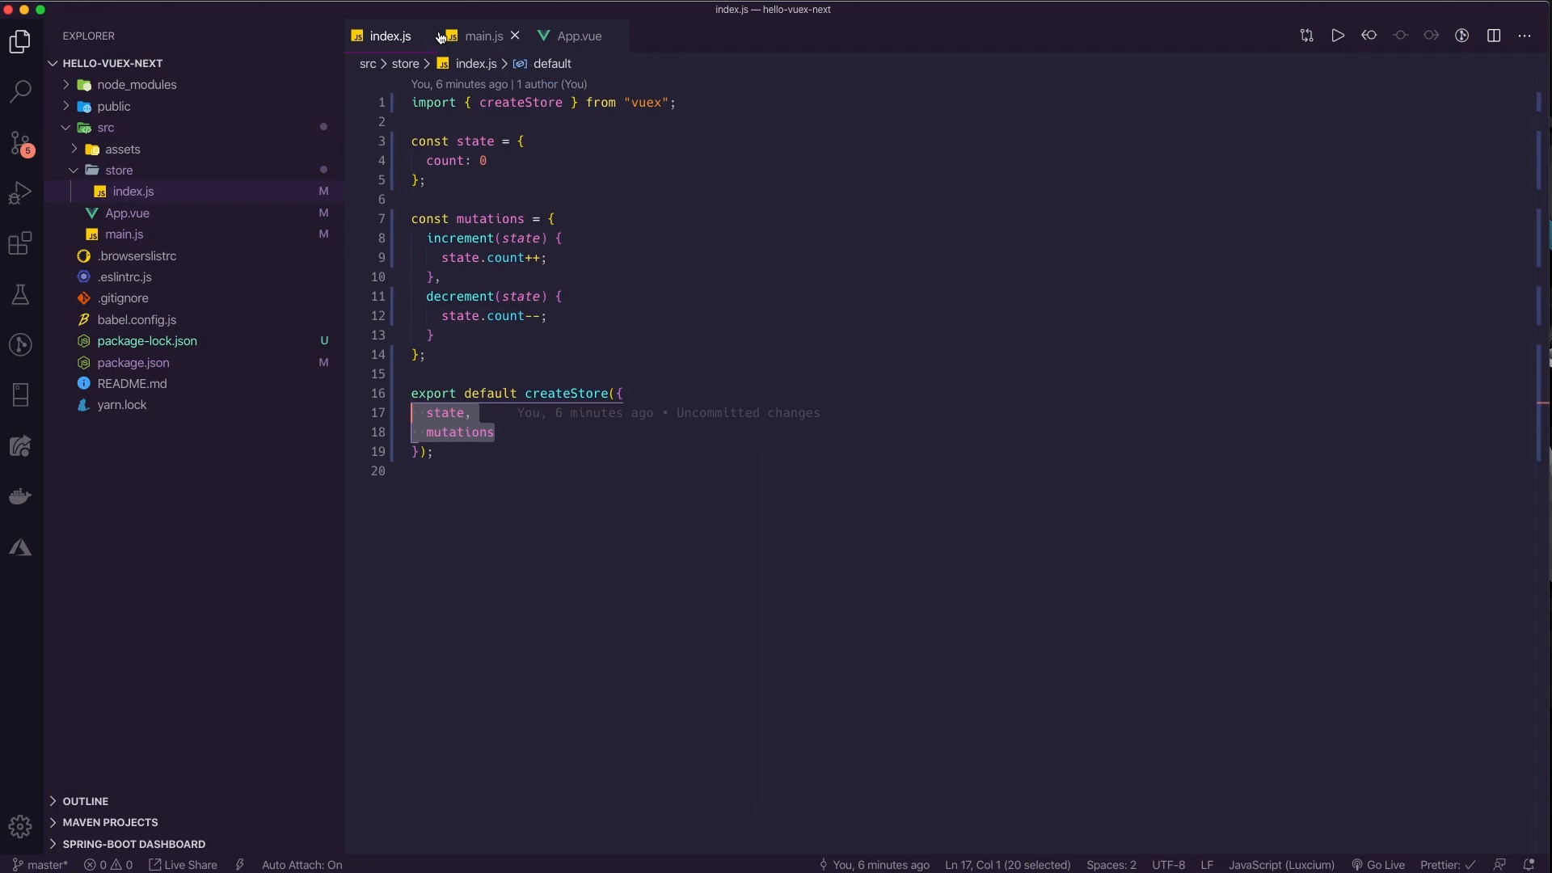
{"action": "left_click", "coordinate": [484, 36]}
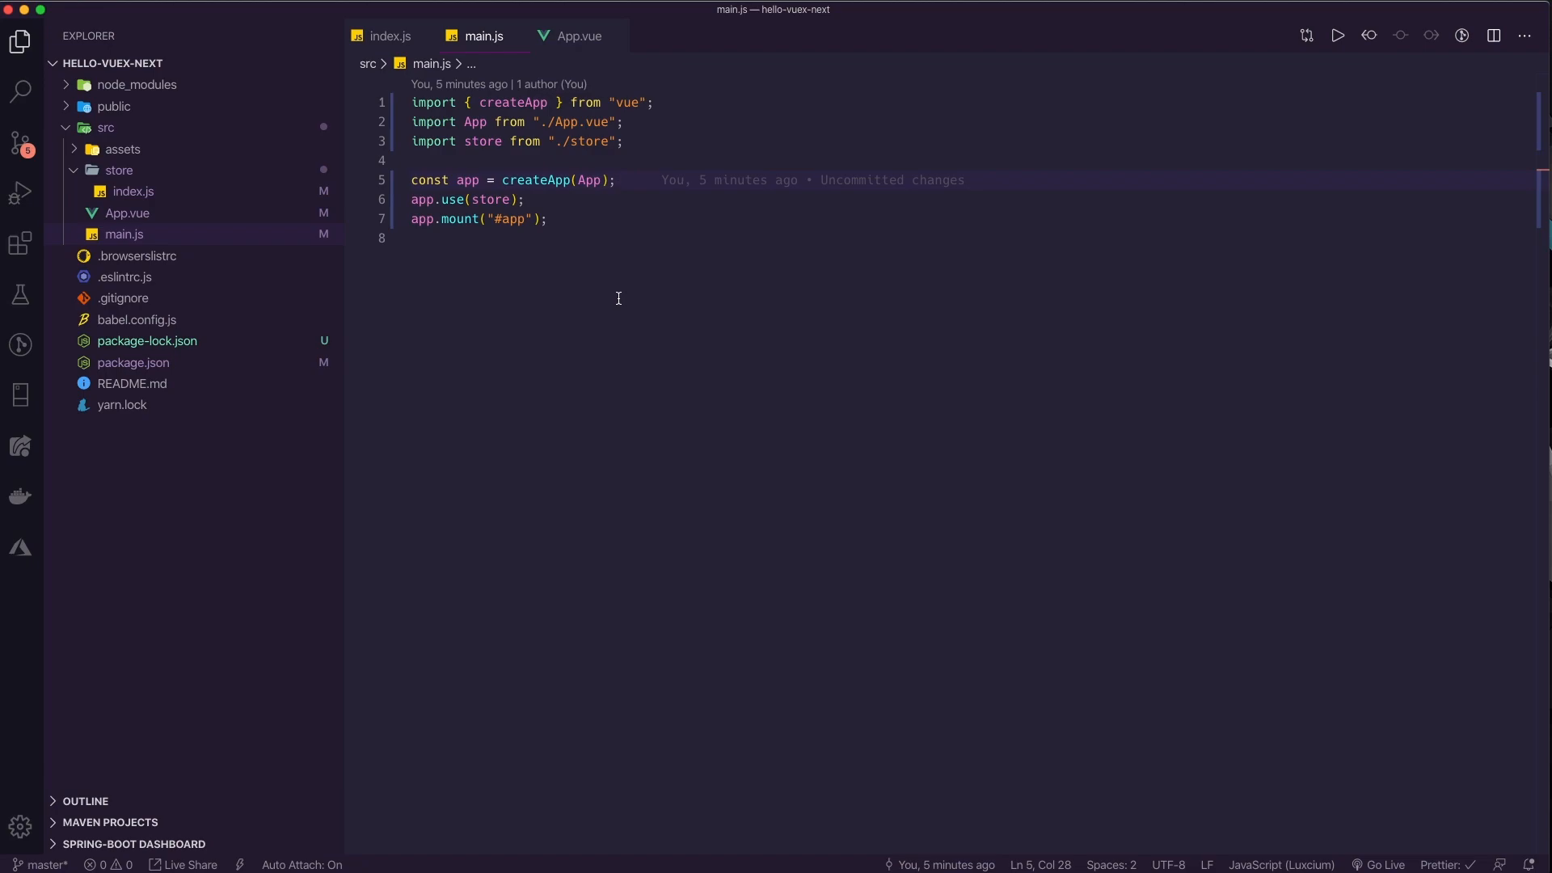
- Switch back to App.vue to review setup's useStore() store line and computed count
{"action": "left_click", "coordinate": [575, 36]}
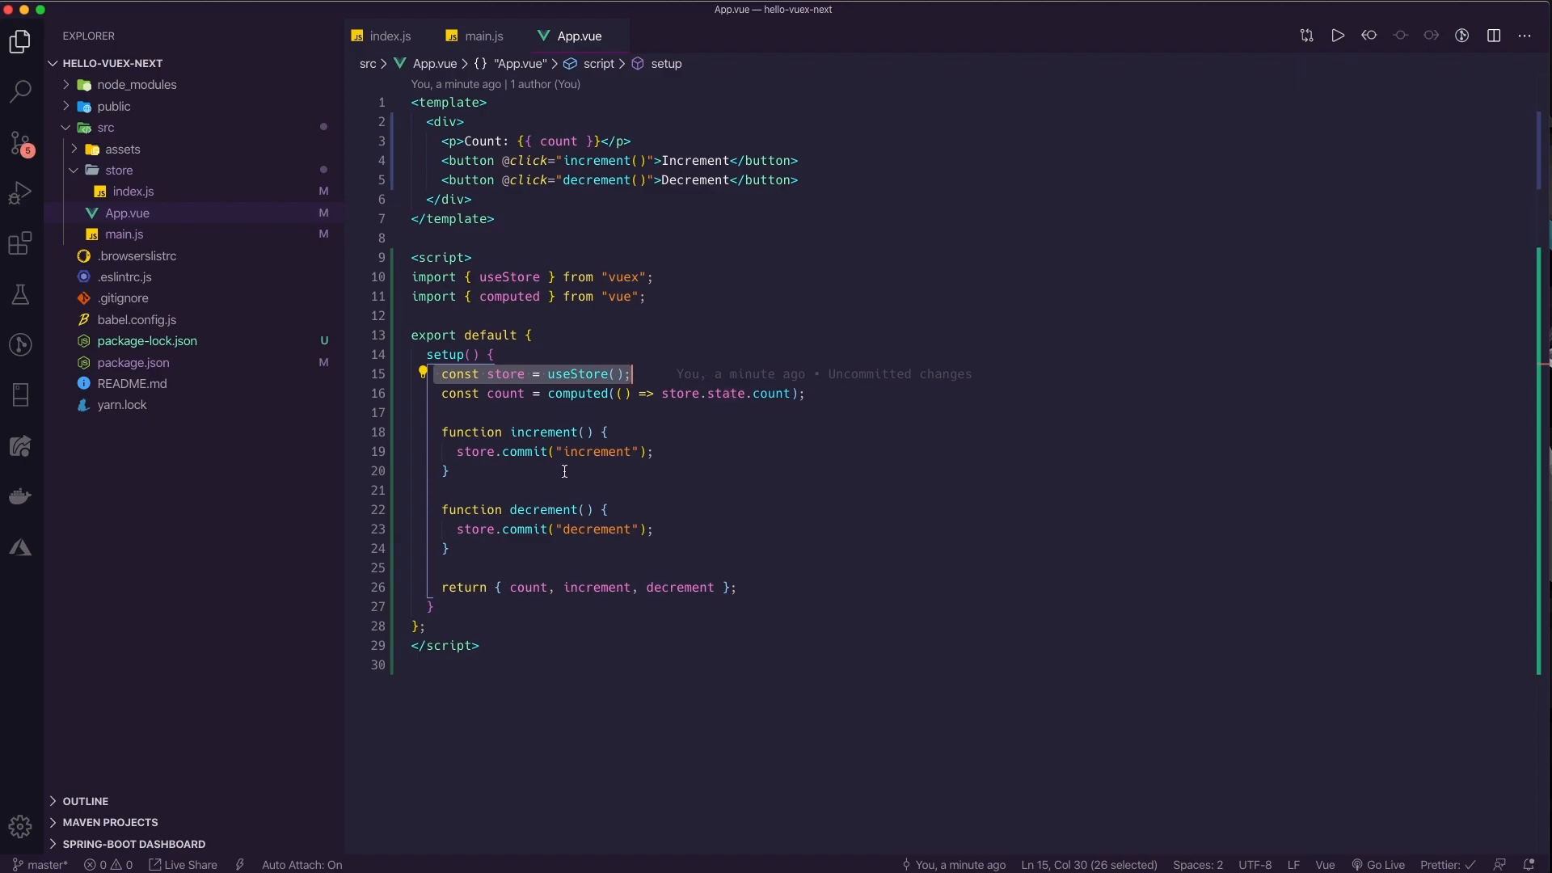
{"action": "mouse_move", "coordinate": [611, 486]}
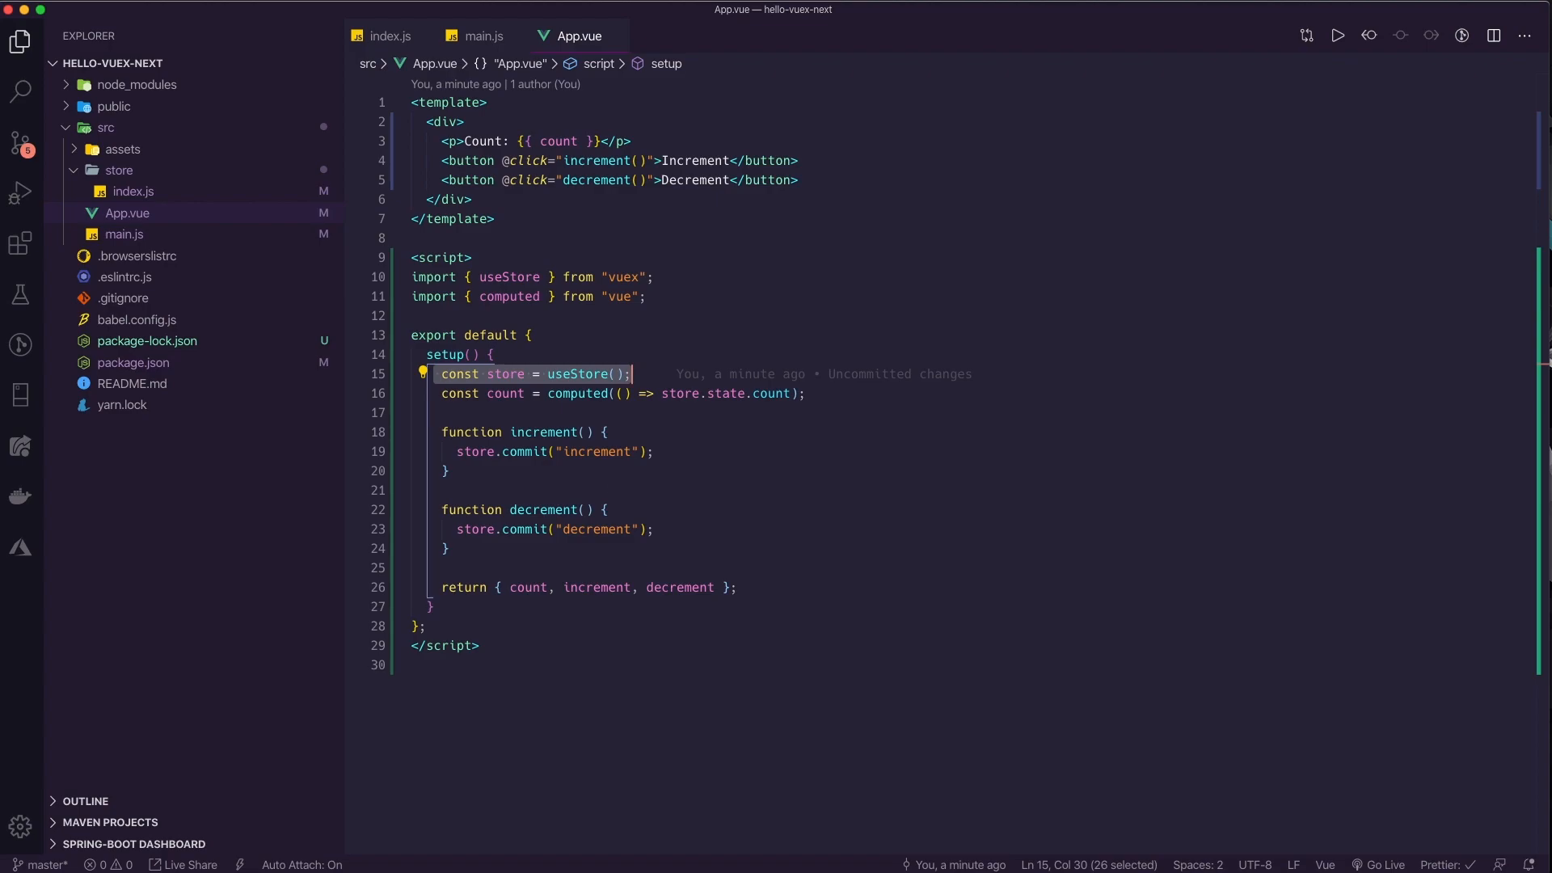
- Begin typing the npm run serve command in the integrated terminal
{"action": "type", "text": "np"}
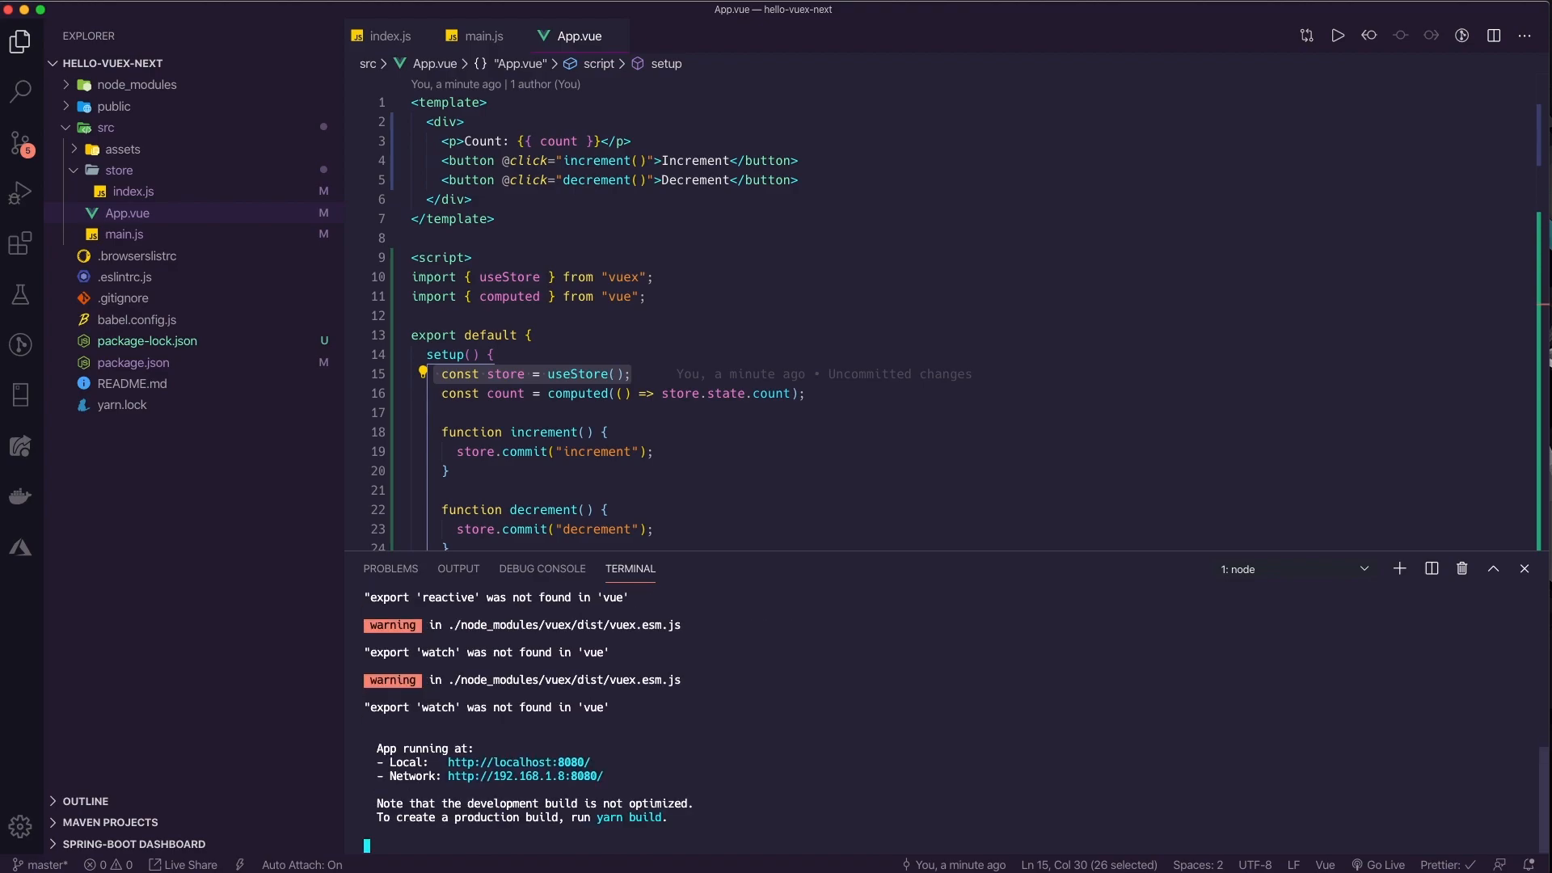
{"action": "mouse_move", "coordinate": [644, 652]}
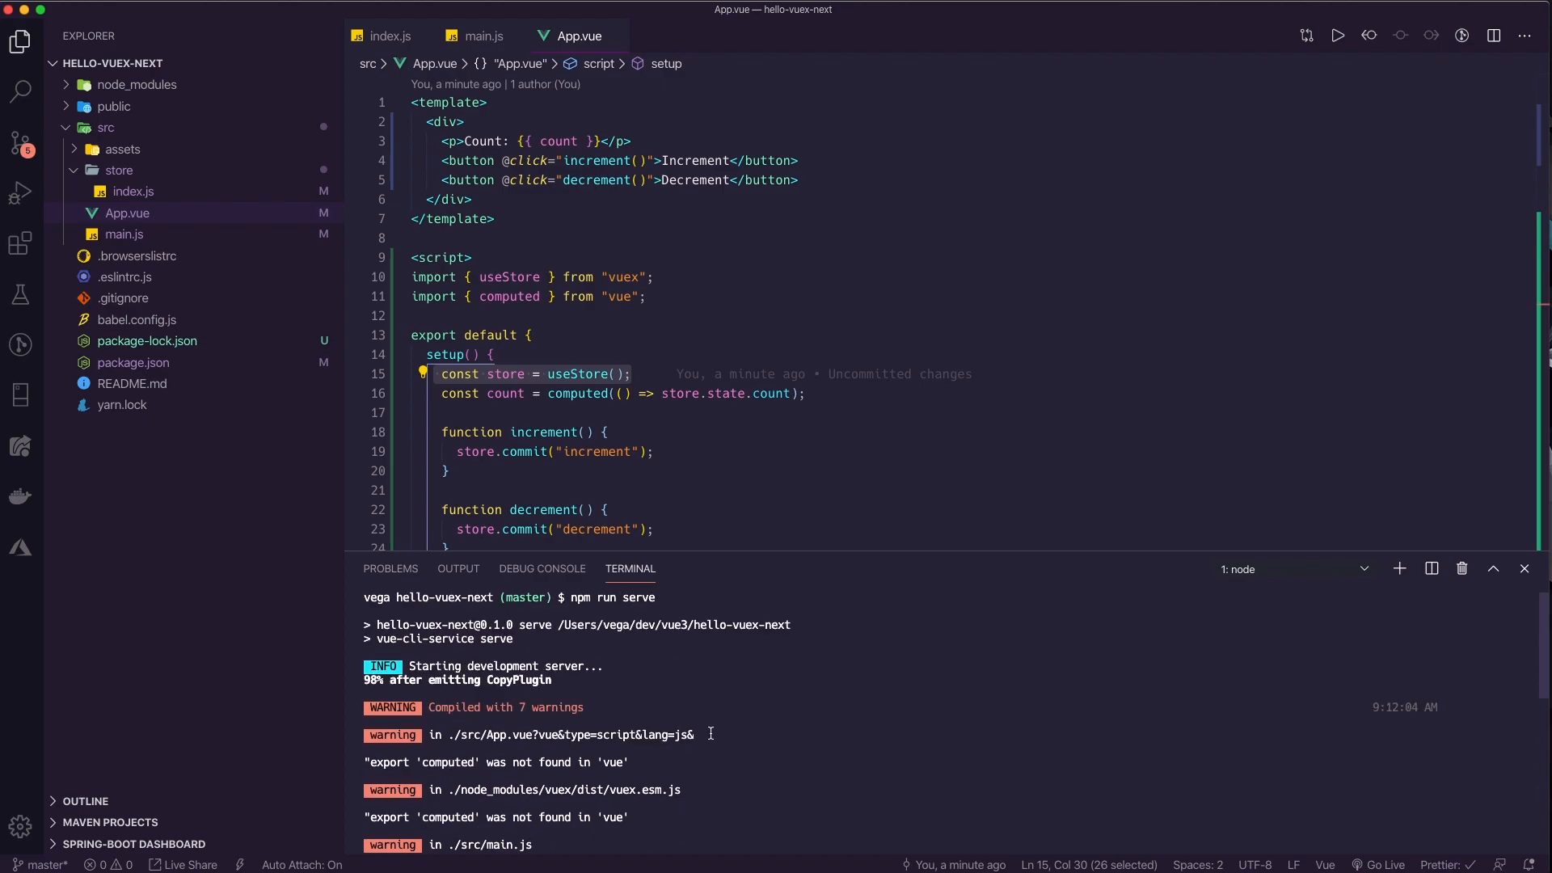
{"action": "mouse_move", "coordinate": [485, 354]}
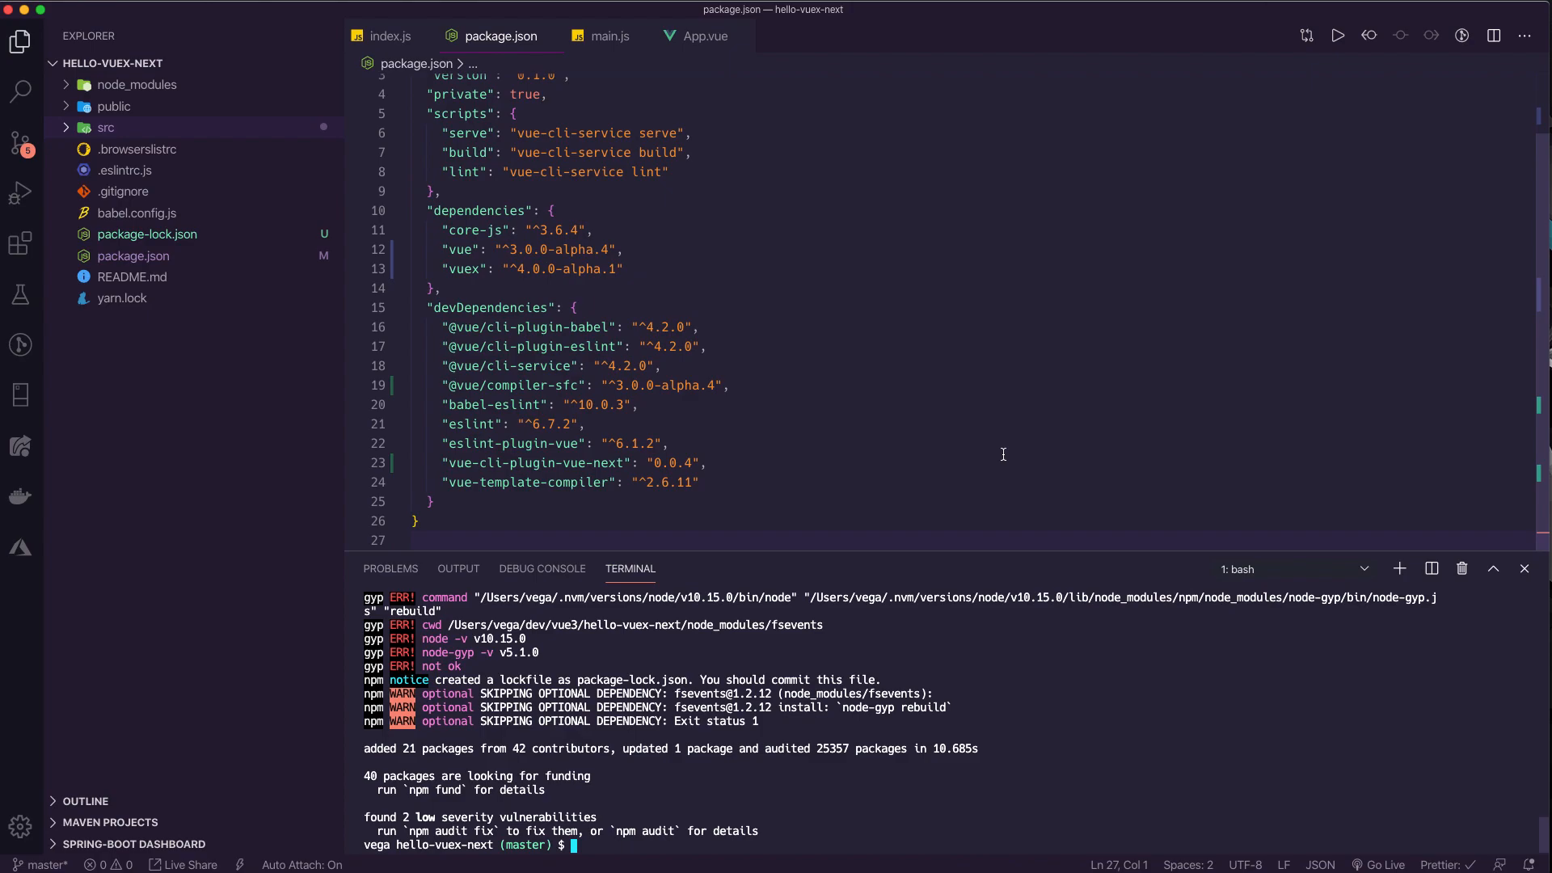
{"action": "mouse_move", "coordinate": [1043, 462]}
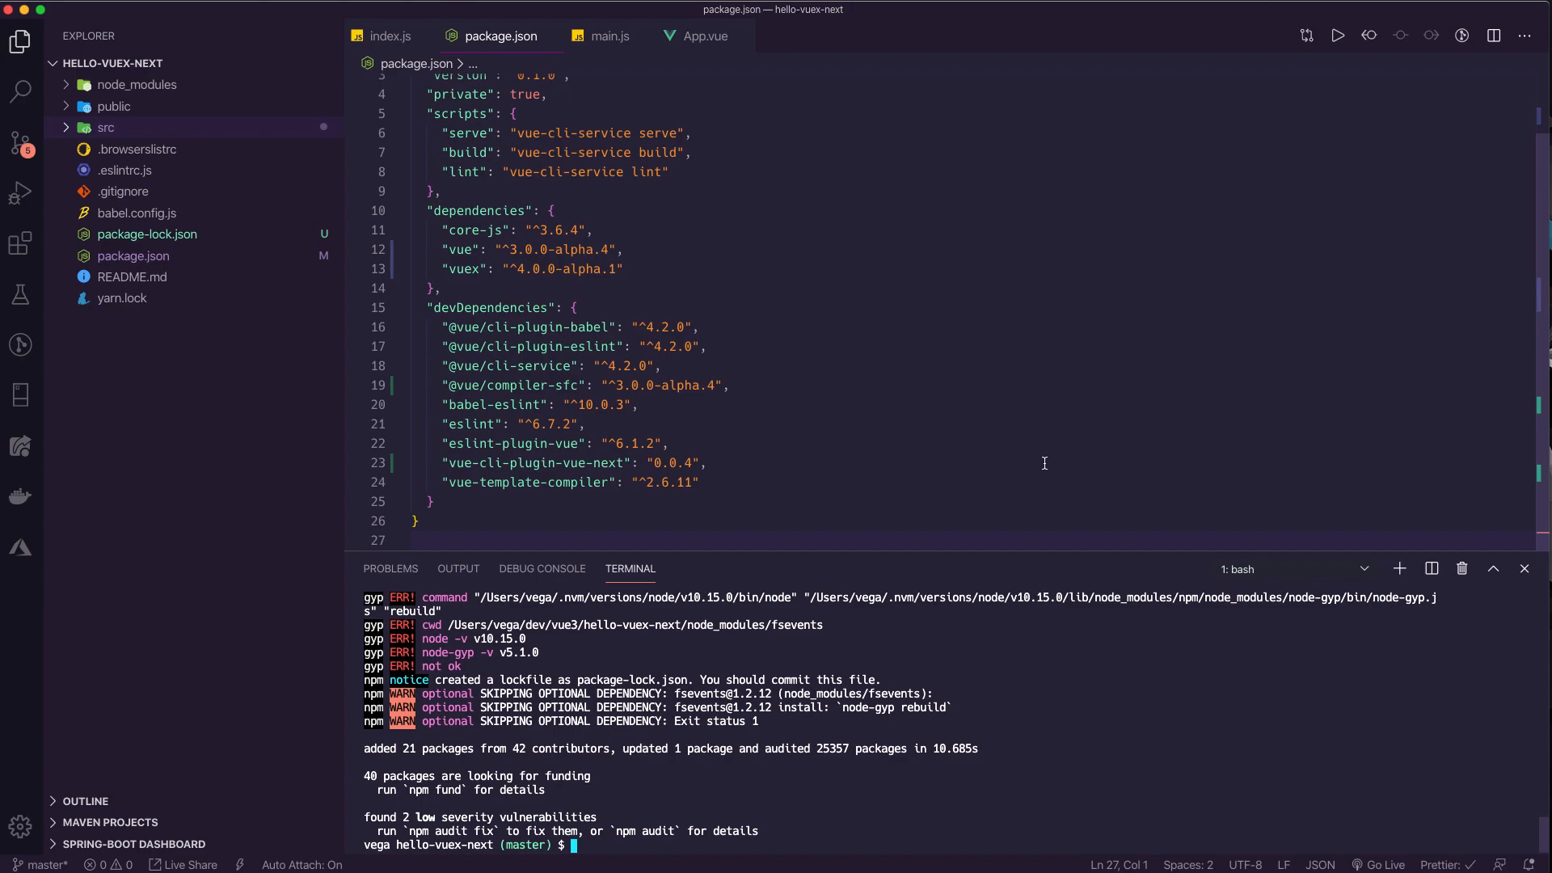
- Mark the changed vue dependency line in package.json and clear the terminal
{"action": "left_click", "coordinate": [613, 250]}
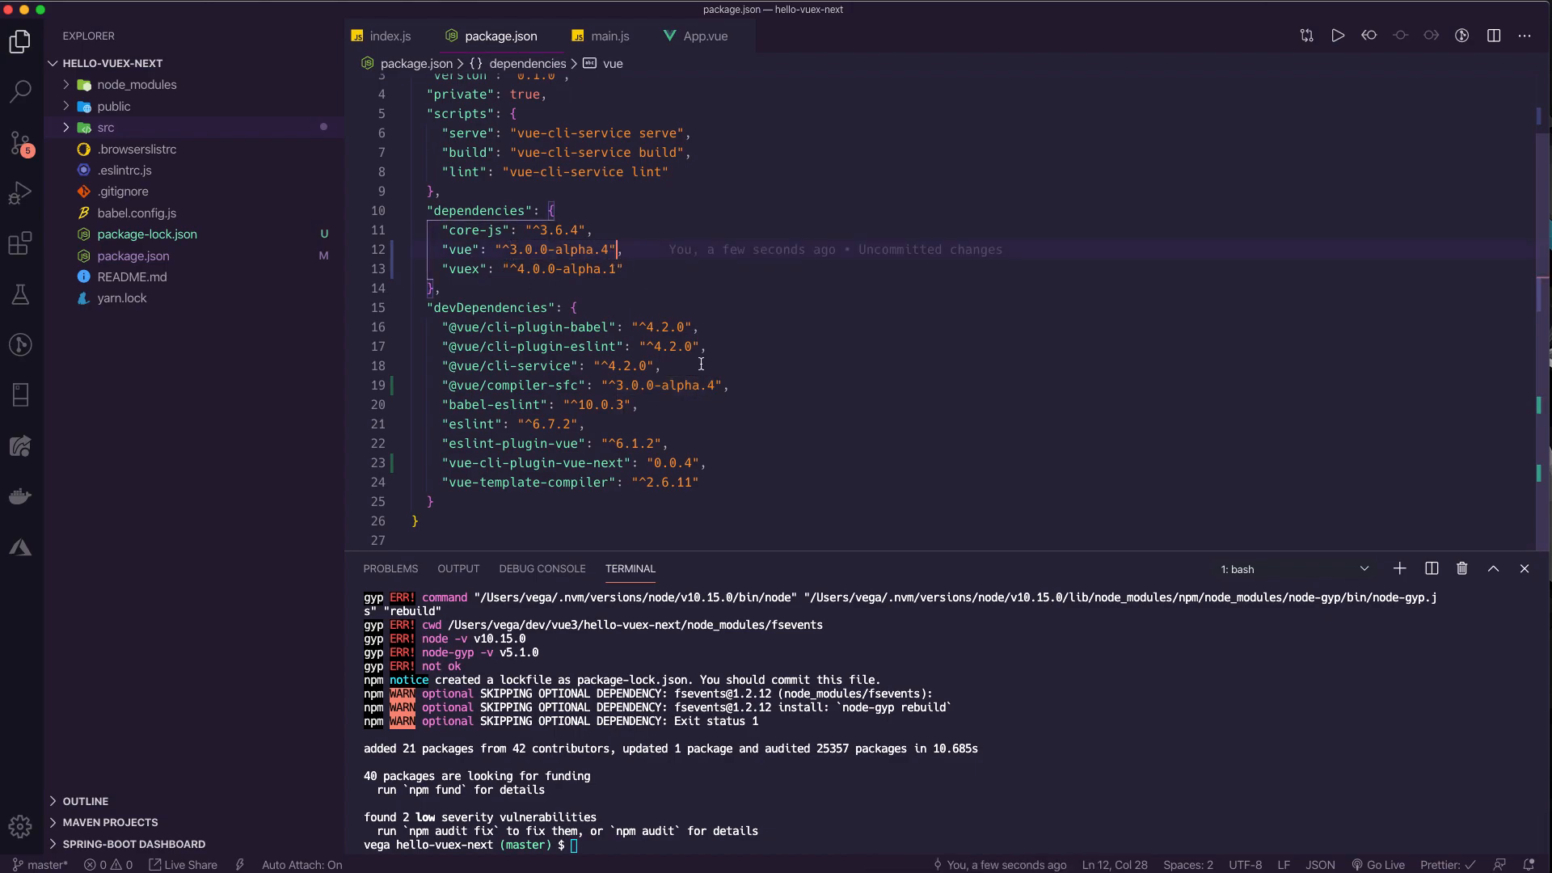
{"action": "type", "text": "clear"}
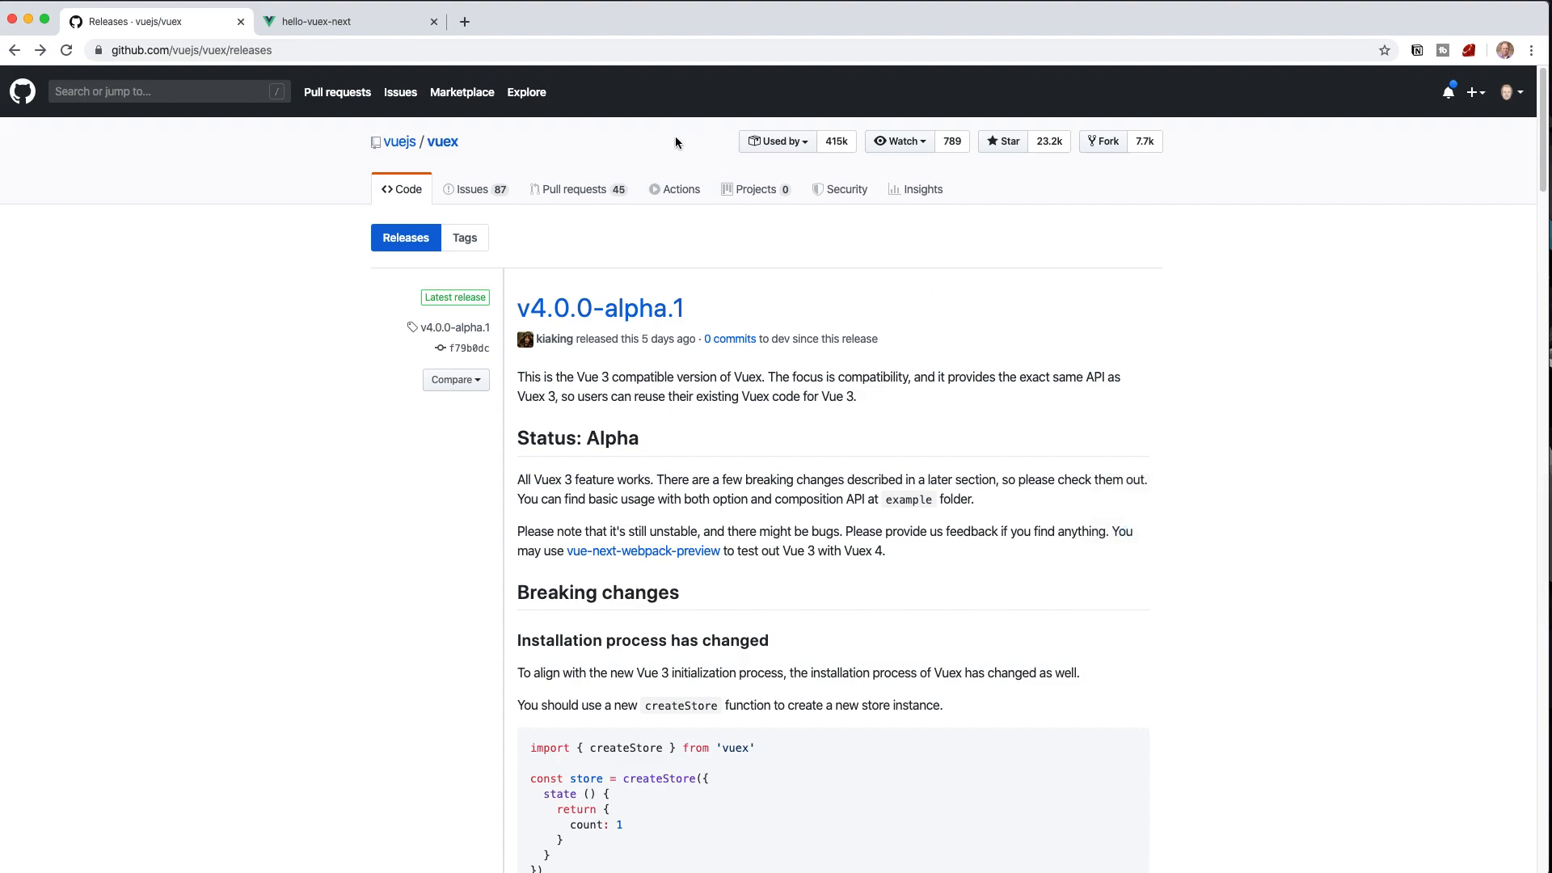
- In the localhost:8080 counter app, click Increment twice, then Decrement once
{"action": "left_click", "coordinate": [315, 21]}
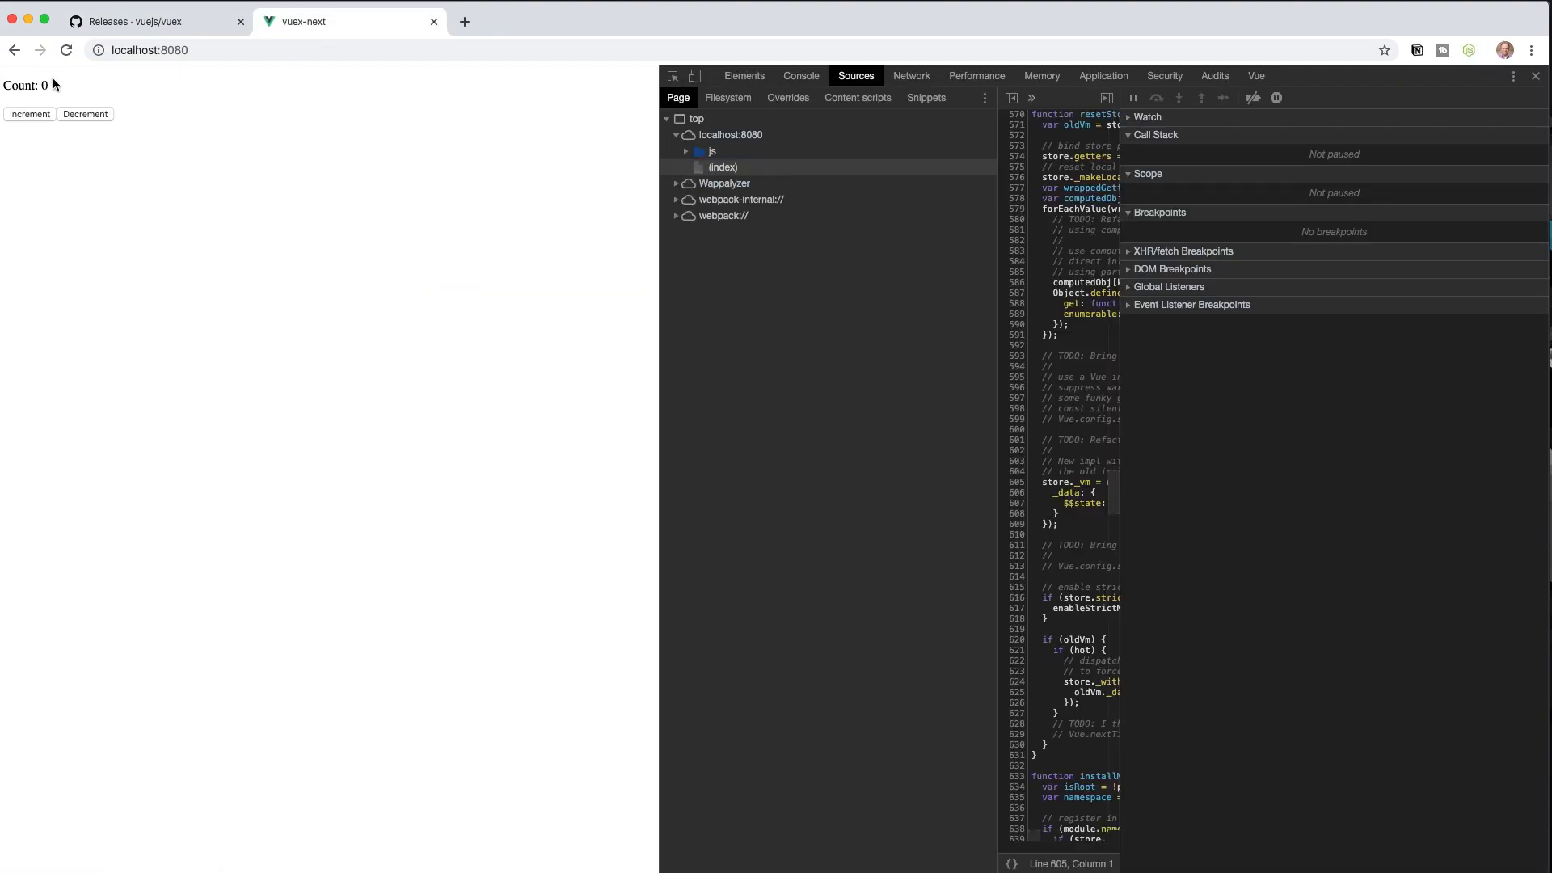
{"action": "left_click", "coordinate": [30, 114]}
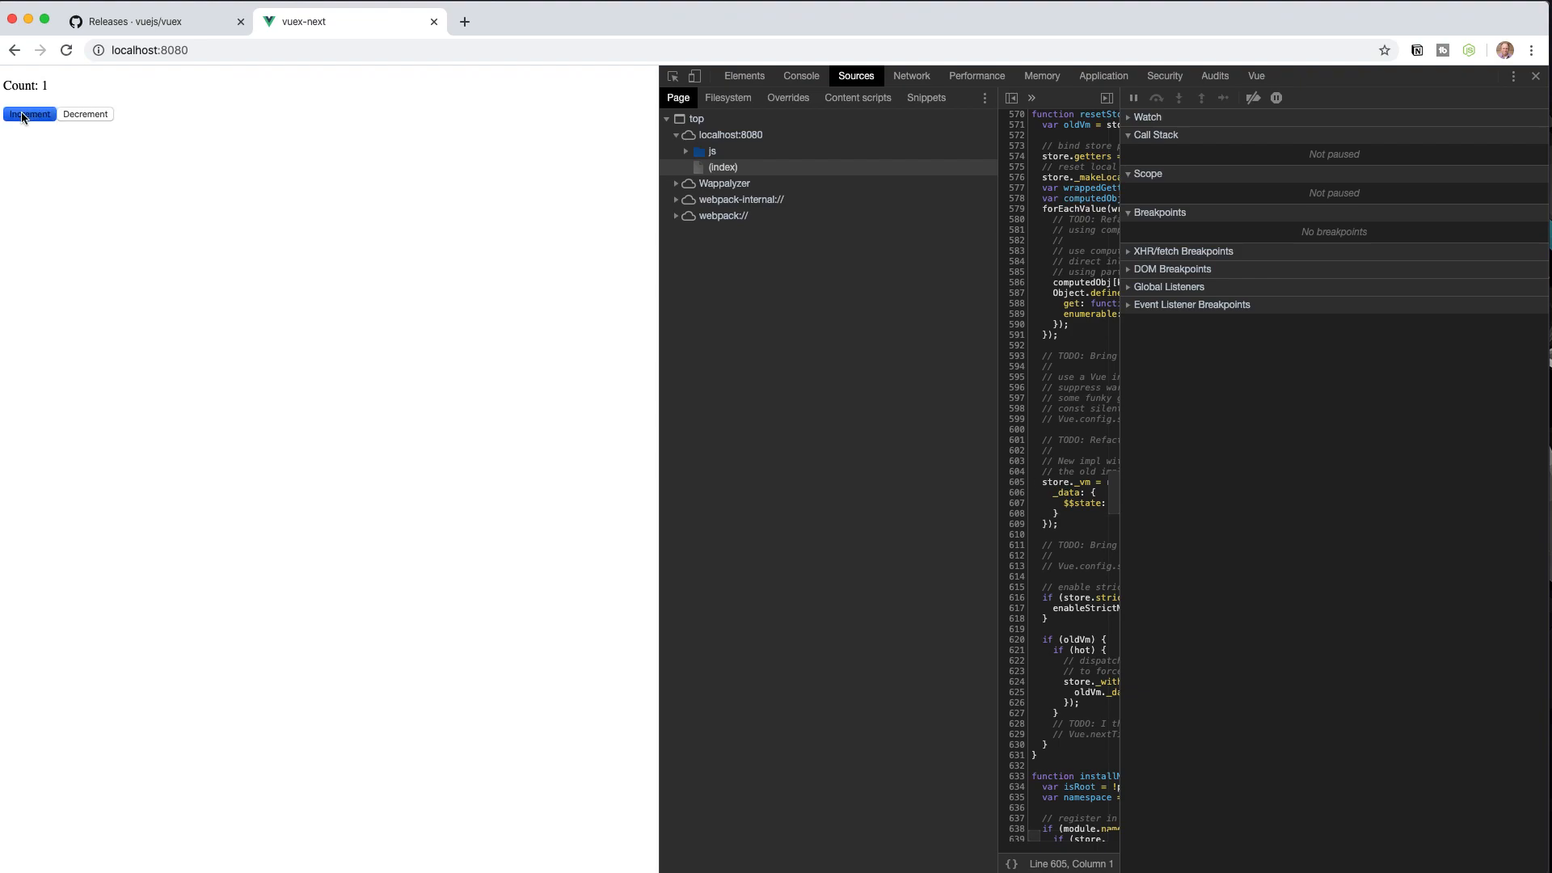
{"action": "left_click", "coordinate": [29, 114]}
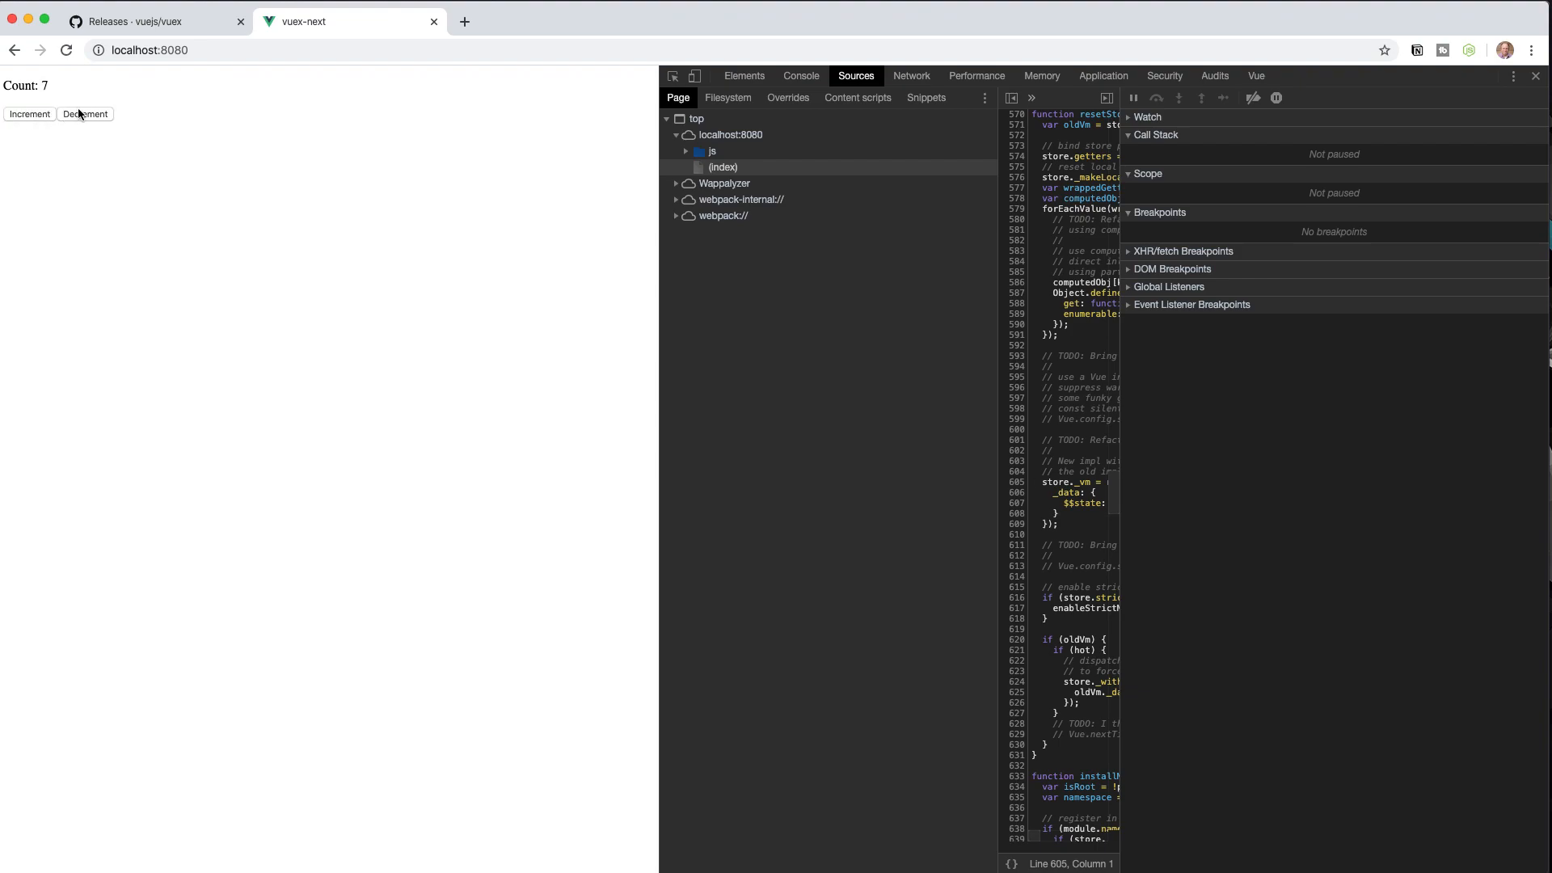
{"action": "left_click", "coordinate": [84, 114]}
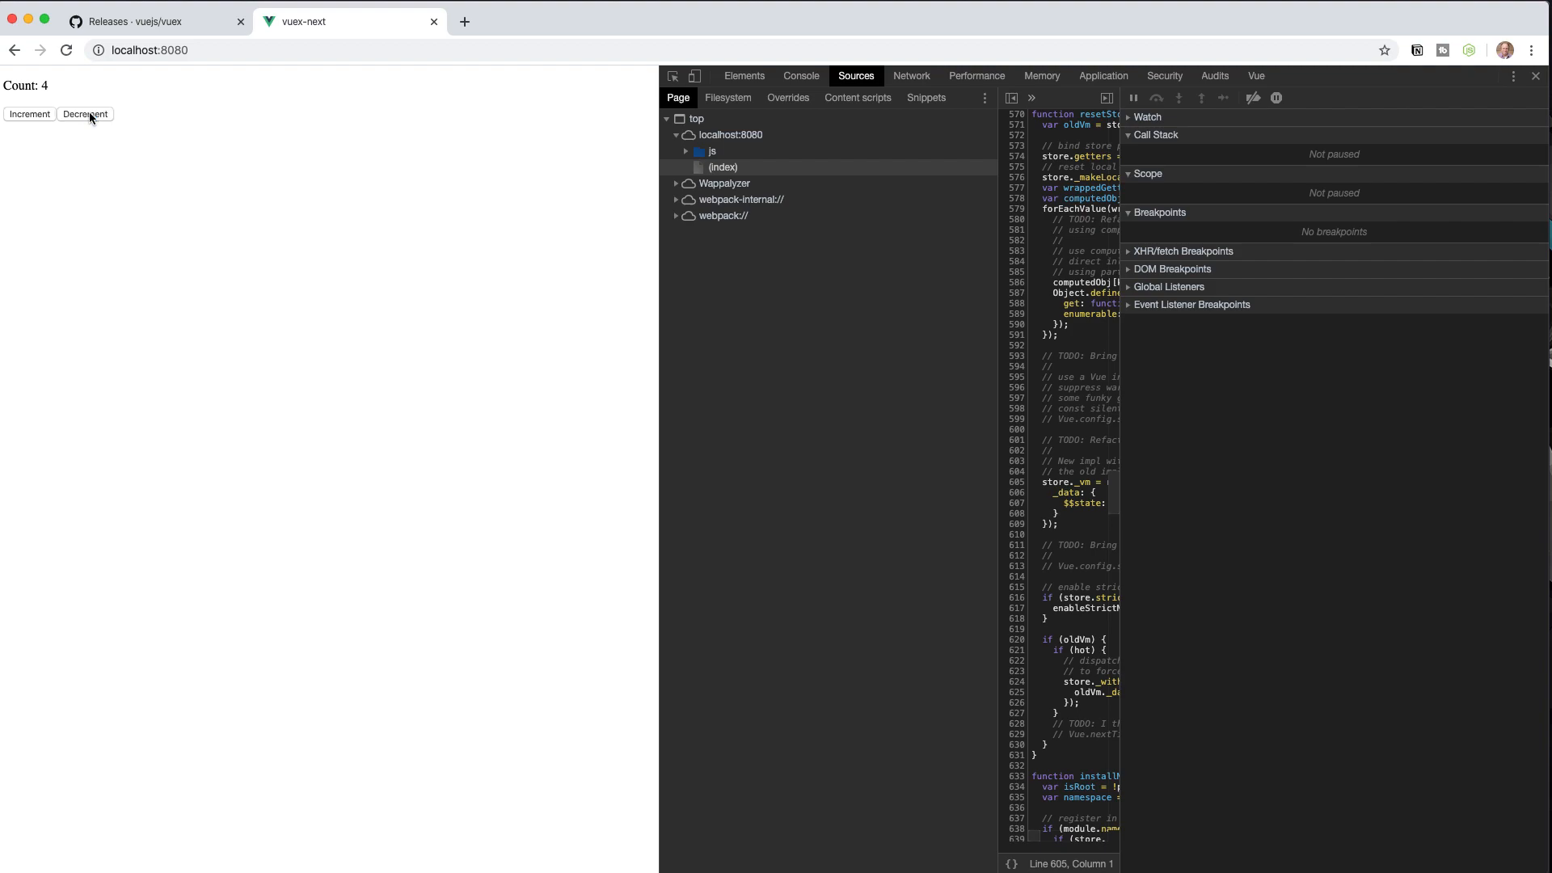
{"action": "mouse_move", "coordinate": [609, 292]}
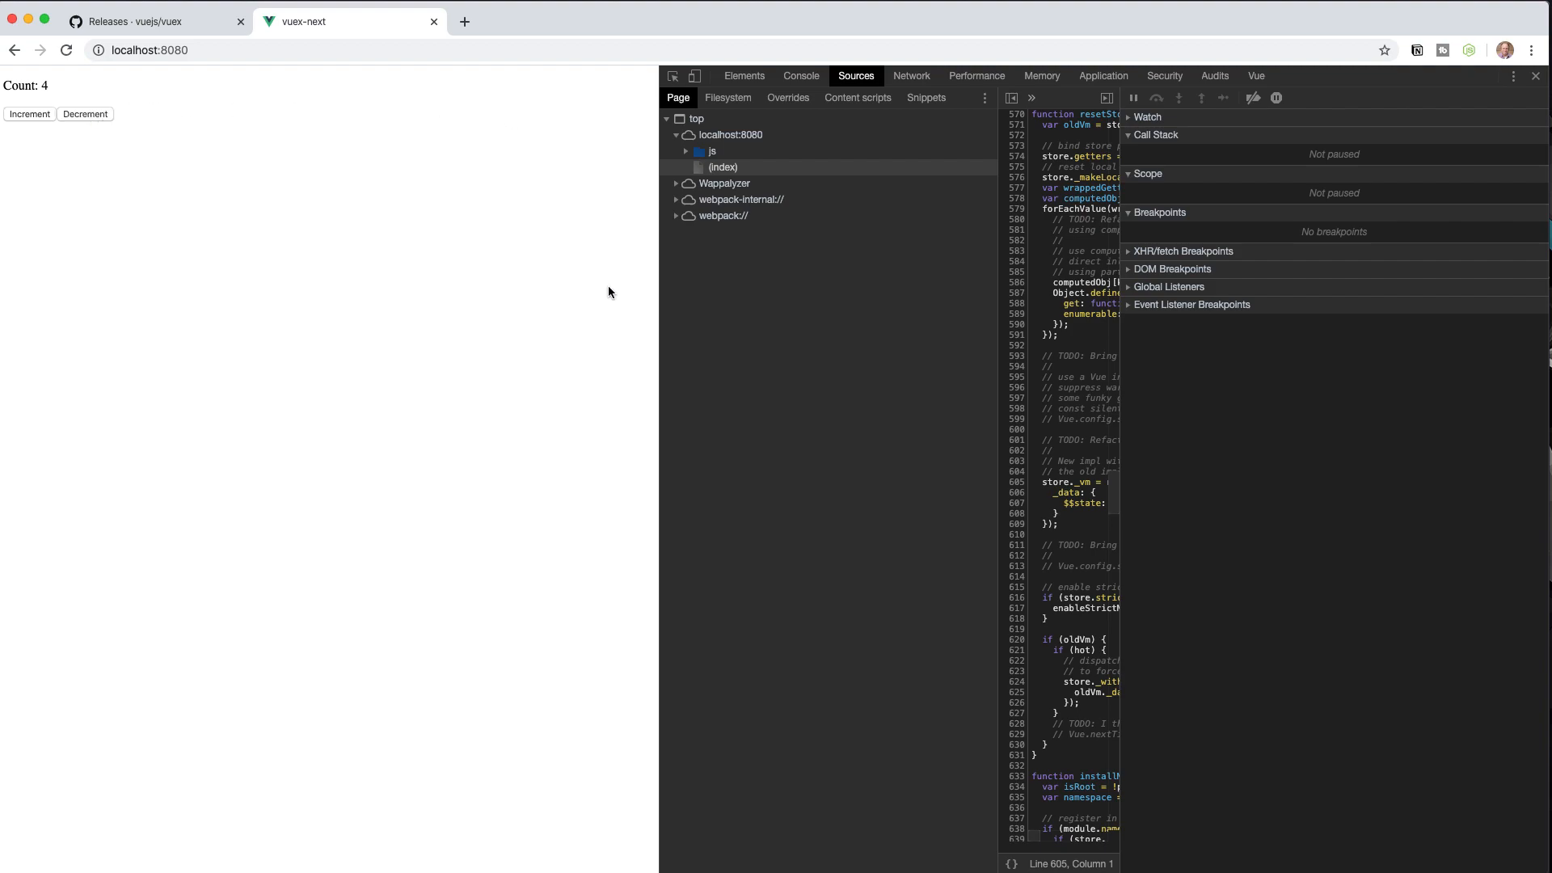
{"action": "mouse_move", "coordinate": [658, 340]}
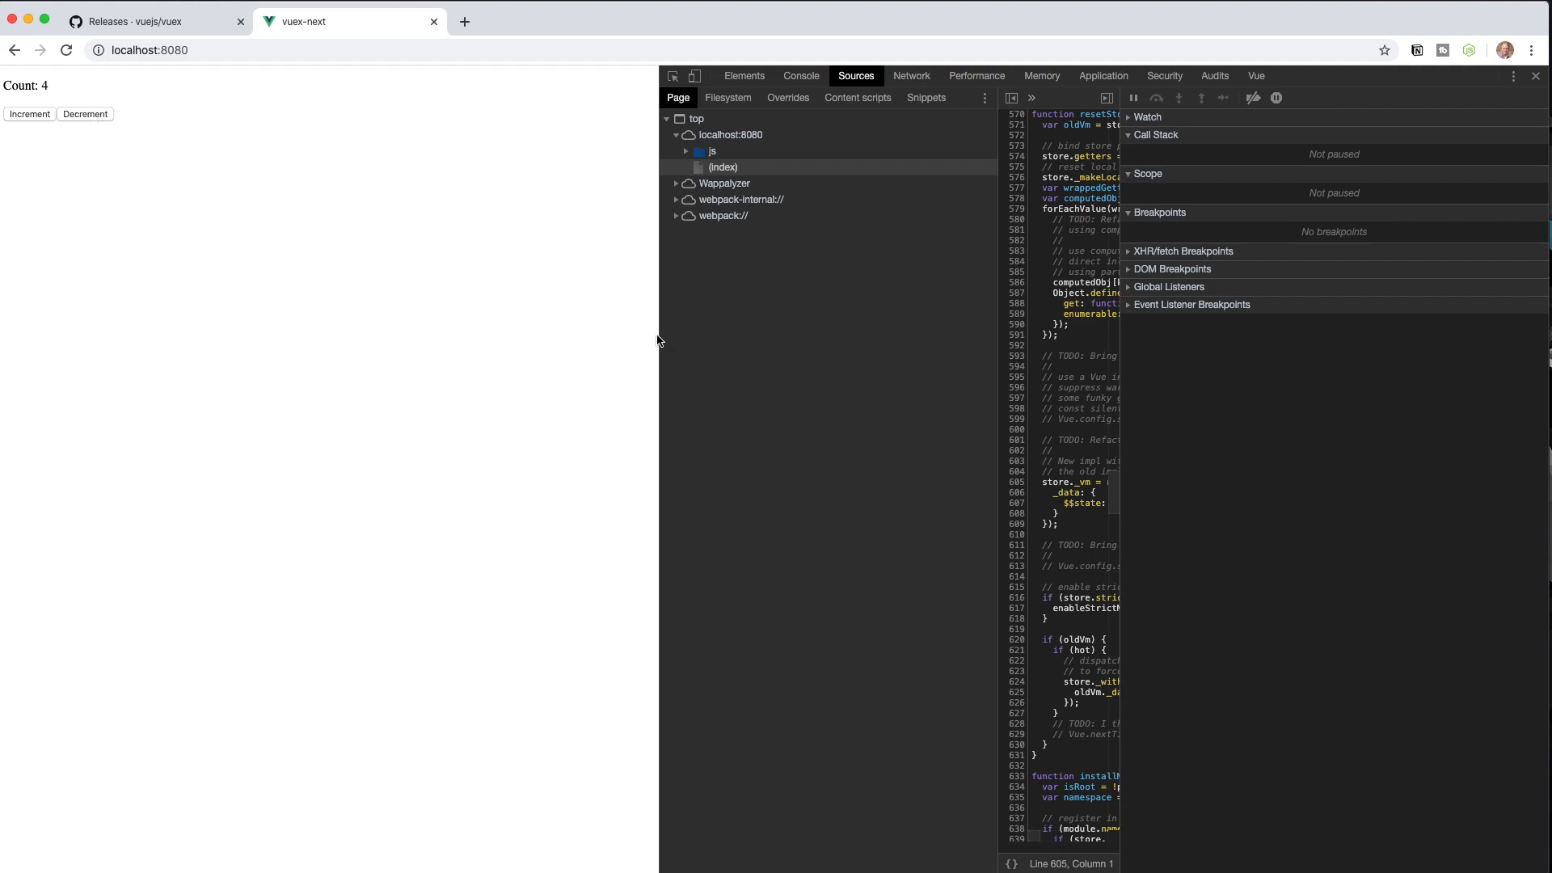
{"action": "mouse_move", "coordinate": [660, 338]}
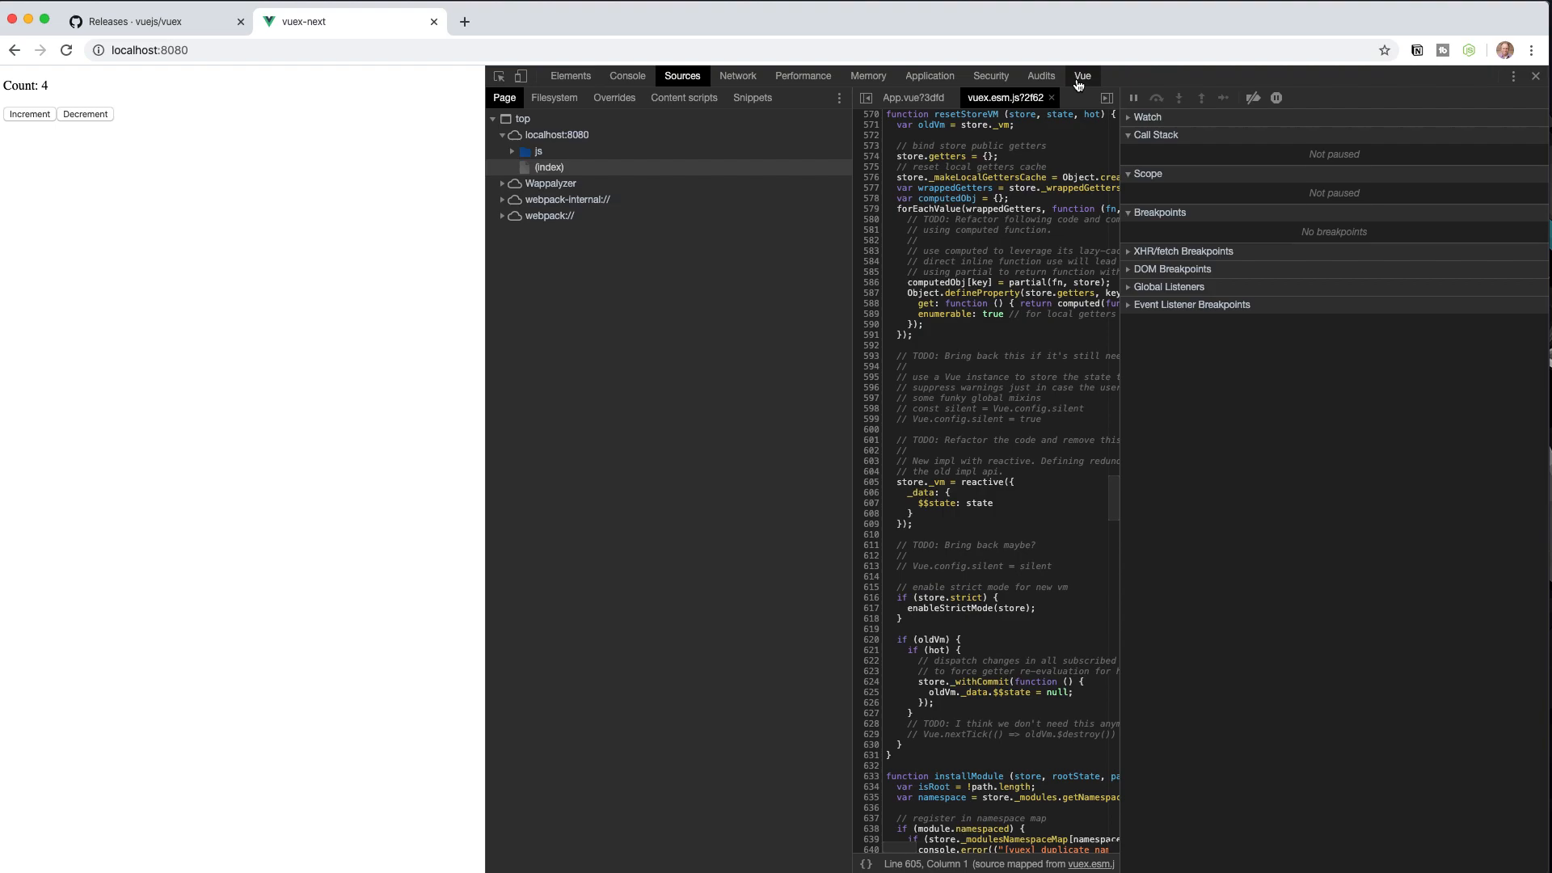
- Inspect the Vue devtools tab, reload the counter page to reset it, and return to VS Code
{"action": "left_click", "coordinate": [1081, 75]}
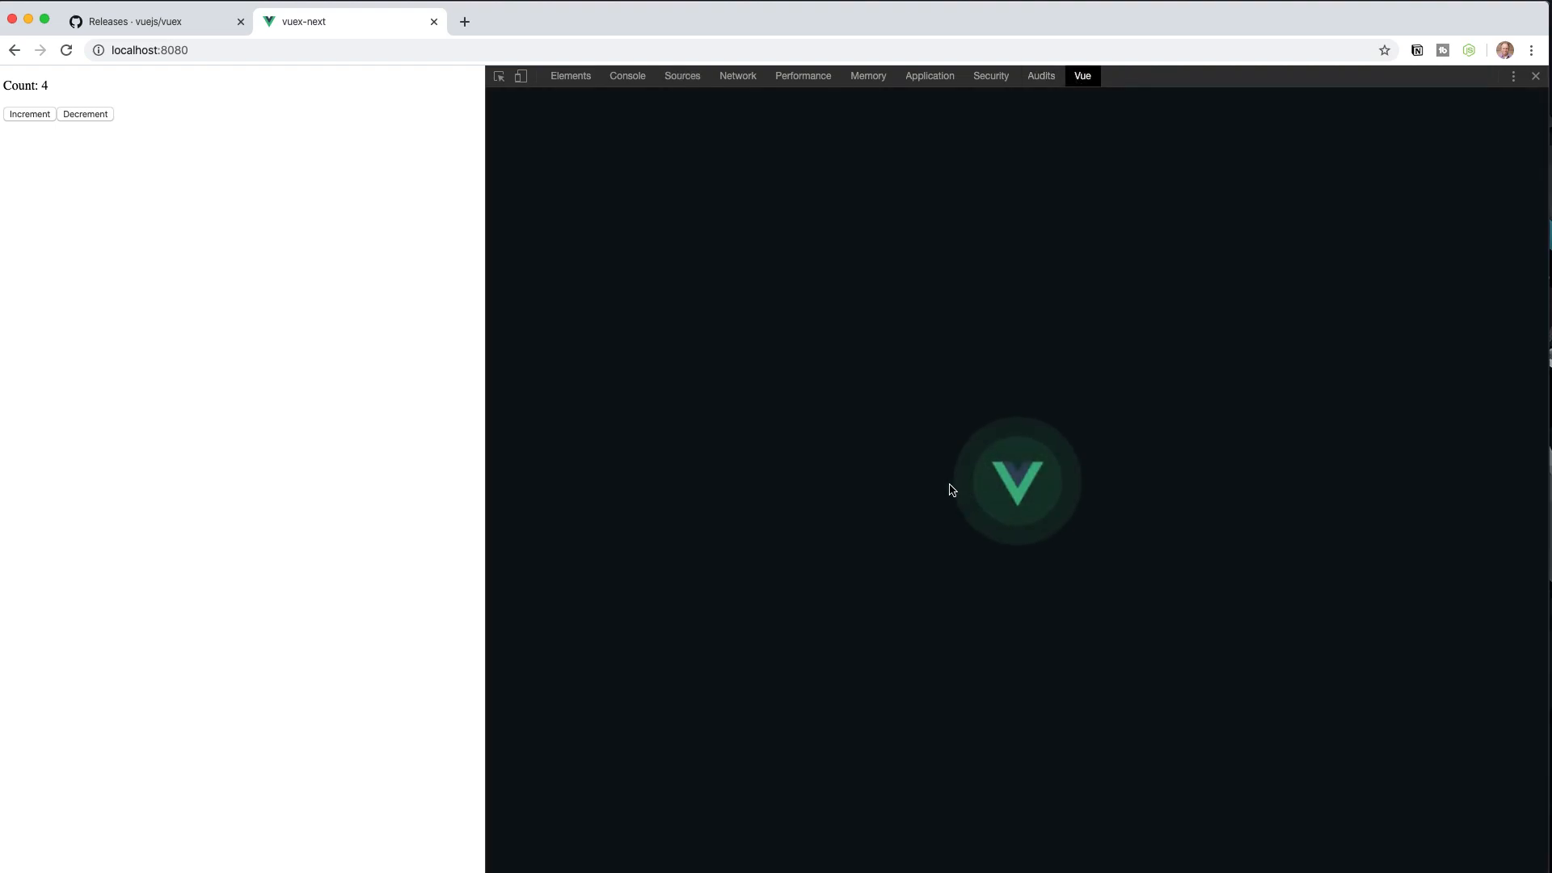
{"action": "mouse_move", "coordinate": [902, 400]}
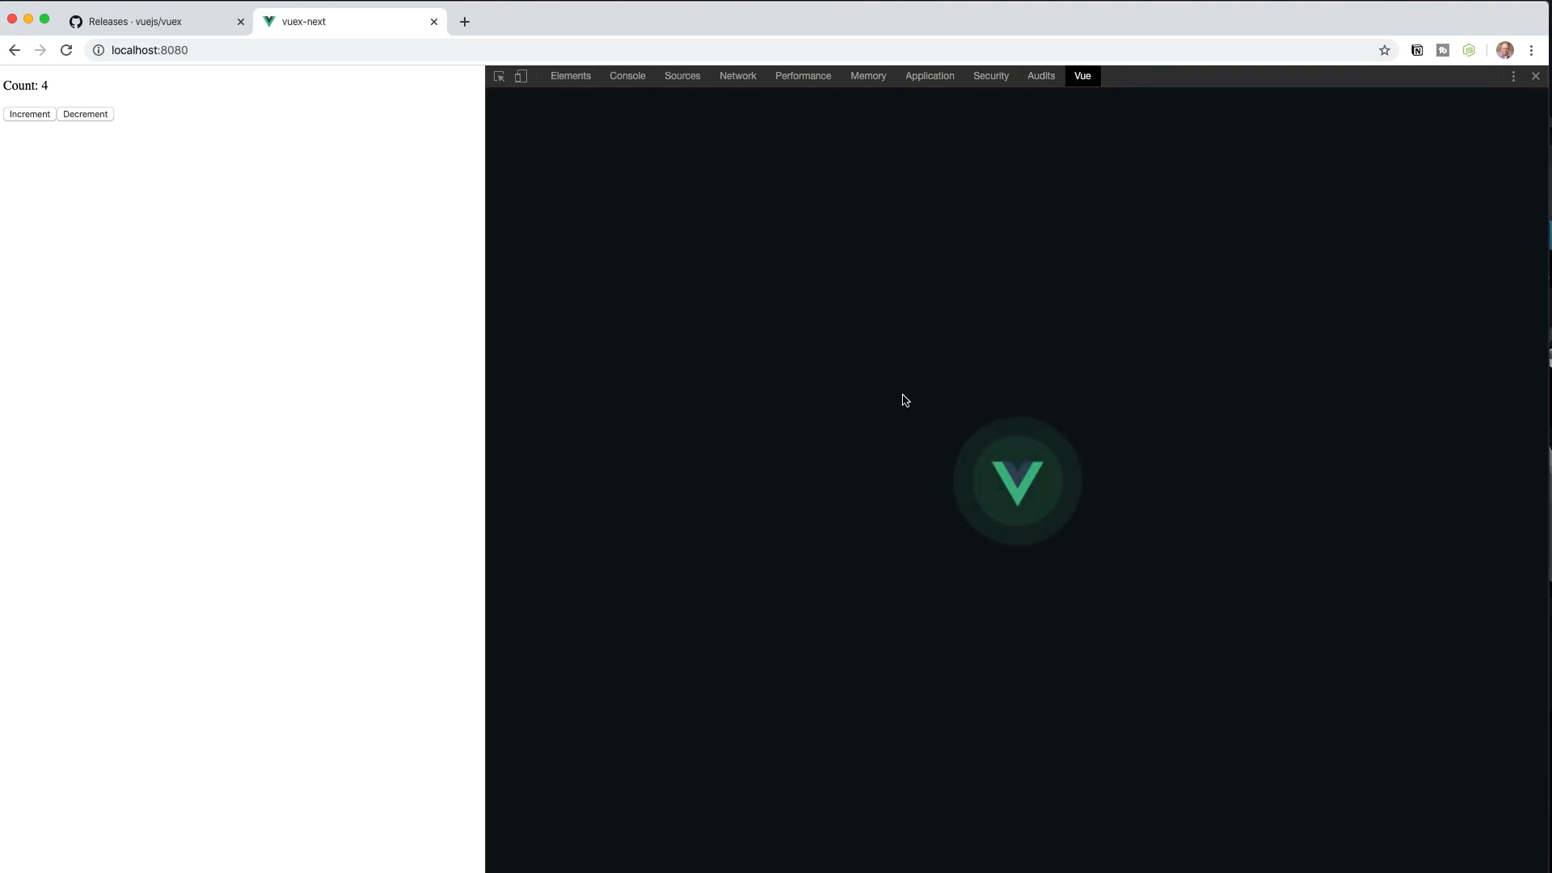
{"action": "mouse_move", "coordinate": [1112, 328]}
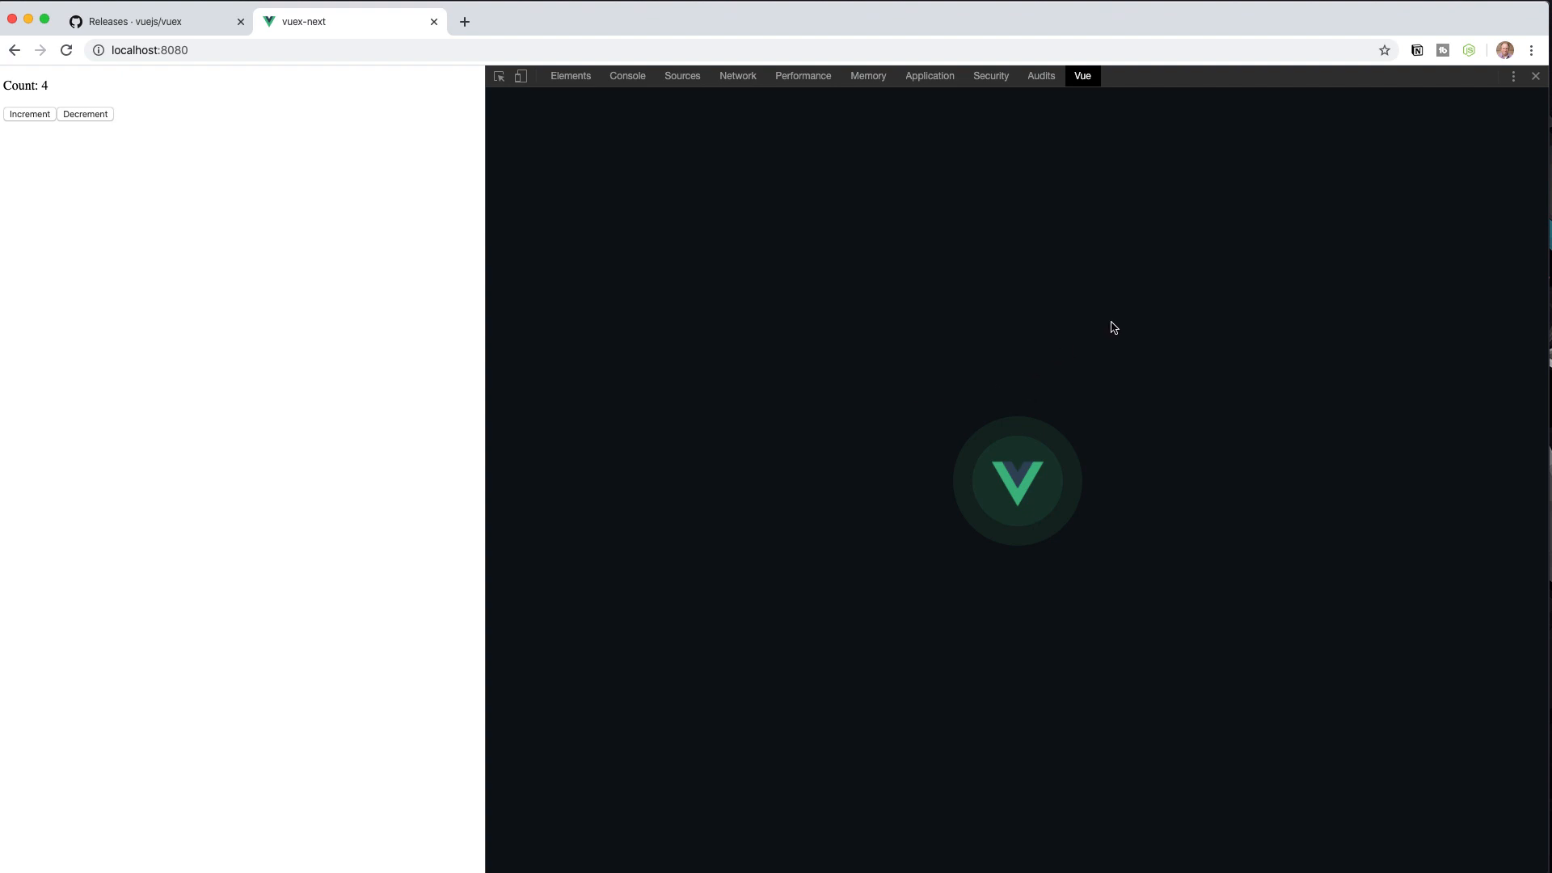
{"action": "mouse_move", "coordinate": [380, 272]}
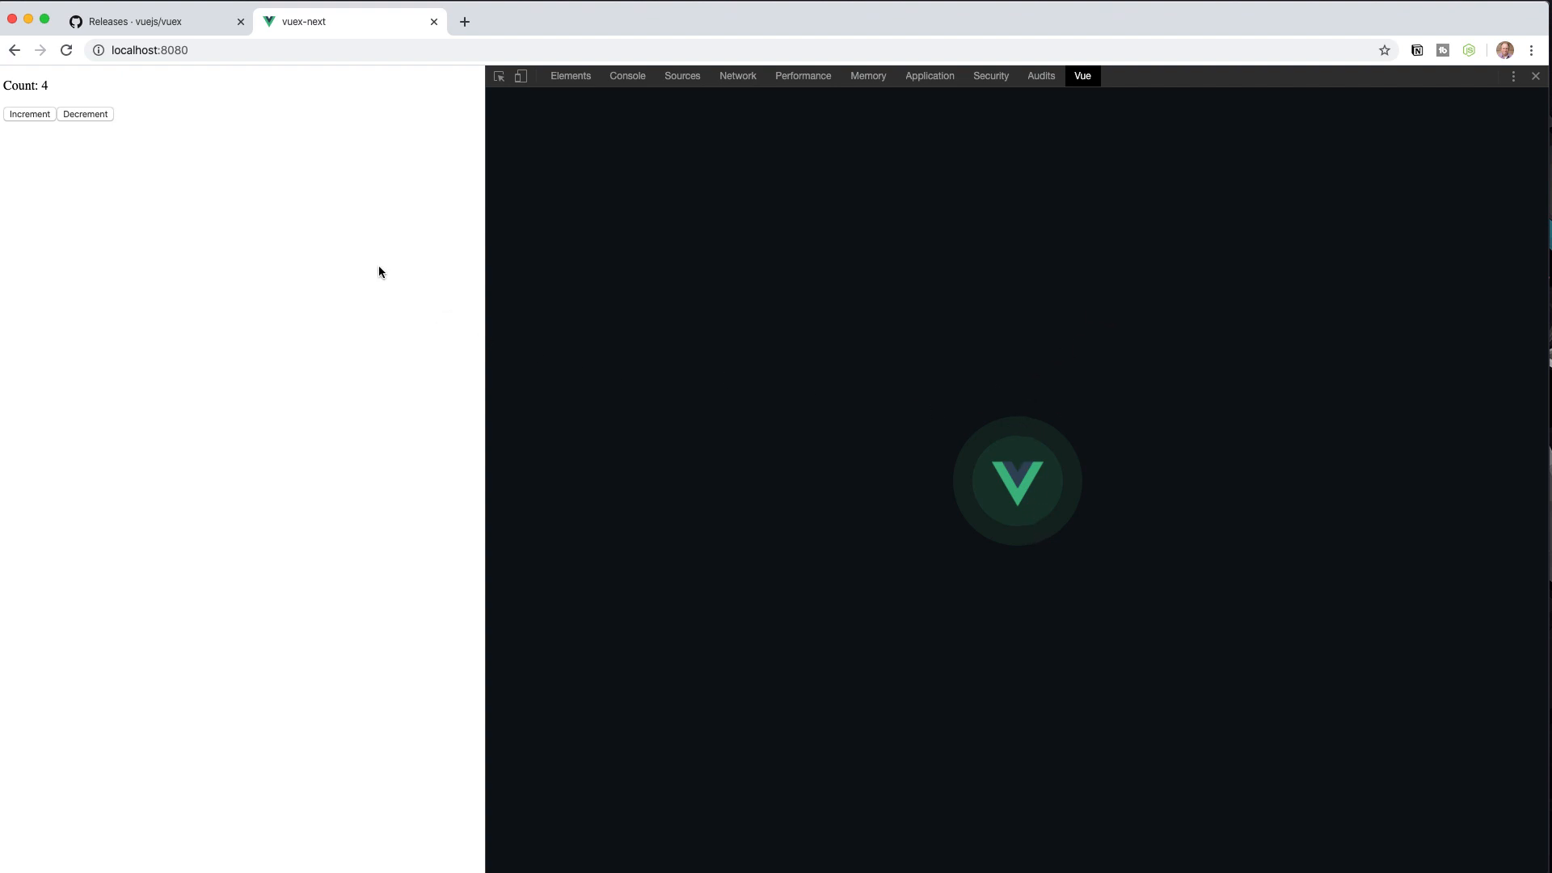
{"action": "left_click", "coordinate": [65, 50]}
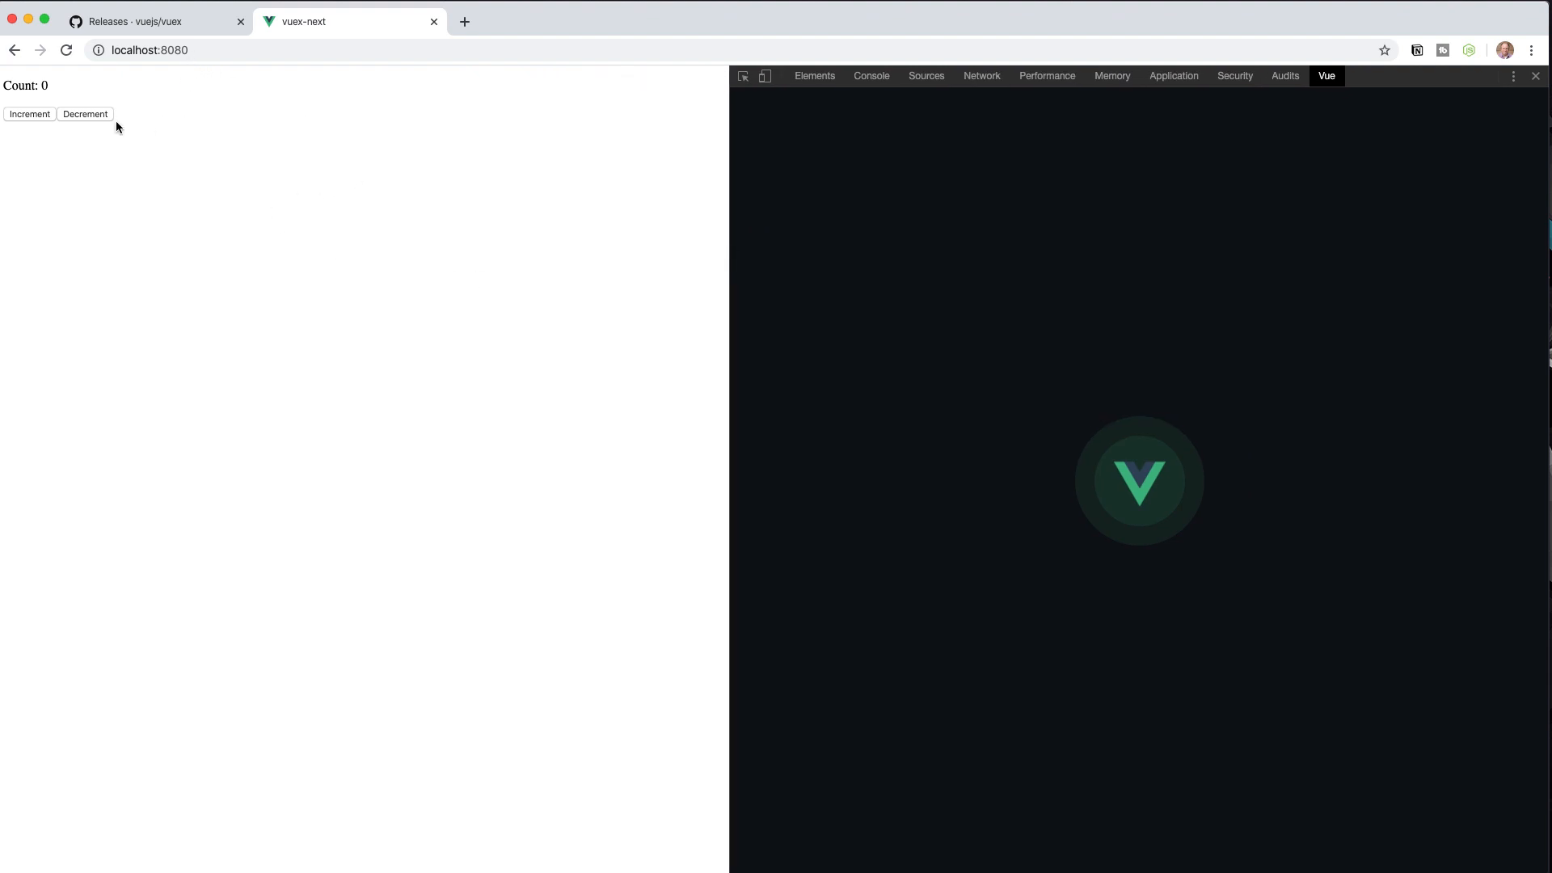
{"action": "left_click", "coordinate": [29, 114]}
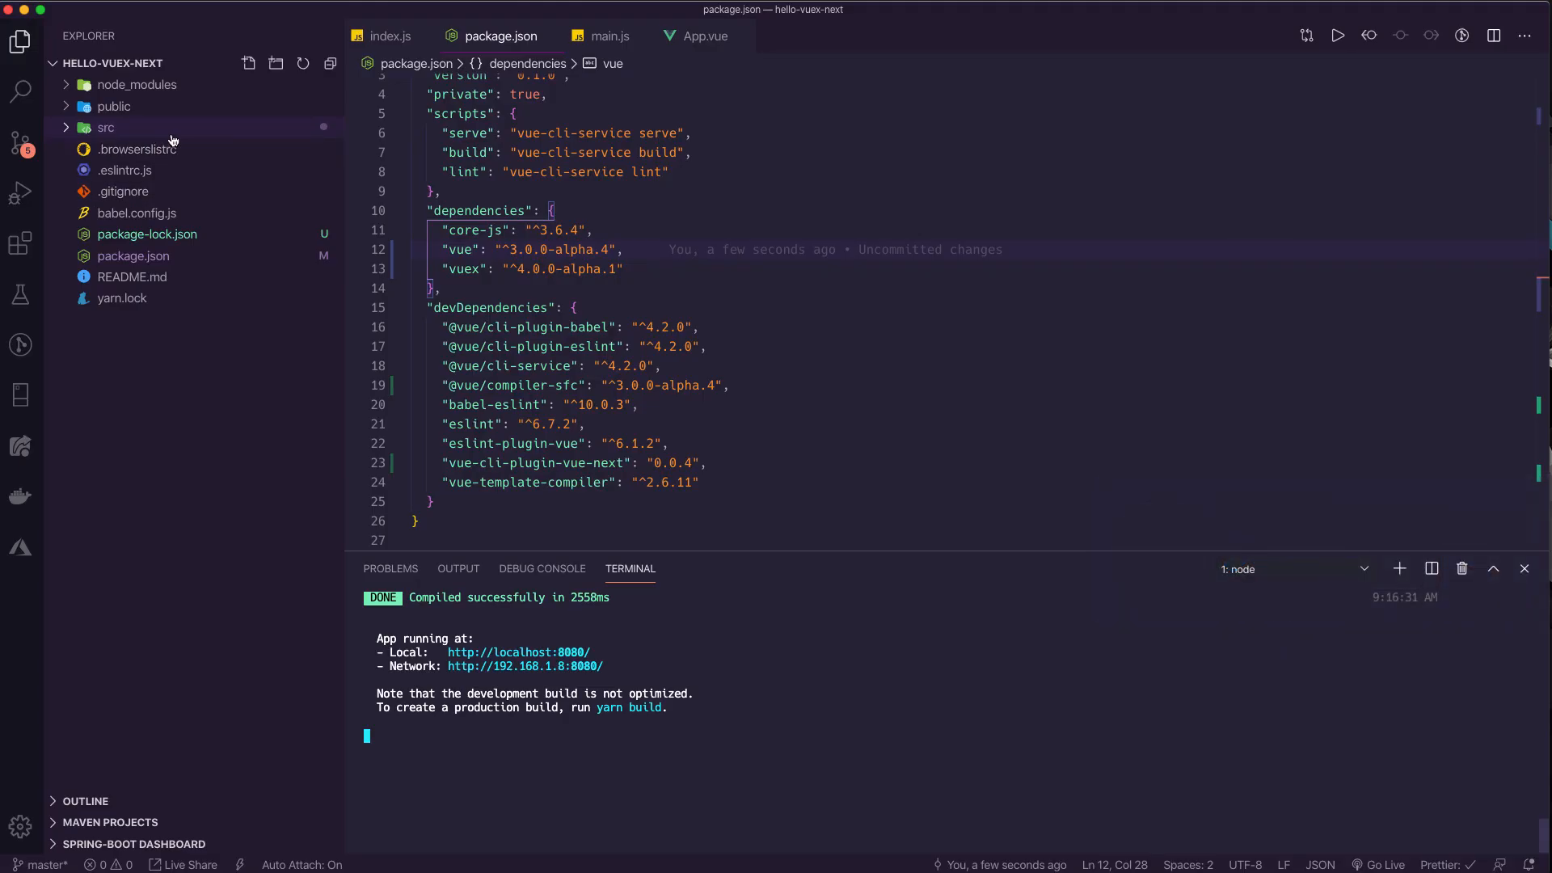
{"action": "mouse_move", "coordinate": [702, 36]}
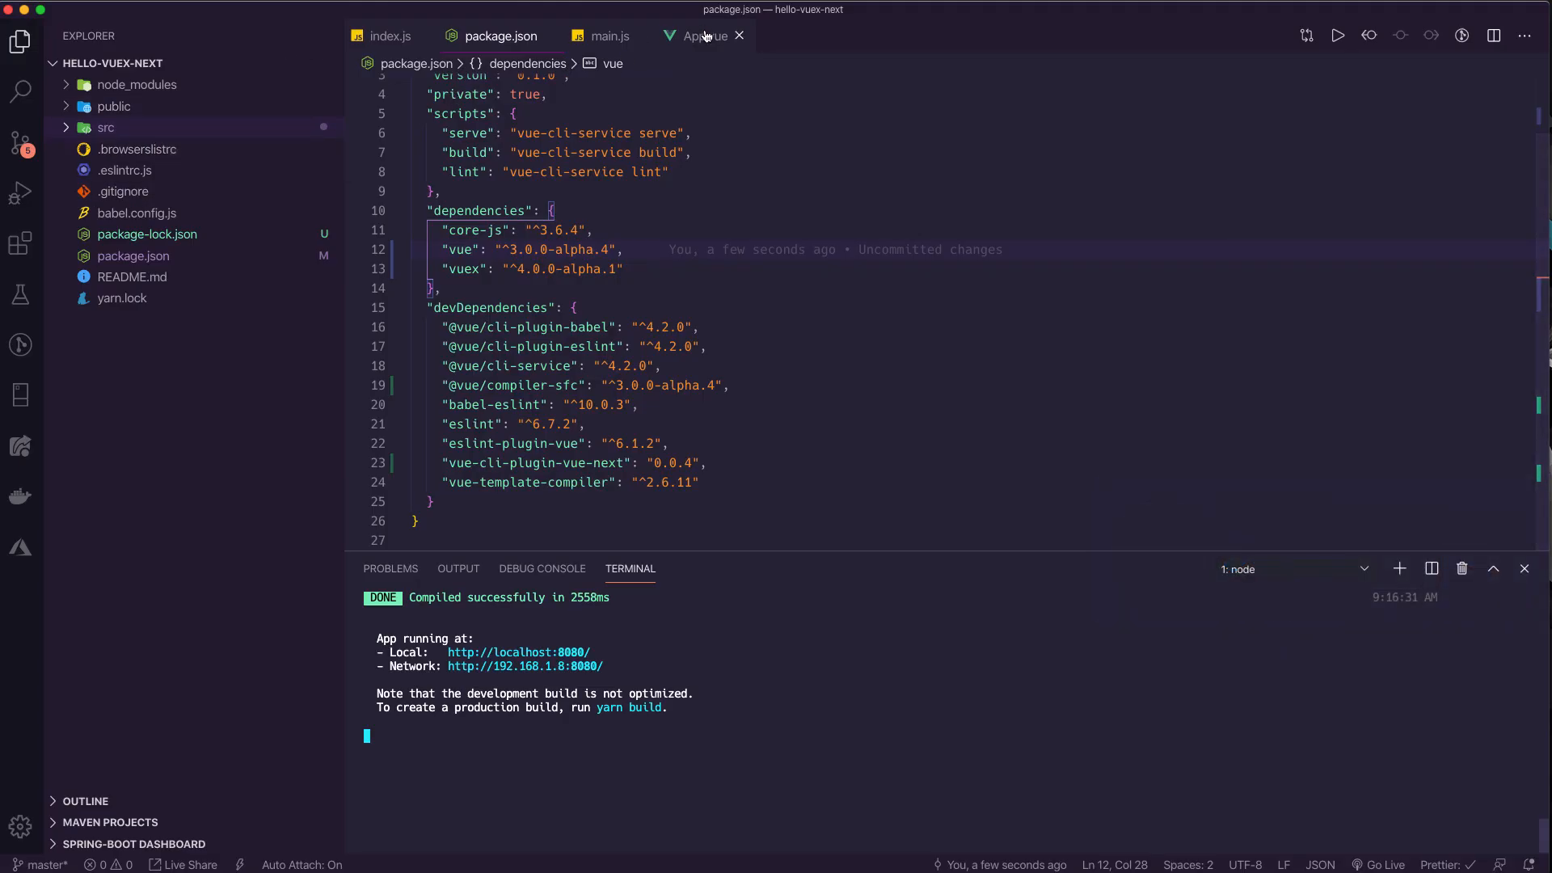
- Switch to the App.vue editor tab to view the useStore setup and commit functions
{"action": "left_click", "coordinate": [702, 35]}
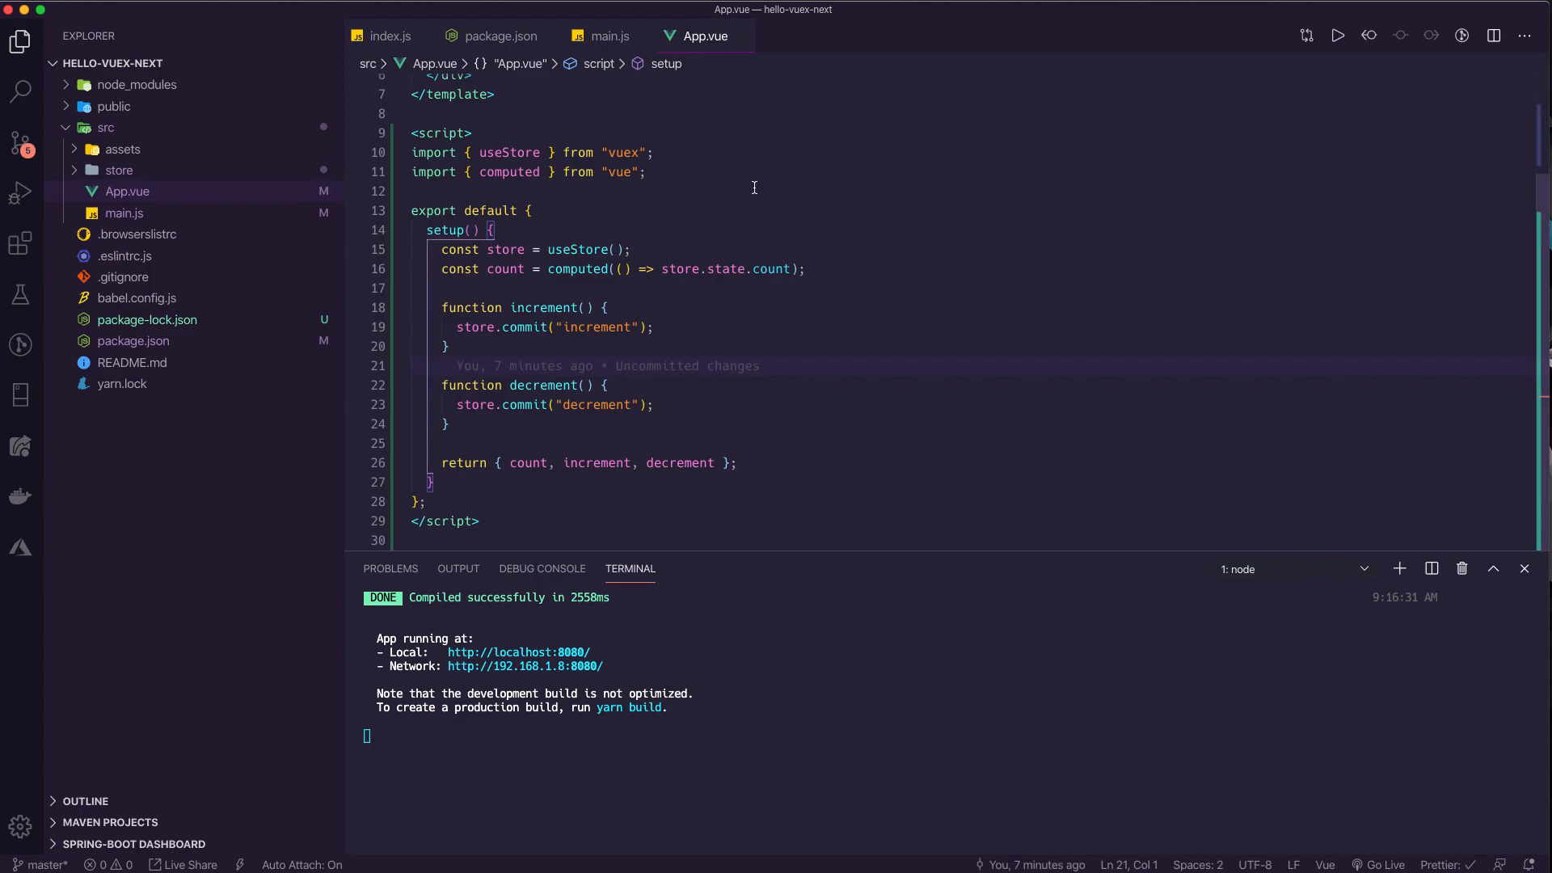